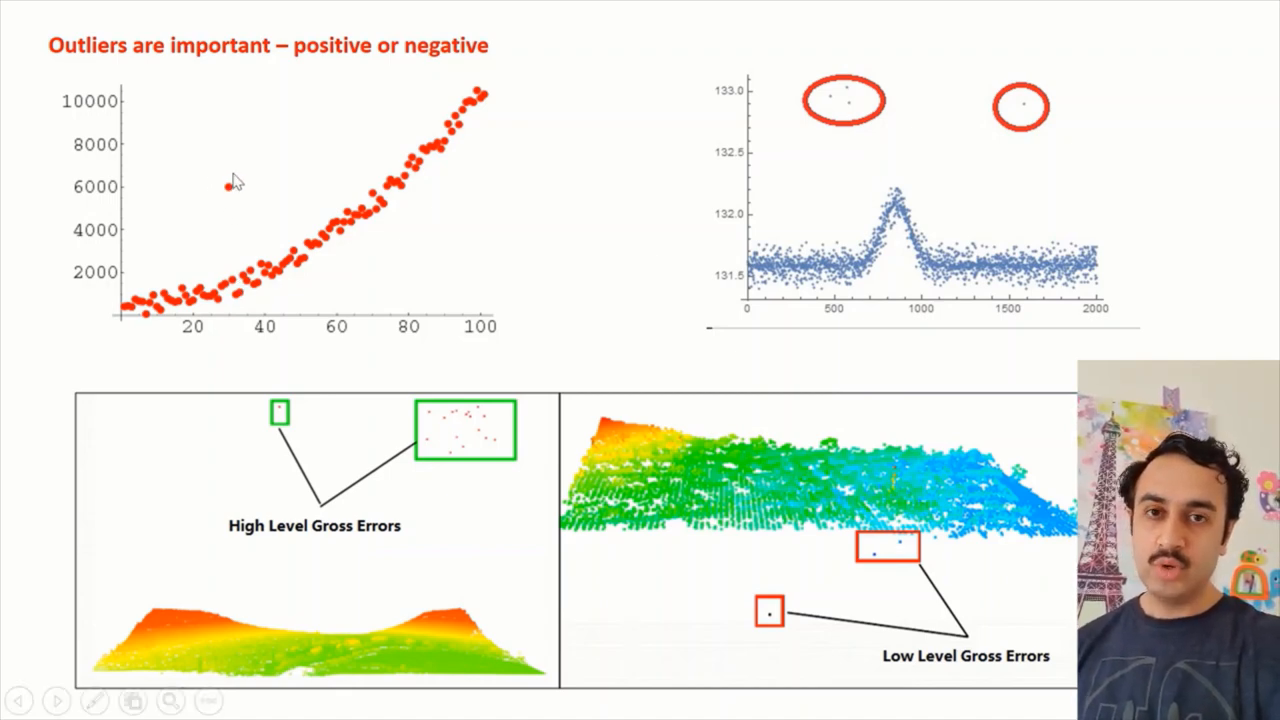
{"action": "mouse_move", "coordinate": [202, 304]}
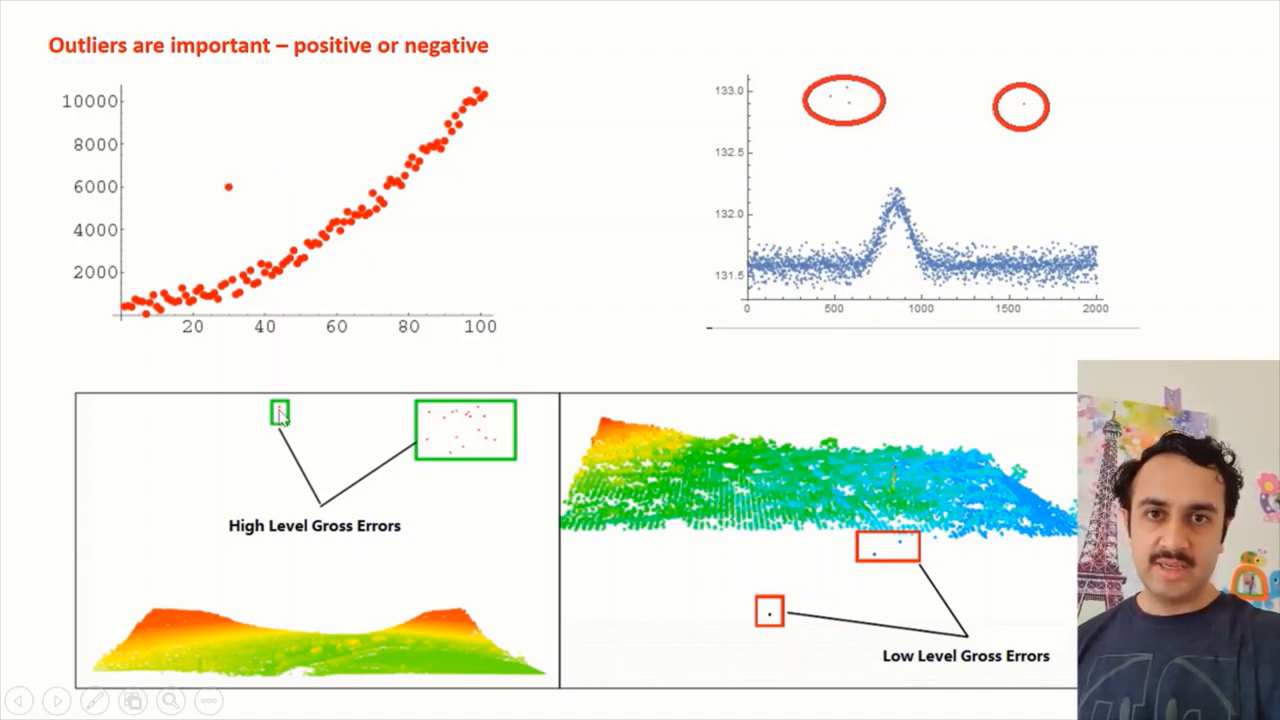
{"action": "mouse_move", "coordinate": [736, 652]}
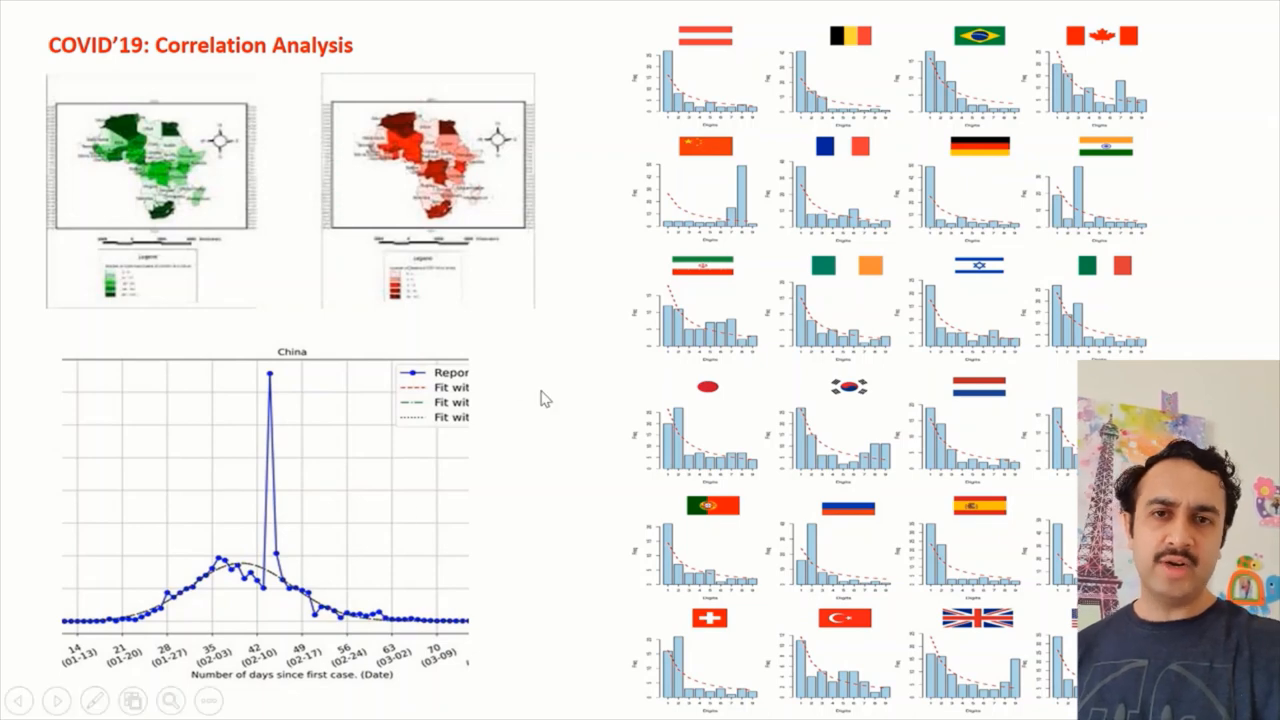
{"action": "mouse_move", "coordinate": [424, 374]}
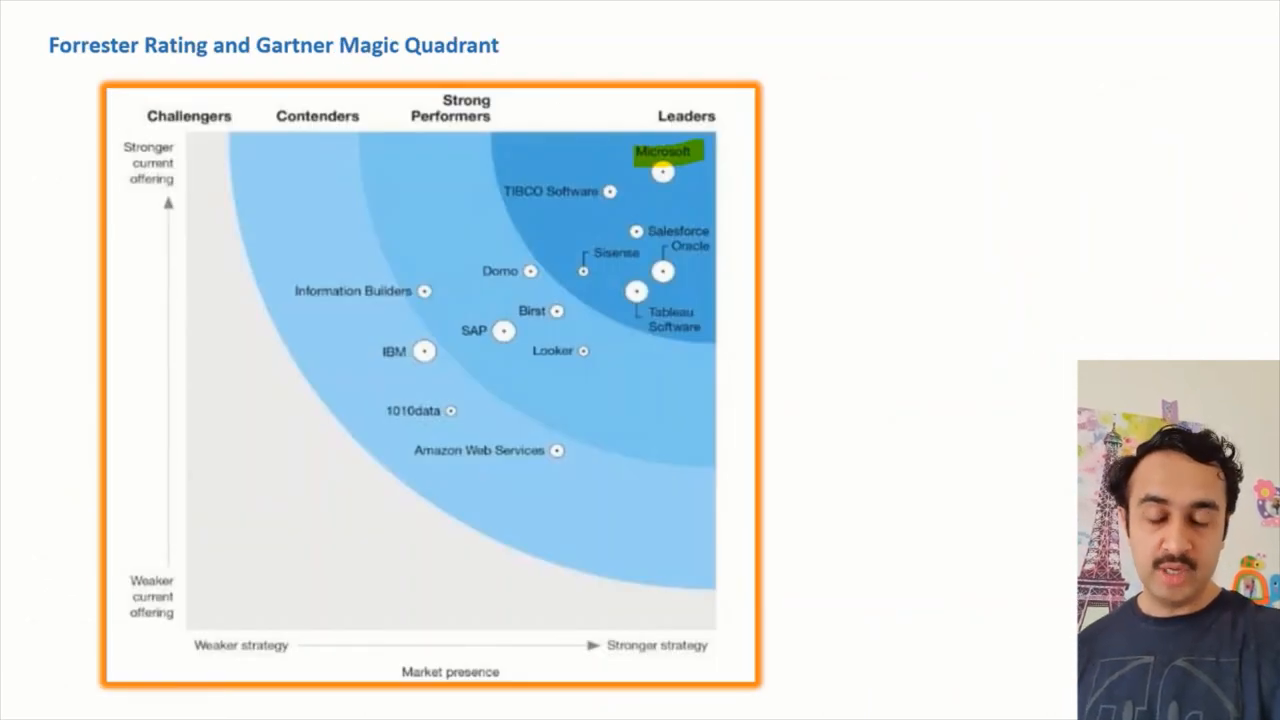
{"action": "key", "text": "Right"}
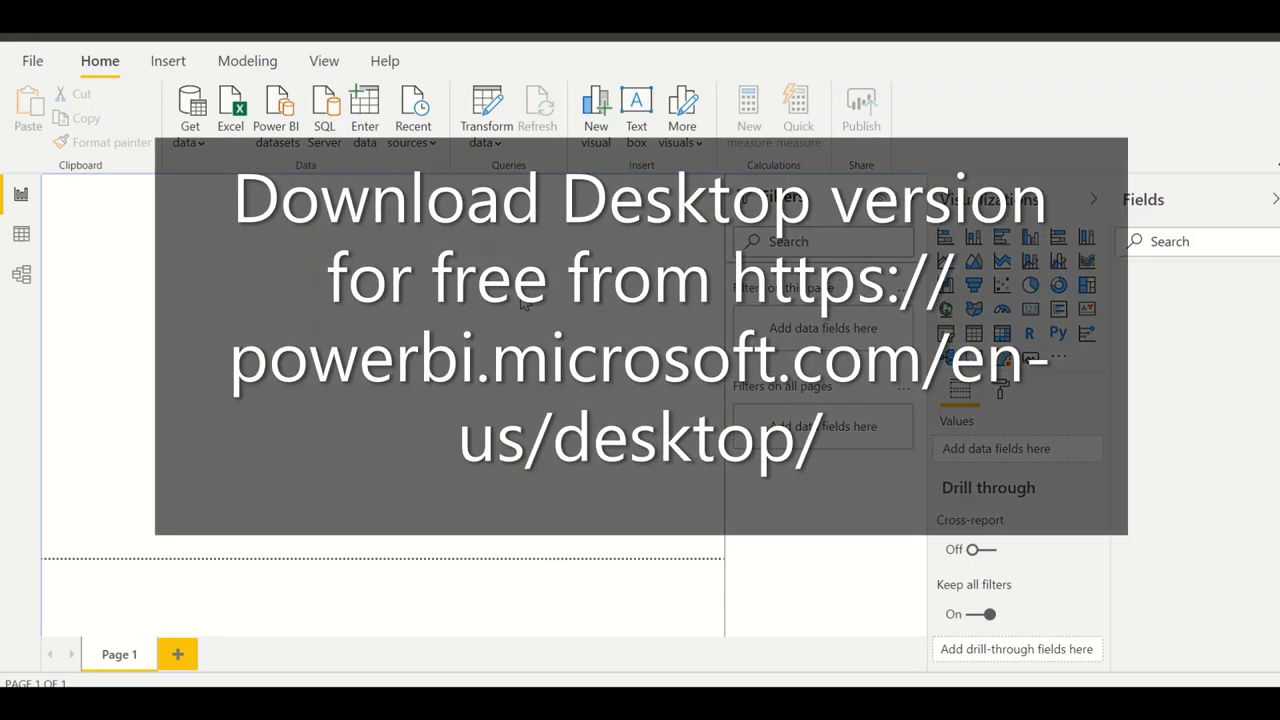
{"action": "mouse_move", "coordinate": [240, 304]}
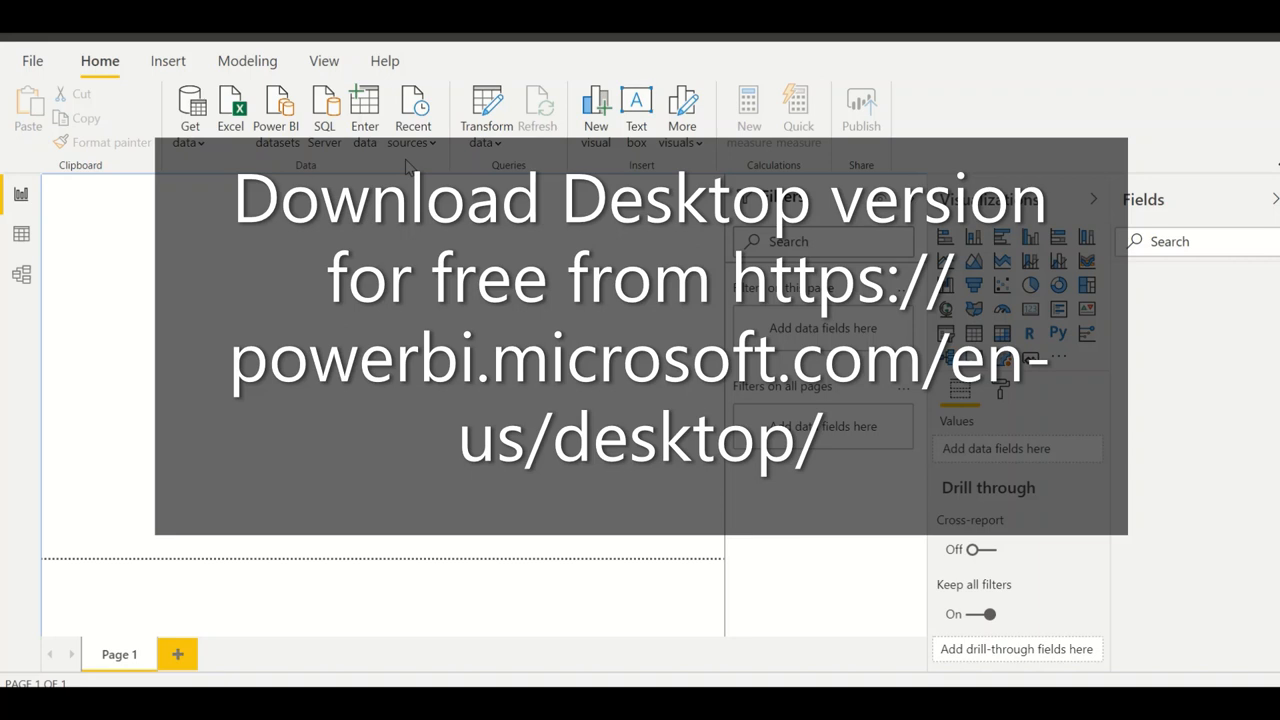
{"action": "mouse_move", "coordinate": [398, 62]}
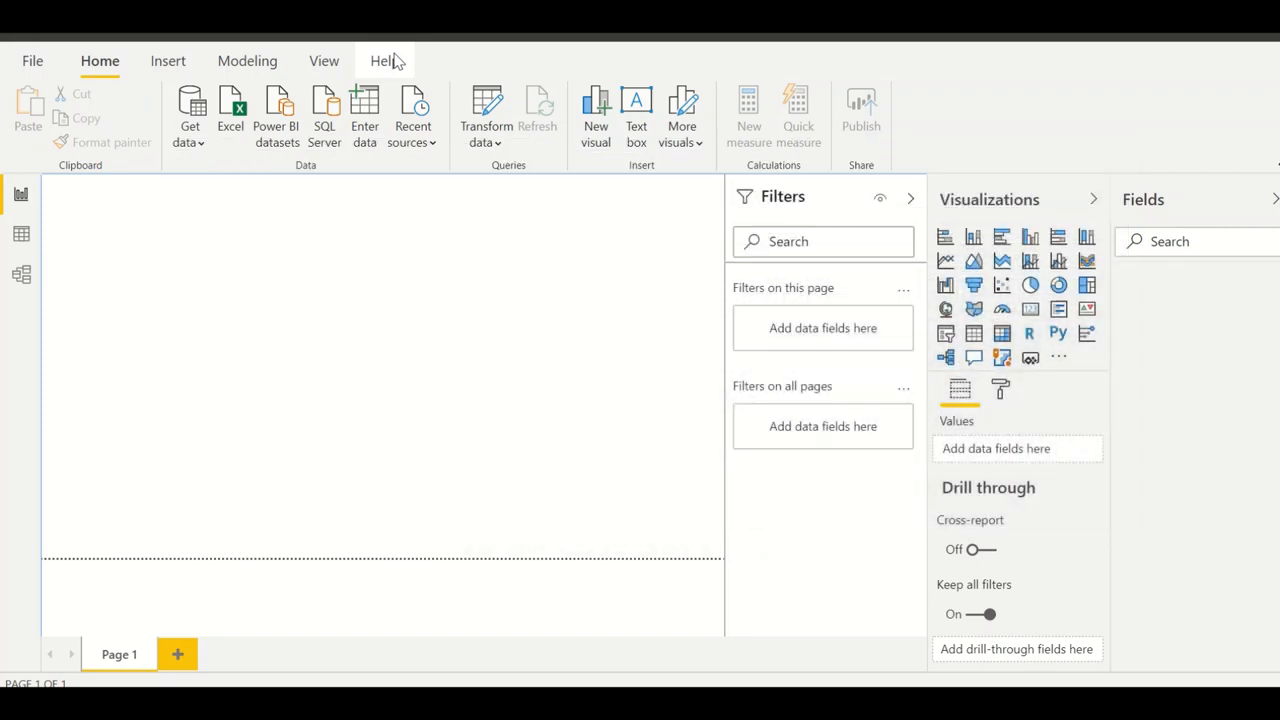
{"action": "mouse_move", "coordinate": [190, 114]}
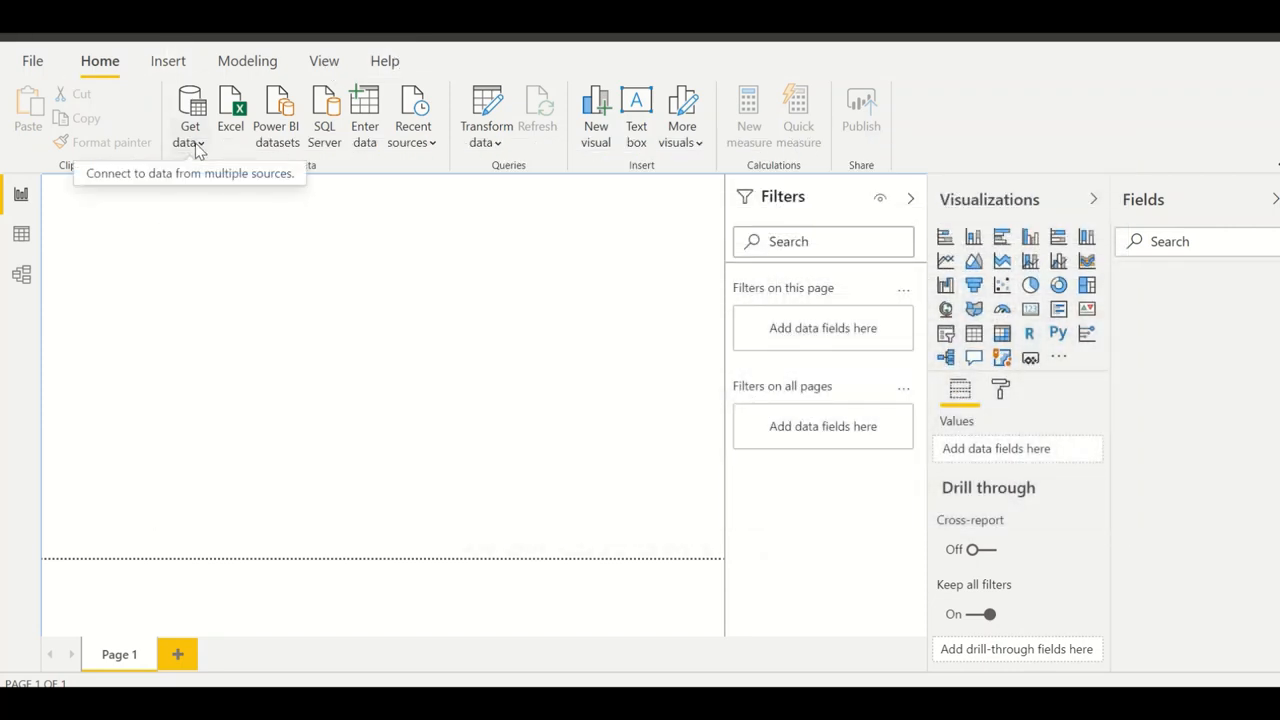
- Show the Get data list of common data sources from the Home ribbon
{"action": "left_click", "coordinate": [190, 114]}
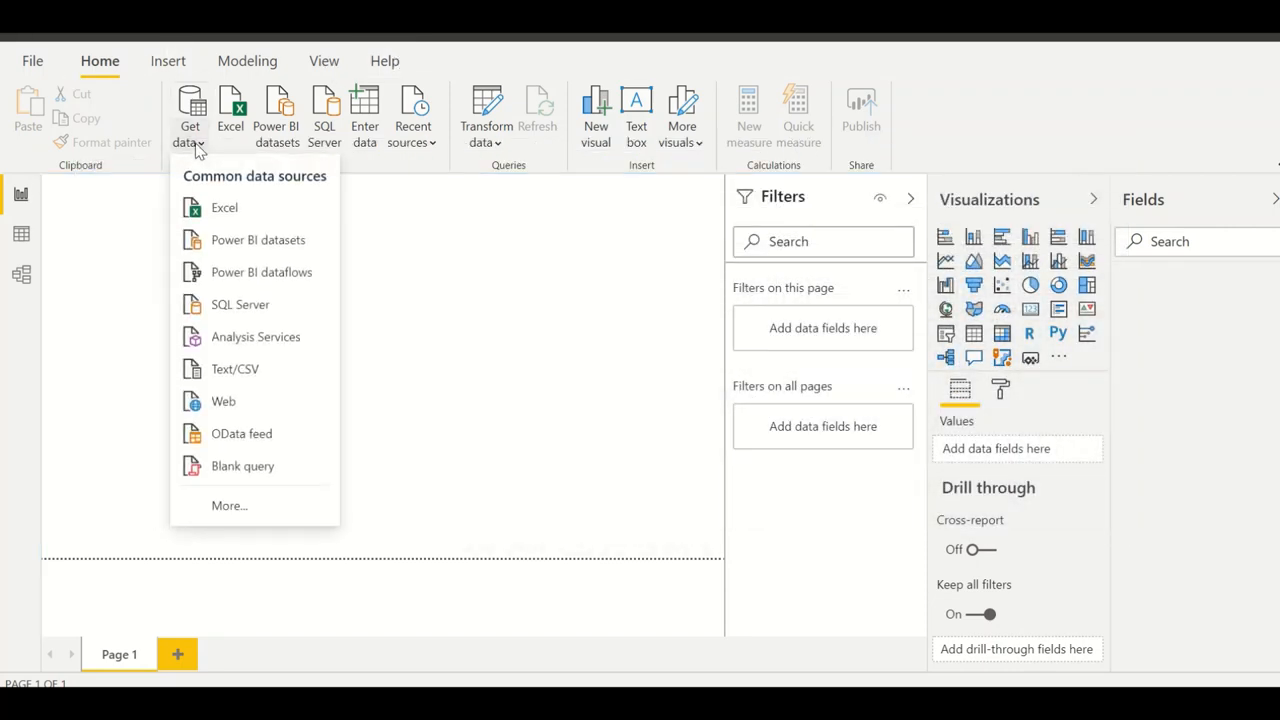
{"action": "mouse_move", "coordinate": [218, 198]}
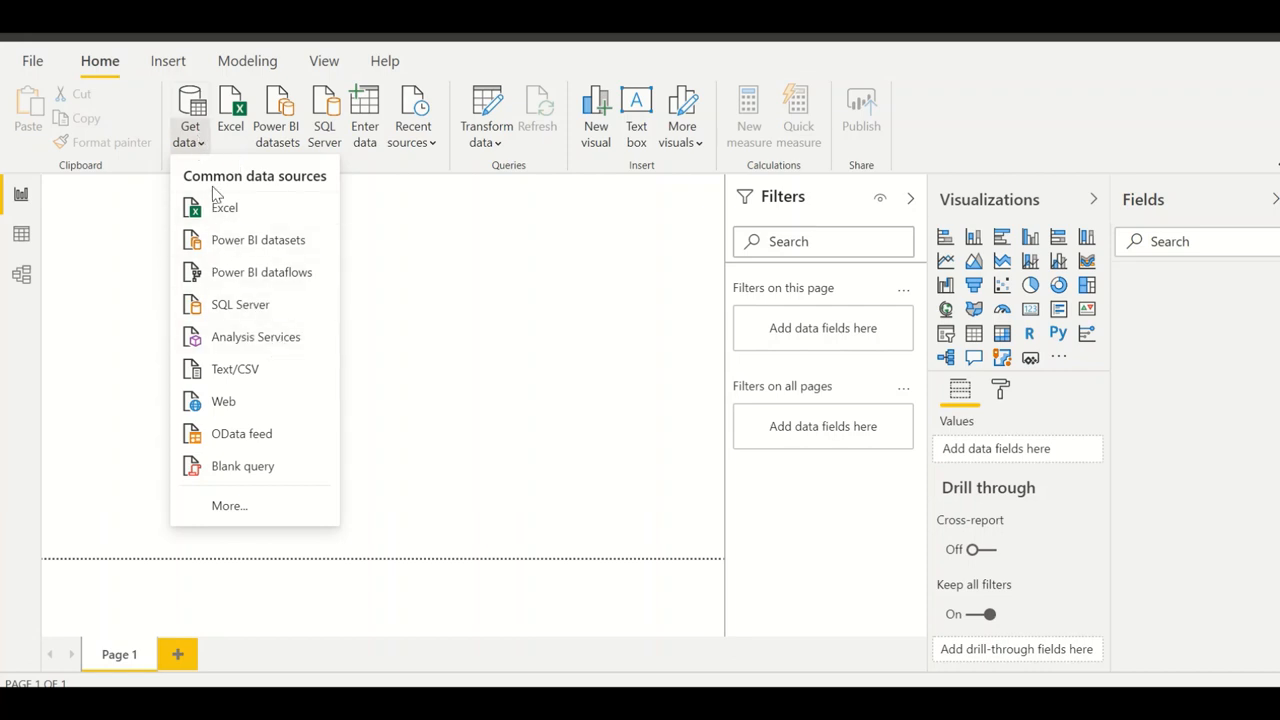
{"action": "mouse_move", "coordinate": [240, 432]}
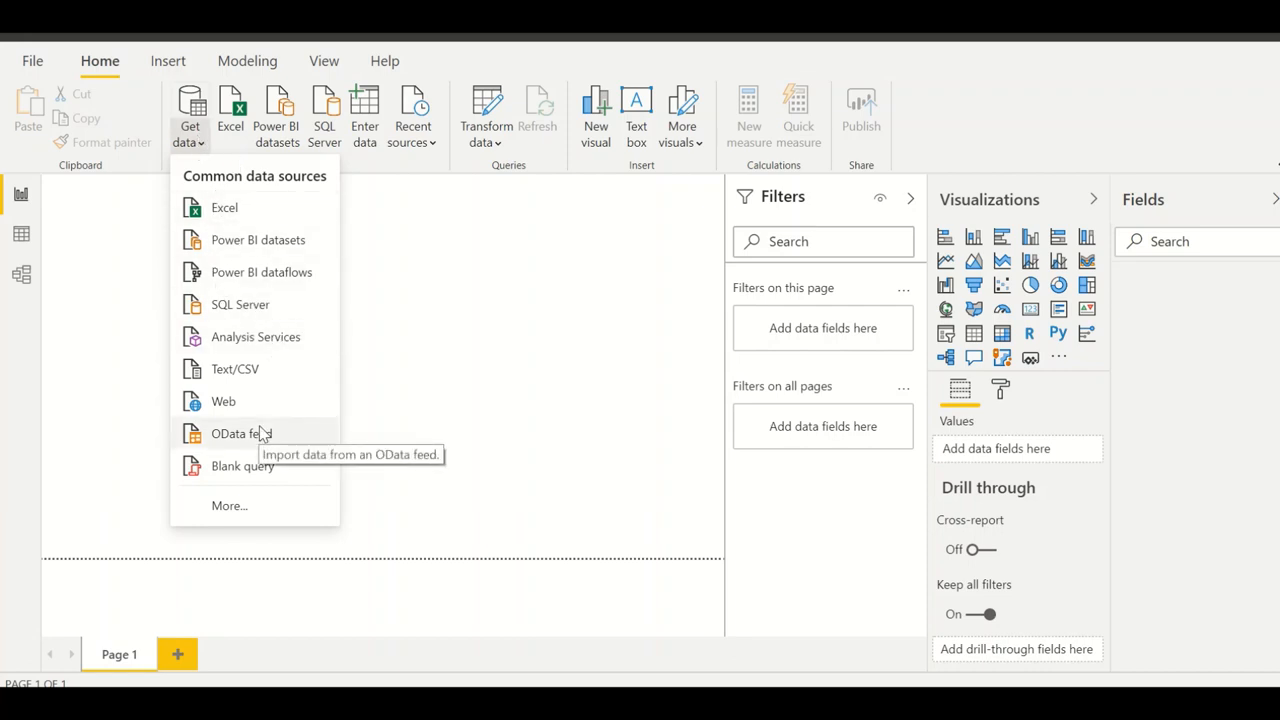
{"action": "mouse_move", "coordinate": [248, 460]}
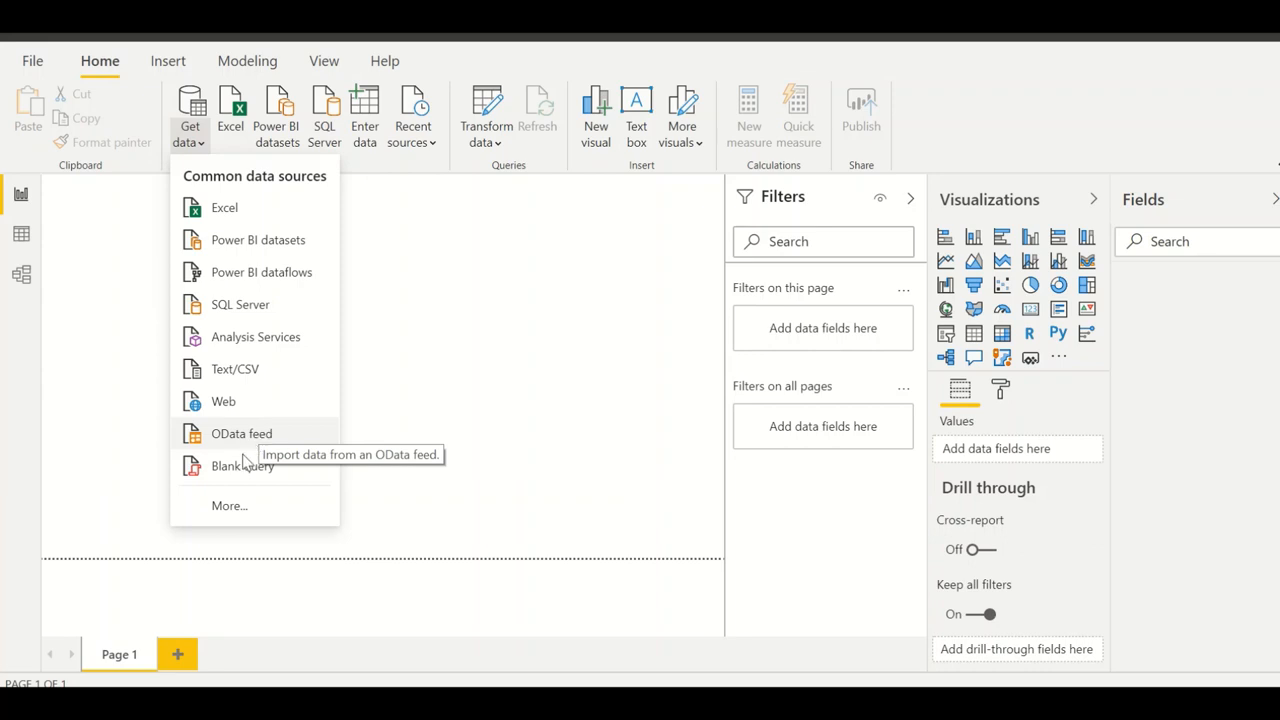
- Browse the full Get Data connector catalogue through File, Database, Power Platform and Azure categories
{"action": "left_click", "coordinate": [228, 504]}
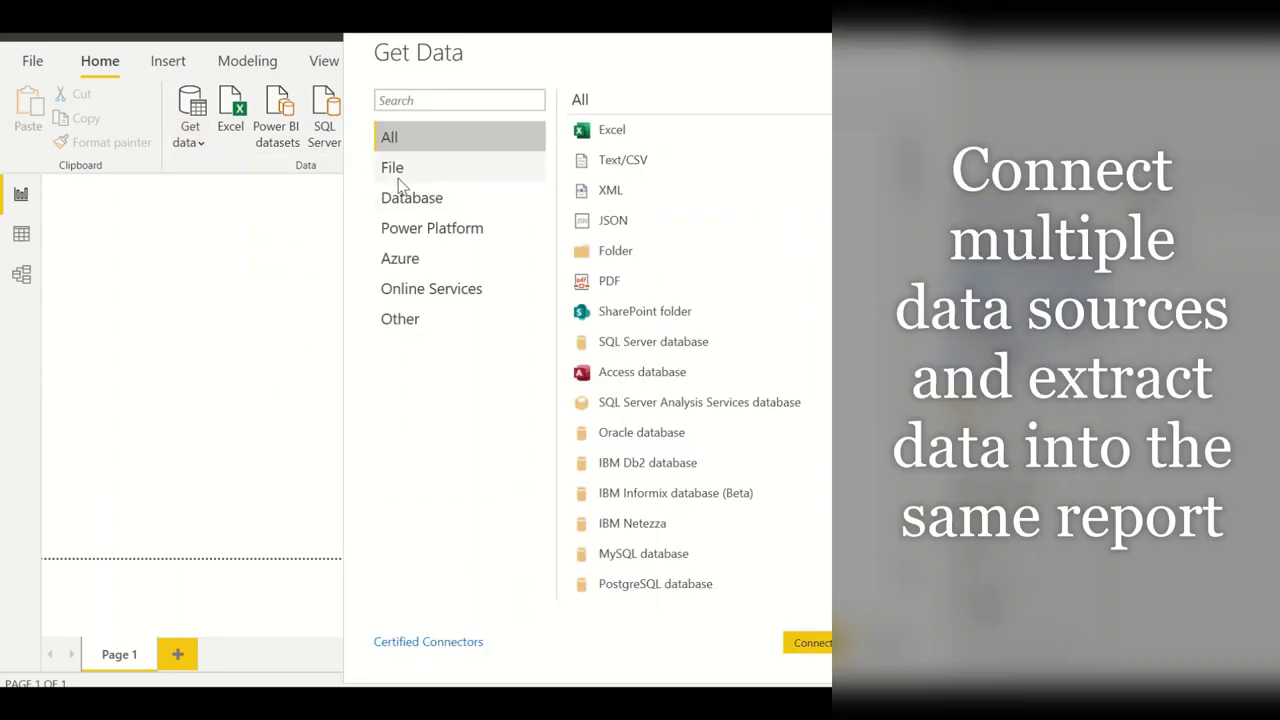
{"action": "left_click", "coordinate": [392, 168]}
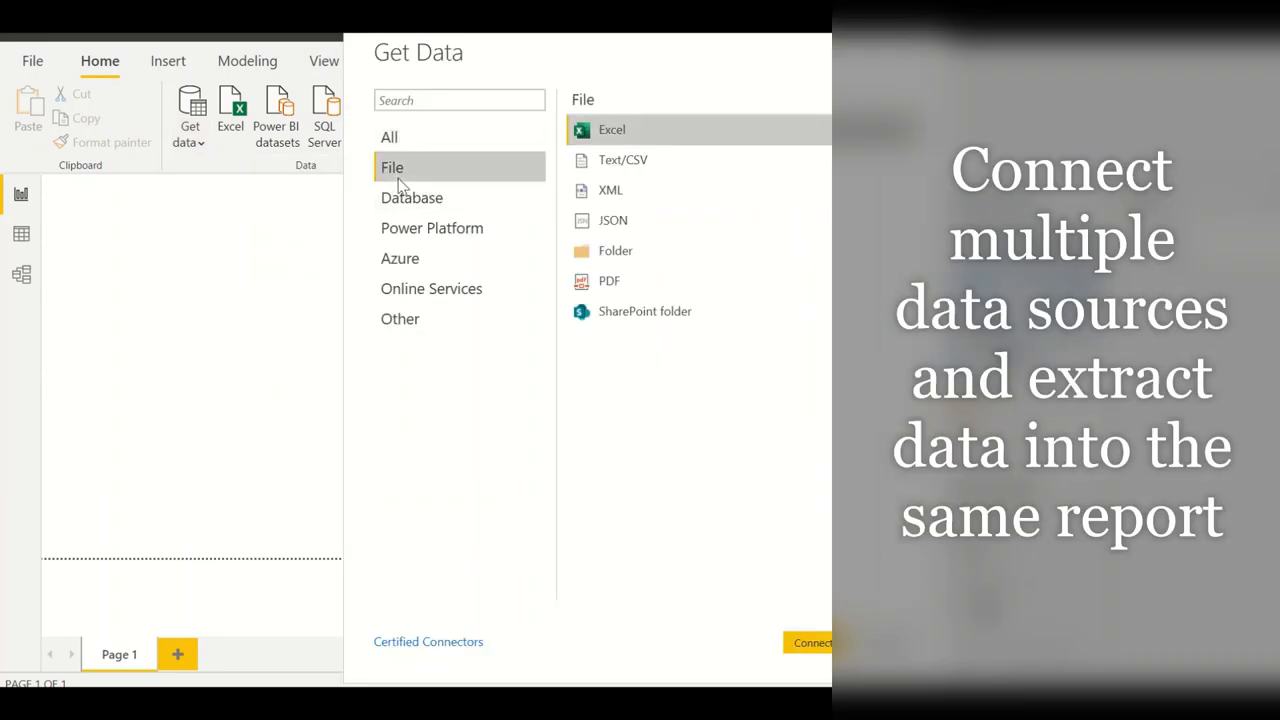
{"action": "mouse_move", "coordinate": [500, 184]}
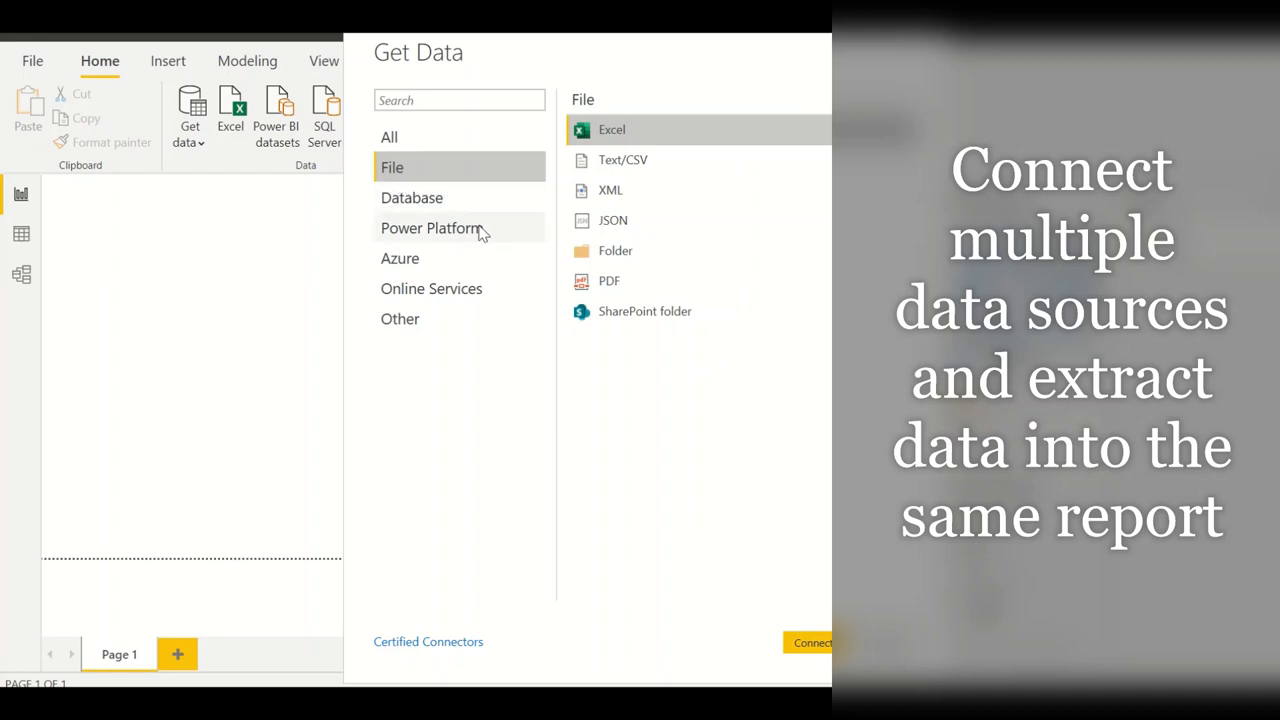
{"action": "mouse_move", "coordinate": [436, 204]}
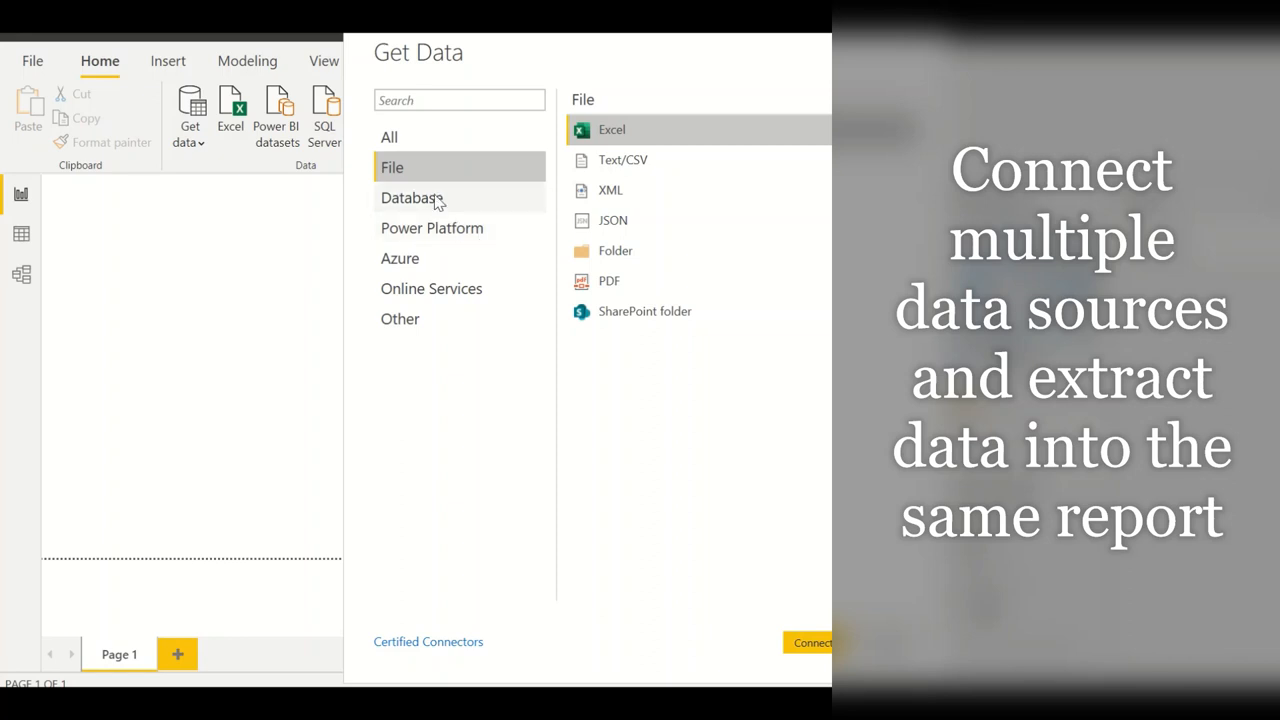
{"action": "left_click", "coordinate": [412, 198]}
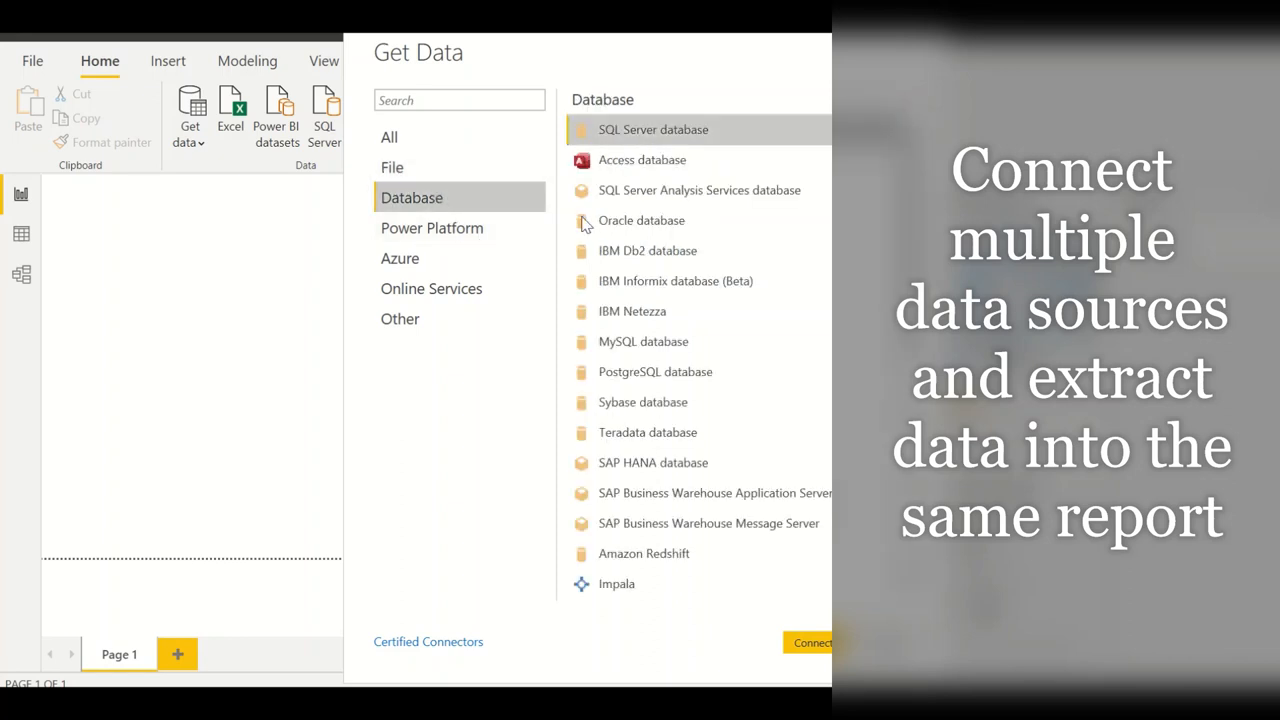
{"action": "mouse_move", "coordinate": [668, 478]}
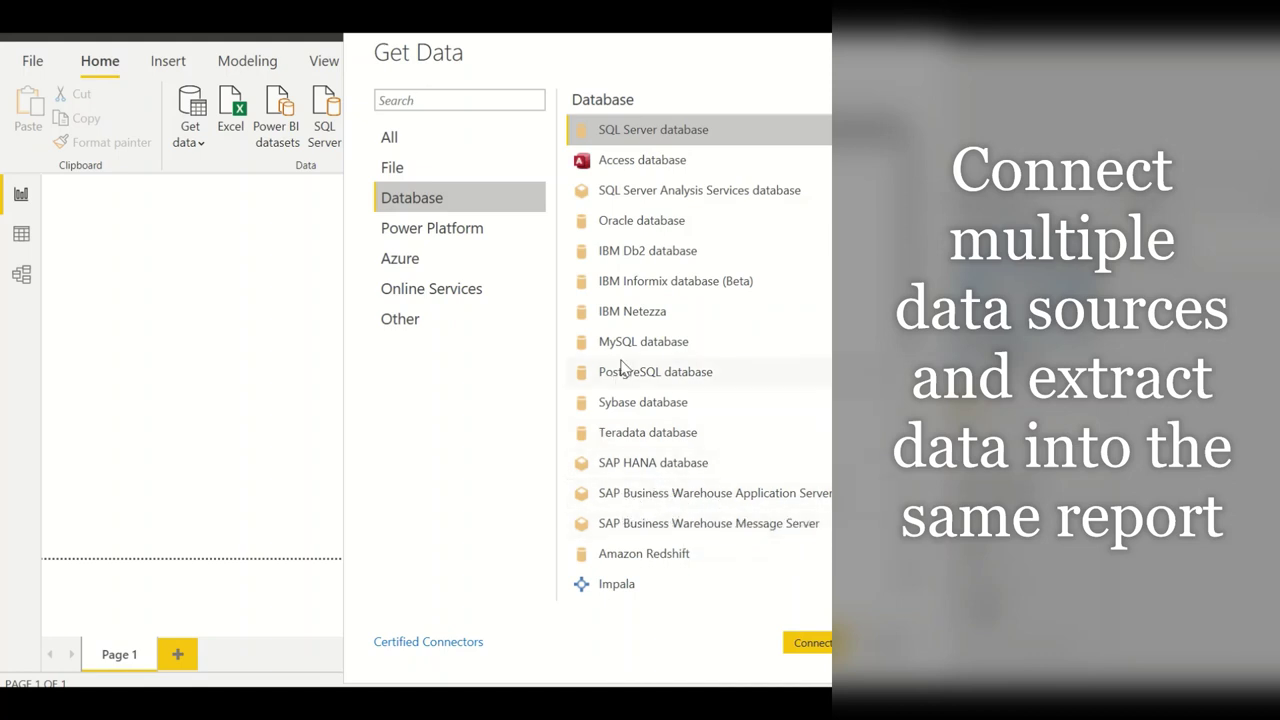
{"action": "mouse_move", "coordinate": [608, 206]}
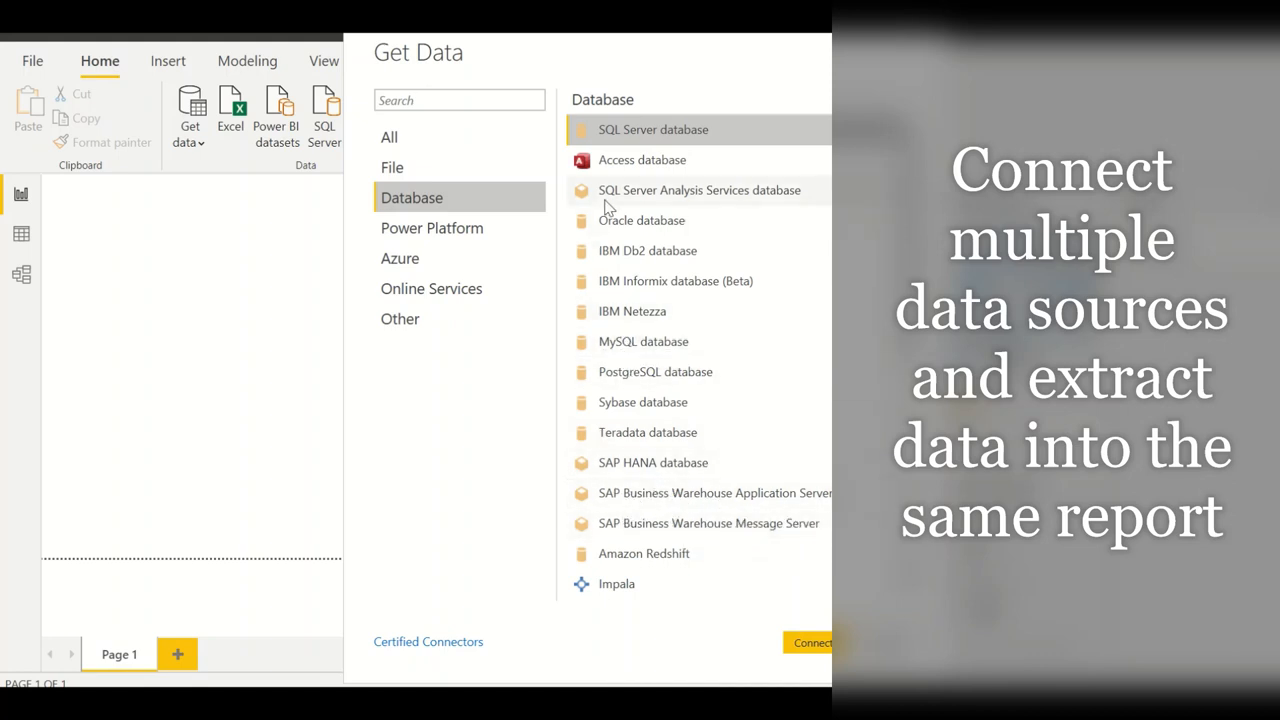
{"action": "mouse_move", "coordinate": [448, 248]}
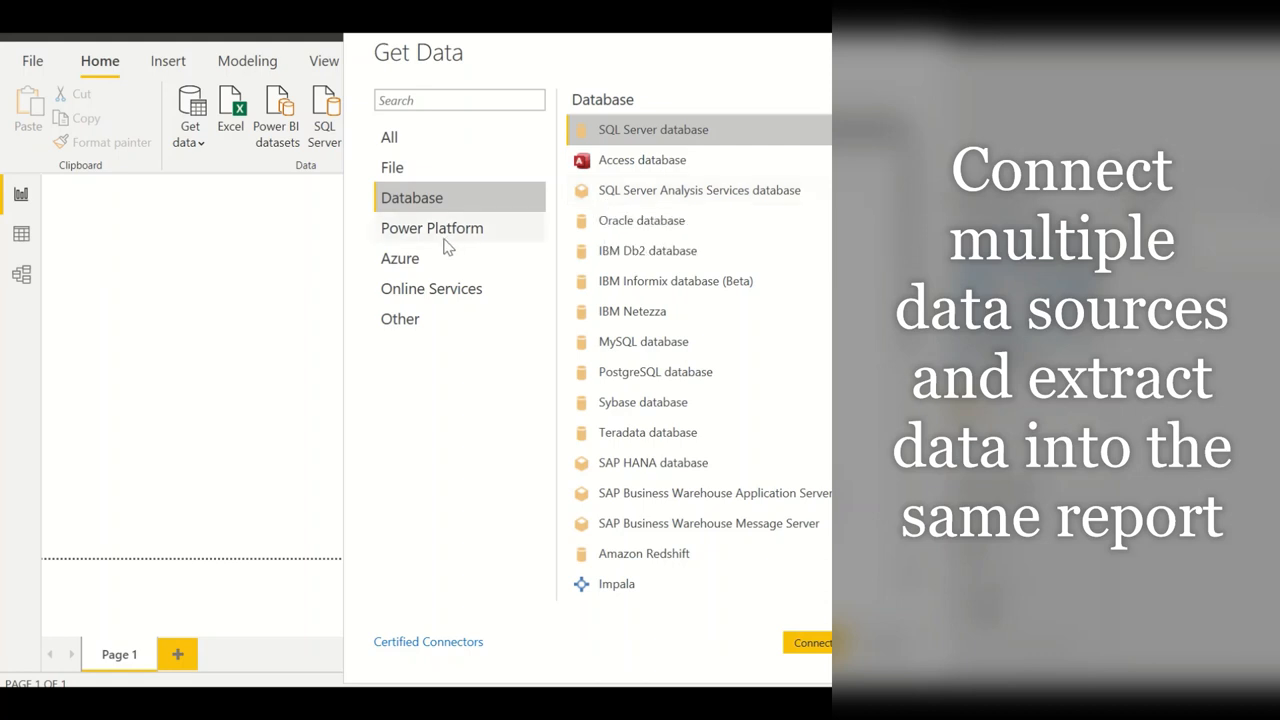
{"action": "left_click", "coordinate": [432, 228]}
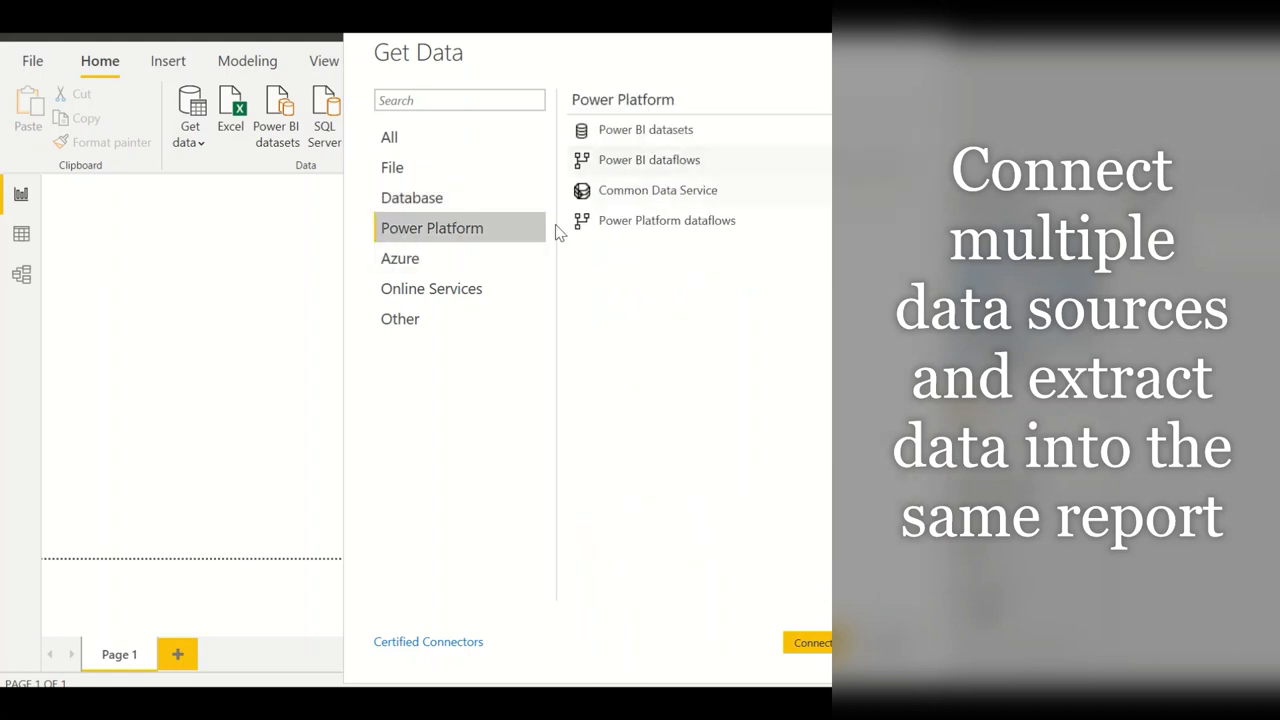
{"action": "mouse_move", "coordinate": [412, 268]}
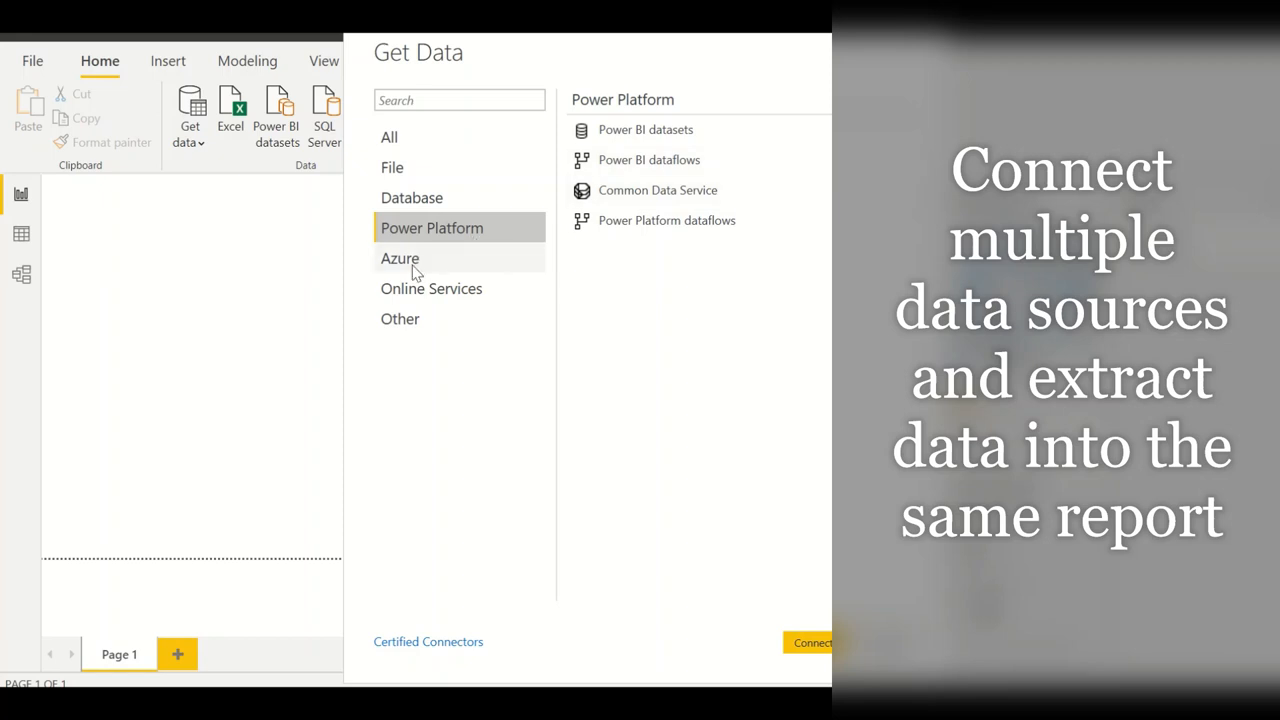
{"action": "left_click", "coordinate": [400, 258]}
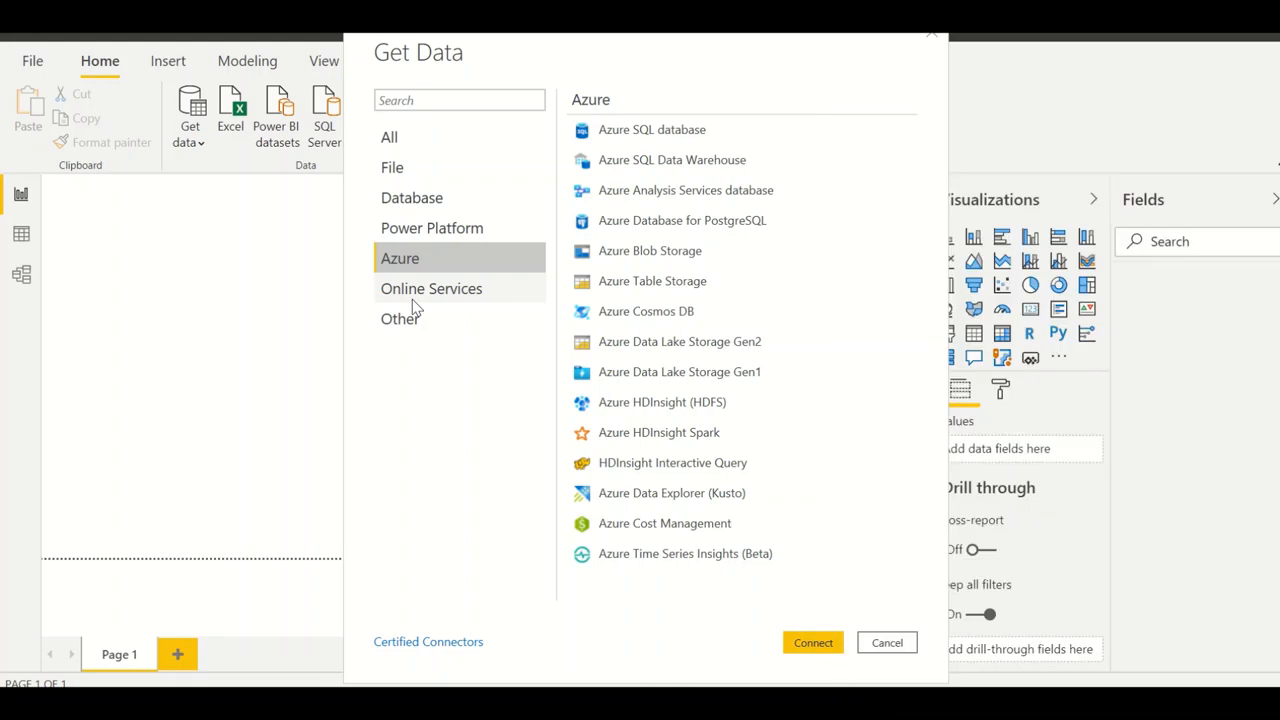
- Browse the Online Services and Other connectors, then cancel Get Data without connecting
{"action": "left_click", "coordinate": [432, 288]}
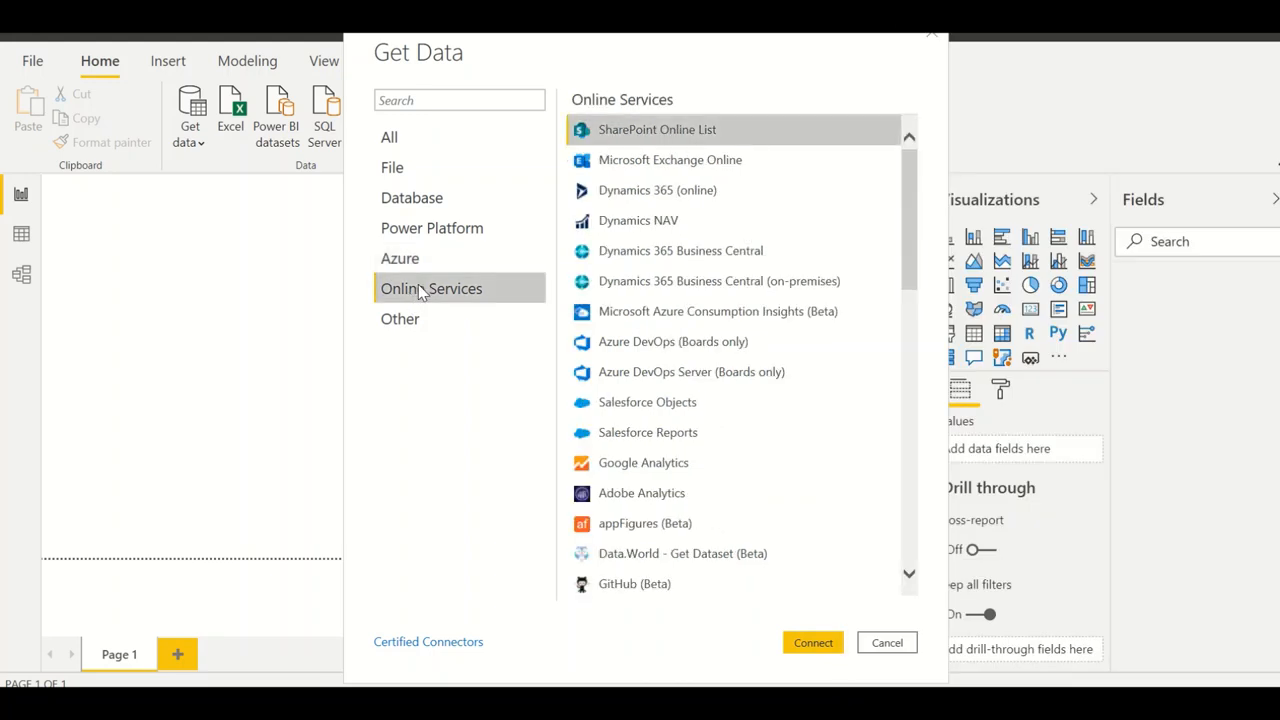
{"action": "mouse_move", "coordinate": [418, 300]}
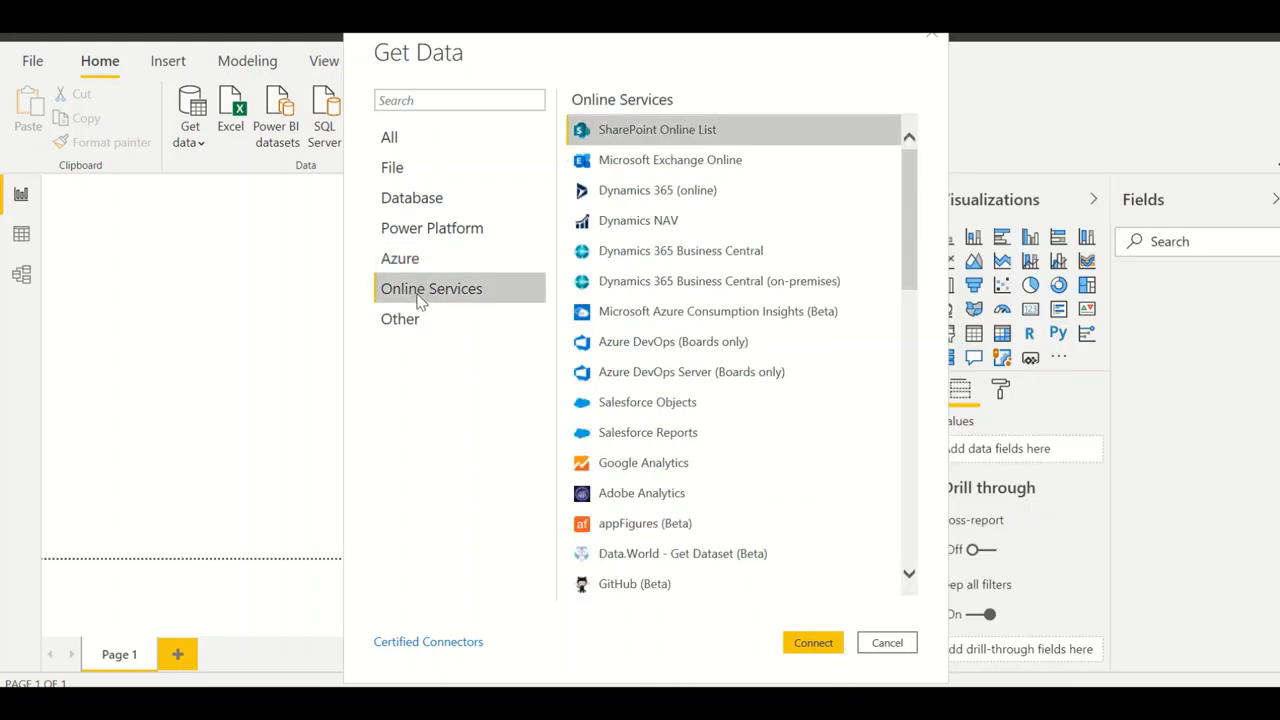
{"action": "mouse_move", "coordinate": [630, 474]}
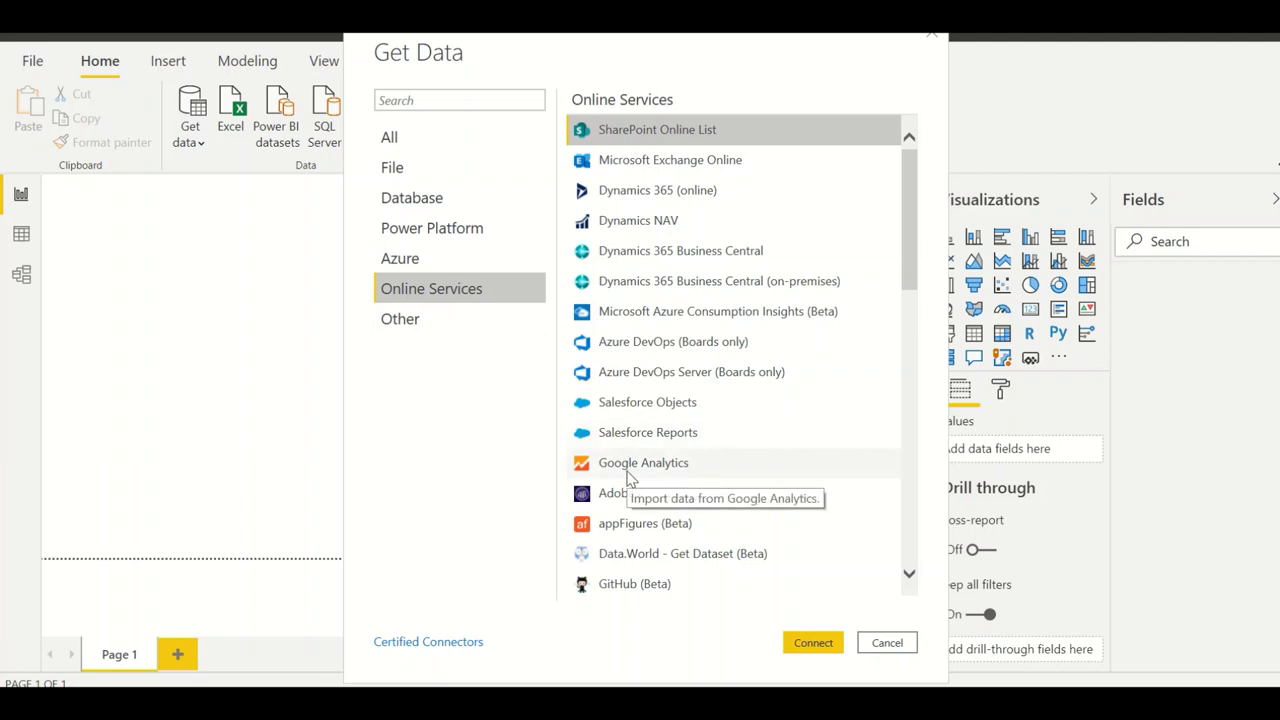
{"action": "mouse_move", "coordinate": [428, 340]}
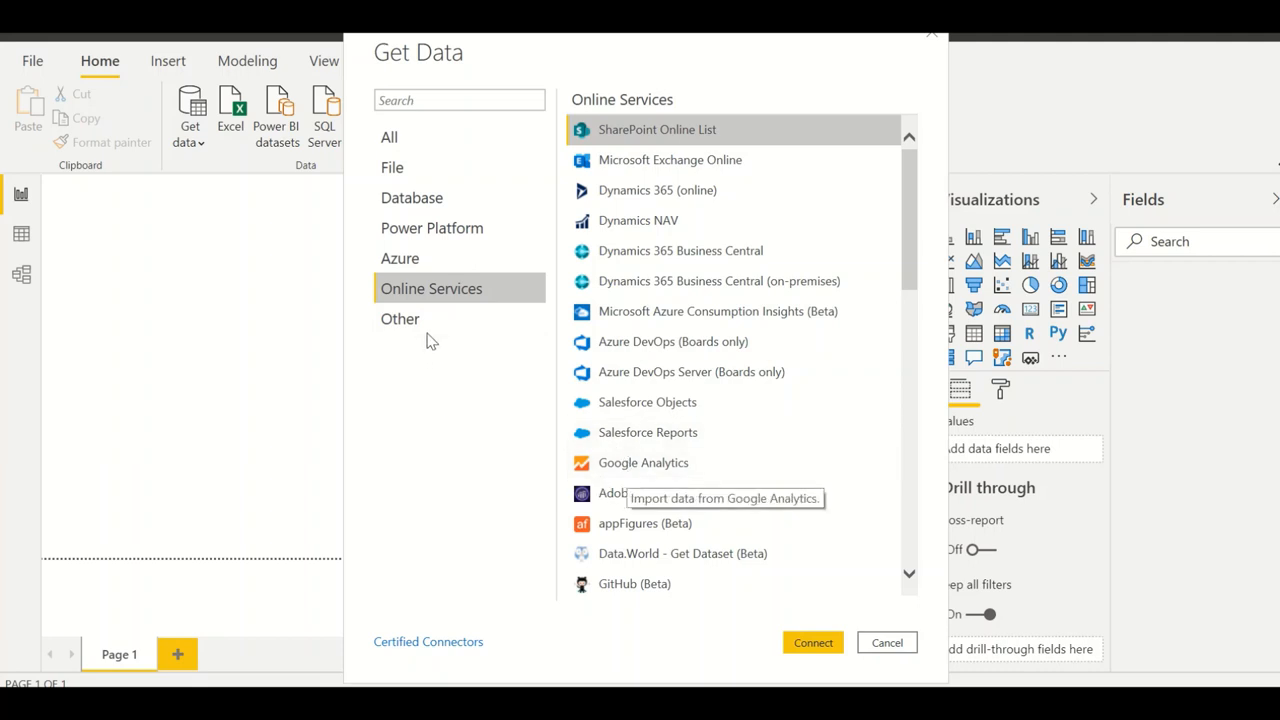
{"action": "left_click", "coordinate": [400, 318]}
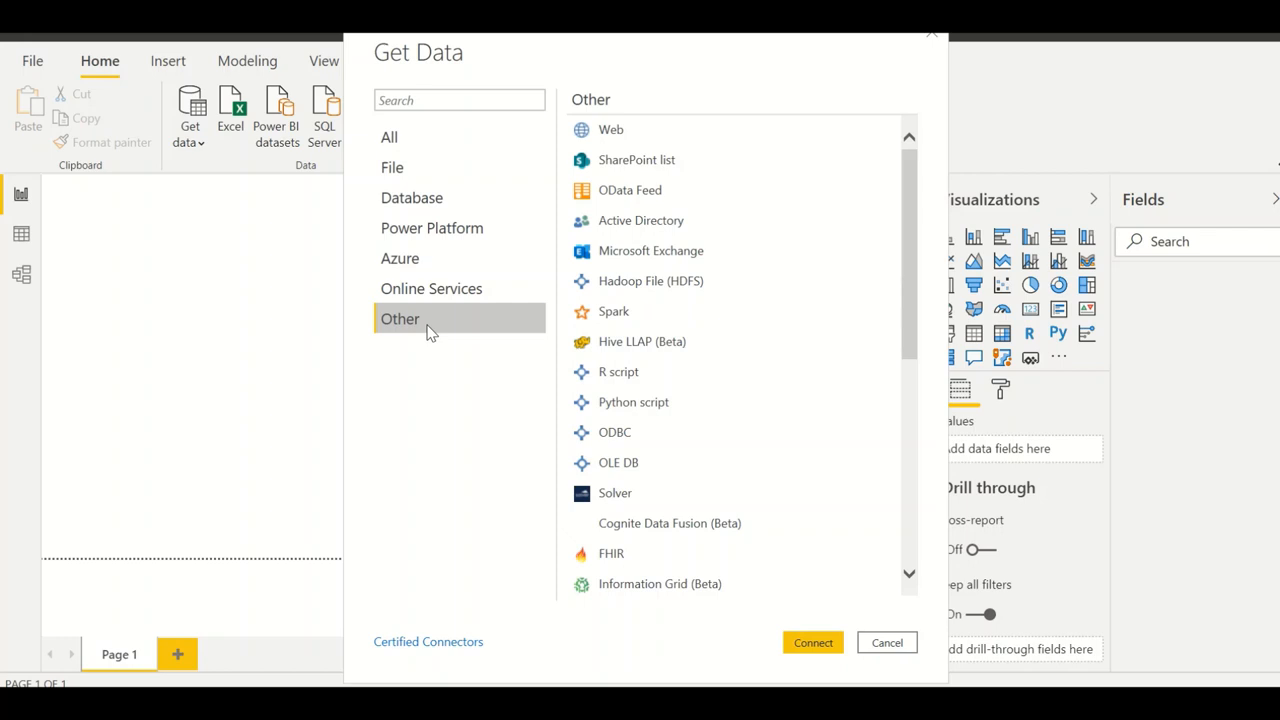
{"action": "mouse_move", "coordinate": [610, 128]}
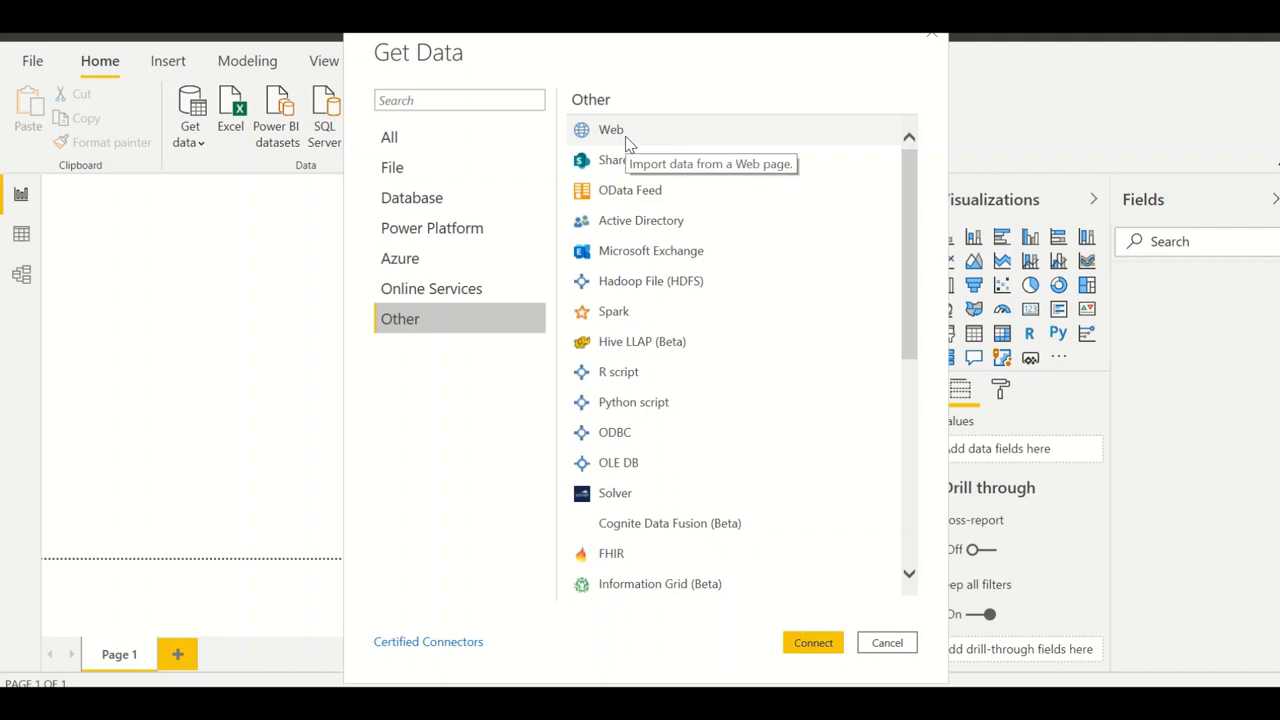
{"action": "mouse_move", "coordinate": [624, 420]}
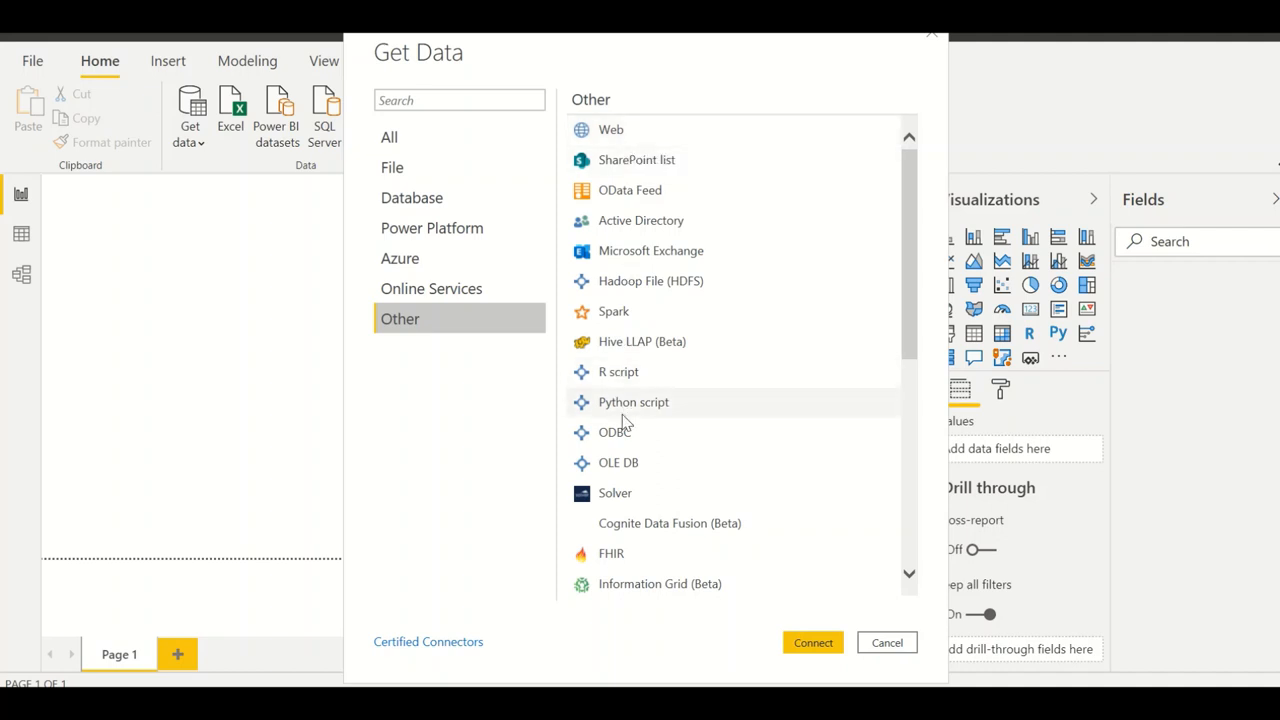
{"action": "mouse_move", "coordinate": [624, 416]}
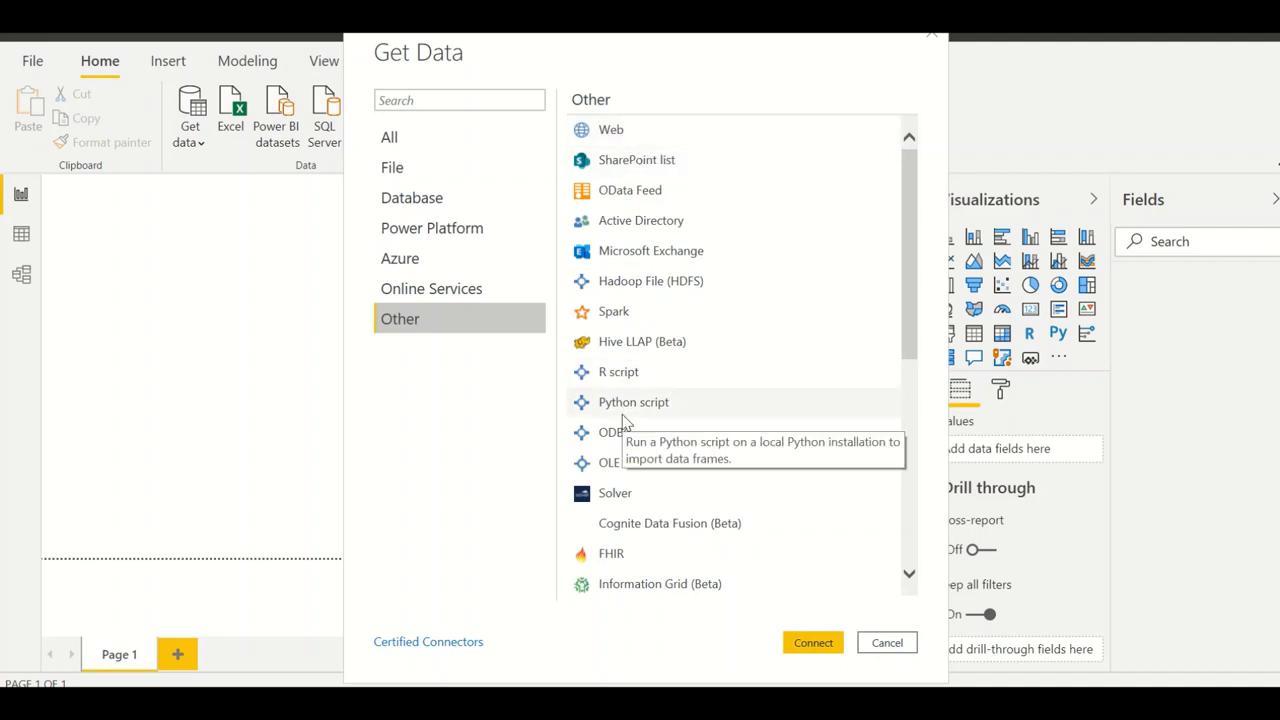
{"action": "mouse_move", "coordinate": [638, 380]}
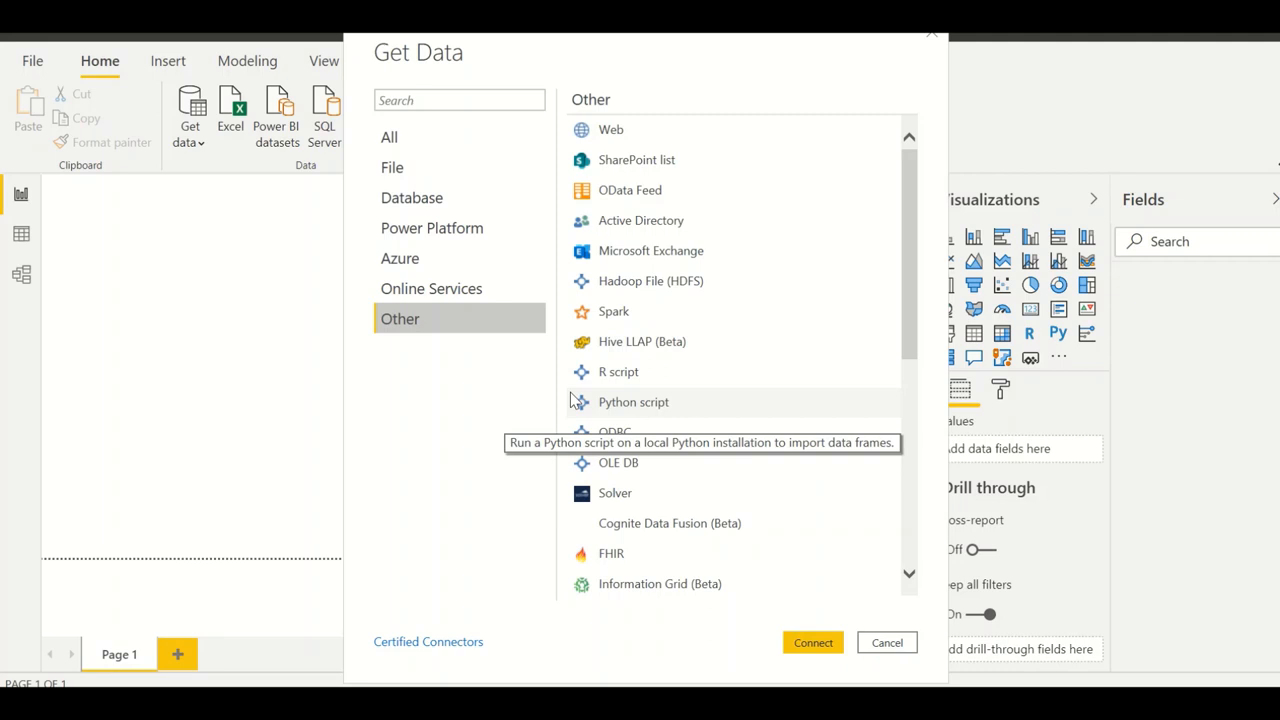
{"action": "mouse_move", "coordinate": [668, 416]}
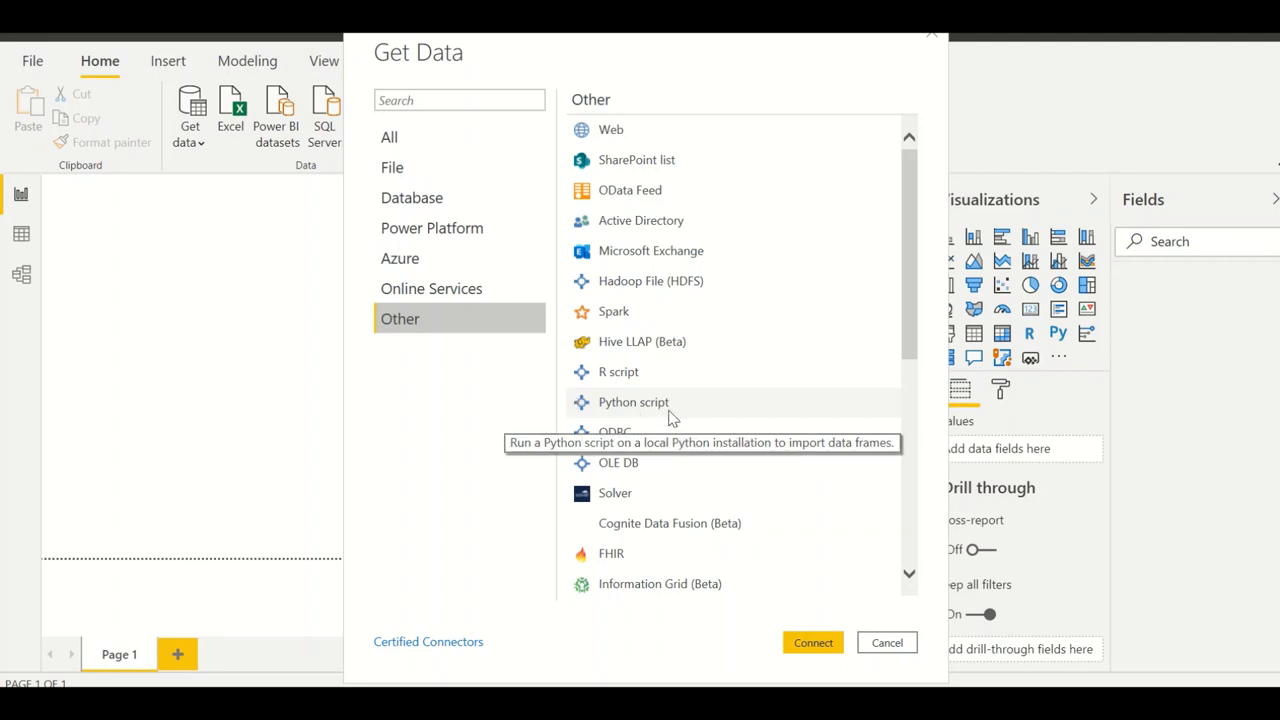
{"action": "mouse_move", "coordinate": [656, 444]}
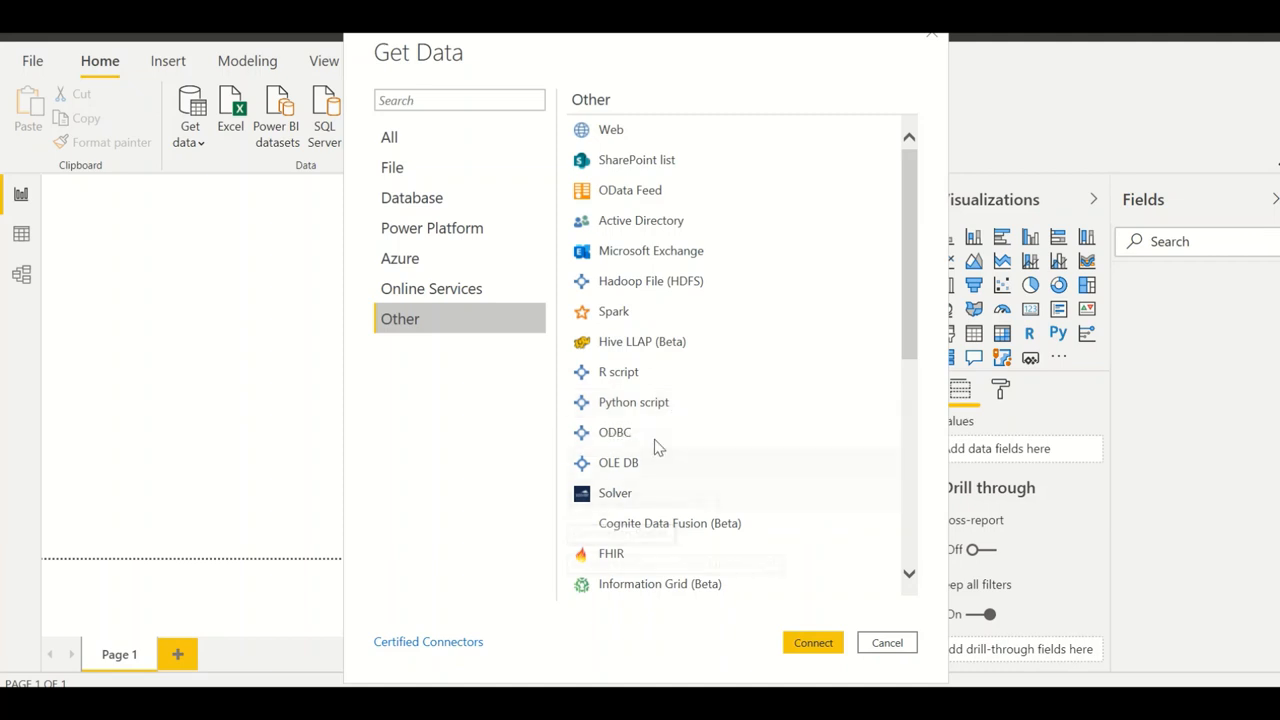
{"action": "mouse_move", "coordinate": [652, 410]}
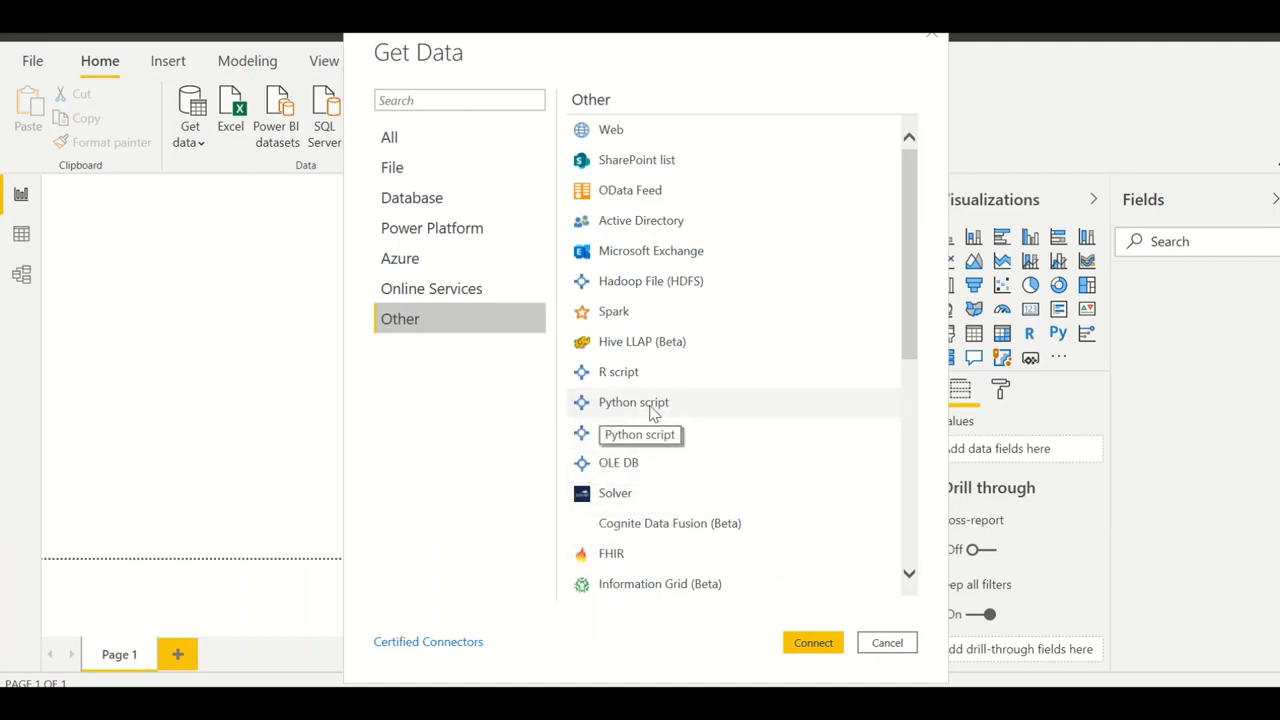
{"action": "mouse_move", "coordinate": [770, 480]}
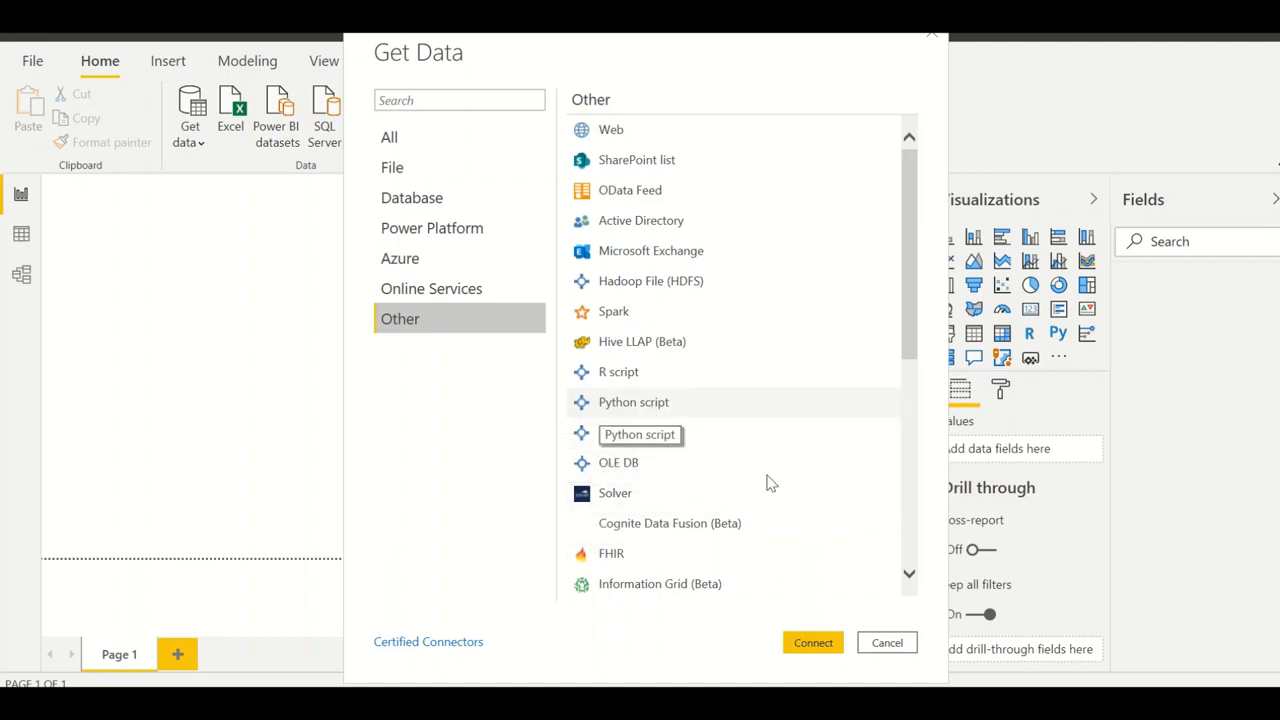
{"action": "left_click", "coordinate": [888, 642]}
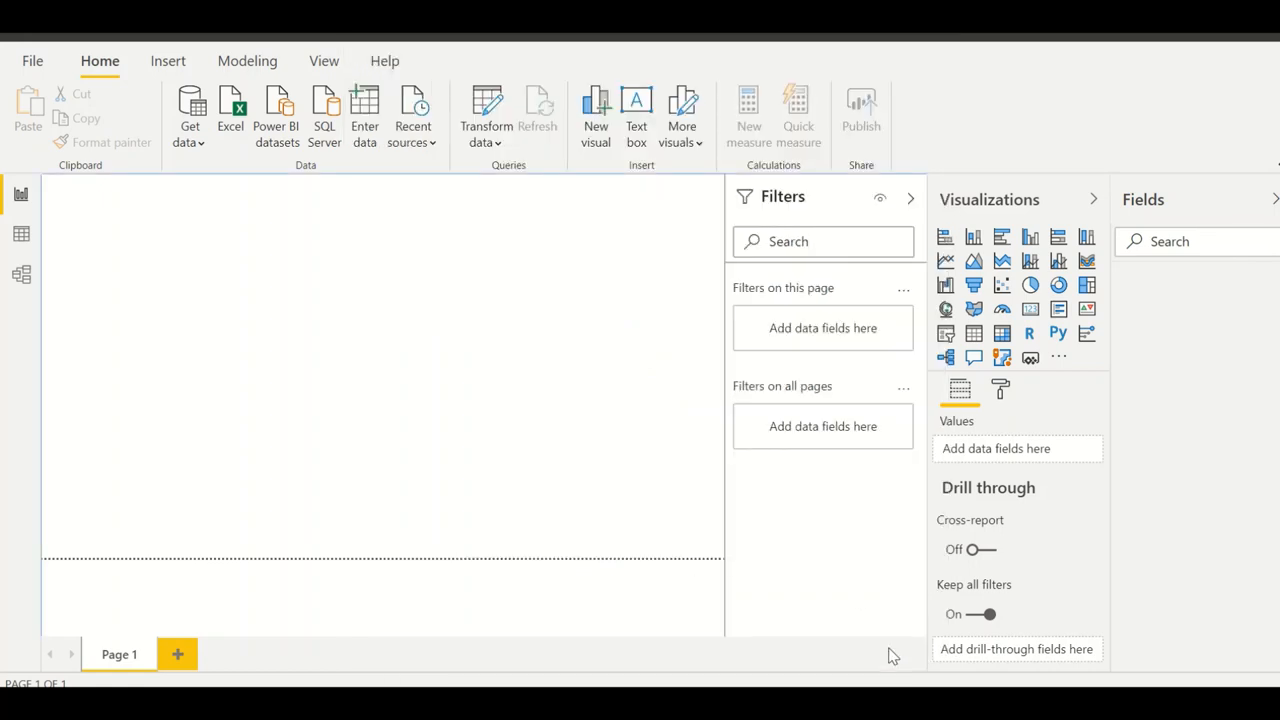
{"action": "mouse_move", "coordinate": [1096, 352]}
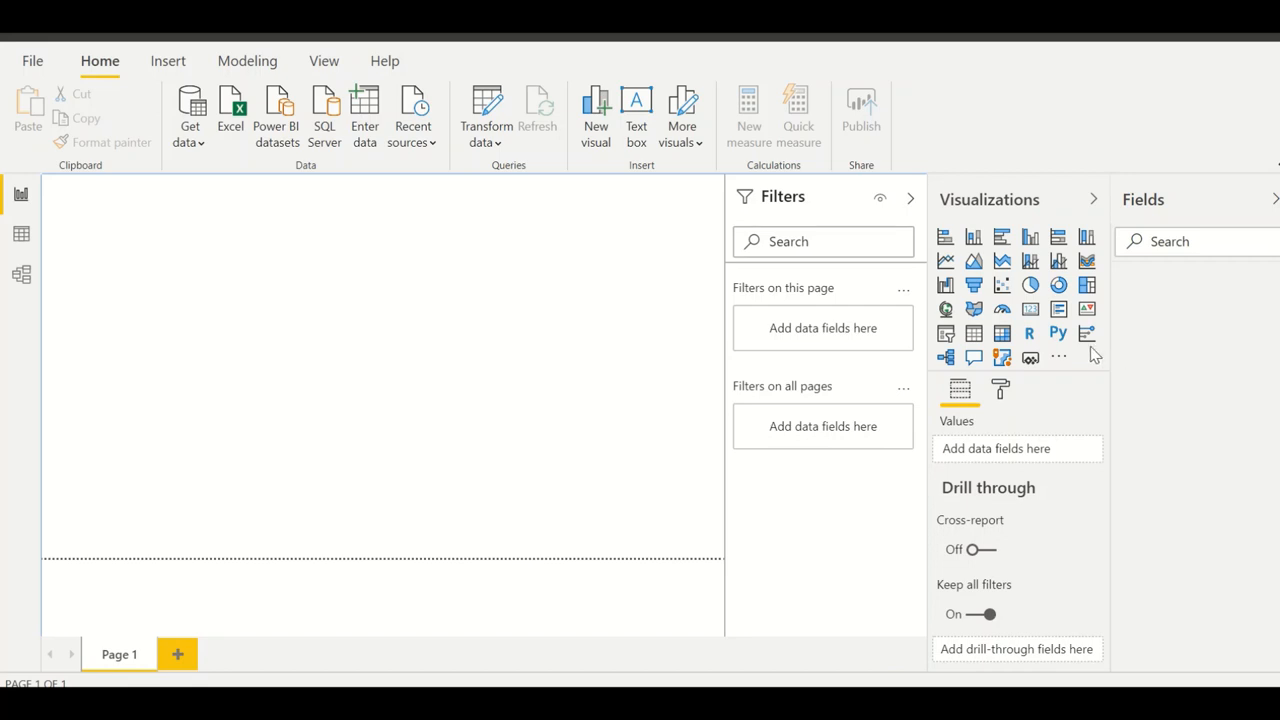
{"action": "mouse_move", "coordinate": [1088, 332]}
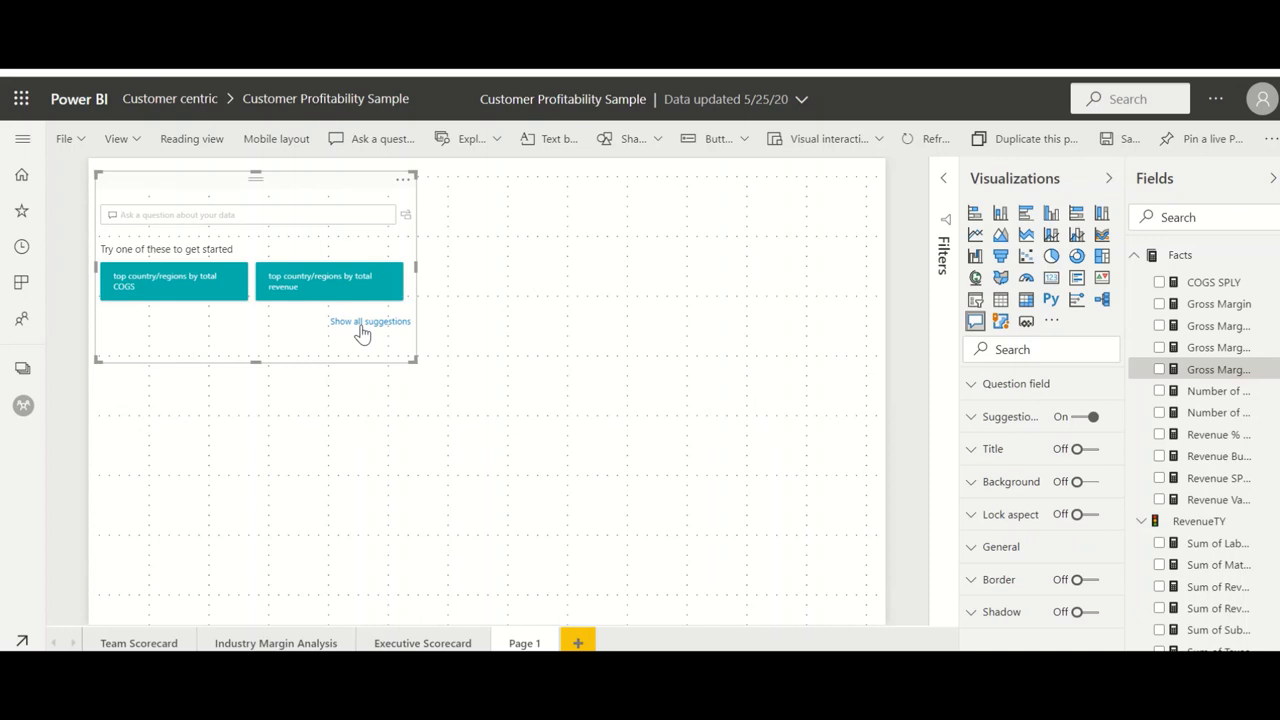
{"action": "mouse_move", "coordinate": [278, 304]}
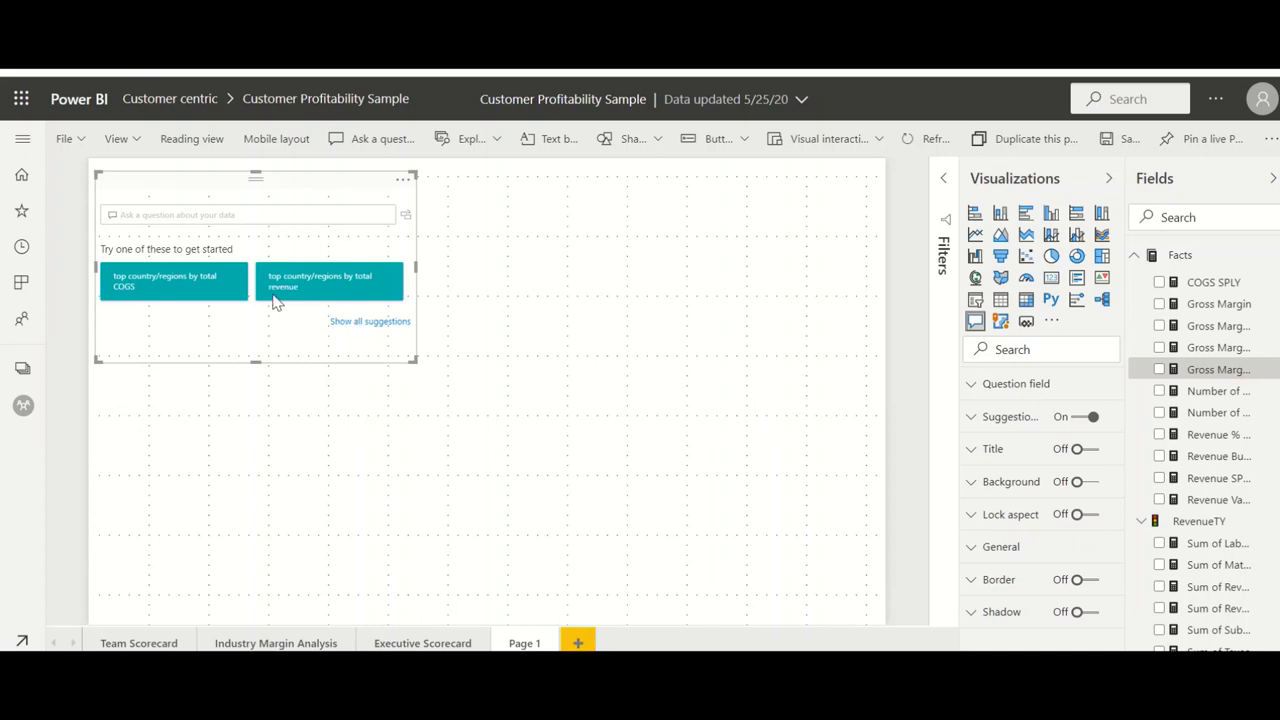
{"action": "mouse_move", "coordinate": [228, 248]}
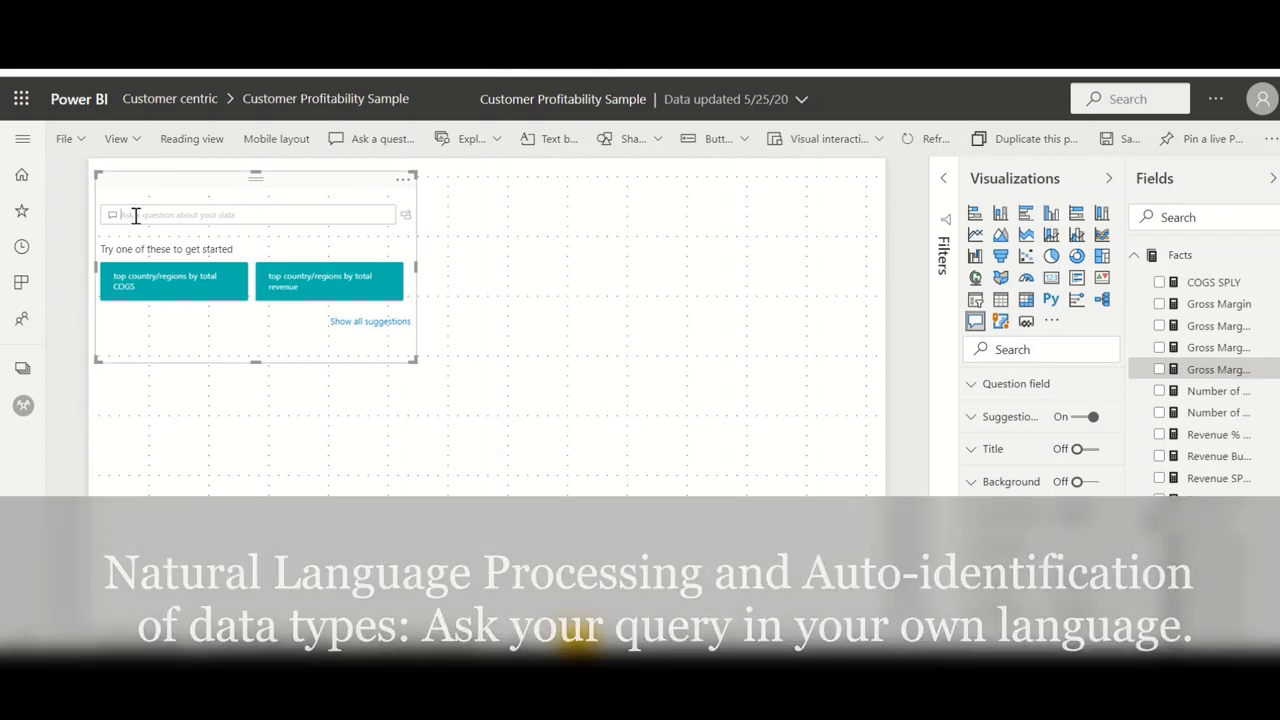
- Ask the Q&A visual for COGS by customer state and product, accepting the suggested question
{"action": "type", "text": "show me the"}
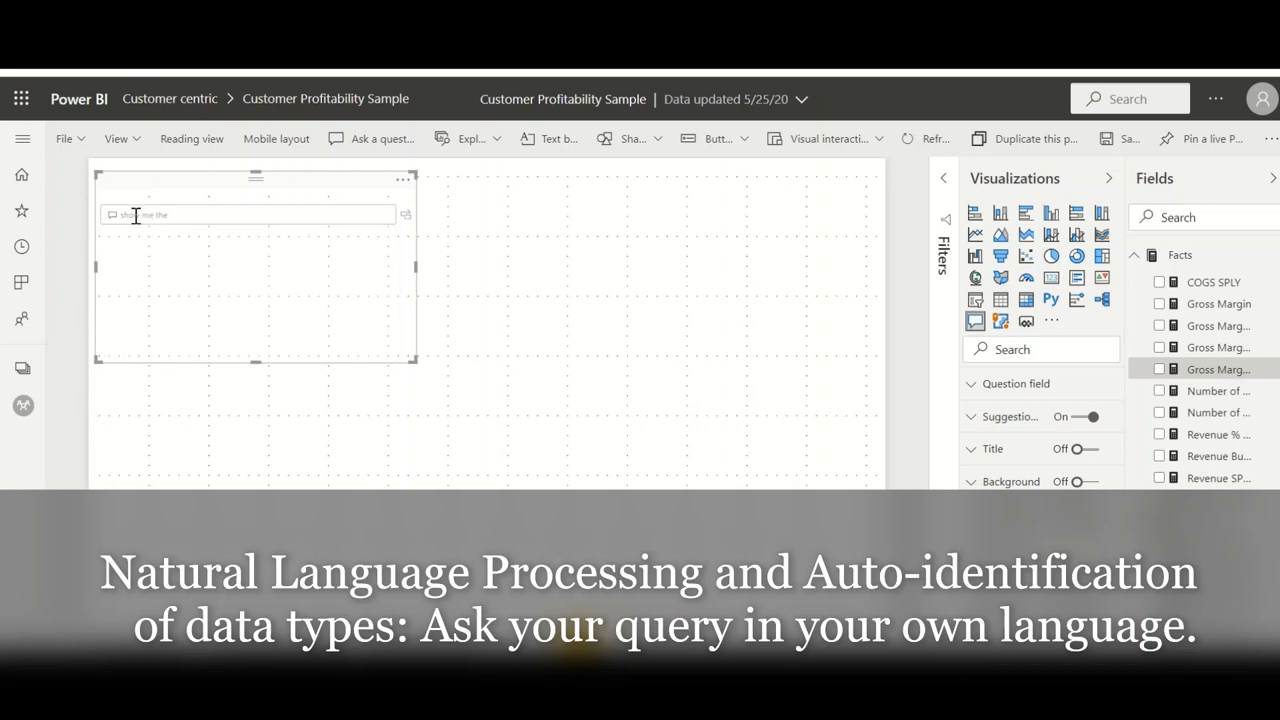
{"action": "type", "text": "cogs"}
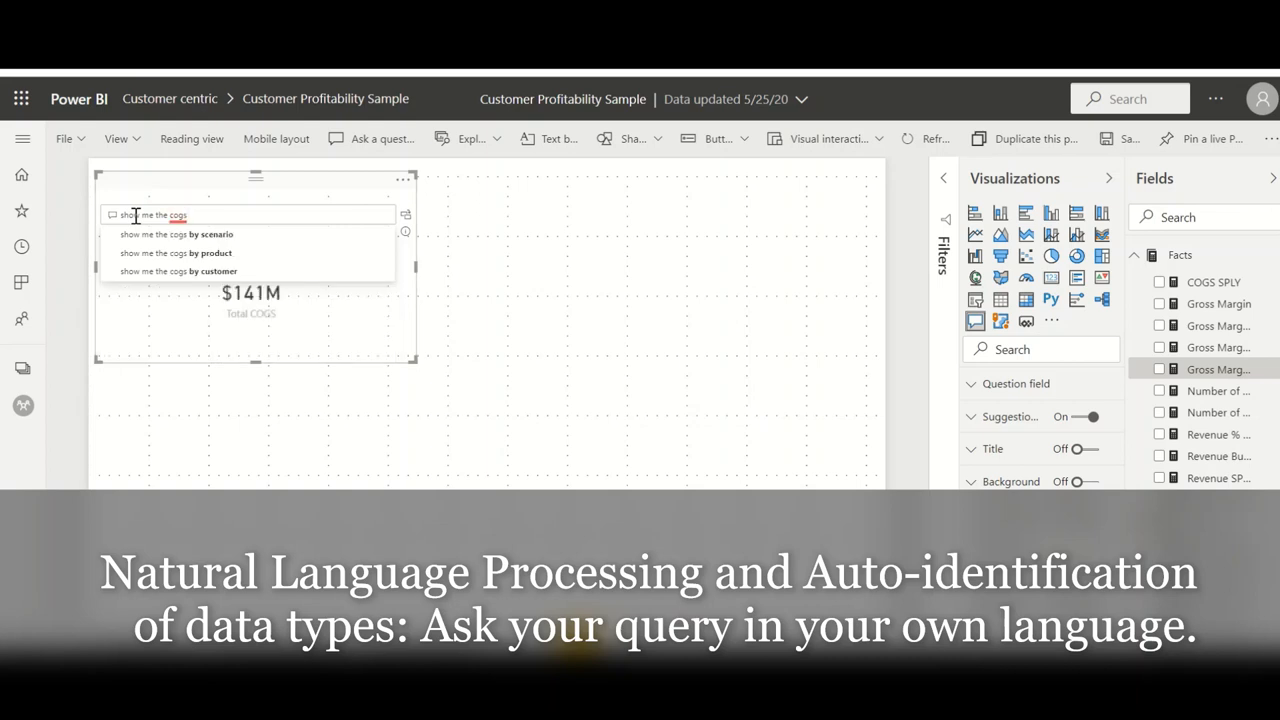
{"action": "type", "text": "by"}
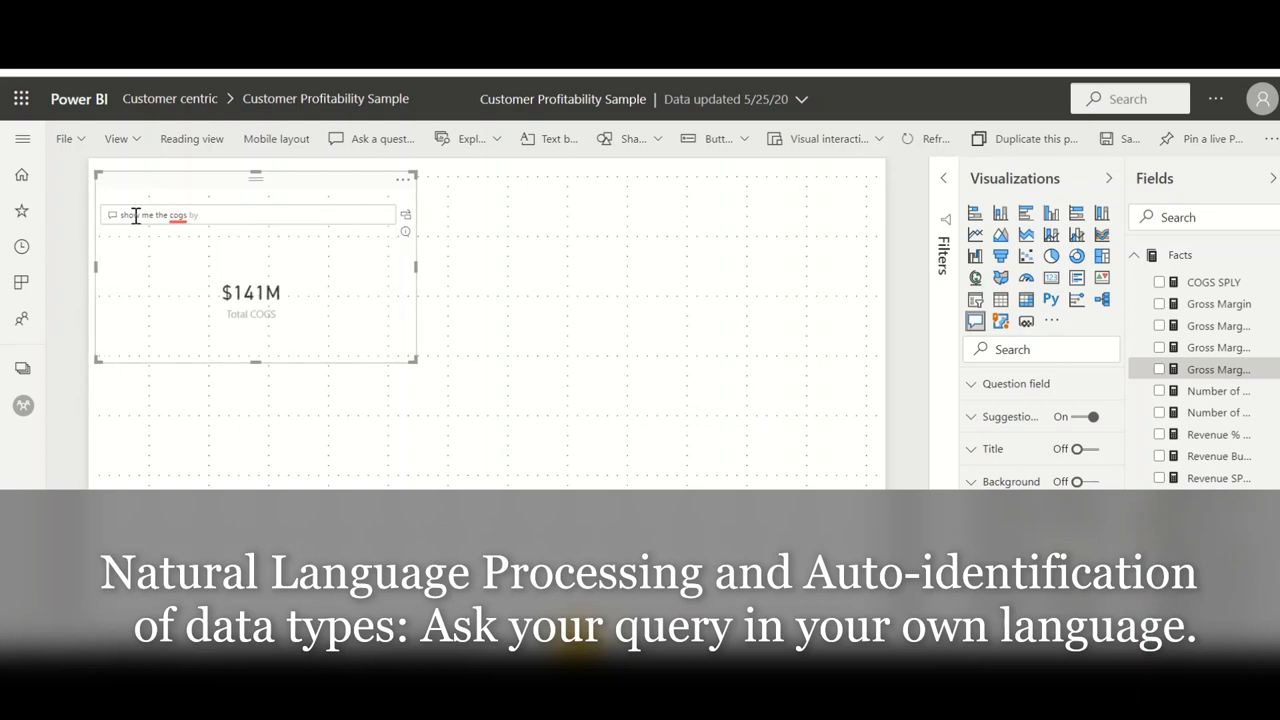
{"action": "type", "text": "customer"}
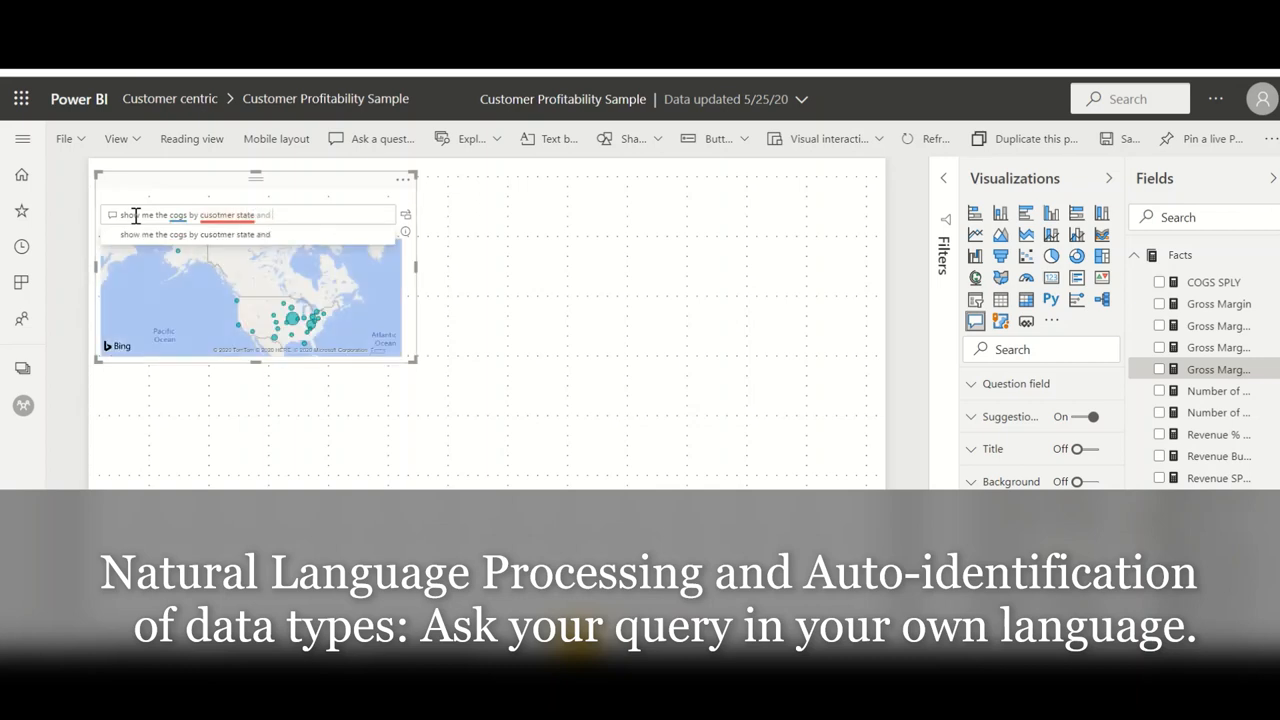
{"action": "type", "text": "product"}
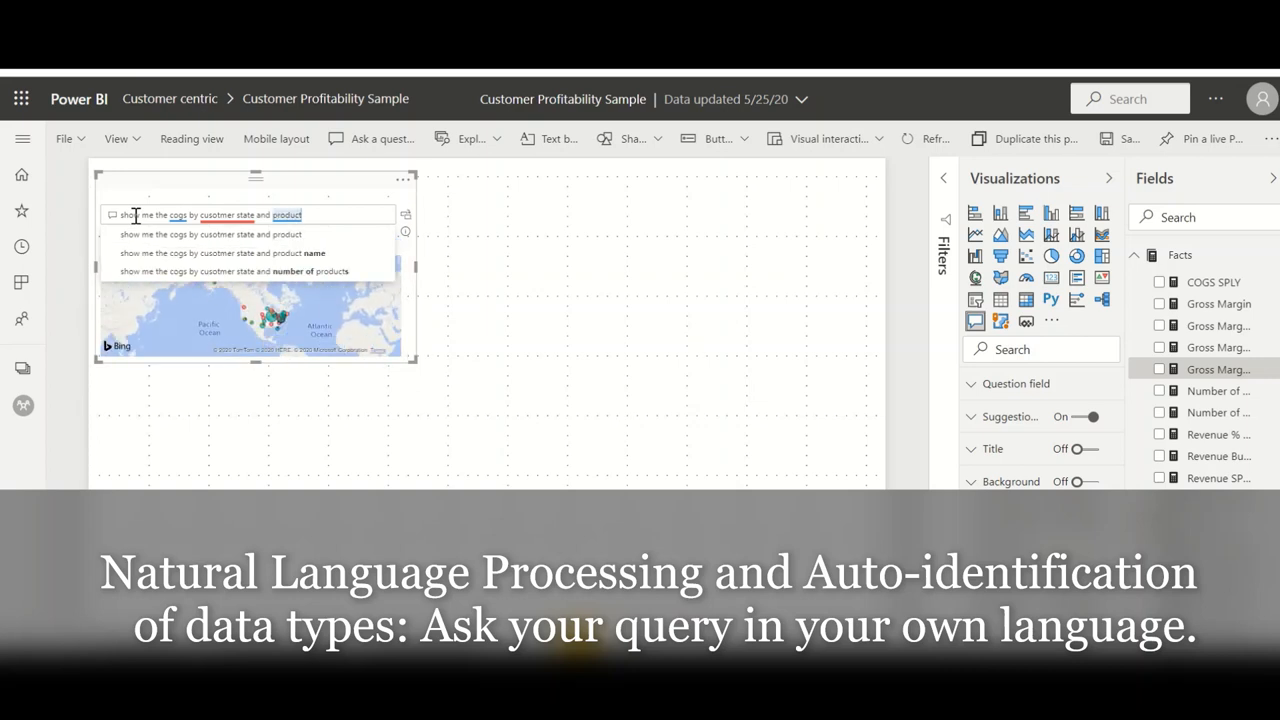
{"action": "left_click", "coordinate": [250, 214]}
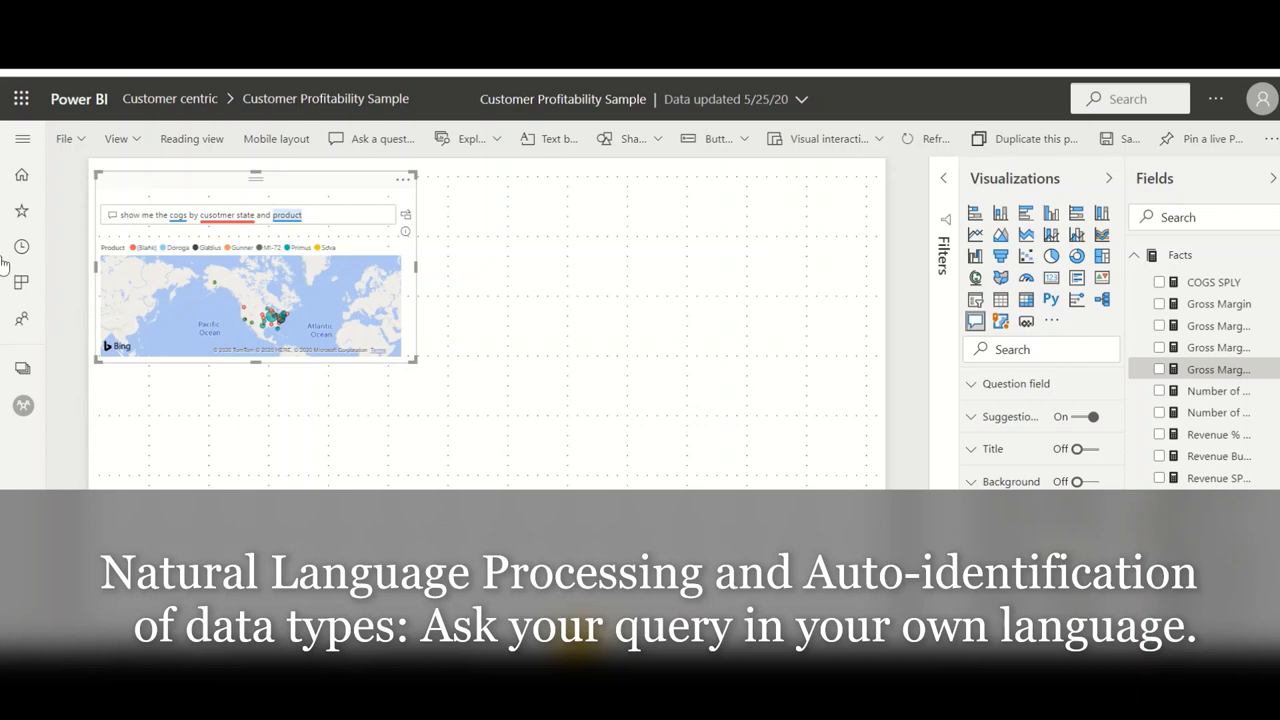
{"action": "mouse_move", "coordinate": [248, 304]}
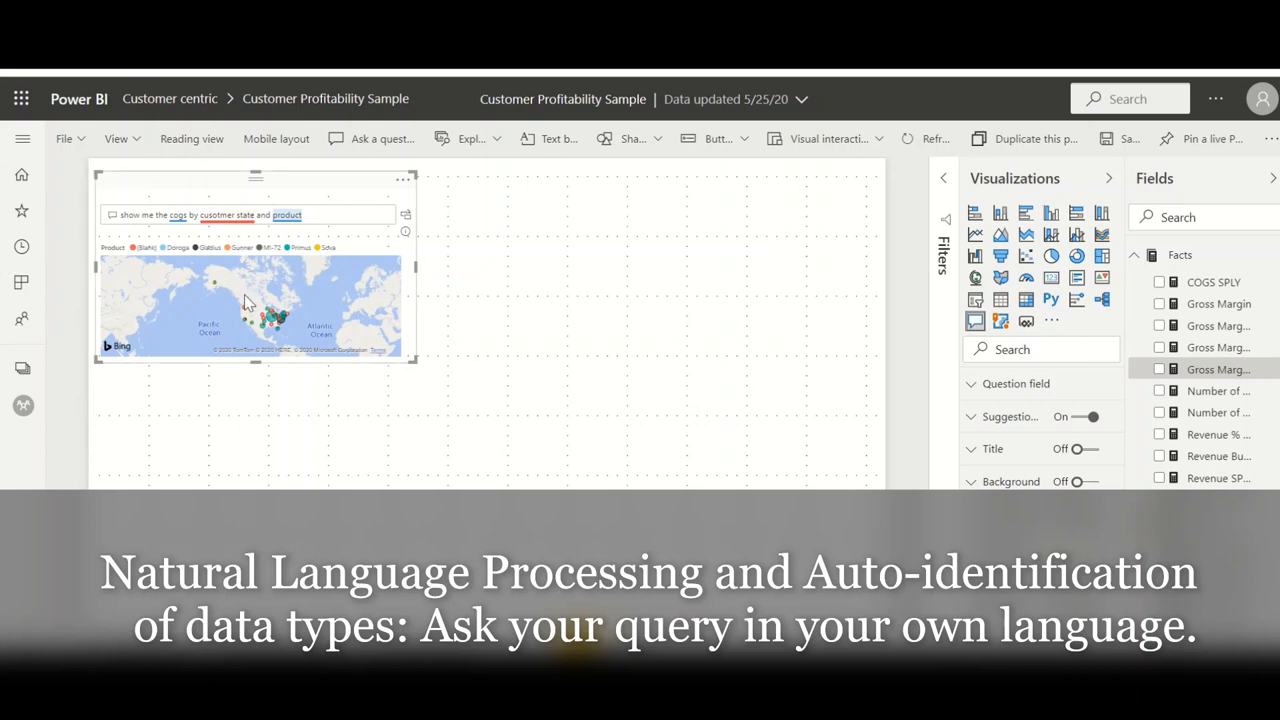
{"action": "mouse_move", "coordinate": [228, 288]}
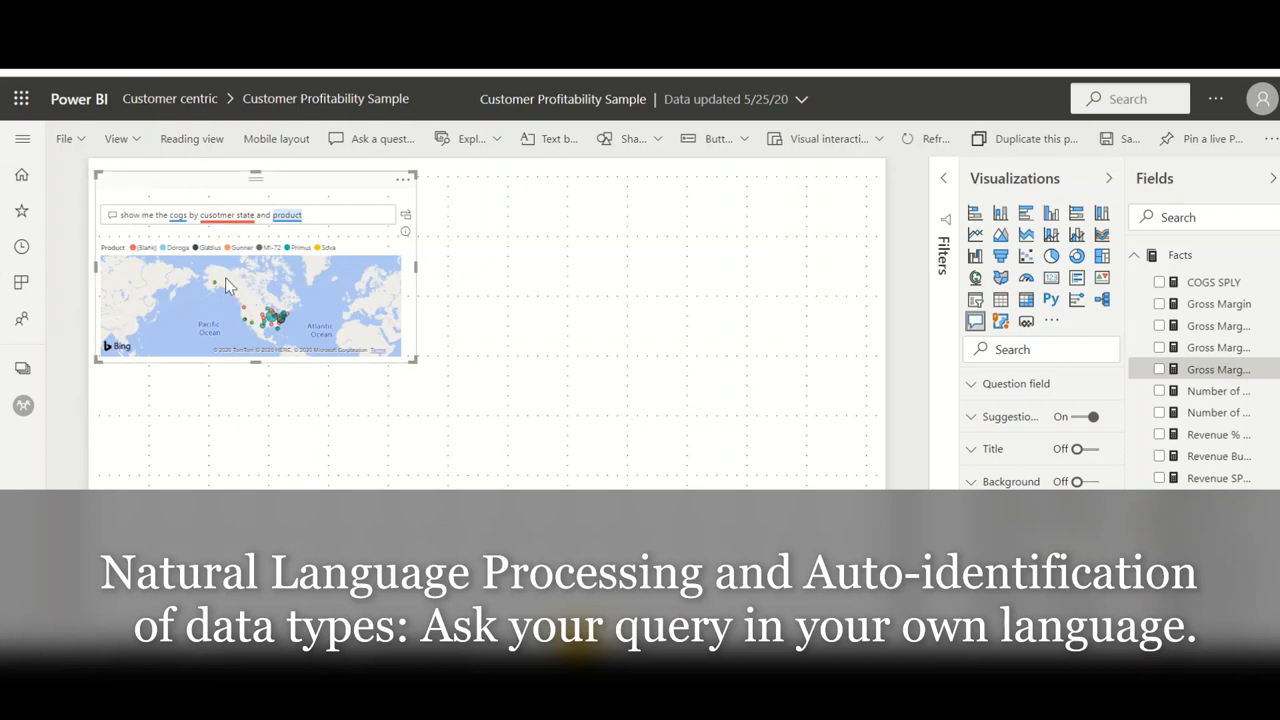
{"action": "mouse_move", "coordinate": [264, 300]}
{"action": "type", "text": " n to"}
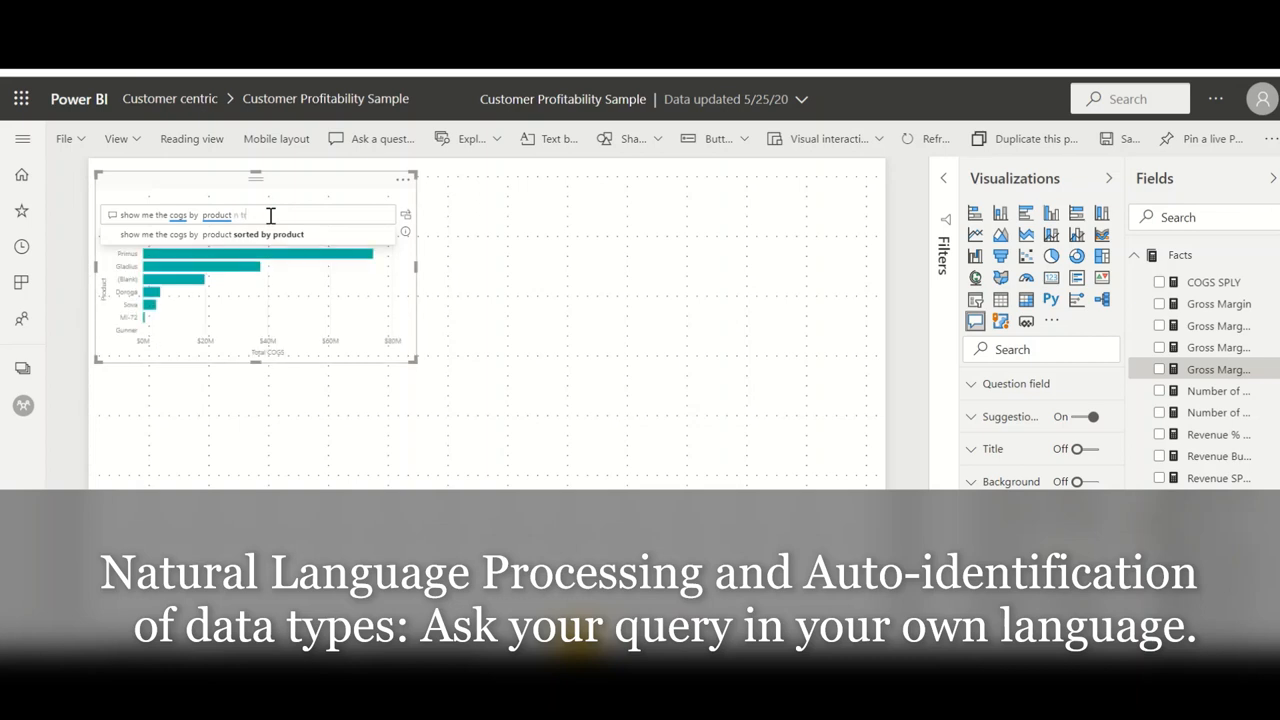
- Refine the question so COGS by product is shown as a treemap
{"action": "type", "text": "treemap"}
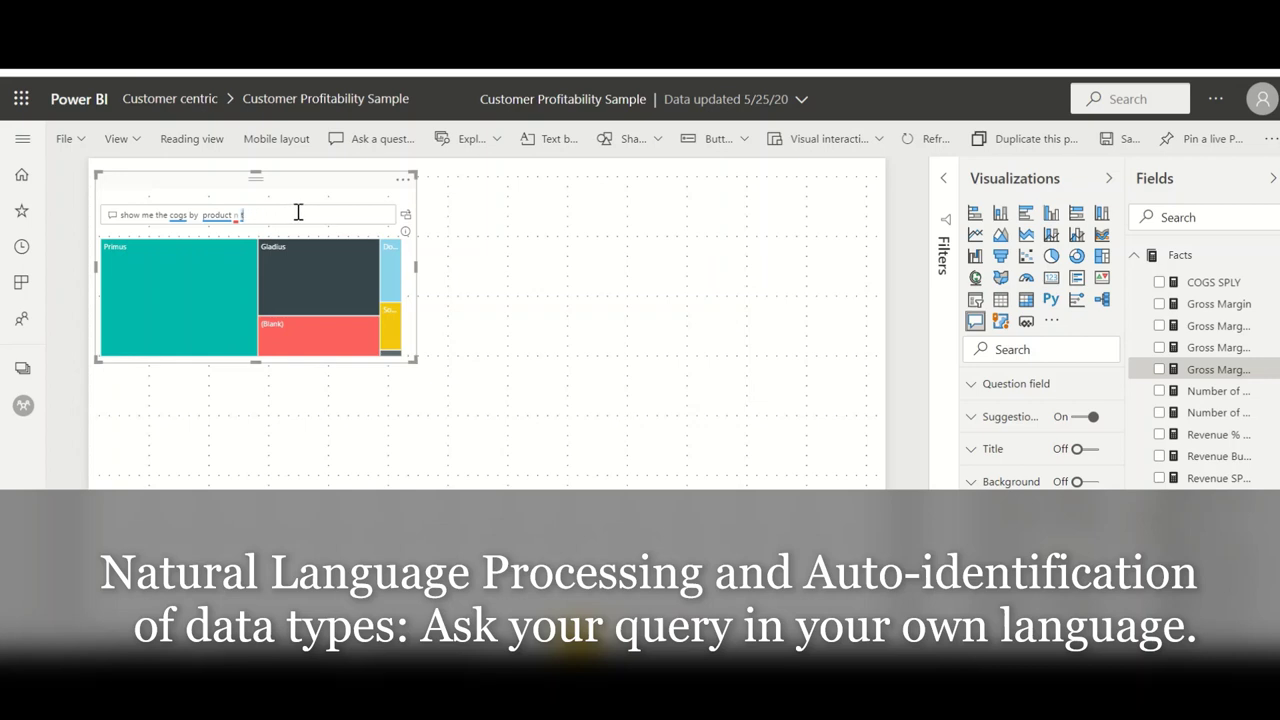
{"action": "type", "text": "n"}
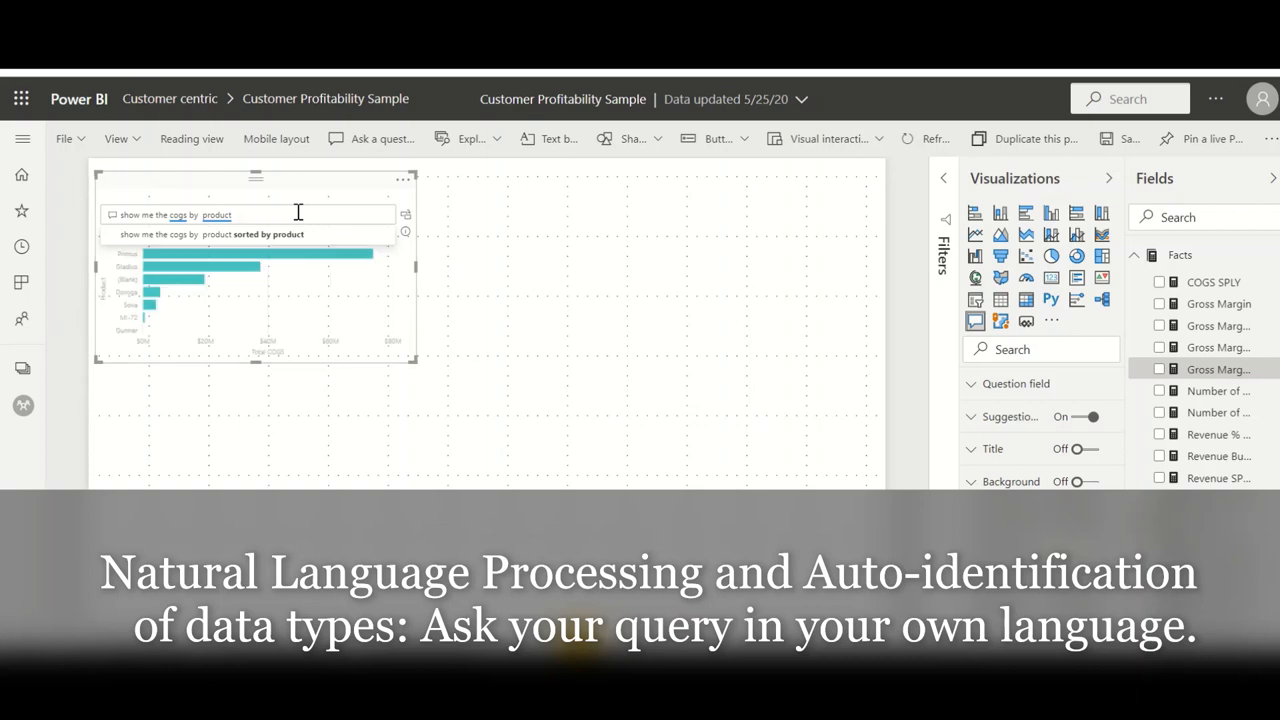
{"action": "type", "text": "in line"}
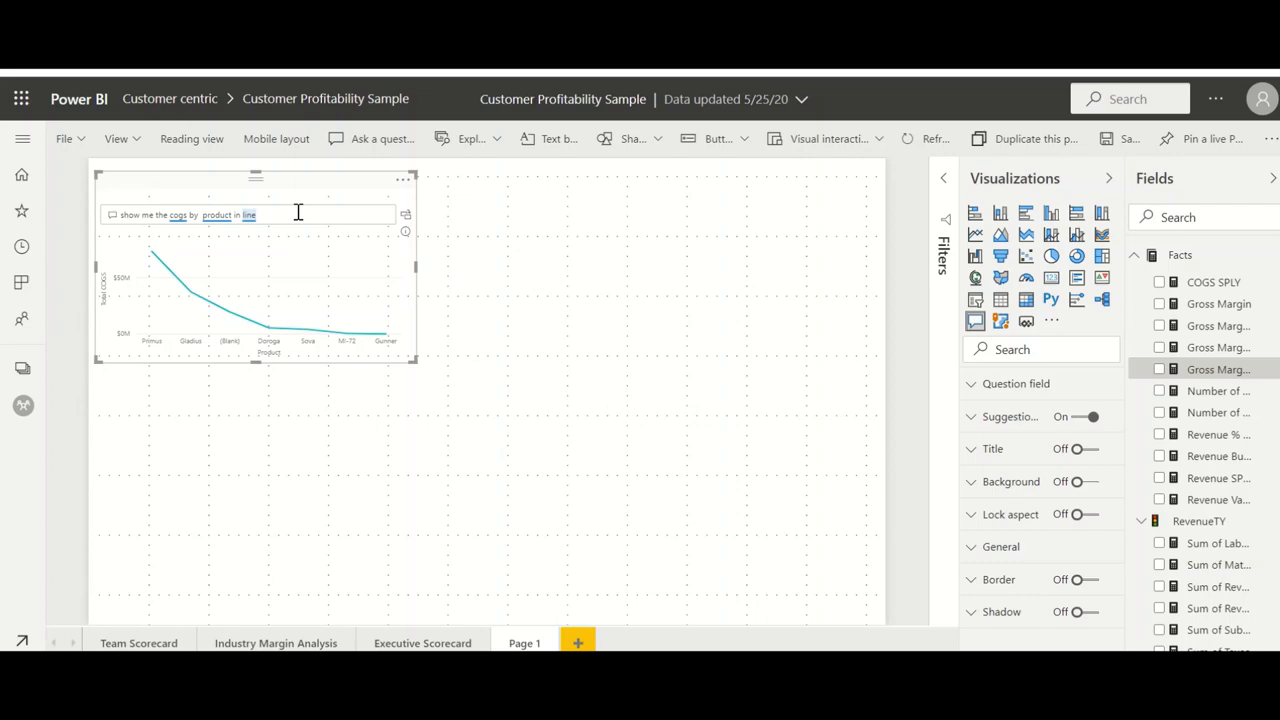
{"action": "type", "text": "treemap"}
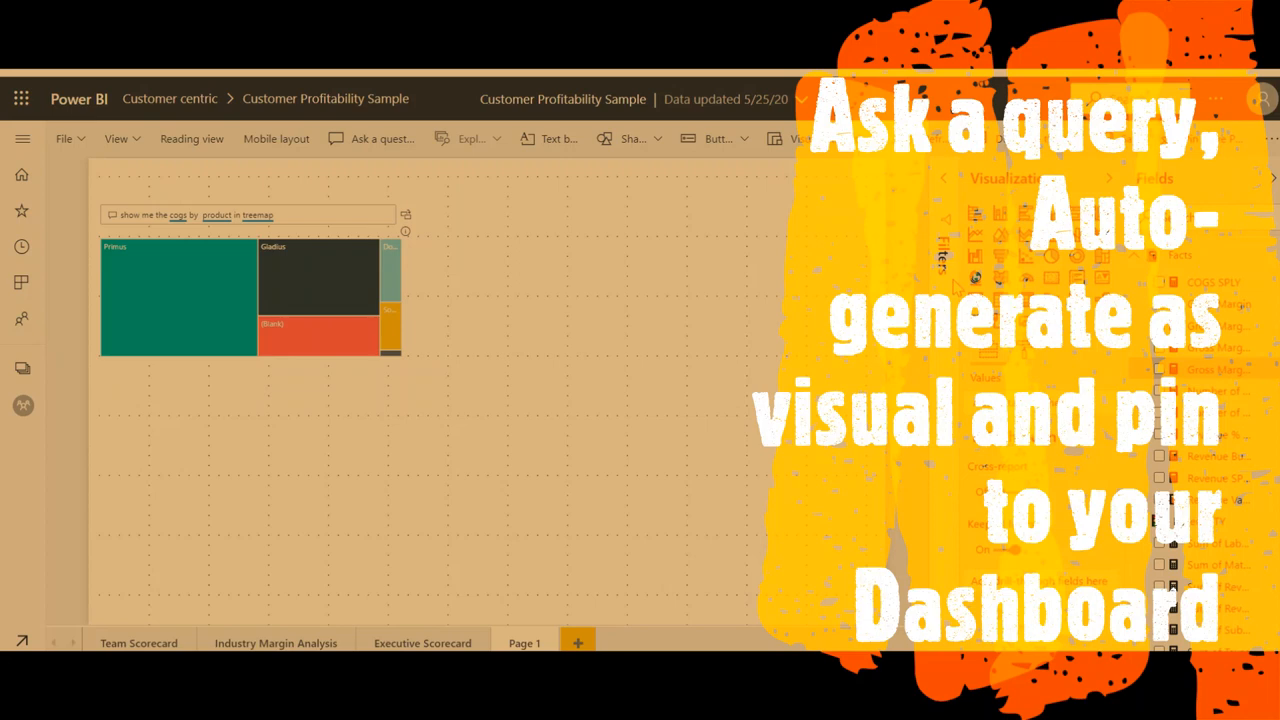
{"action": "left_click", "coordinate": [252, 214]}
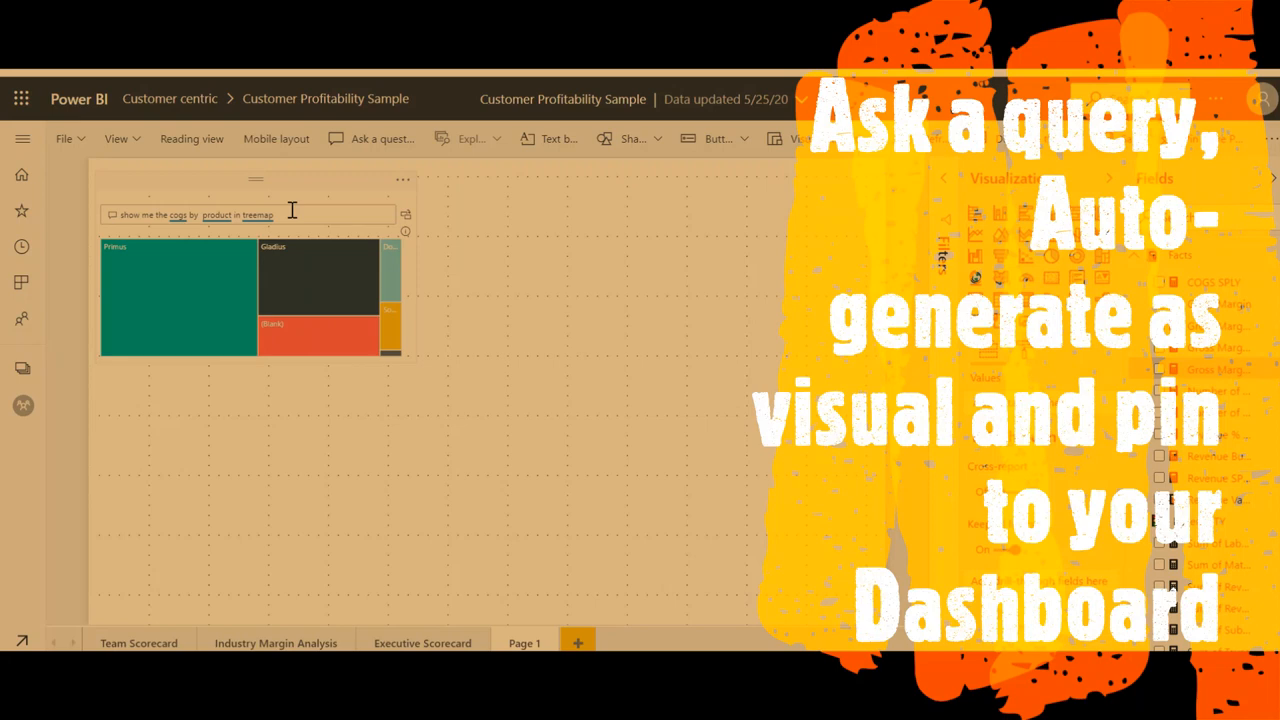
{"action": "mouse_move", "coordinate": [456, 116]}
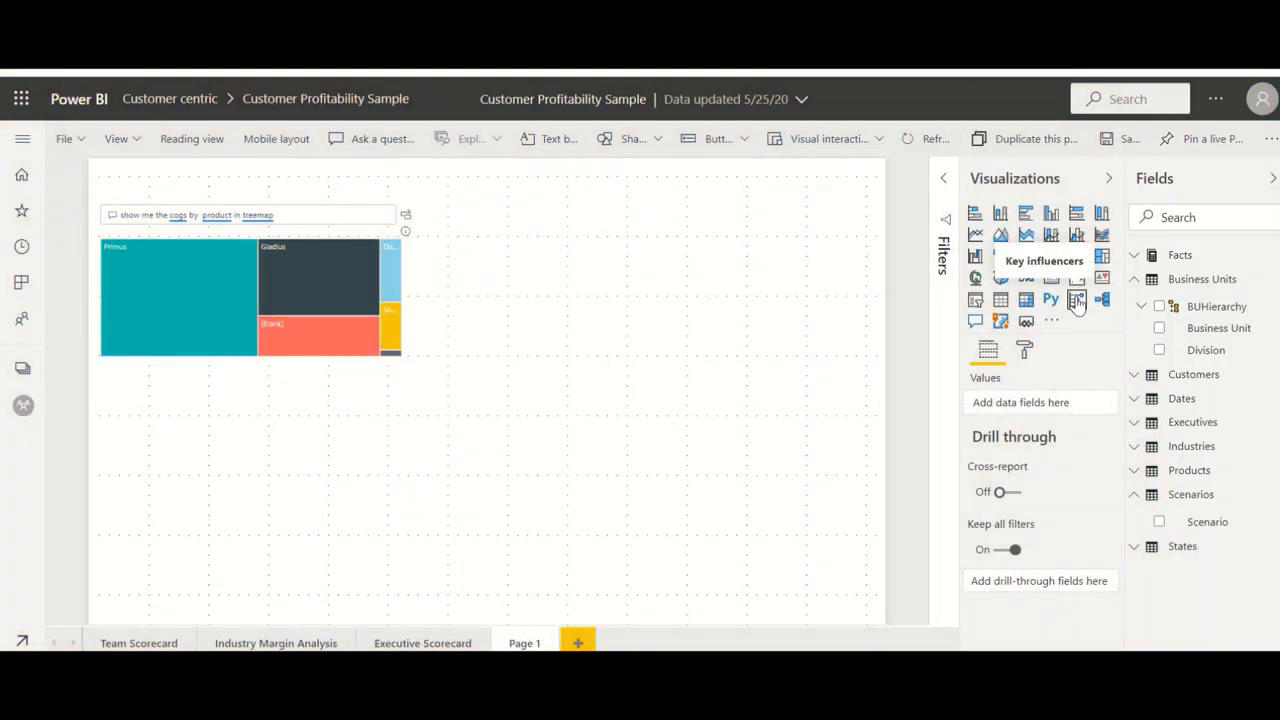
- Add a key influencers visual right of the treemap, explained by COGS SPLY and revenue measures from Facts
{"action": "left_click", "coordinate": [1076, 300]}
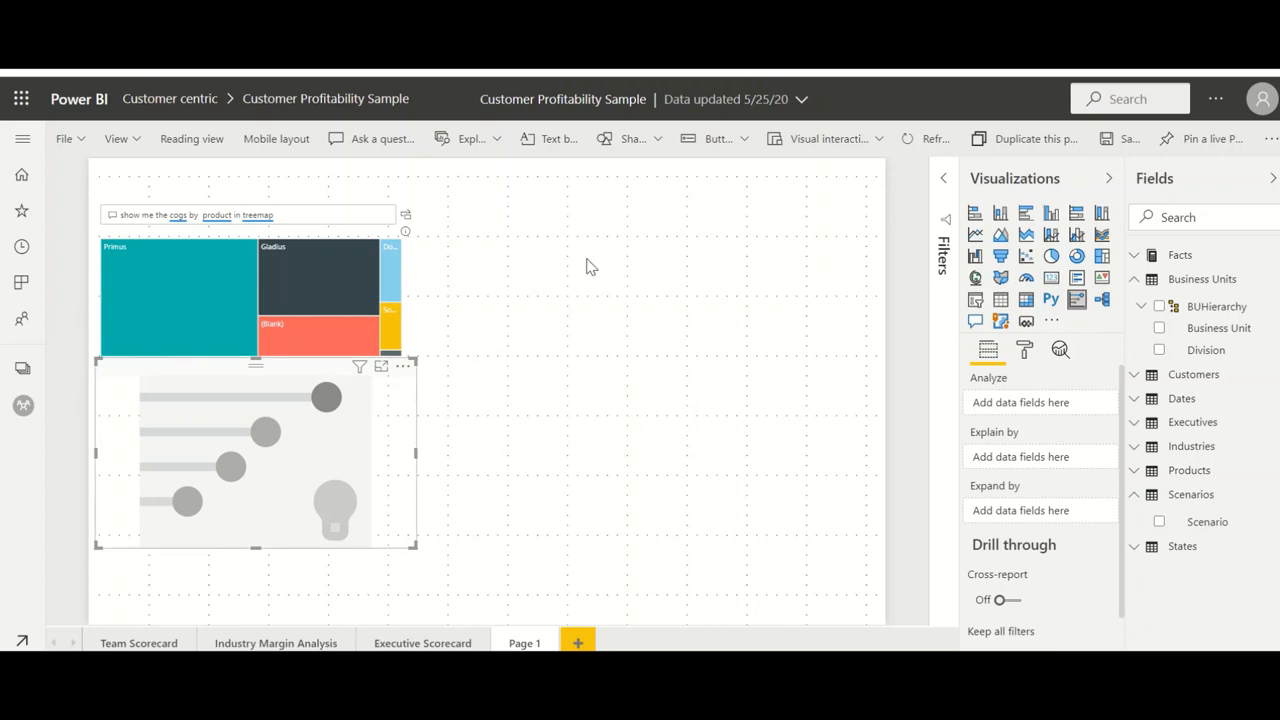
{"action": "left_click_drag", "start_coordinate": [256, 456], "coordinate": [576, 288]}
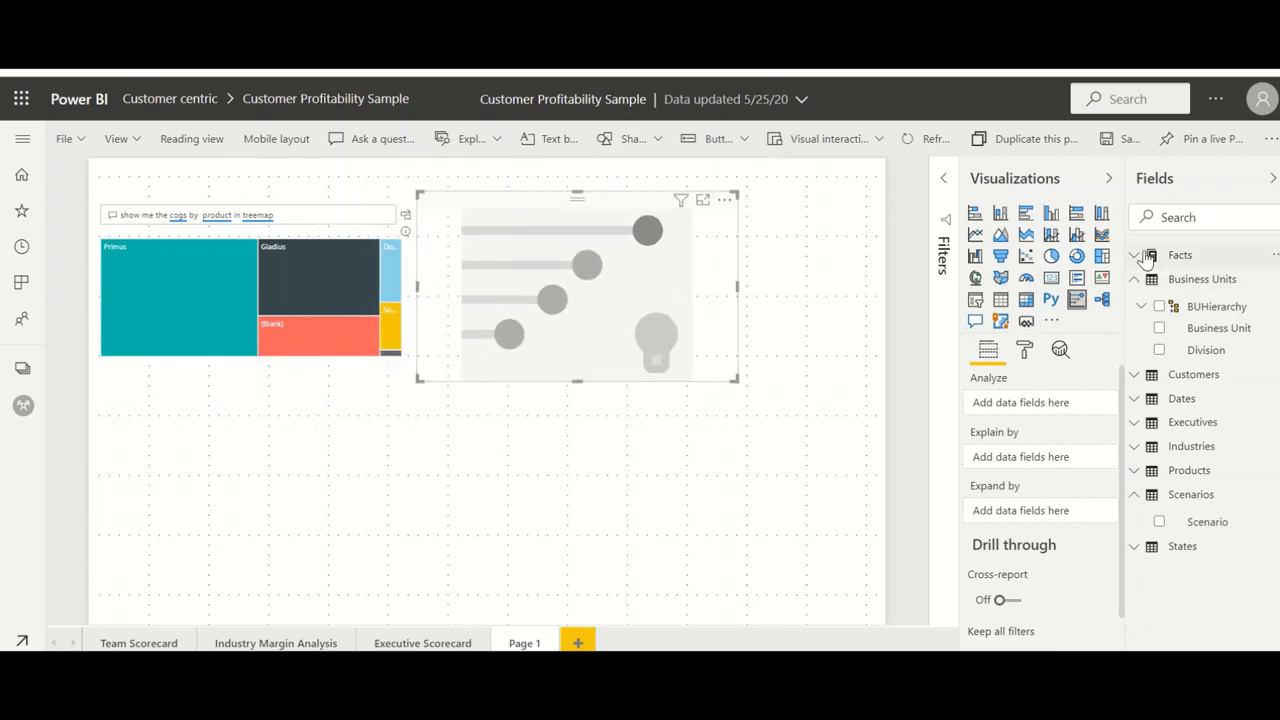
{"action": "left_click", "coordinate": [1134, 254]}
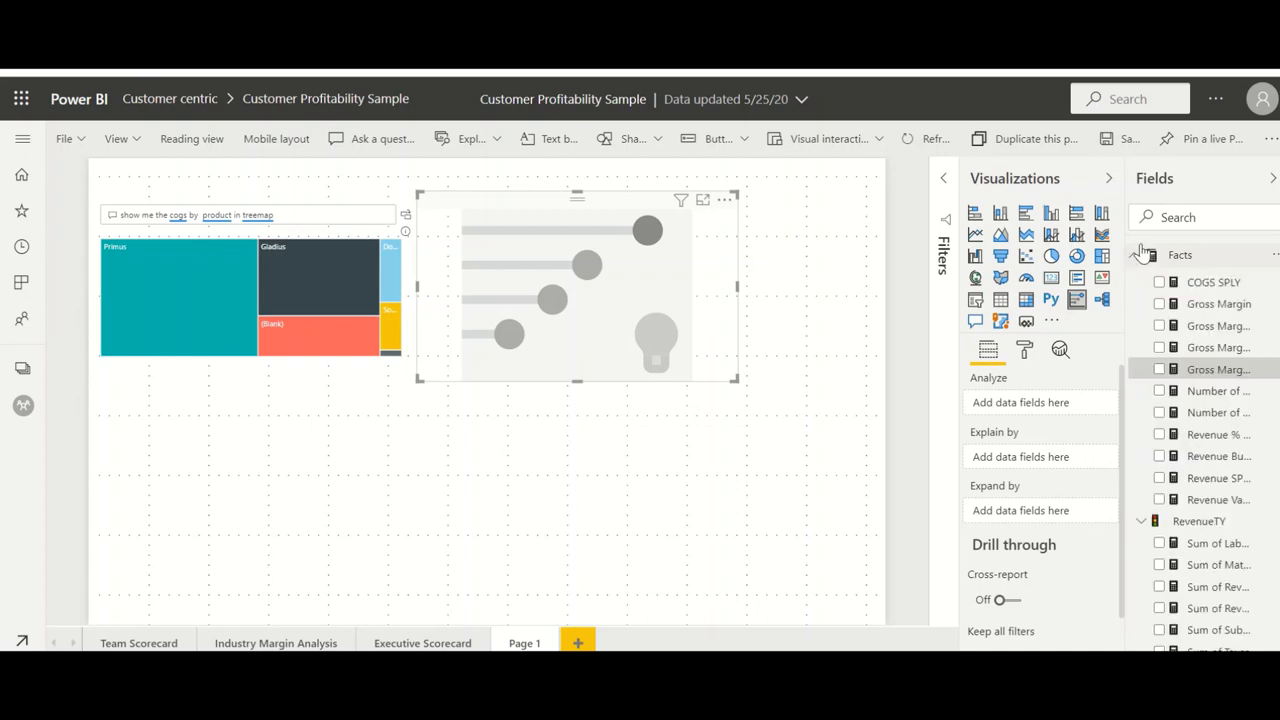
{"action": "mouse_move", "coordinate": [1216, 376]}
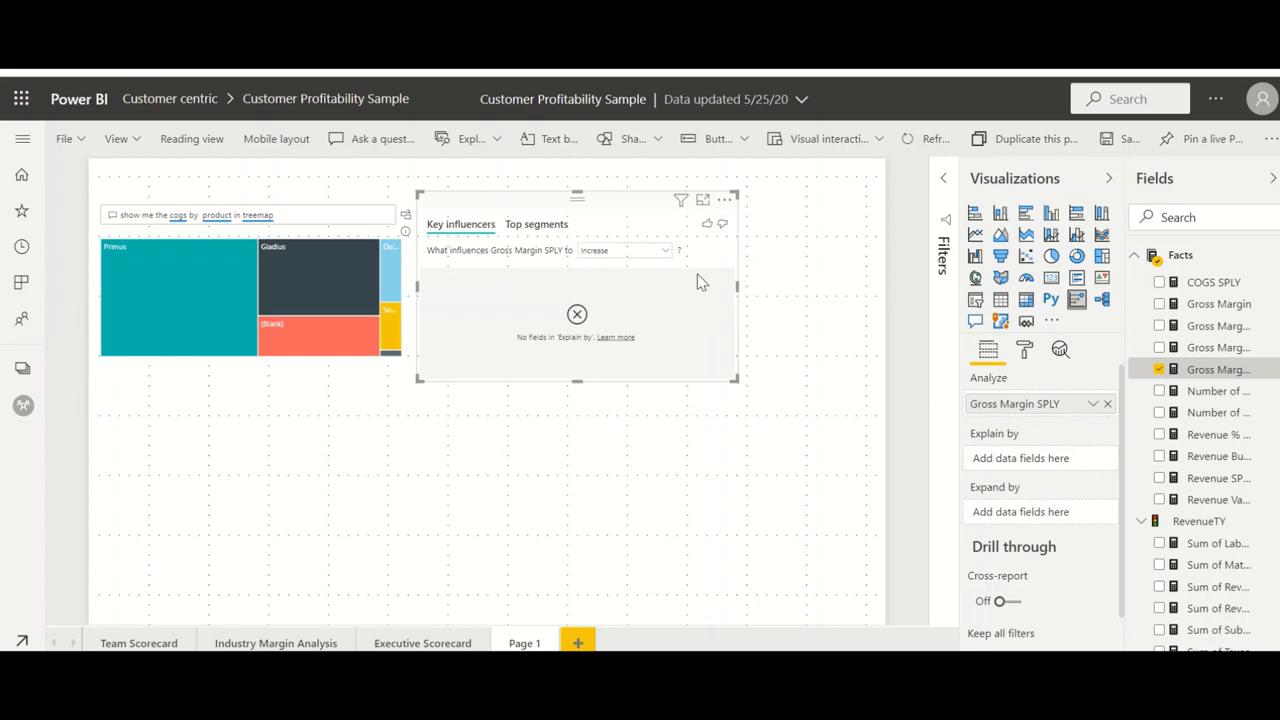
{"action": "mouse_move", "coordinate": [670, 256]}
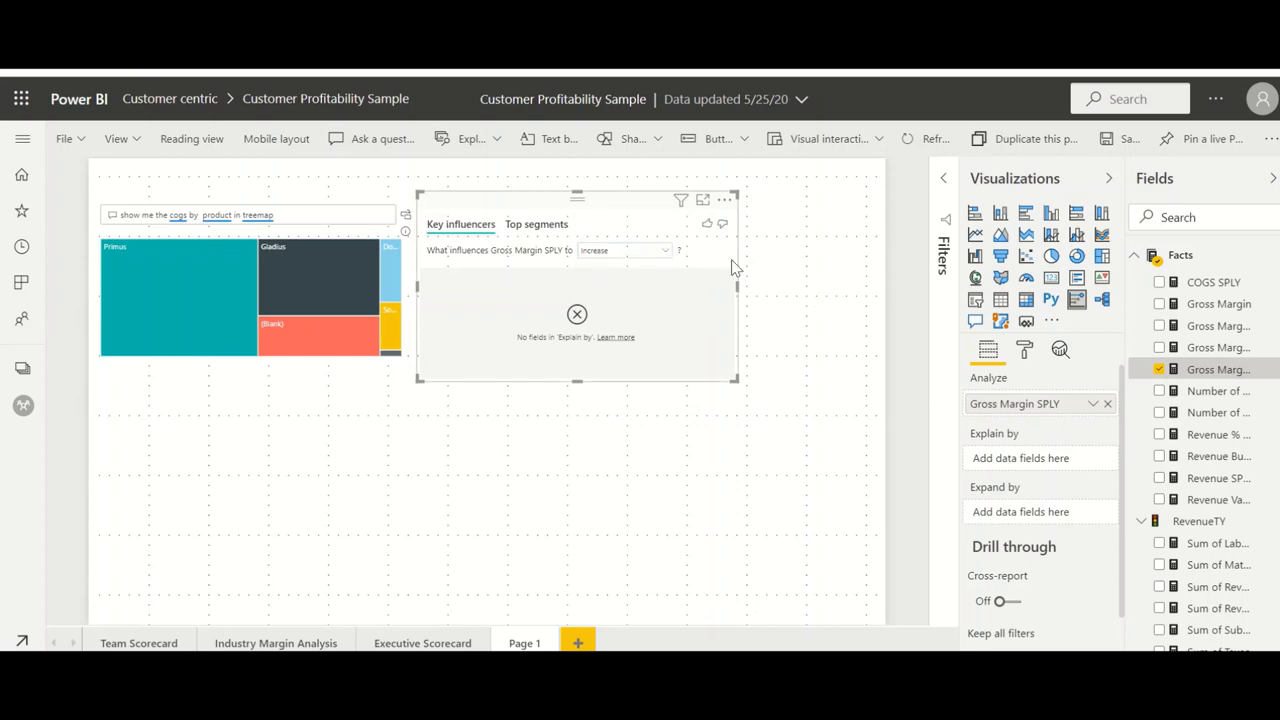
{"action": "mouse_move", "coordinate": [1168, 296]}
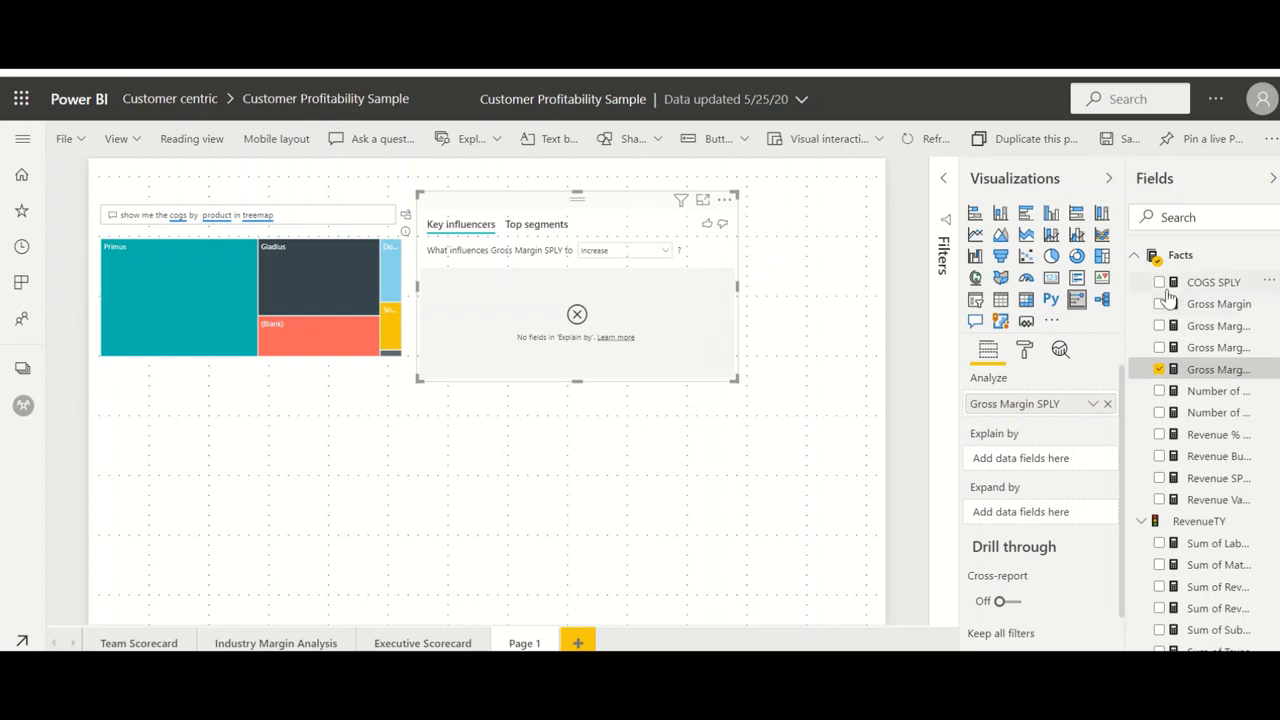
{"action": "left_click", "coordinate": [1160, 282]}
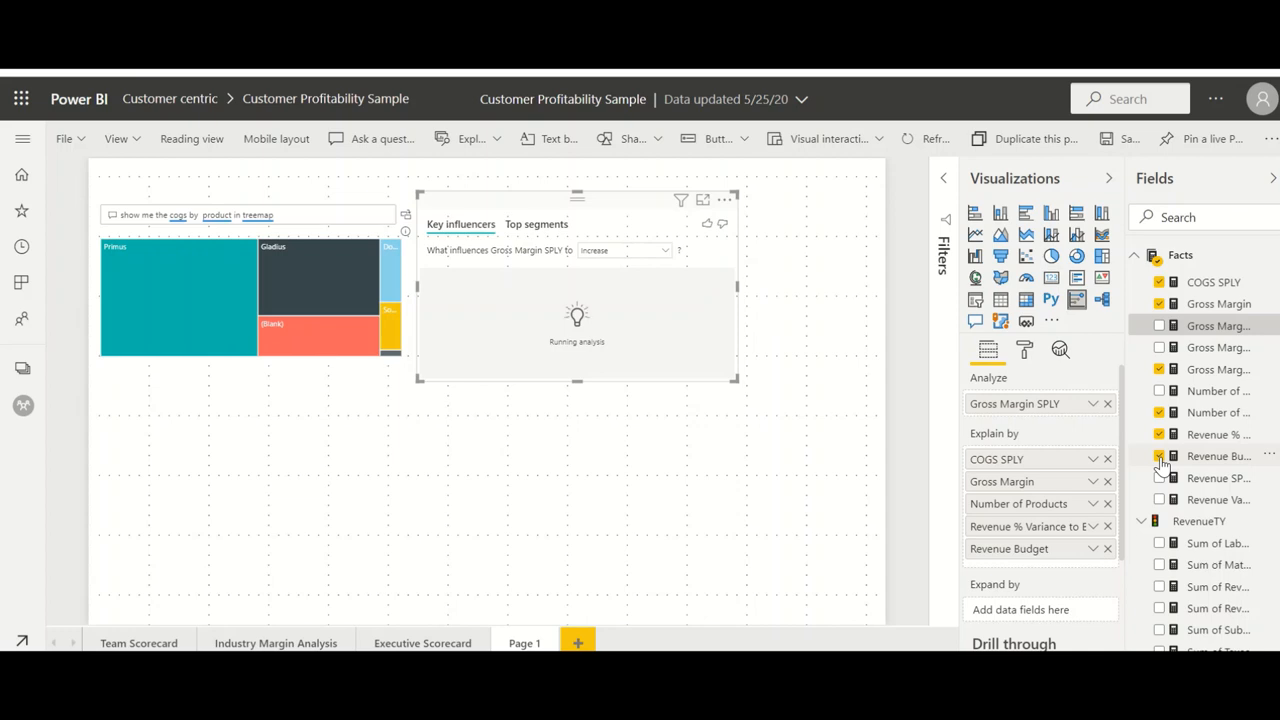
{"action": "left_click", "coordinate": [1160, 478]}
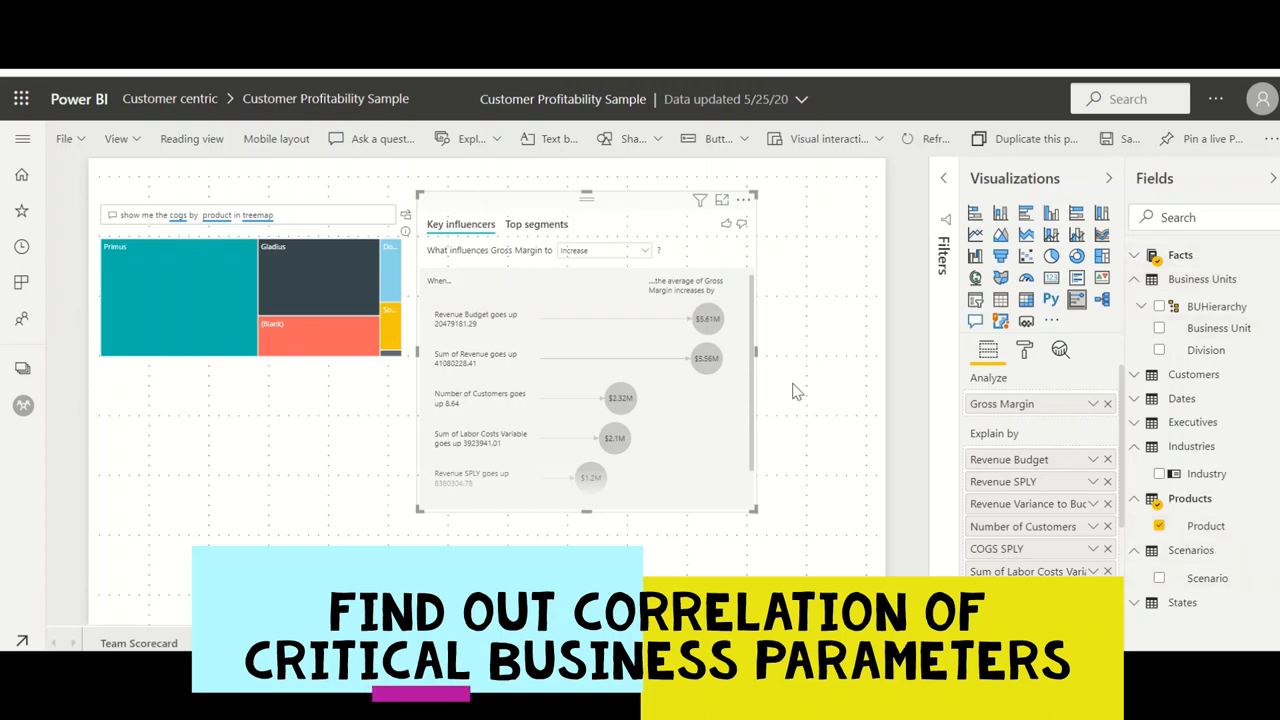
{"action": "mouse_move", "coordinate": [500, 264]}
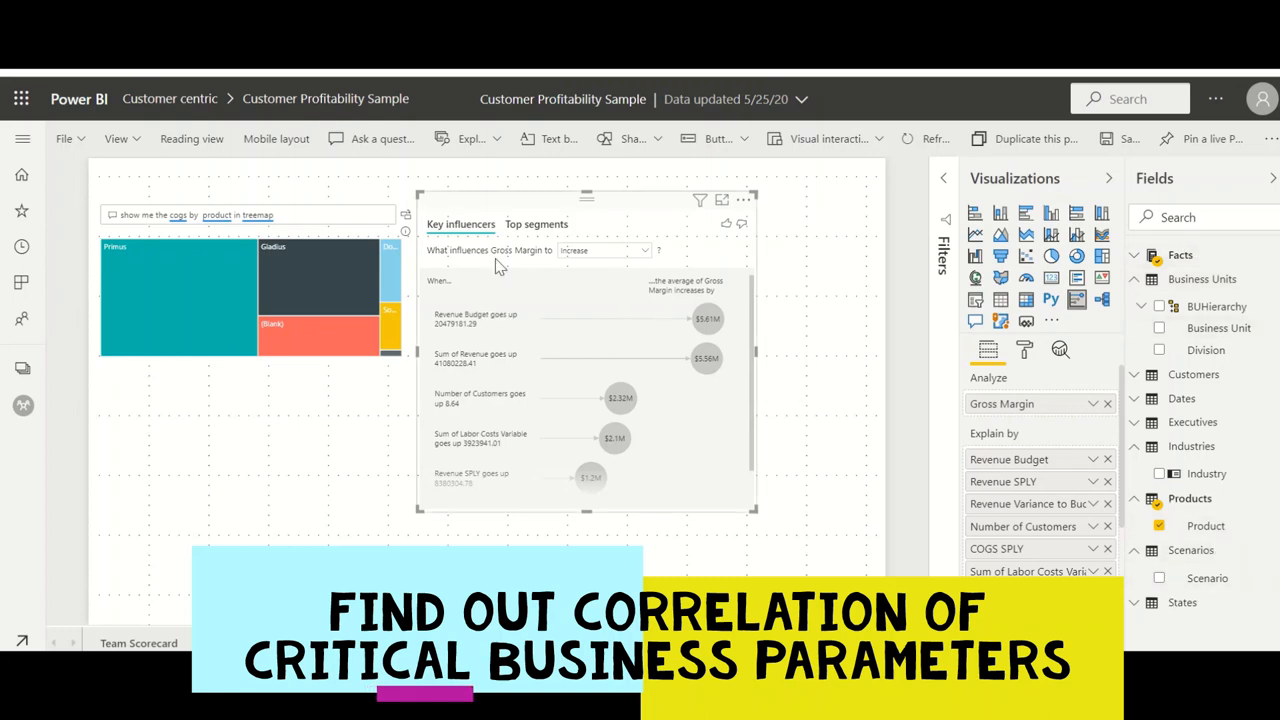
{"action": "mouse_move", "coordinate": [516, 356]}
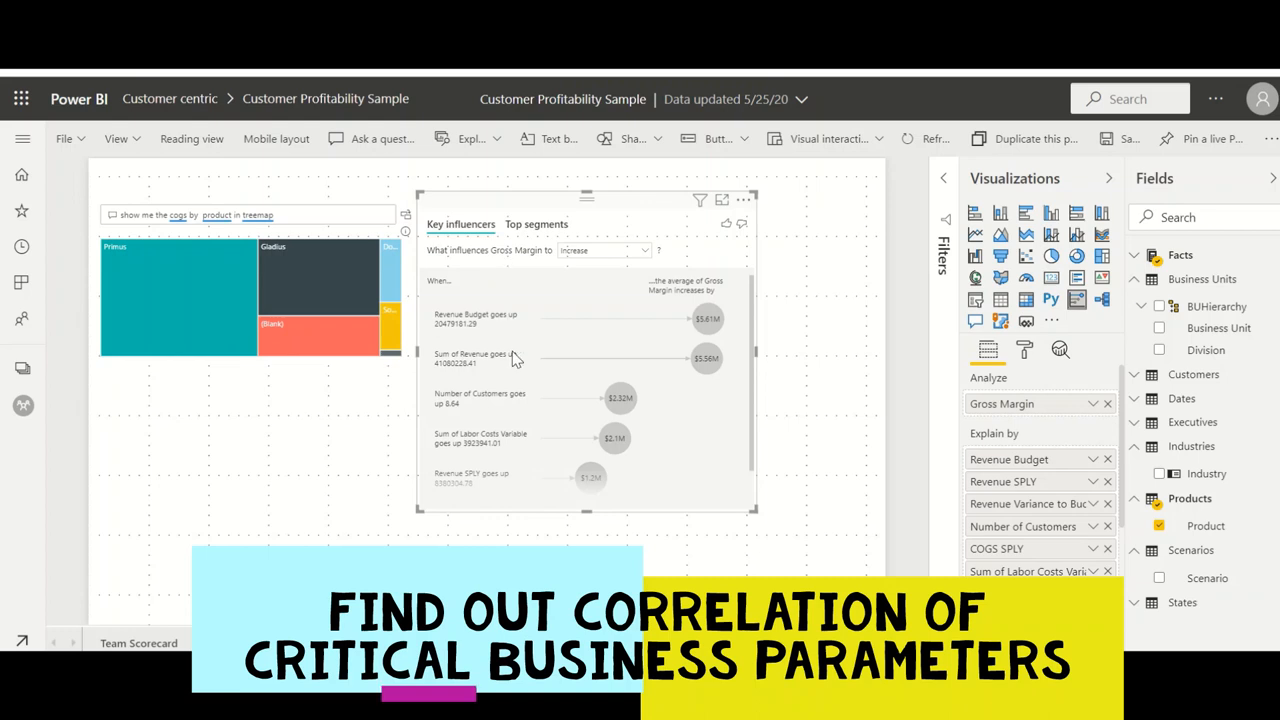
{"action": "mouse_move", "coordinate": [536, 416]}
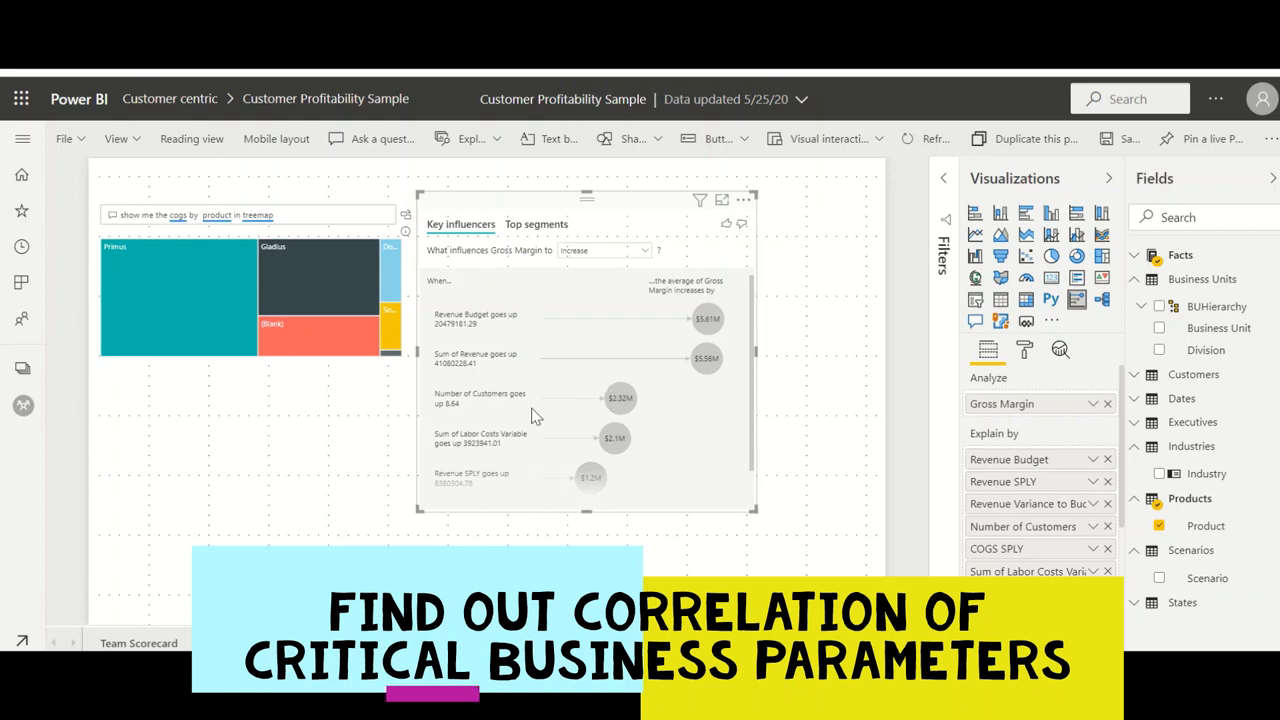
{"action": "mouse_move", "coordinate": [500, 328]}
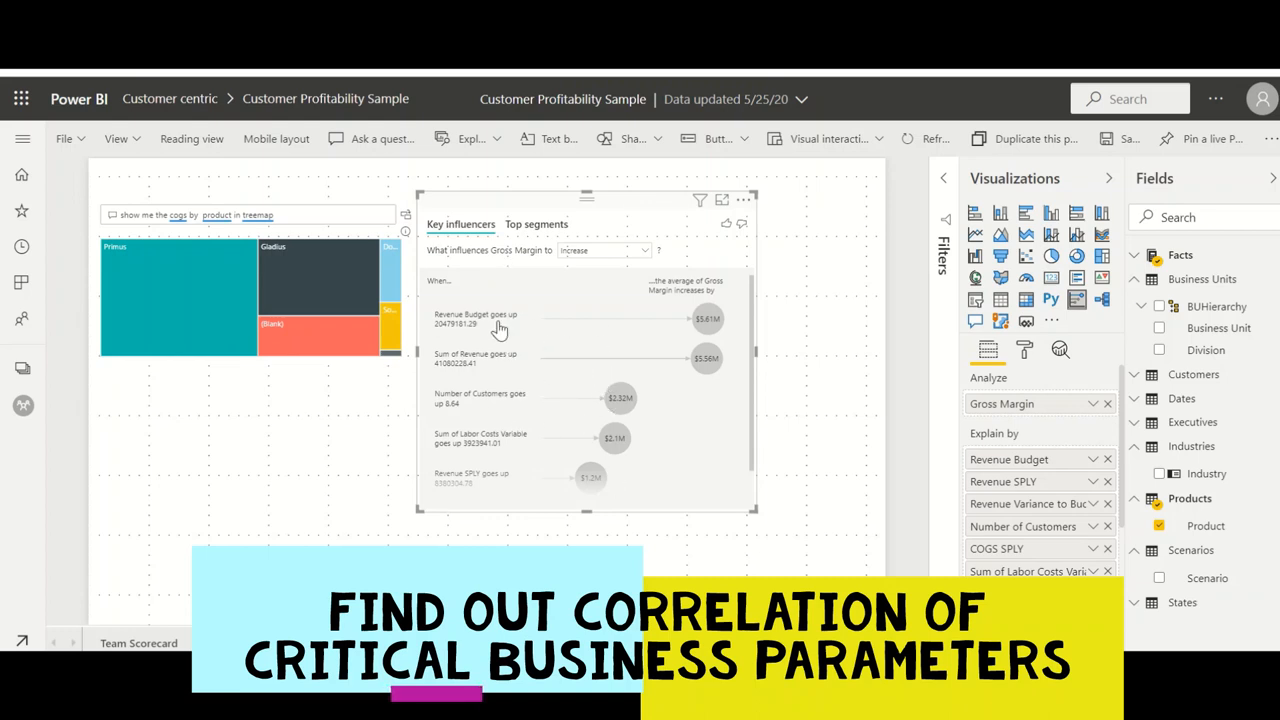
- Inspect the Revenue Budget influencer, then show the scatter of Gross Margin rising with Revenue SPLY
{"action": "left_click", "coordinate": [476, 322]}
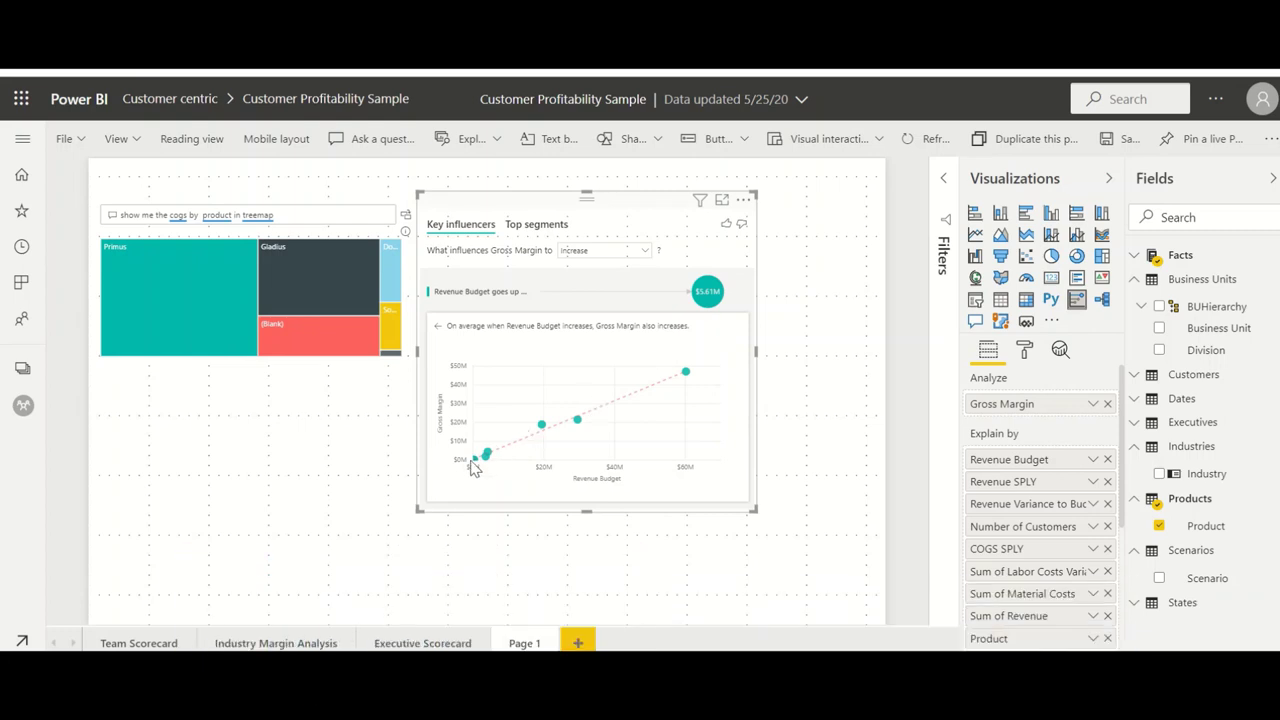
{"action": "mouse_move", "coordinate": [568, 432]}
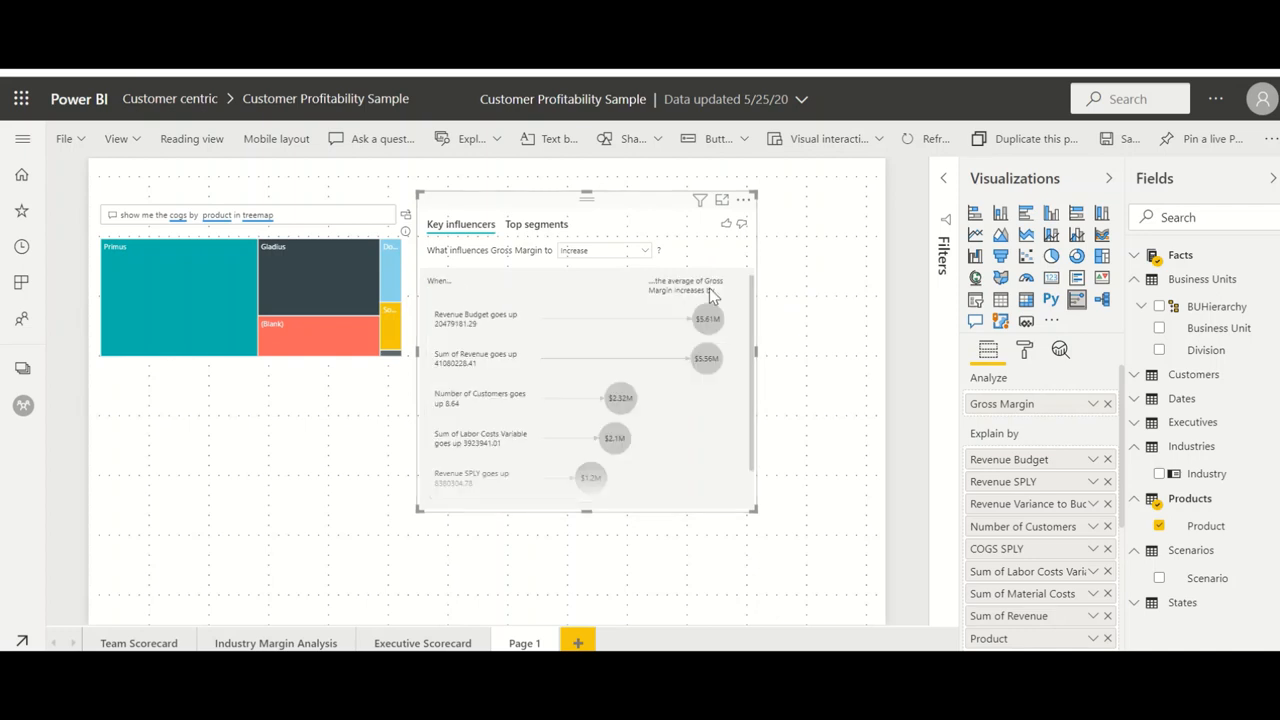
{"action": "left_click", "coordinate": [704, 356]}
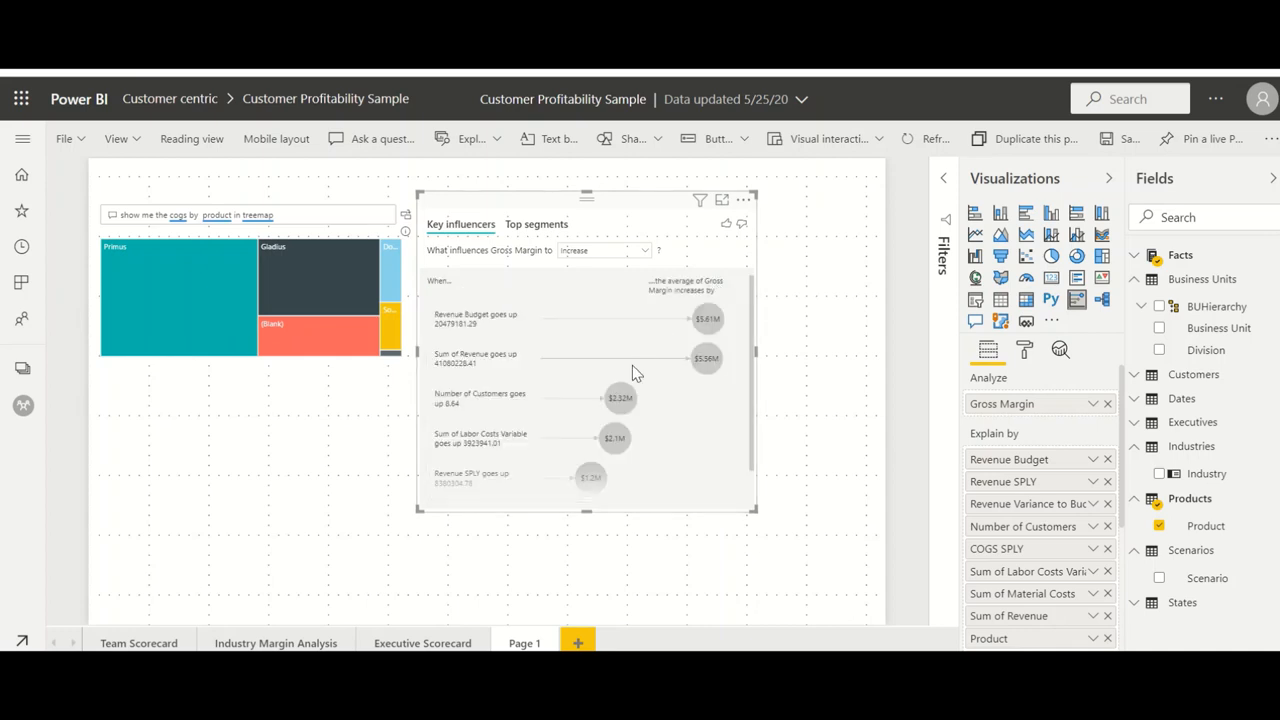
{"action": "left_click", "coordinate": [620, 398]}
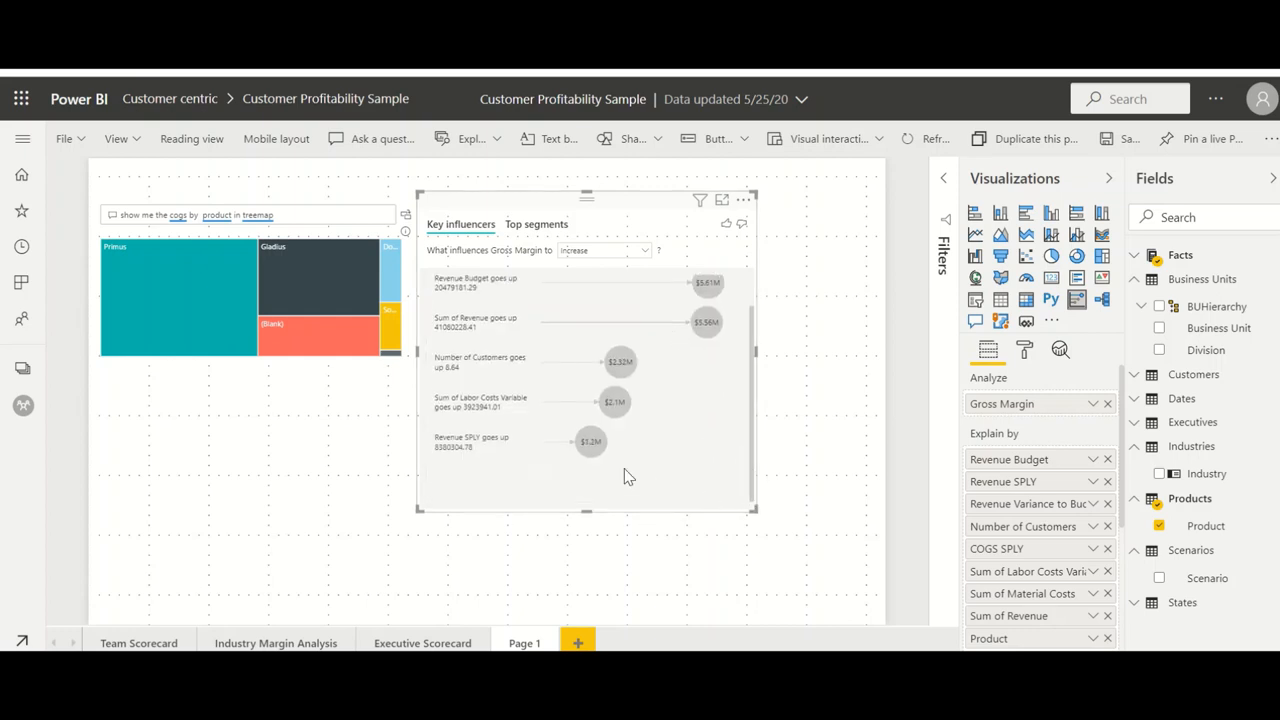
{"action": "left_click", "coordinate": [590, 442]}
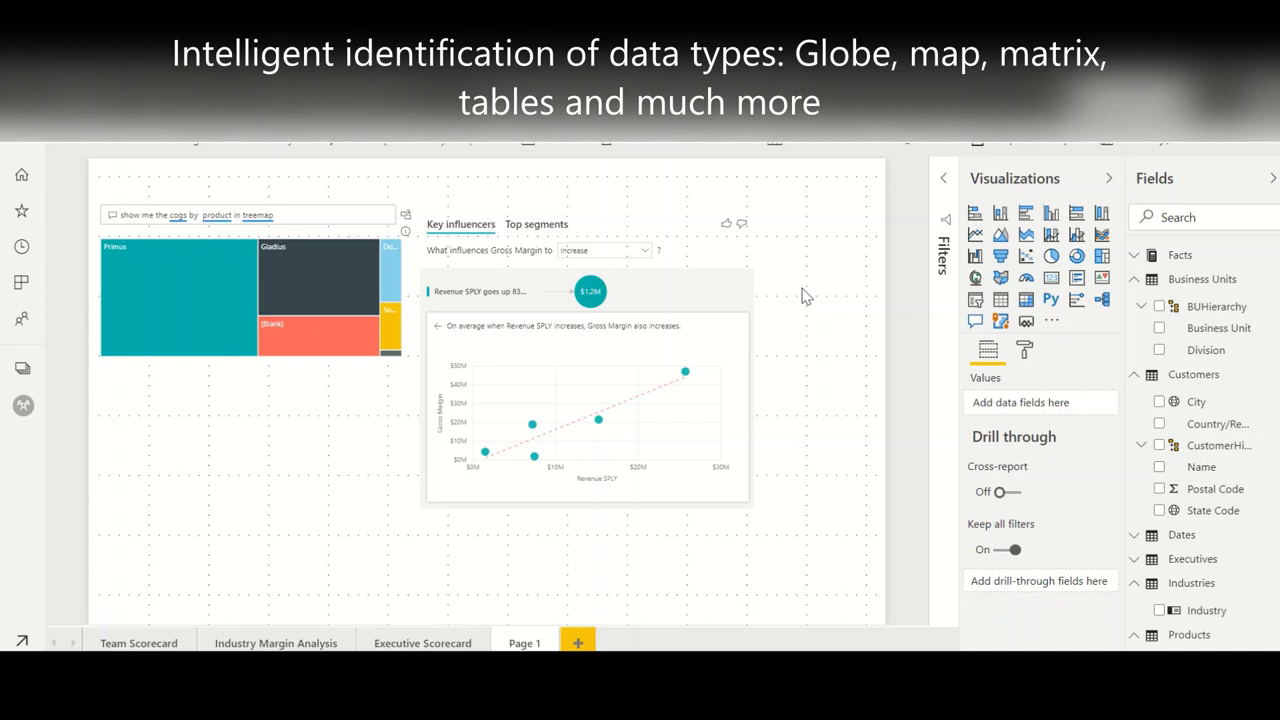
{"action": "mouse_move", "coordinate": [974, 290]}
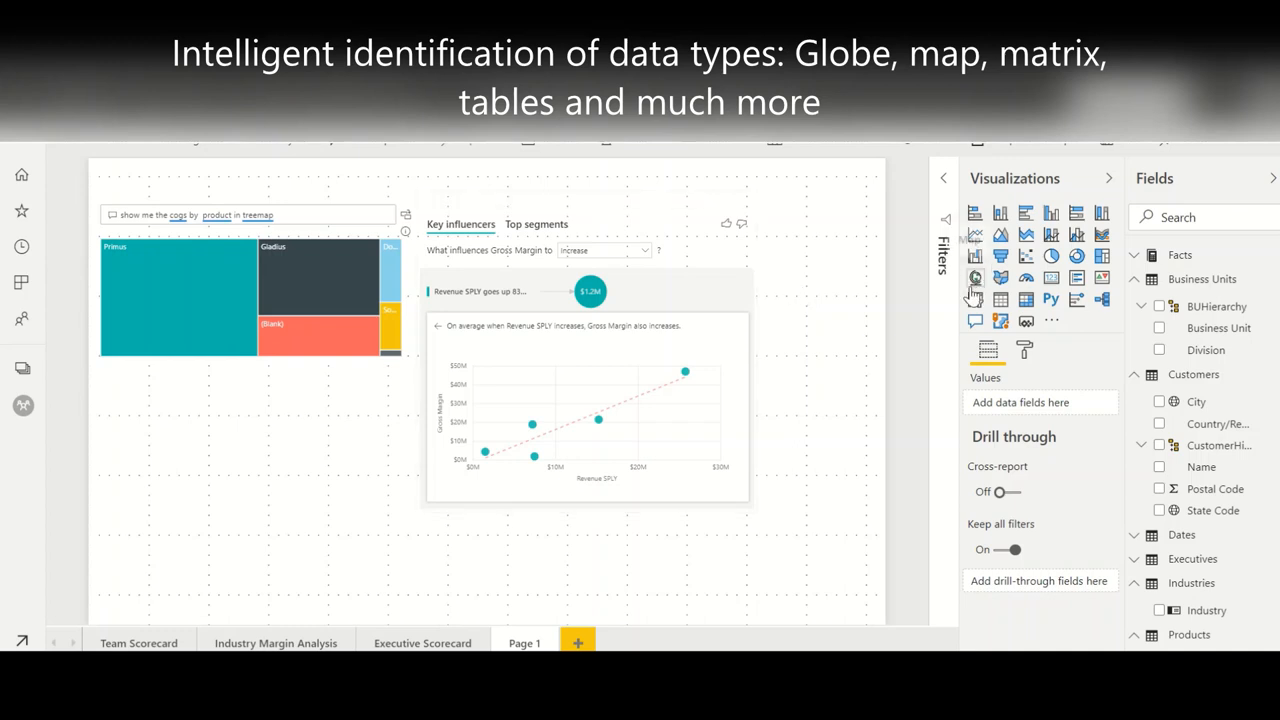
{"action": "mouse_move", "coordinate": [976, 284]}
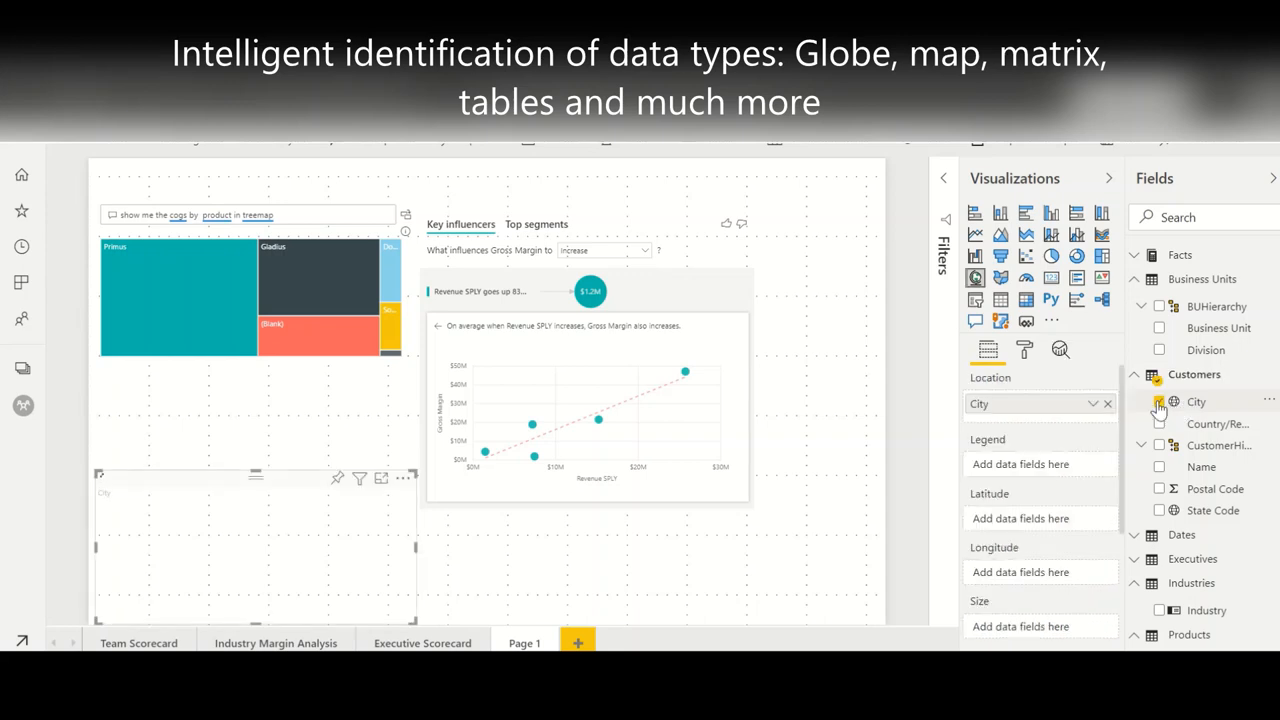
- Add a customer City map, a Name and State Code table, and a State Code map
{"action": "left_click", "coordinate": [1160, 402]}
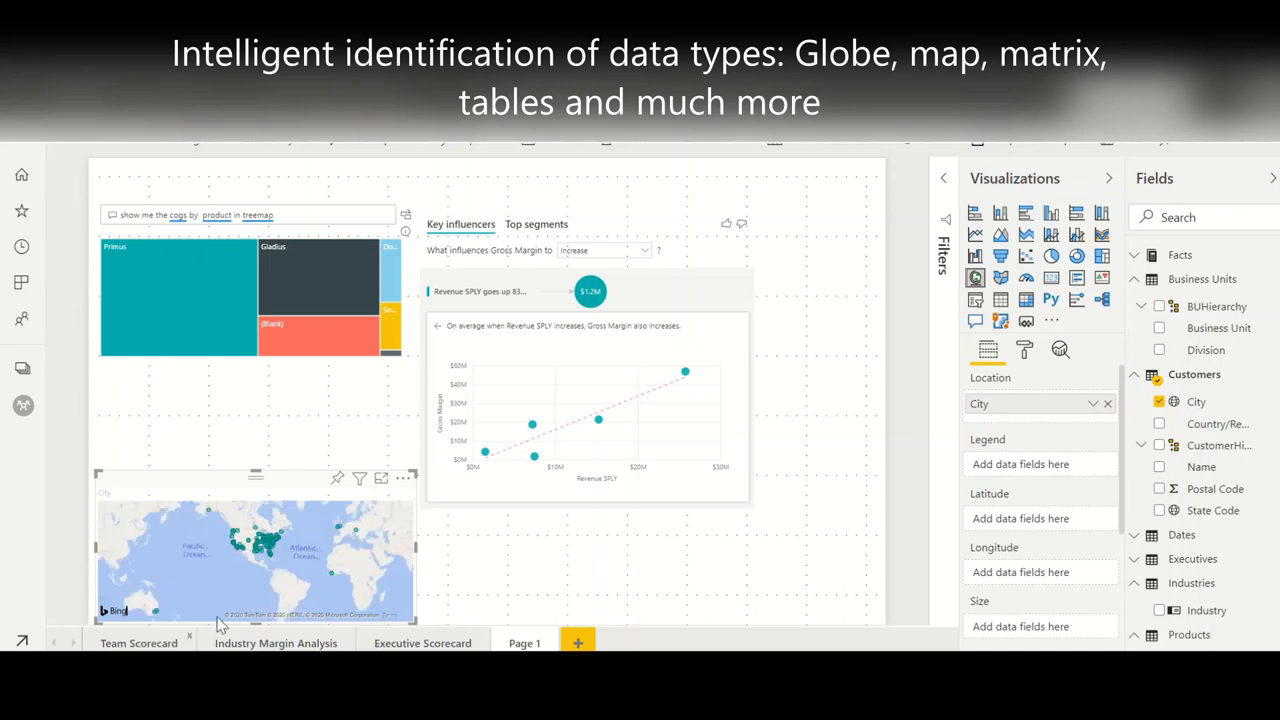
{"action": "mouse_move", "coordinate": [290, 576]}
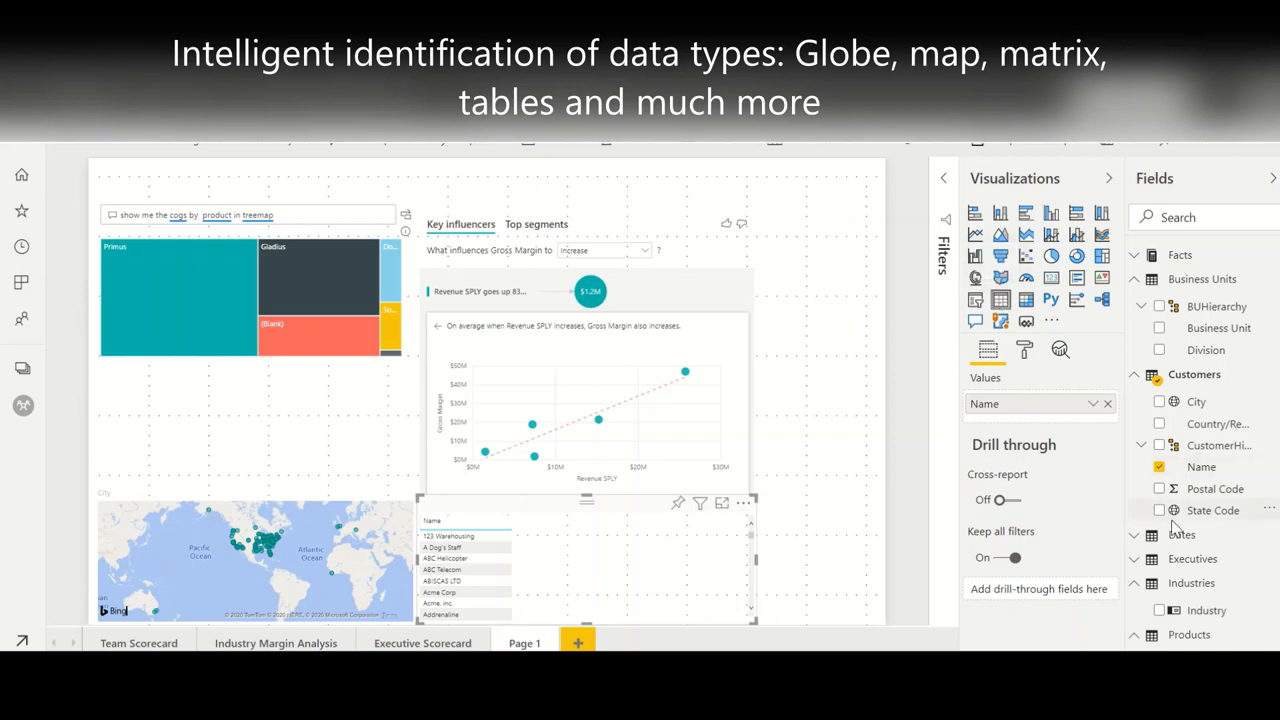
{"action": "left_click", "coordinate": [1160, 510]}
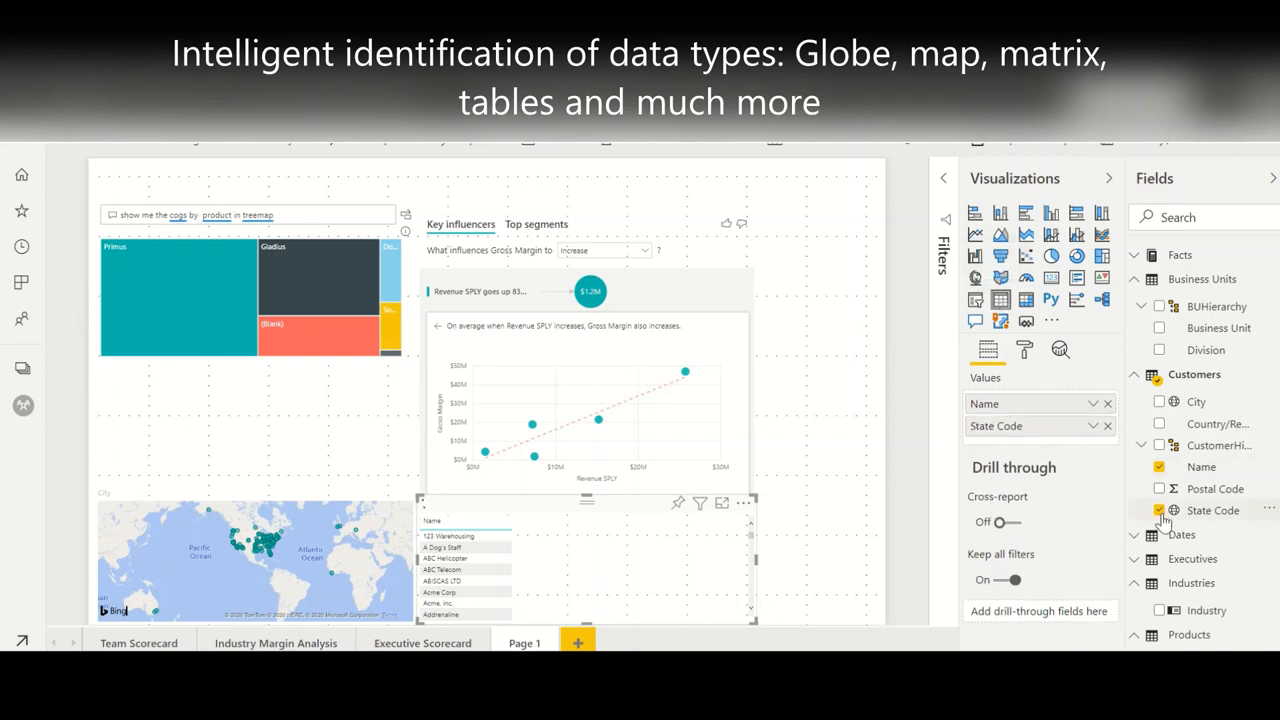
{"action": "left_click", "coordinate": [1160, 510]}
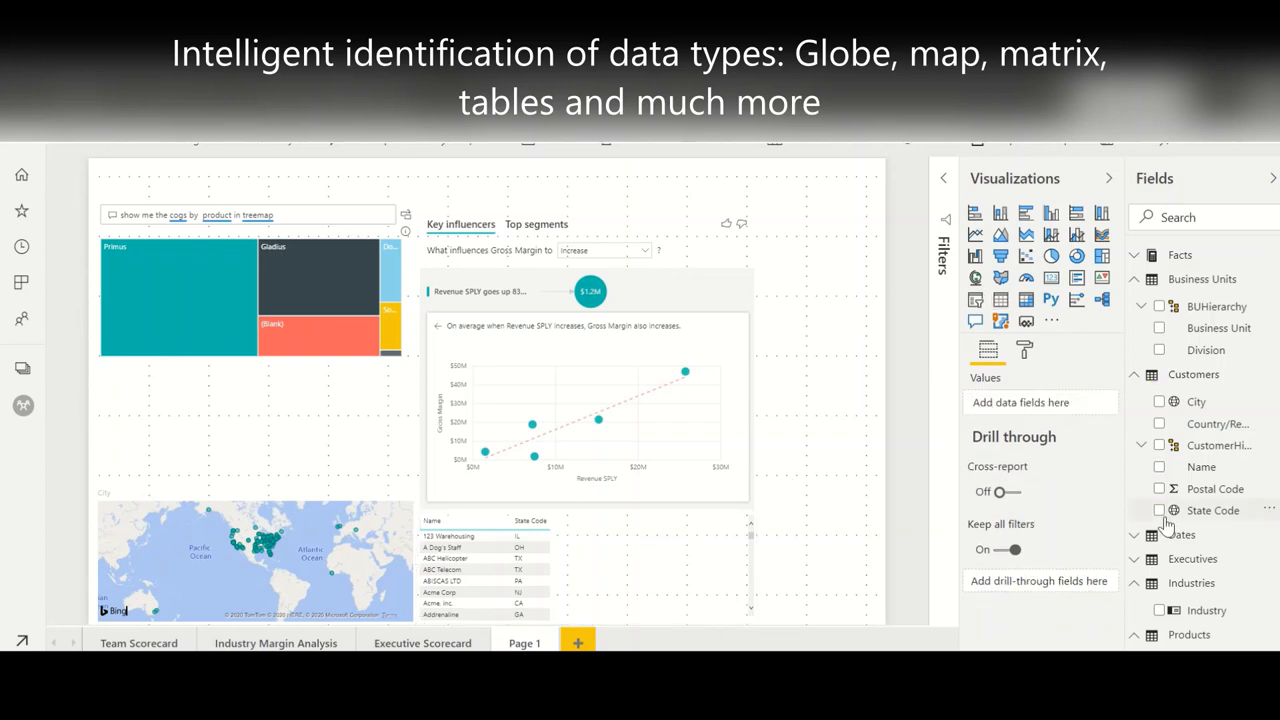
{"action": "left_click", "coordinate": [1160, 510]}
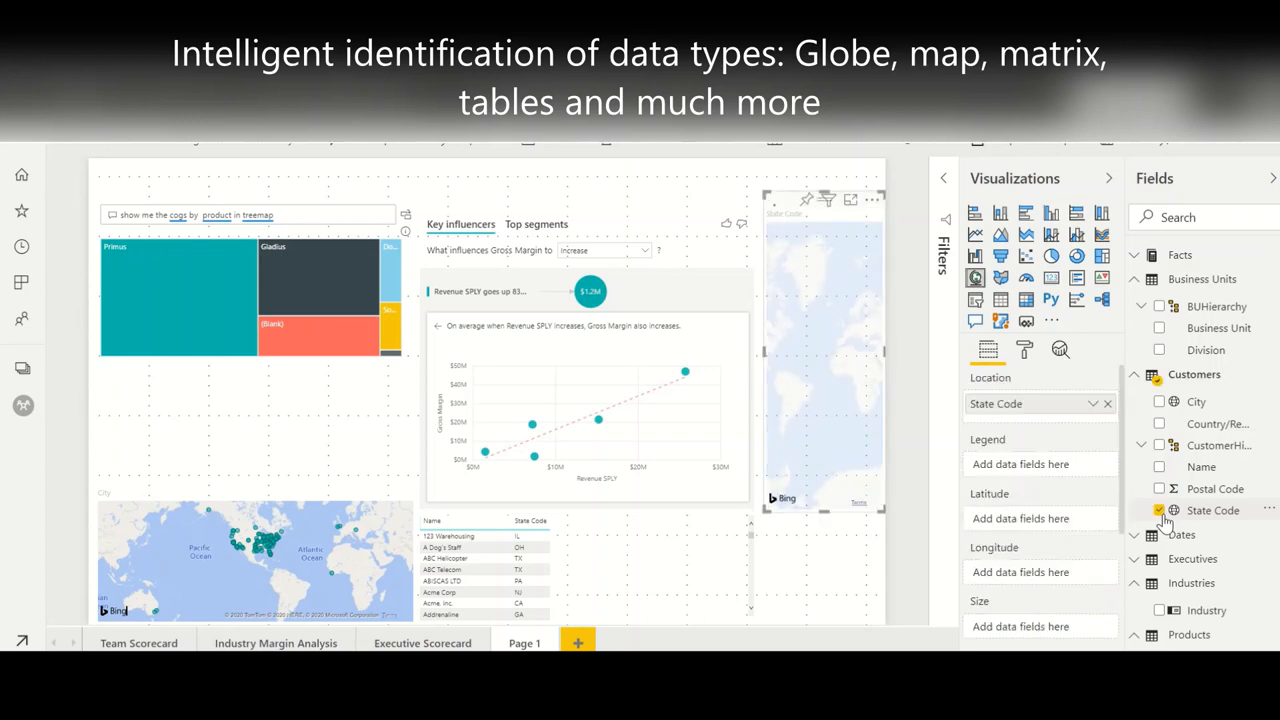
{"action": "left_click", "coordinate": [1160, 510]}
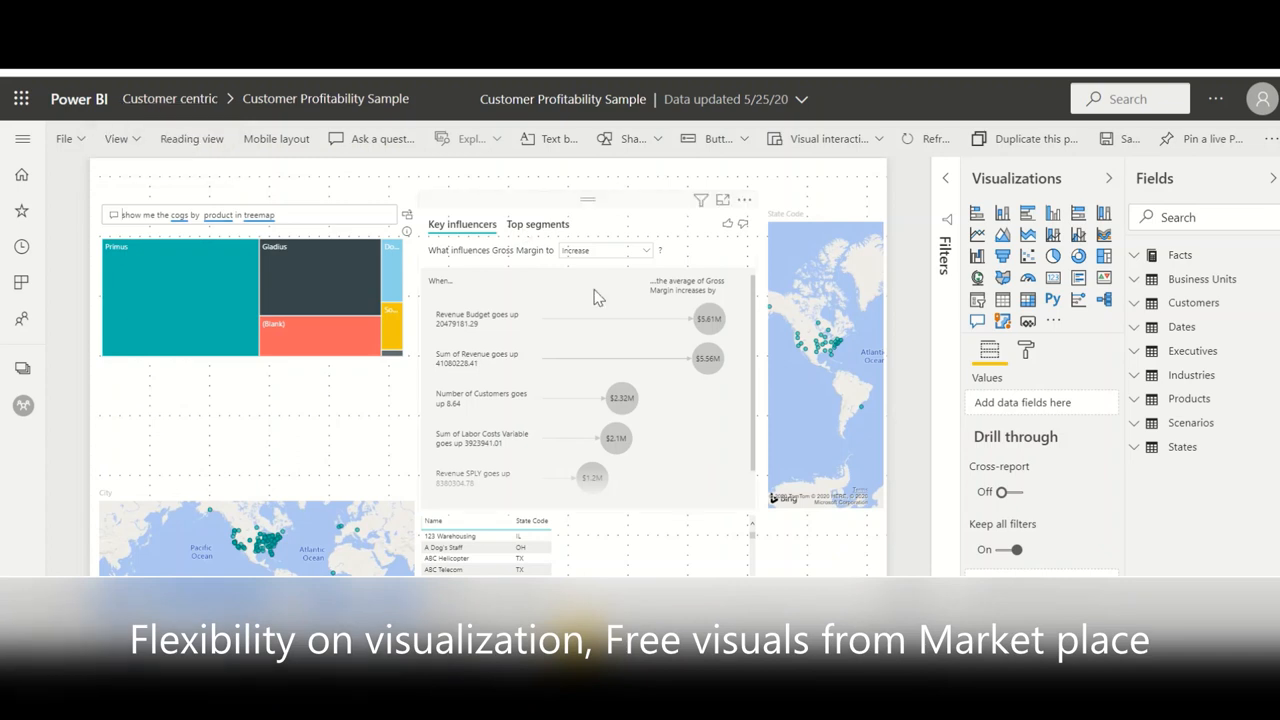
{"action": "mouse_move", "coordinate": [642, 202]}
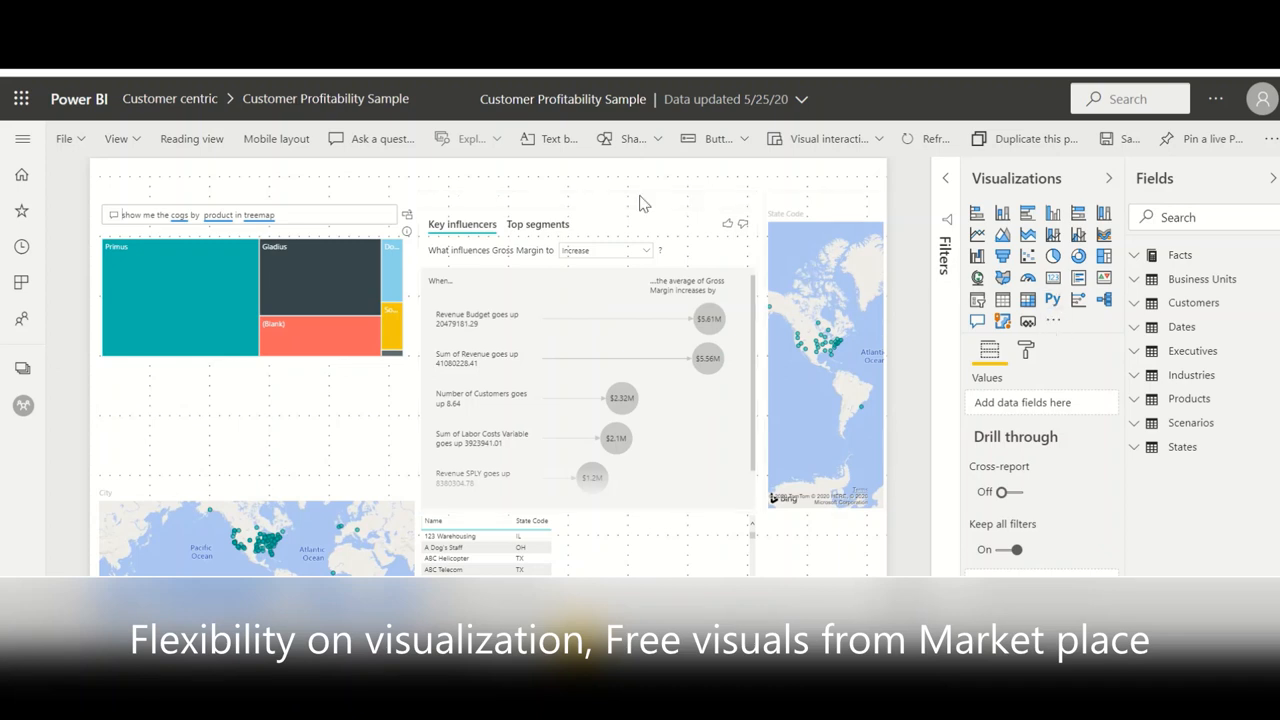
{"action": "mouse_move", "coordinate": [634, 194]}
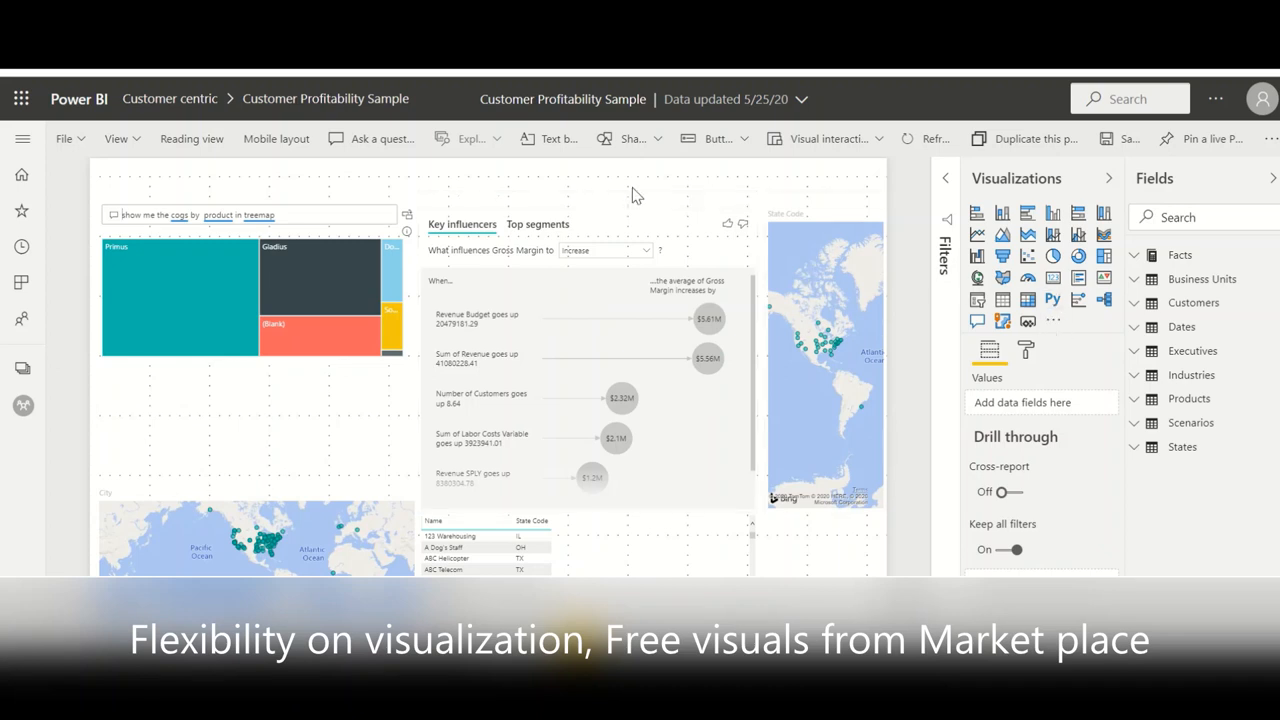
{"action": "mouse_move", "coordinate": [920, 242]}
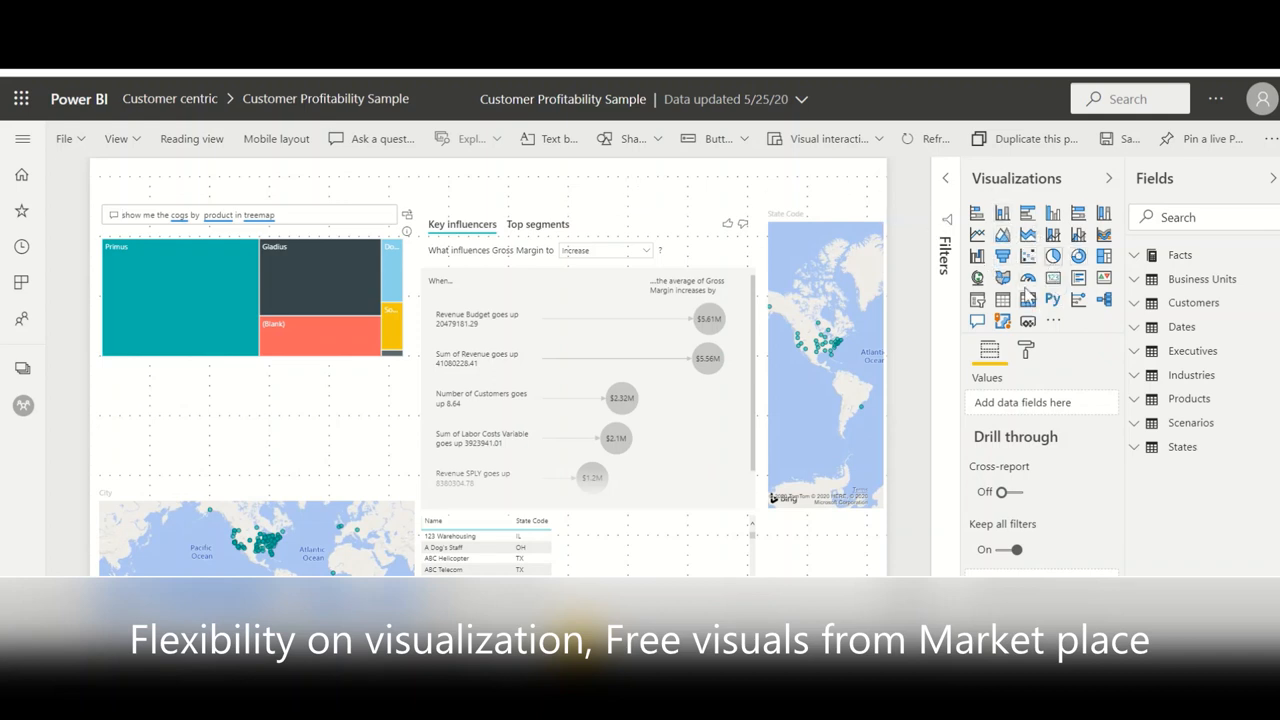
{"action": "mouse_move", "coordinate": [1064, 338]}
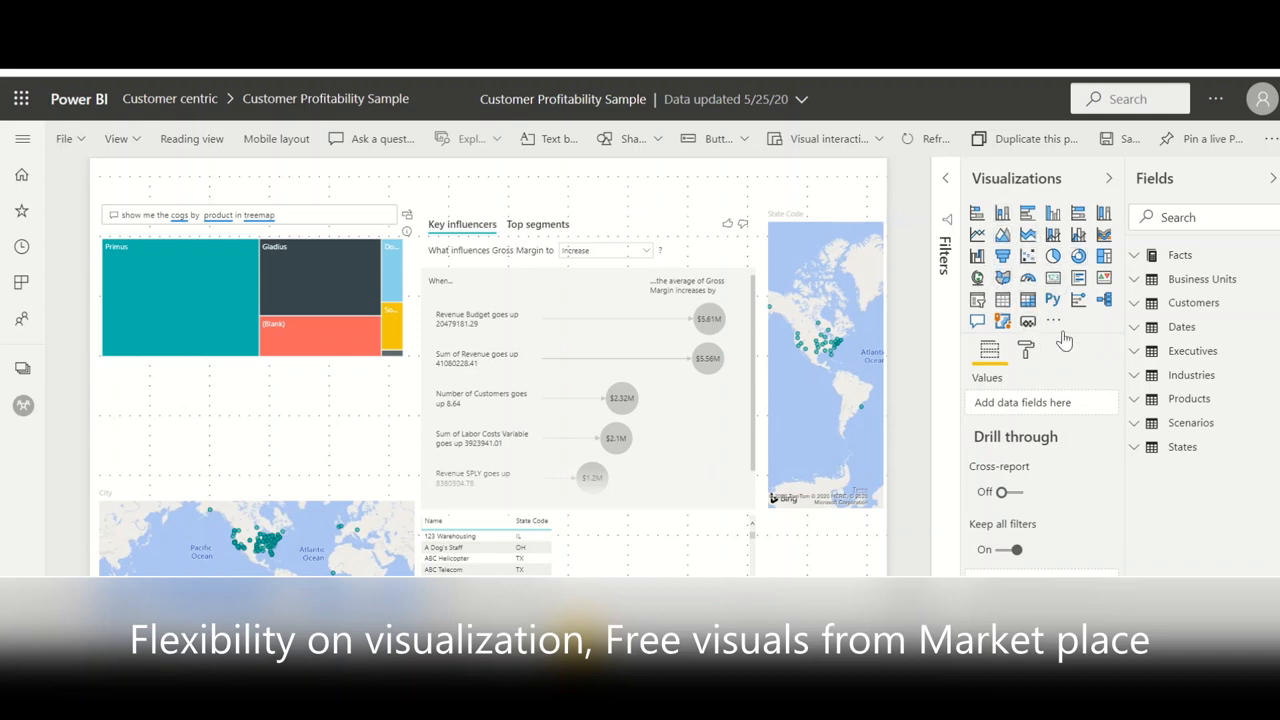
- Browse the AppSource catalogue of additional visuals via Get more visuals
{"action": "left_click", "coordinate": [1052, 320]}
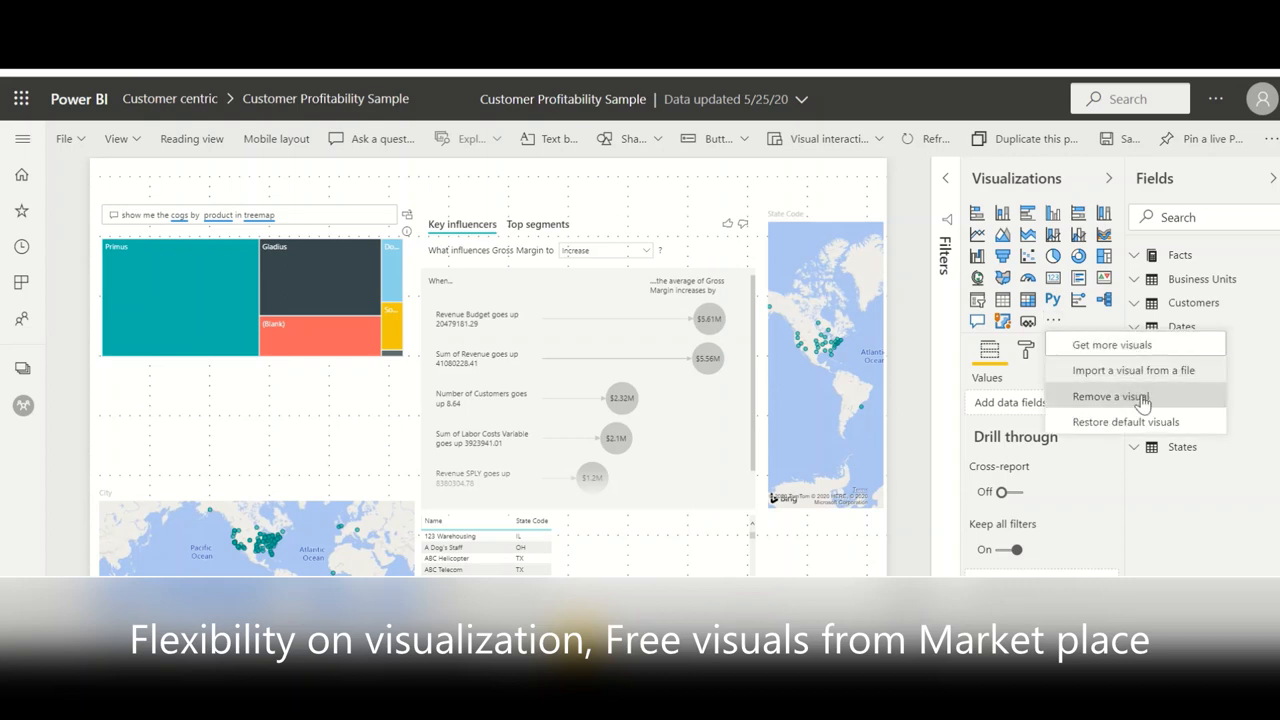
{"action": "mouse_move", "coordinate": [1134, 370]}
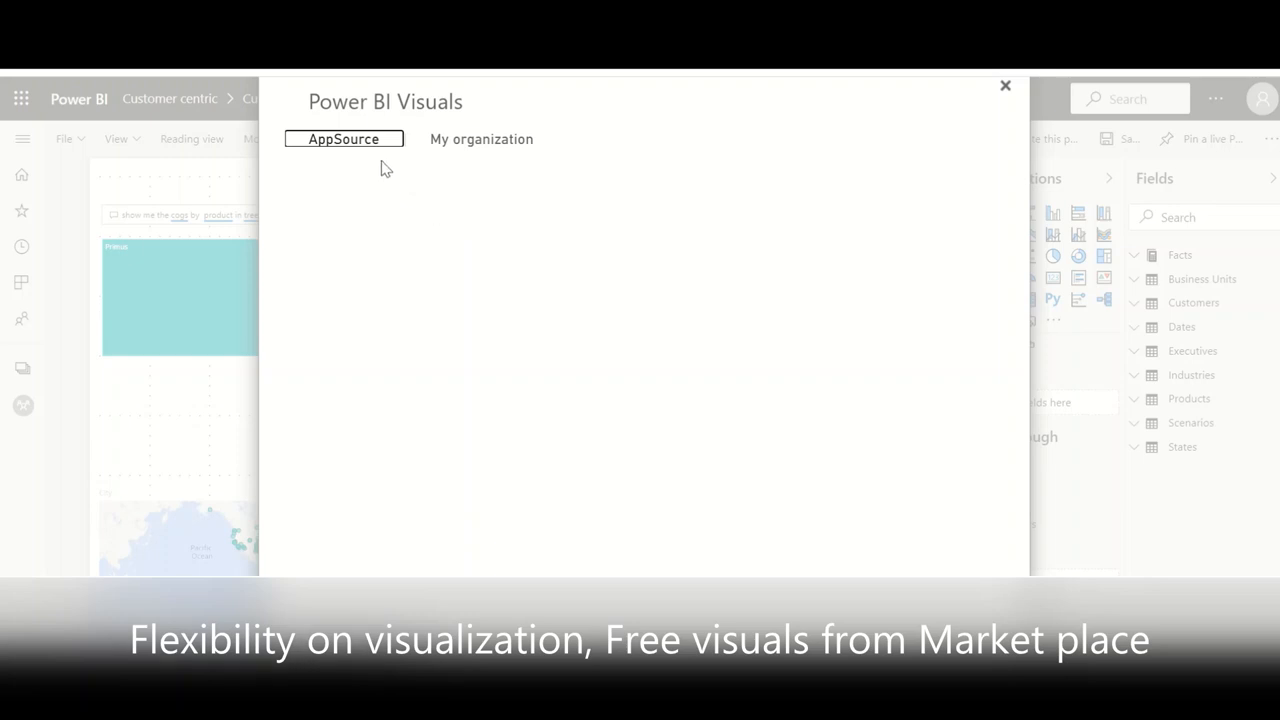
{"action": "left_click", "coordinate": [344, 138]}
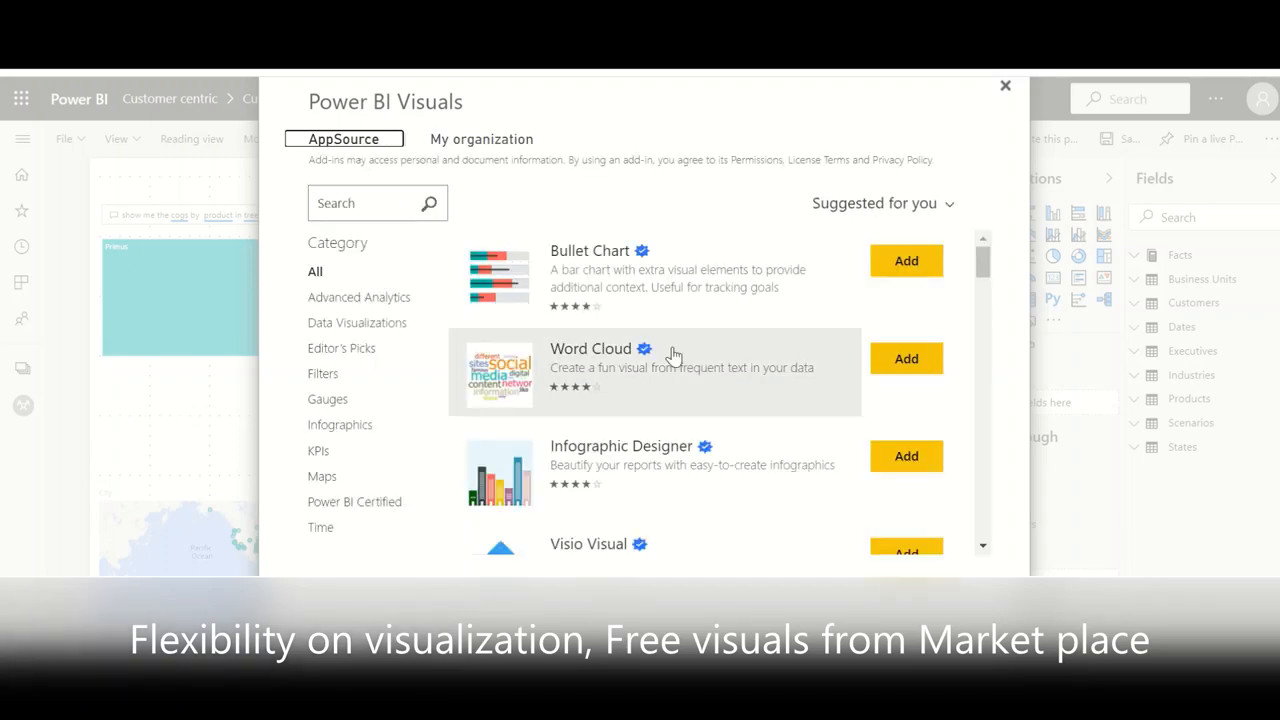
{"action": "scroll", "scroll_direction": "down", "scroll_amount": 3}
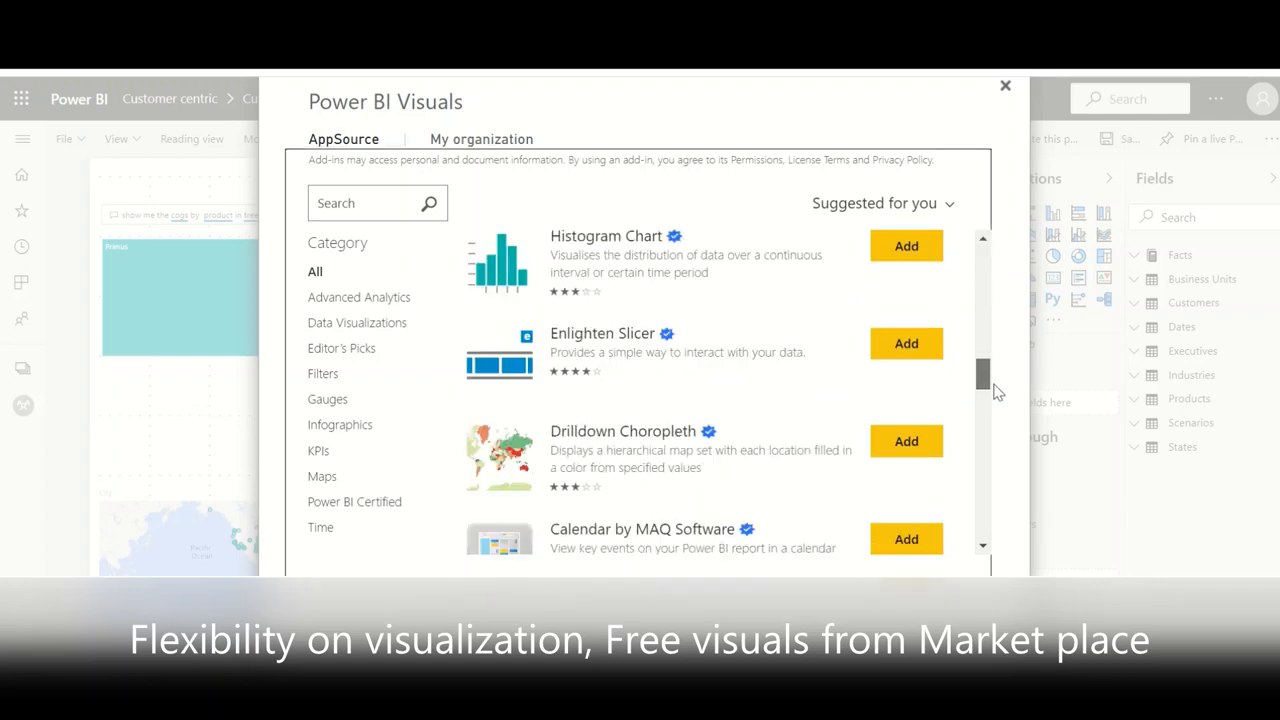
{"action": "scroll", "scroll_direction": "down", "scroll_amount": 3}
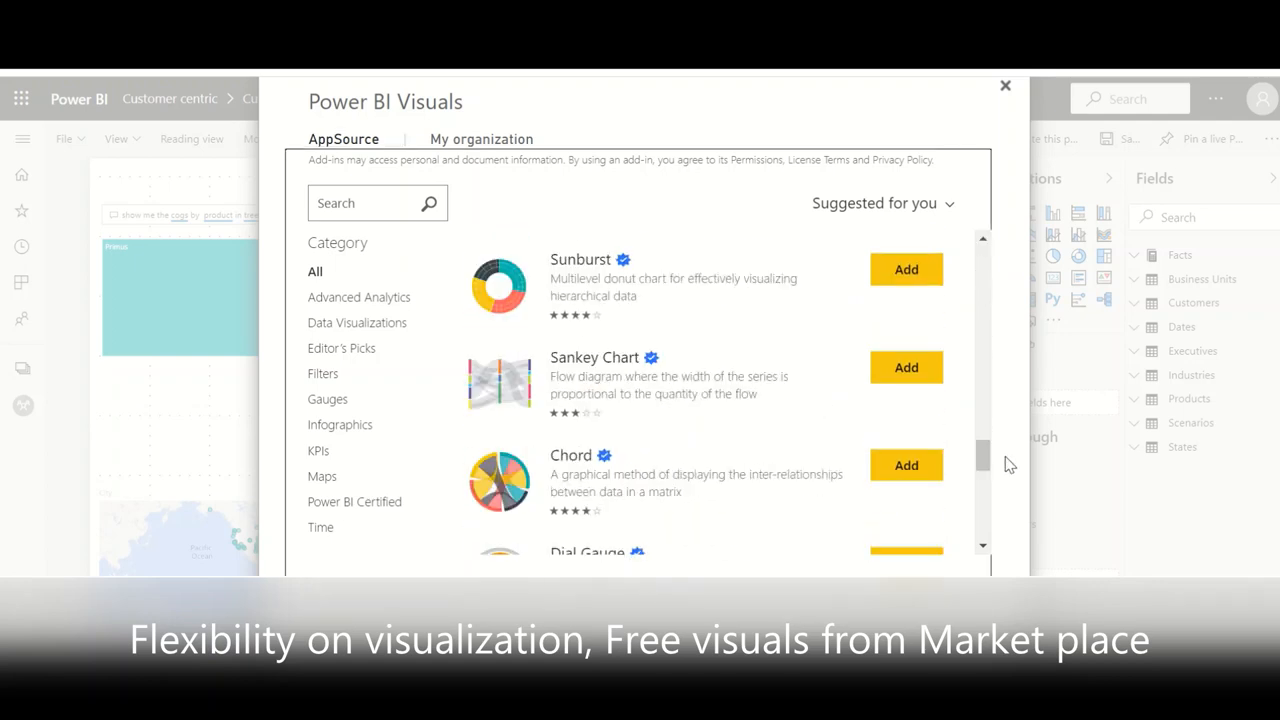
{"action": "scroll", "scroll_direction": "down", "scroll_amount": 3}
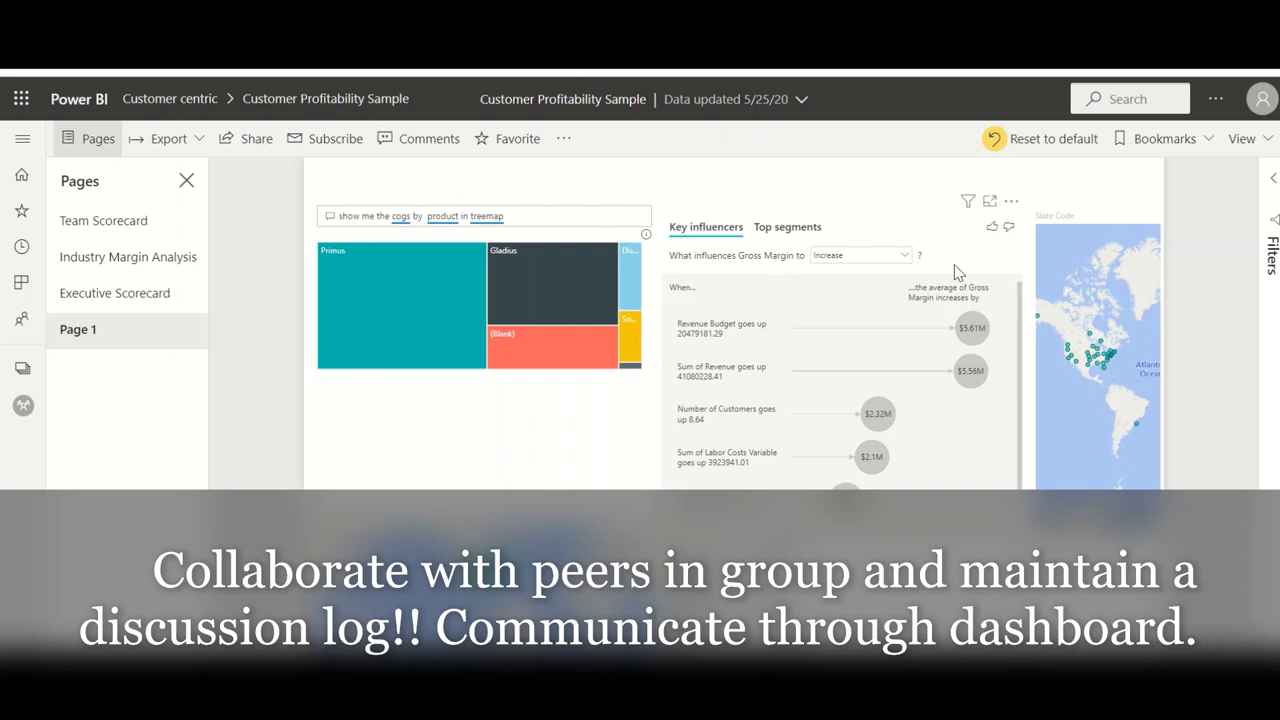
{"action": "mouse_move", "coordinate": [1012, 204]}
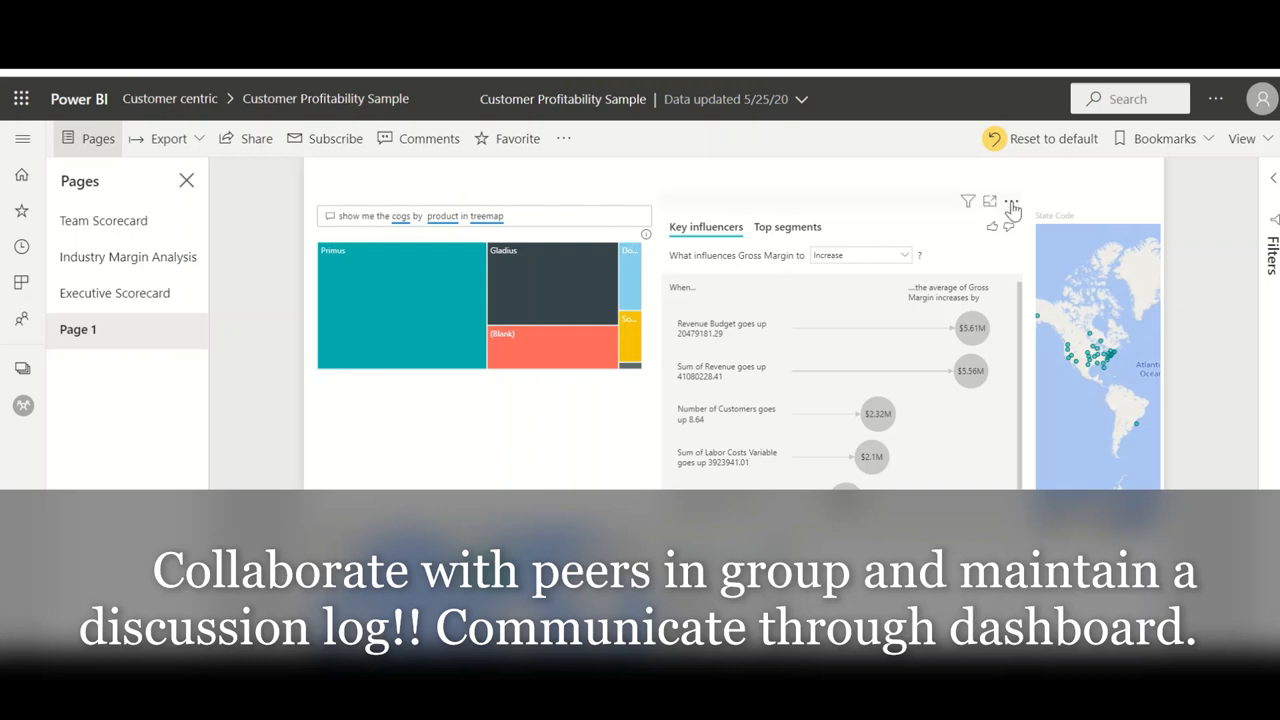
- Start a comment on the key influencers visual from its more-options menu
{"action": "left_click", "coordinate": [1012, 200]}
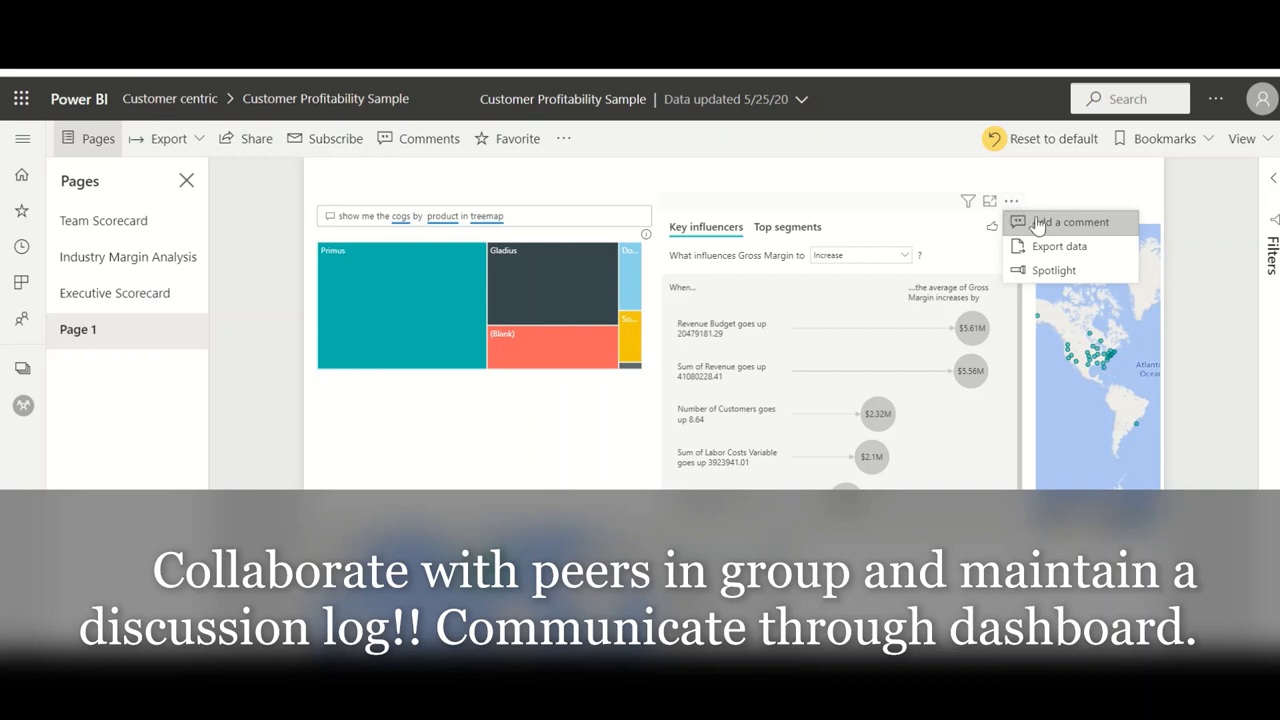
{"action": "left_click", "coordinate": [1070, 222]}
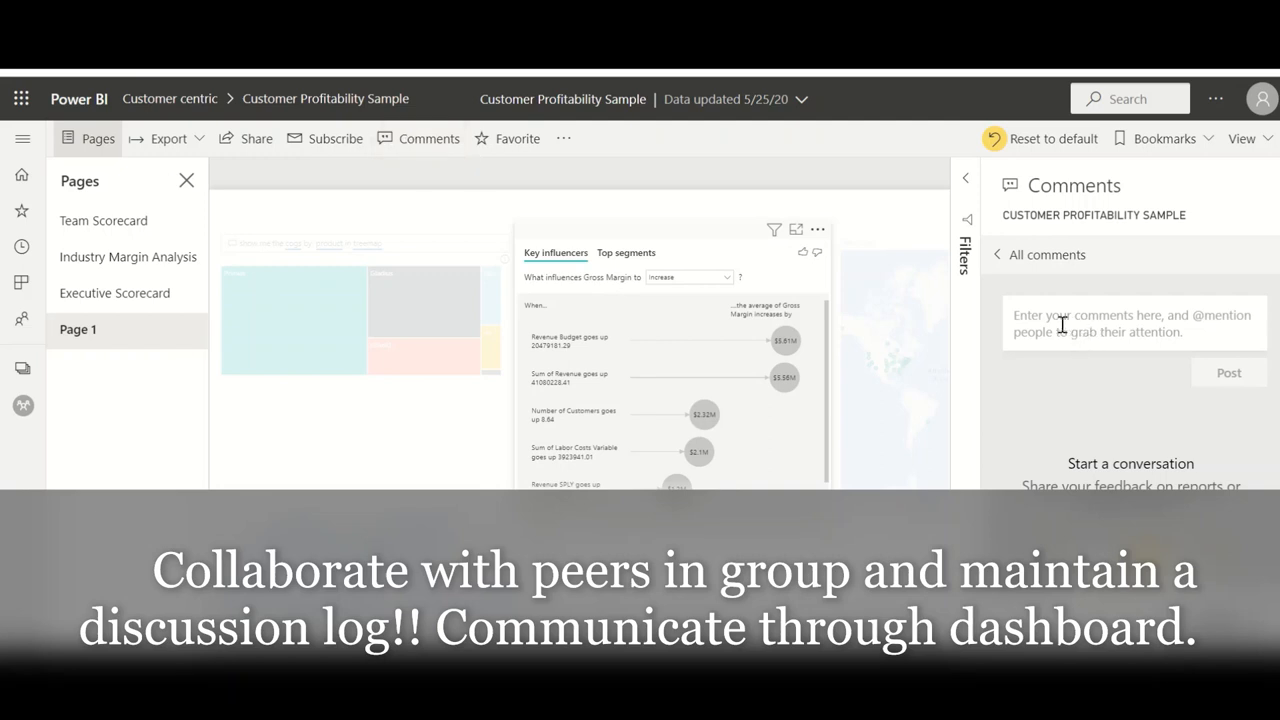
{"action": "mouse_move", "coordinate": [1036, 340]}
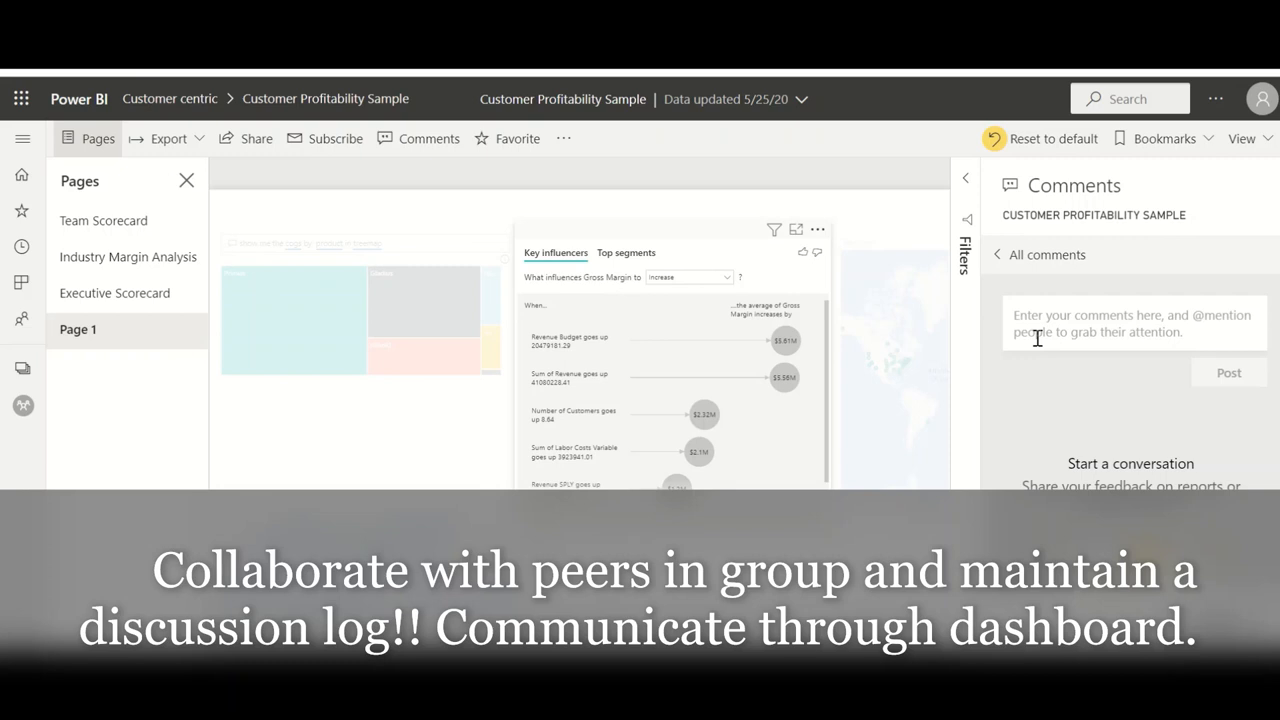
{"action": "left_click", "coordinate": [1132, 324]}
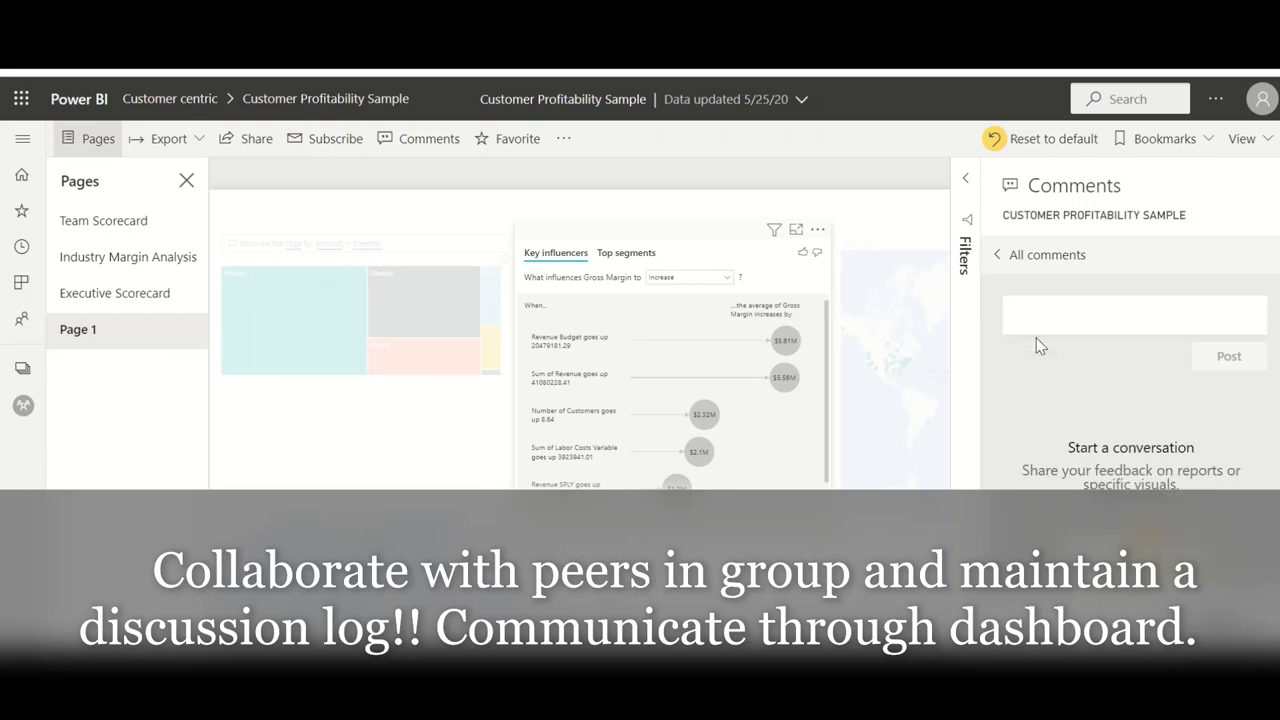
{"action": "mouse_move", "coordinate": [1004, 316]}
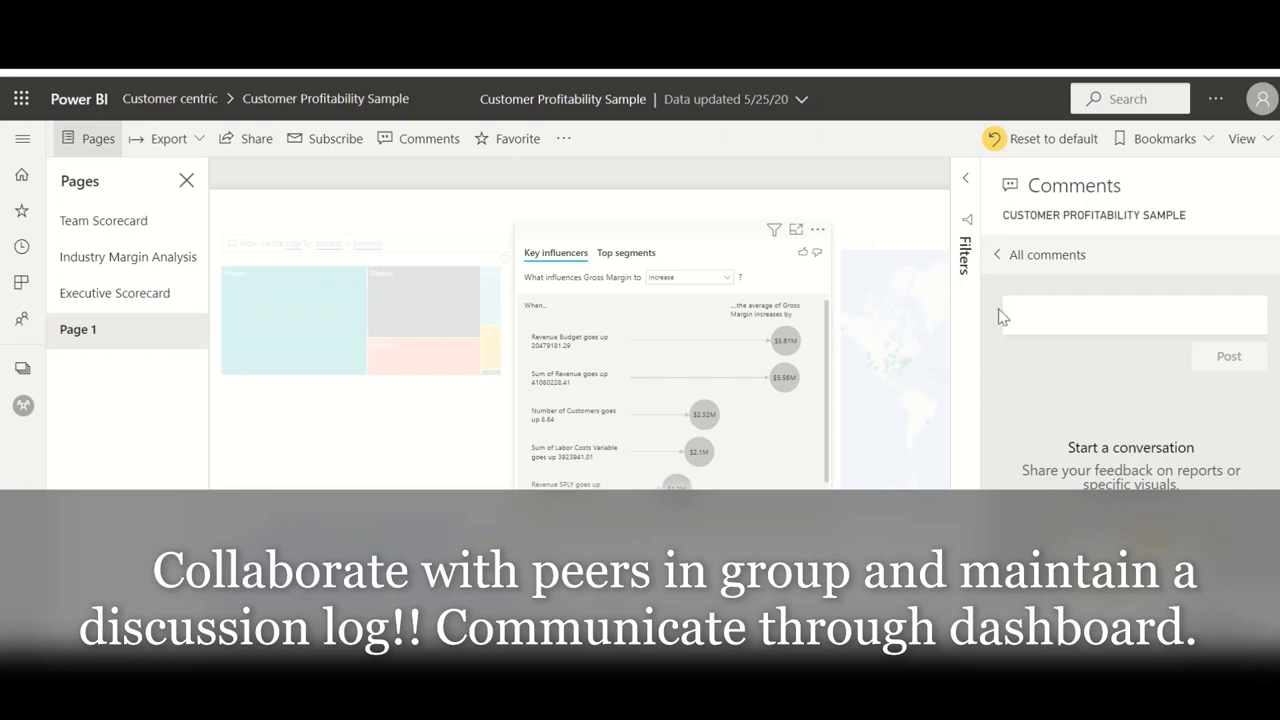
{"action": "mouse_move", "coordinate": [1056, 284]}
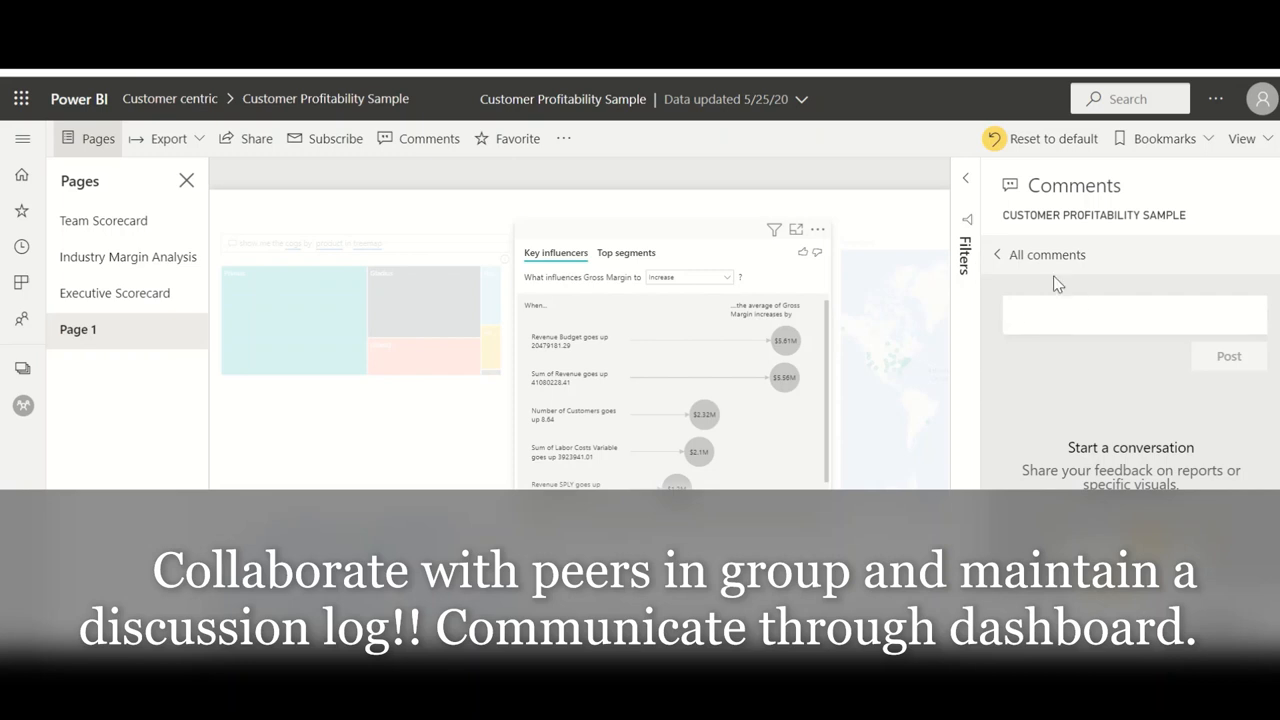
{"action": "mouse_move", "coordinate": [1136, 370]}
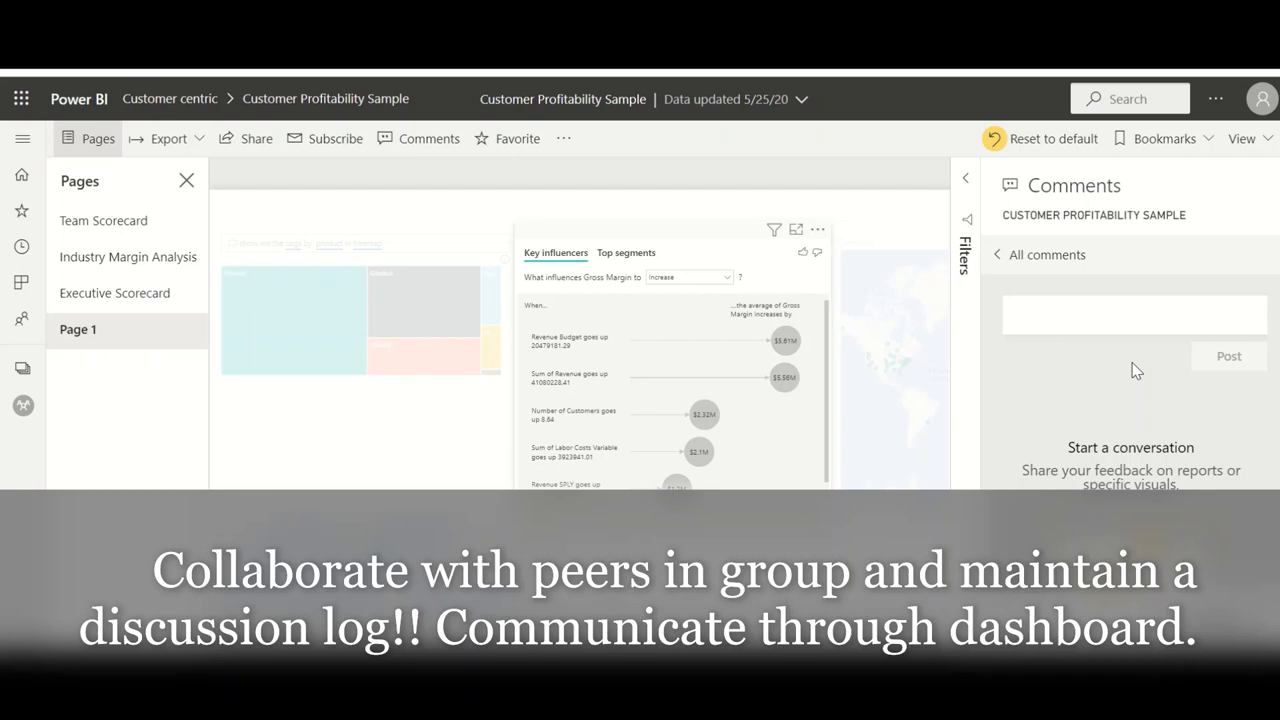
{"action": "mouse_move", "coordinate": [1258, 374]}
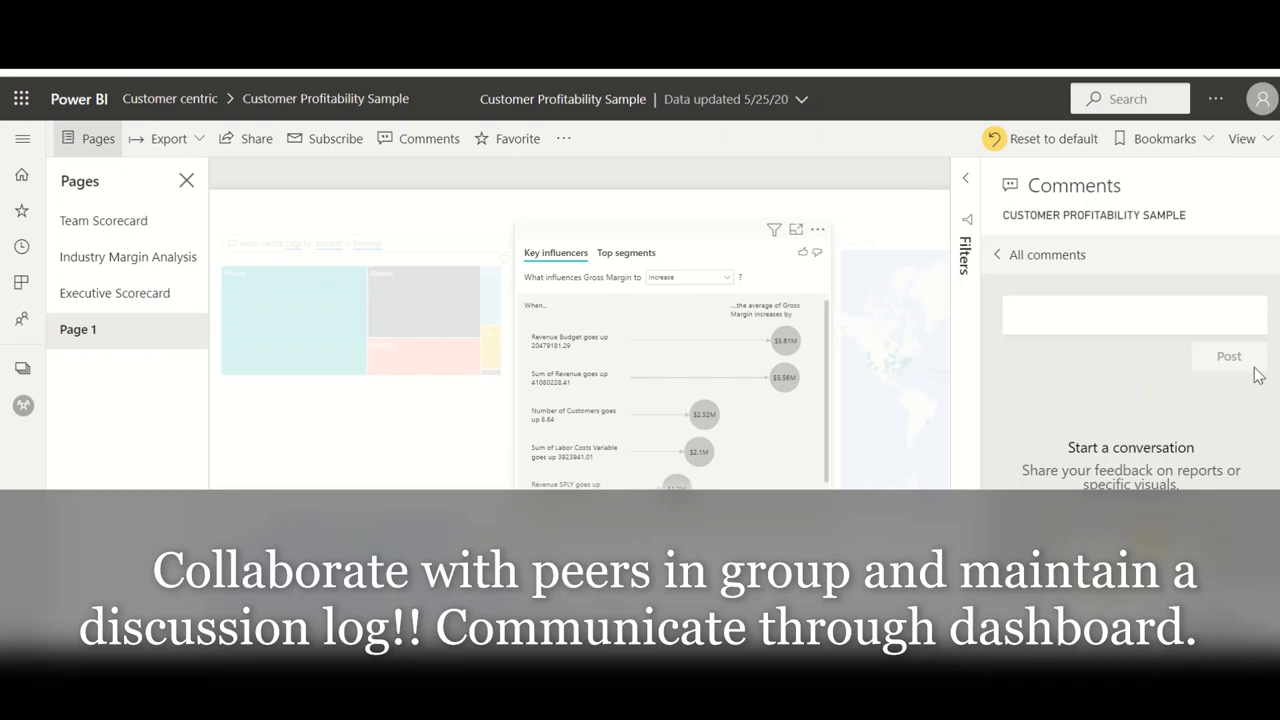
{"action": "mouse_move", "coordinate": [1252, 370]}
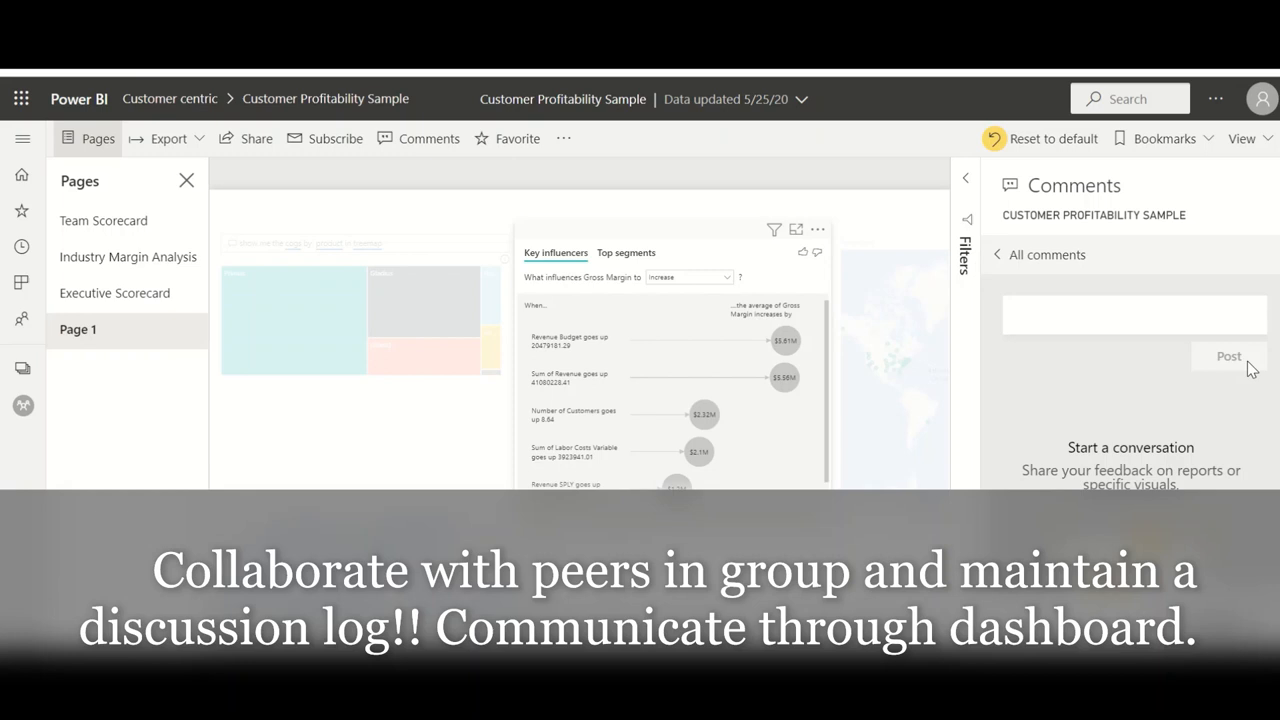
{"action": "mouse_move", "coordinate": [1048, 352]}
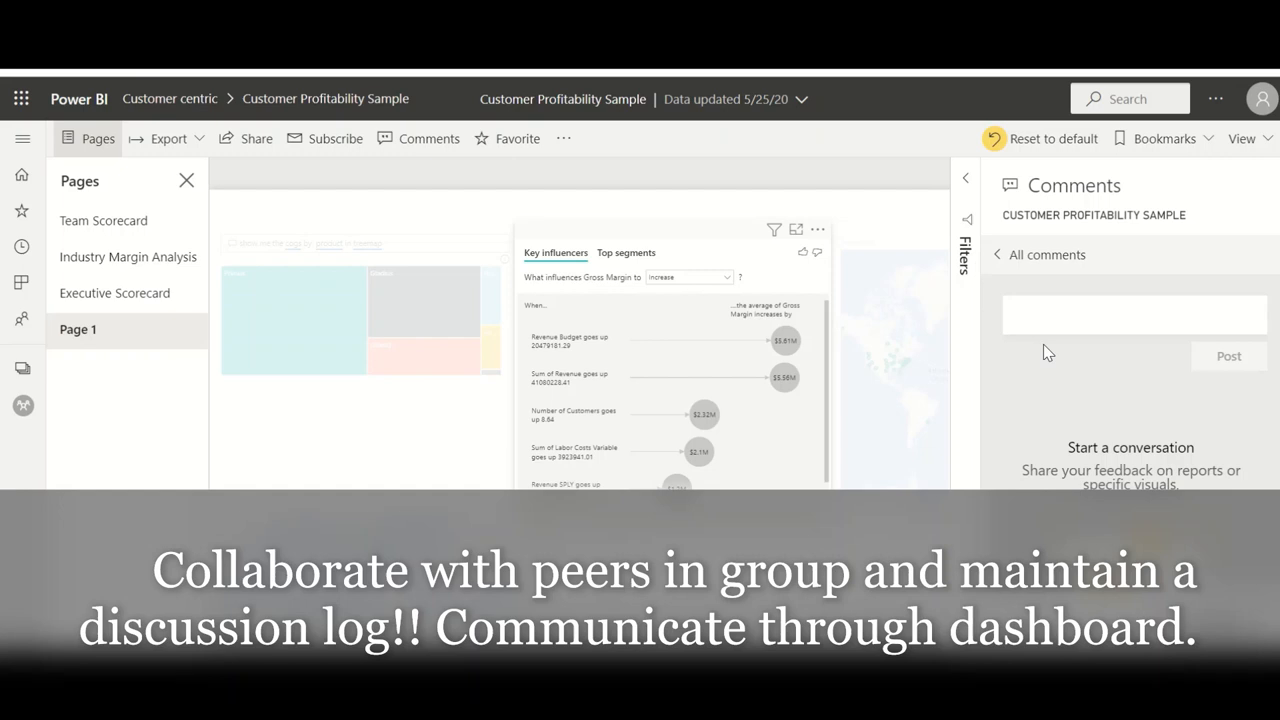
{"action": "mouse_move", "coordinate": [700, 328]}
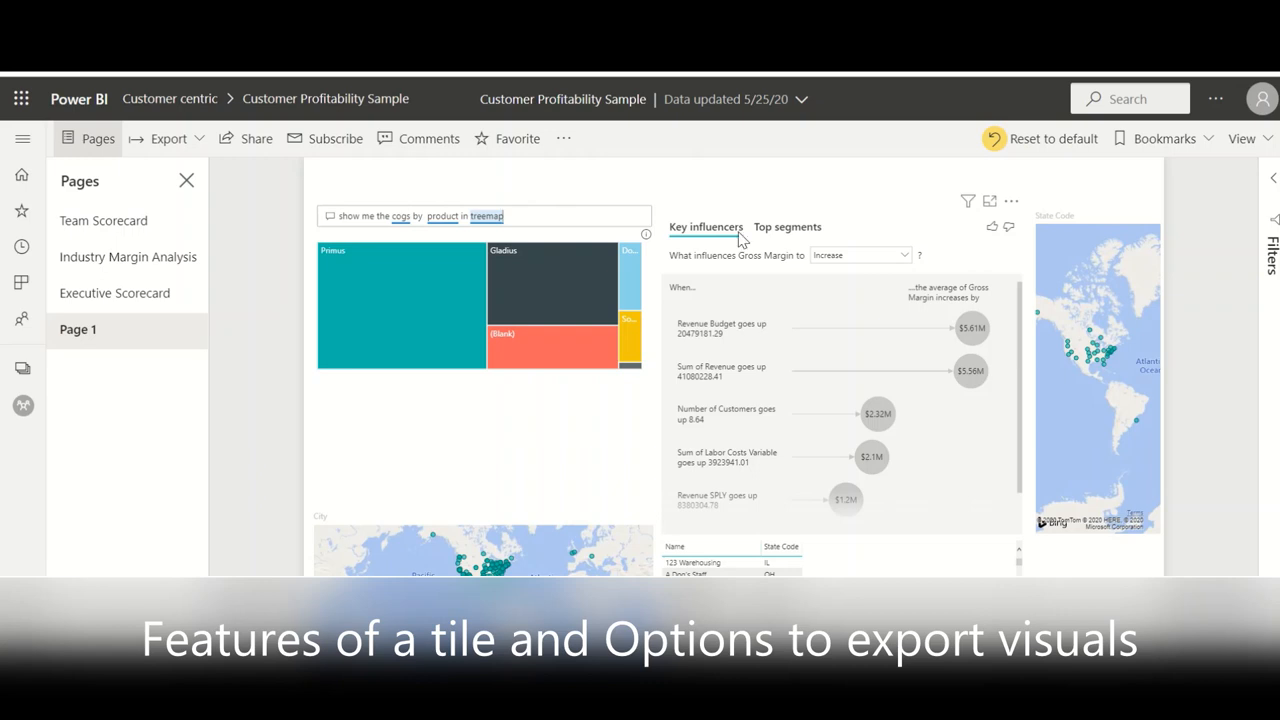
{"action": "mouse_move", "coordinate": [118, 256]}
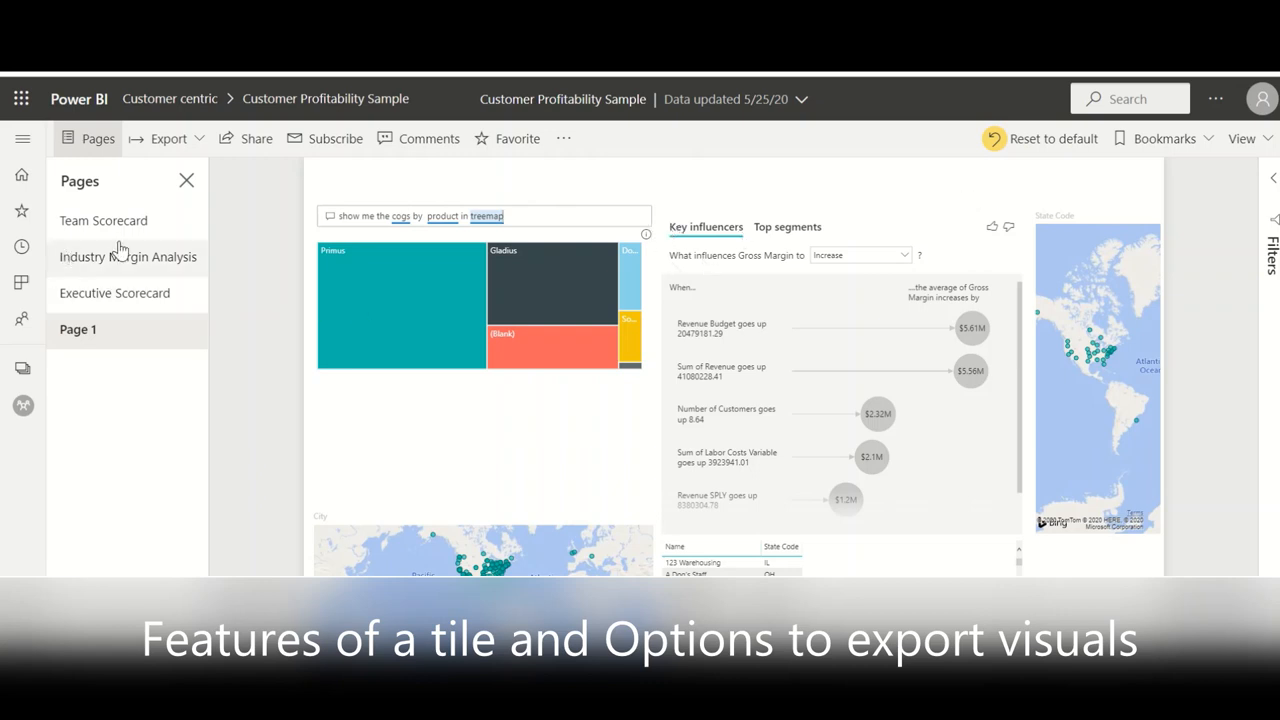
{"action": "mouse_move", "coordinate": [412, 262]}
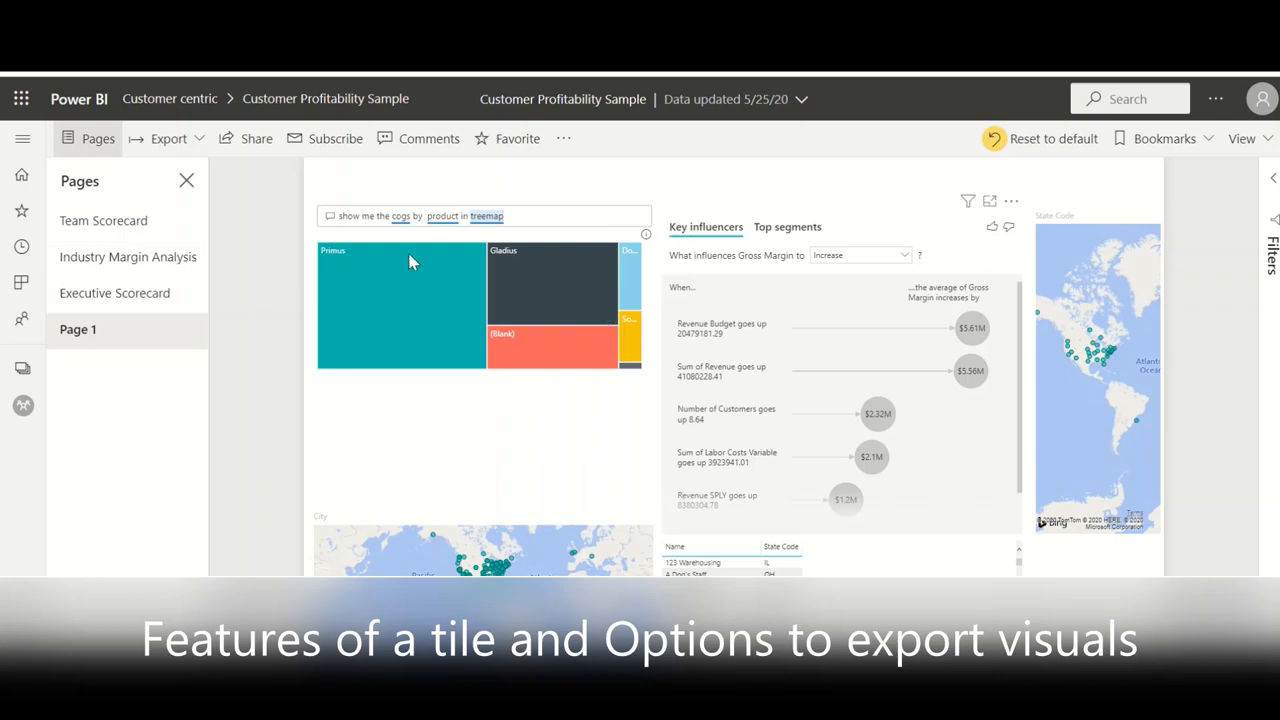
{"action": "mouse_move", "coordinate": [104, 220]}
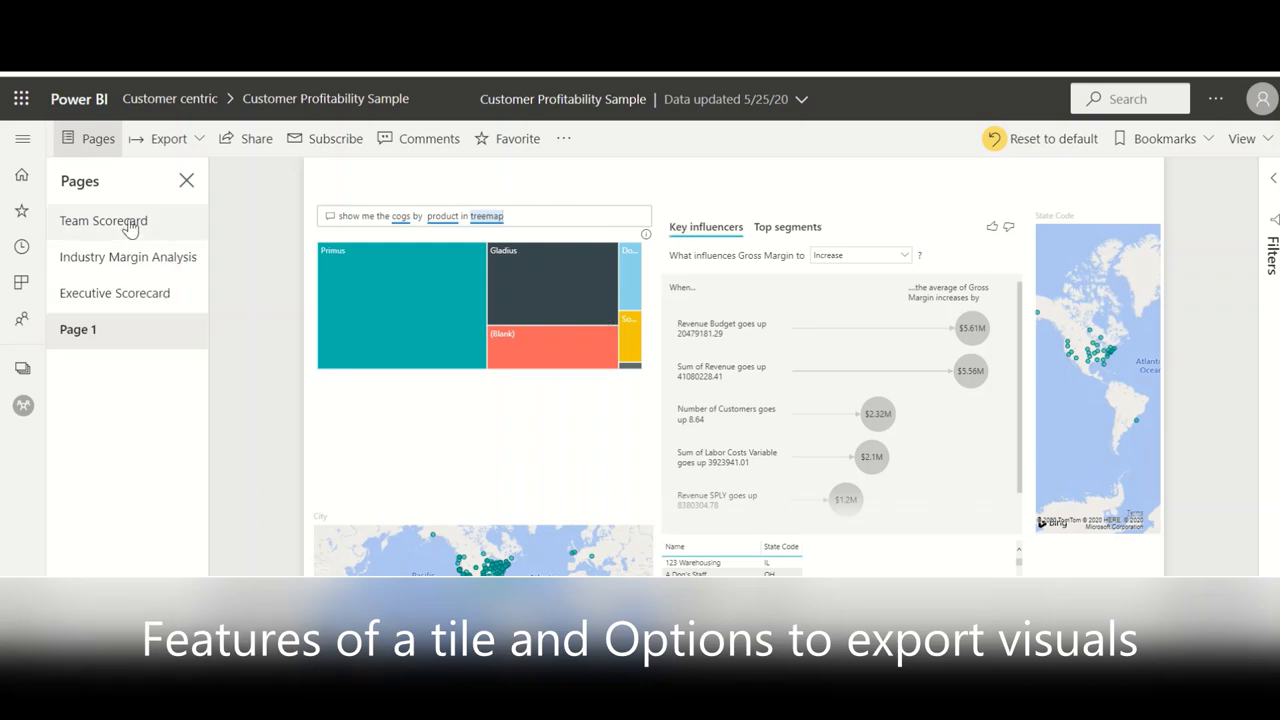
- Switch to the Team Scorecard page and explore the customer-count card's tile options
{"action": "left_click", "coordinate": [104, 220]}
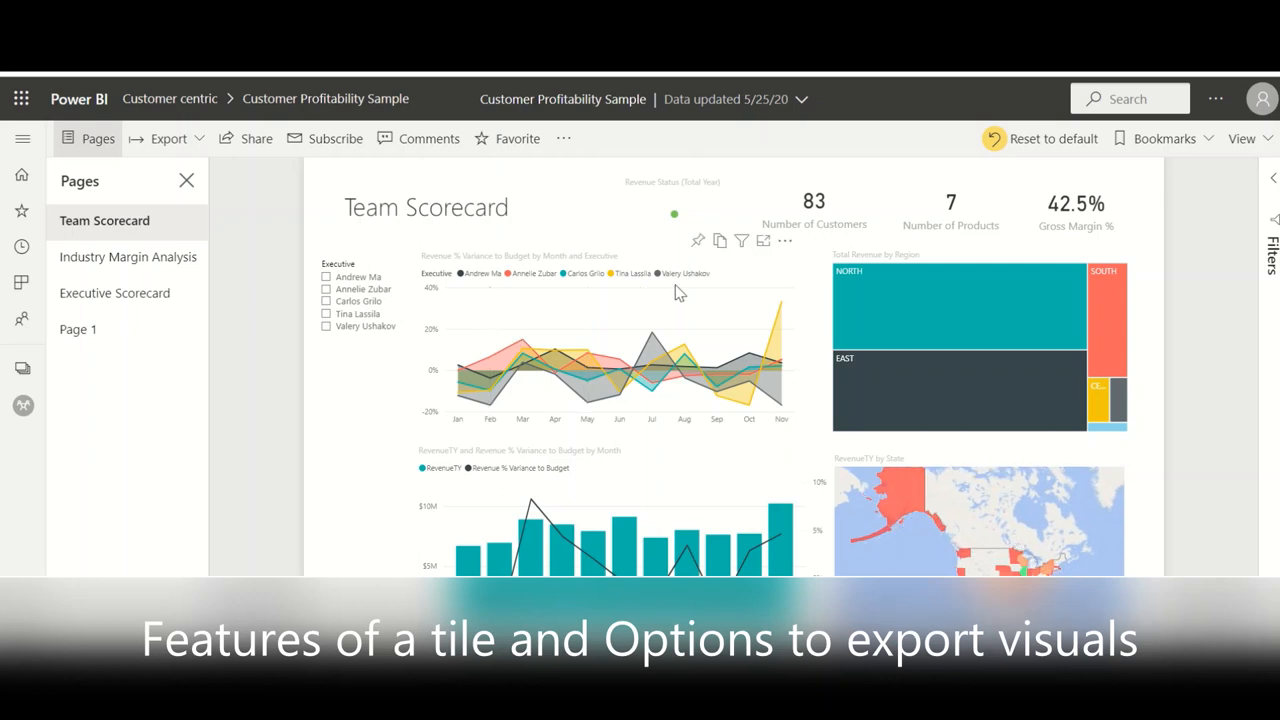
{"action": "mouse_move", "coordinate": [716, 264]}
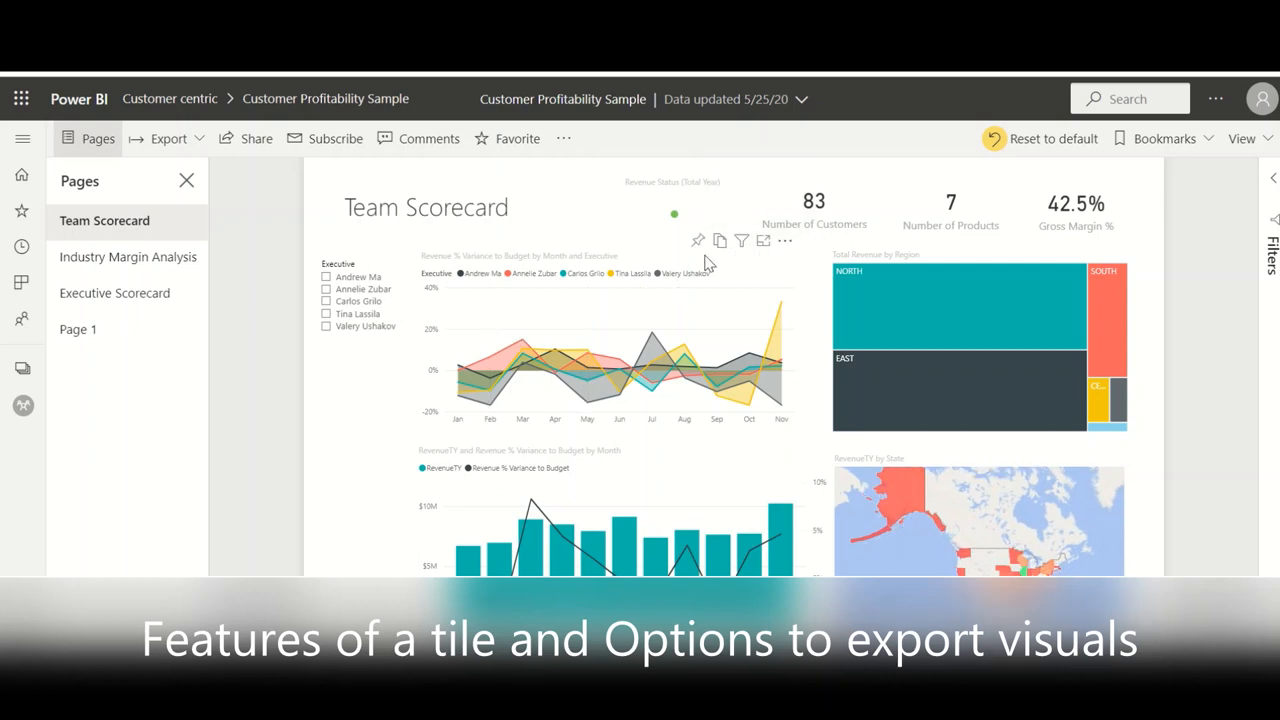
{"action": "mouse_move", "coordinate": [730, 272]}
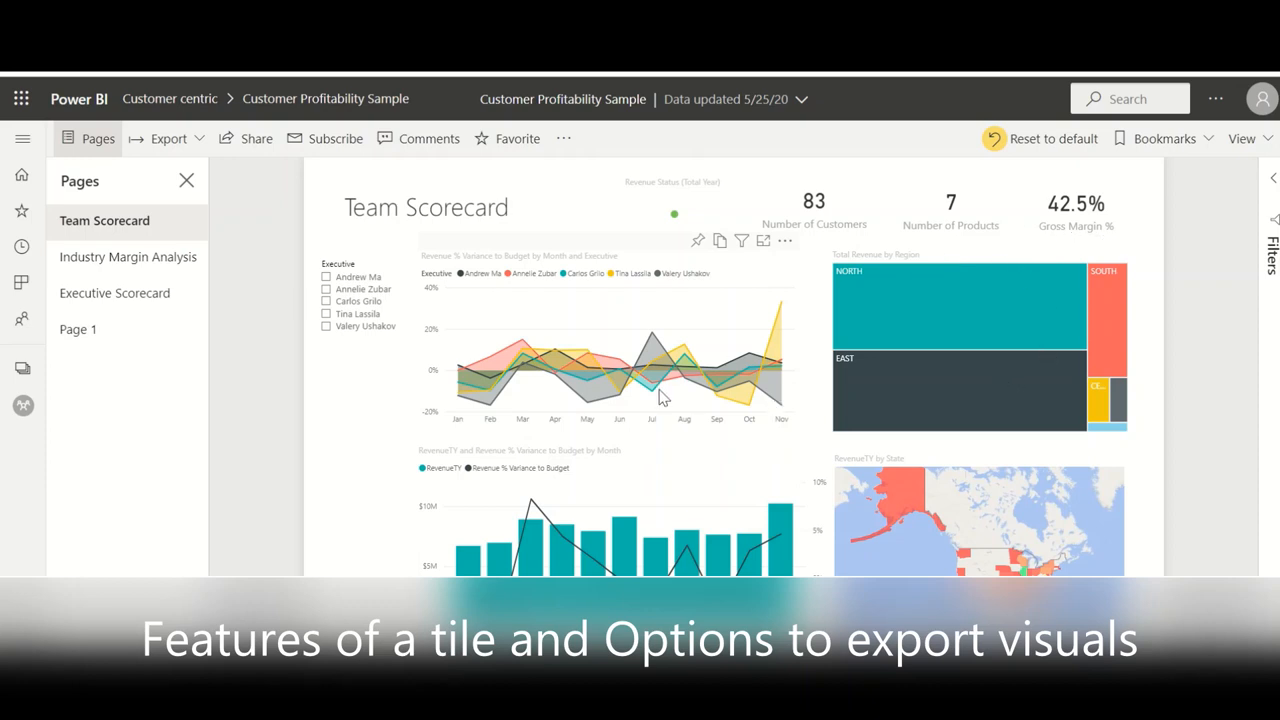
{"action": "mouse_move", "coordinate": [928, 296]}
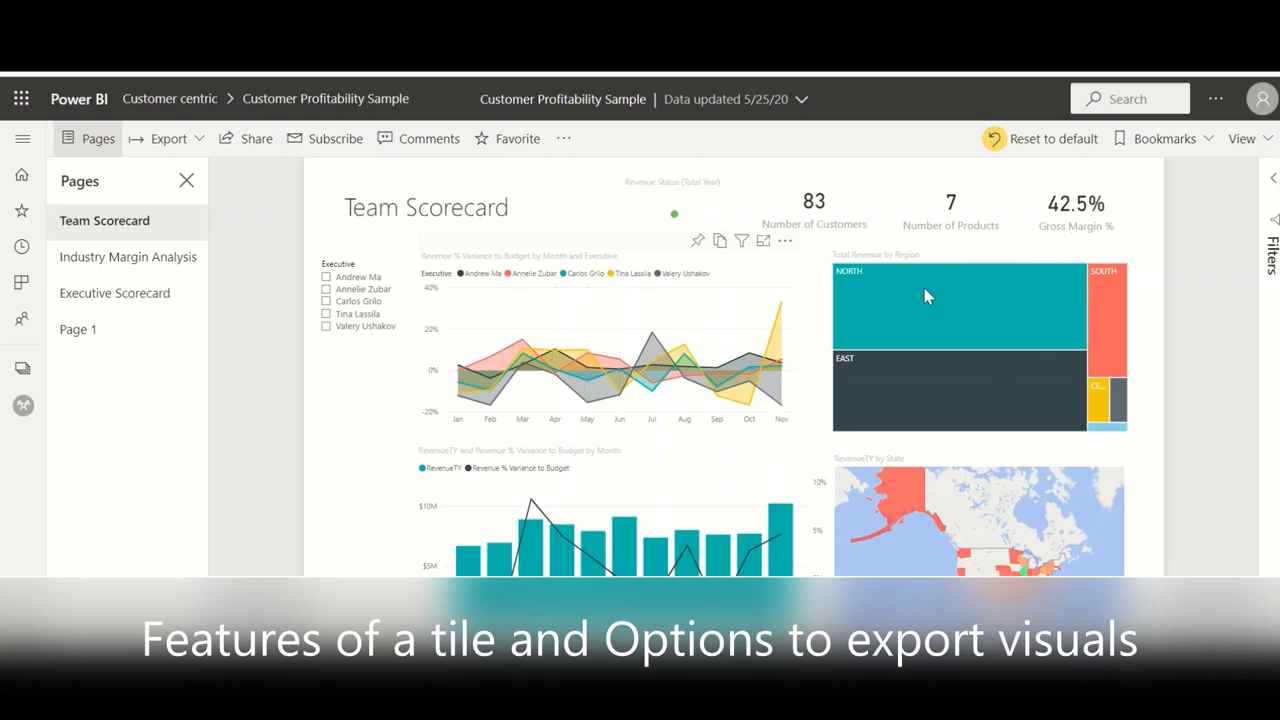
{"action": "mouse_move", "coordinate": [796, 228]}
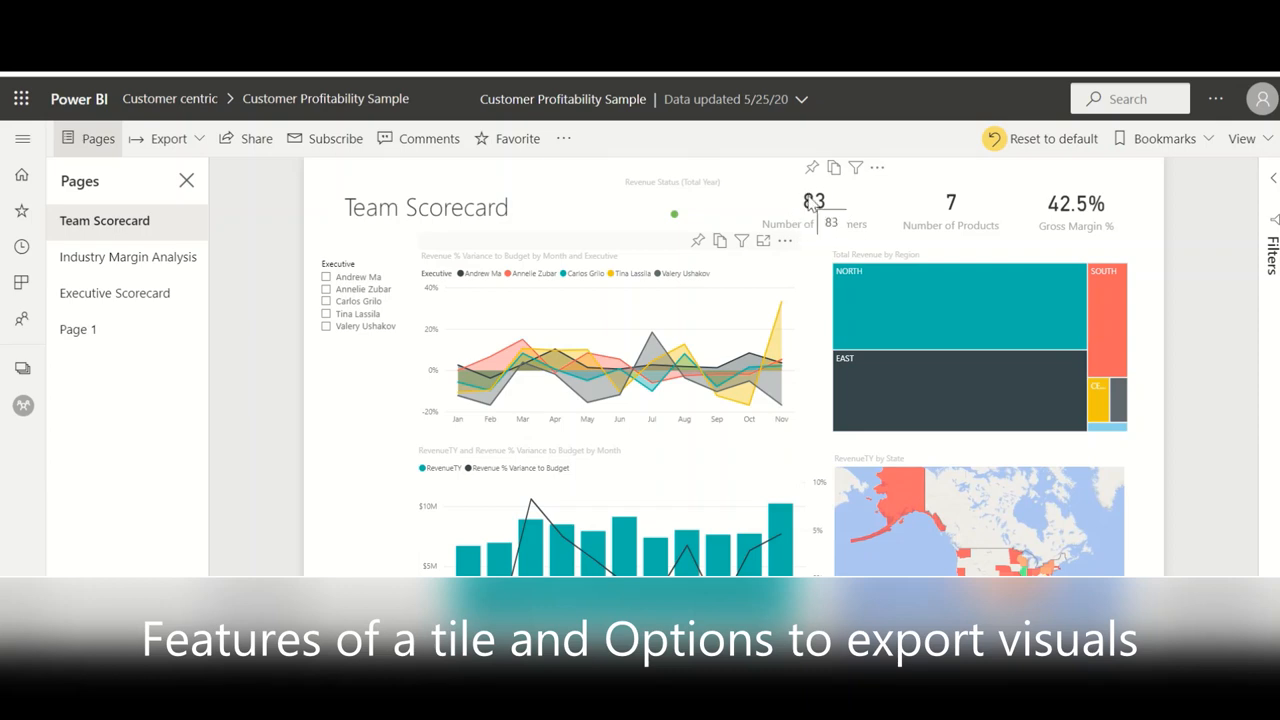
{"action": "mouse_move", "coordinate": [806, 208]}
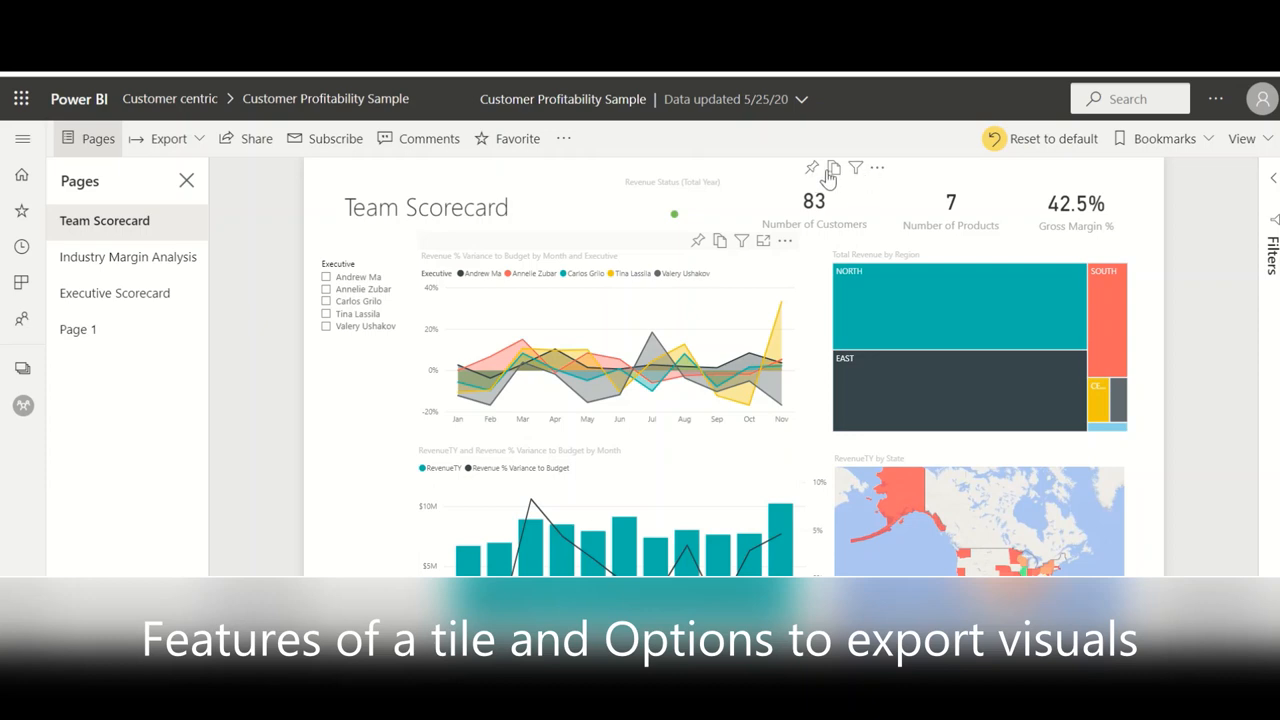
{"action": "mouse_move", "coordinate": [812, 168]}
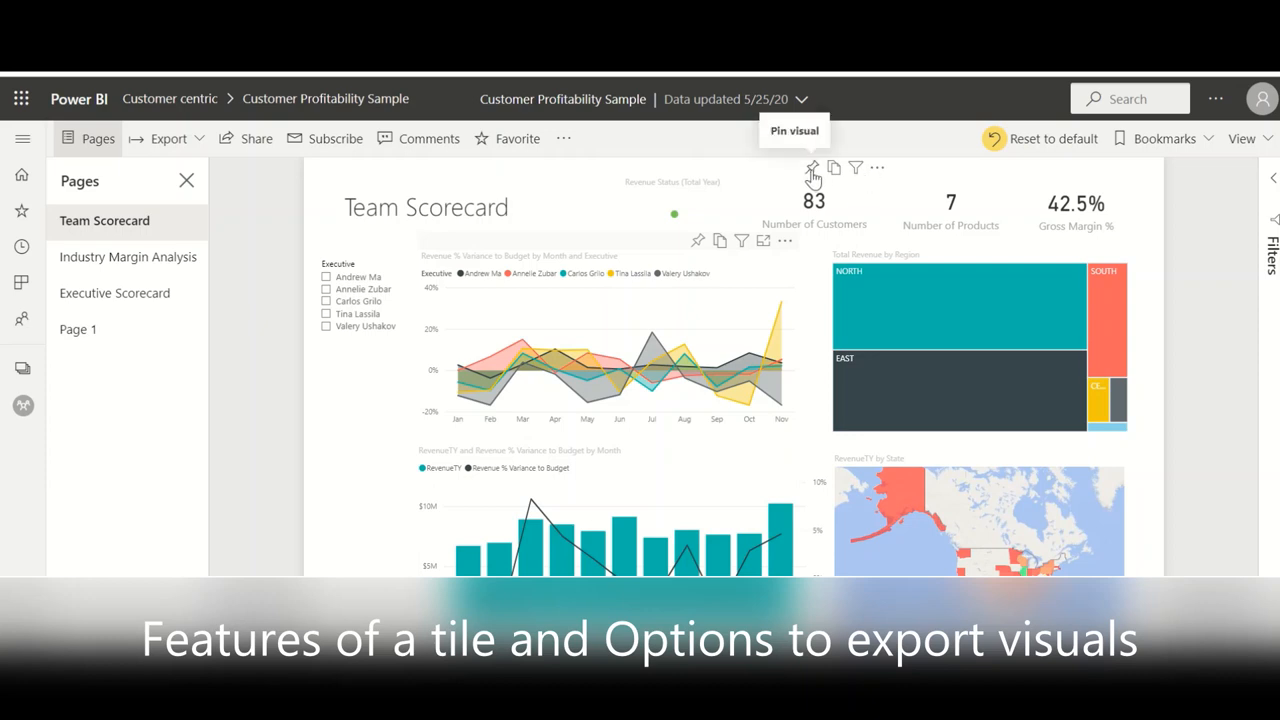
{"action": "mouse_move", "coordinate": [832, 168]}
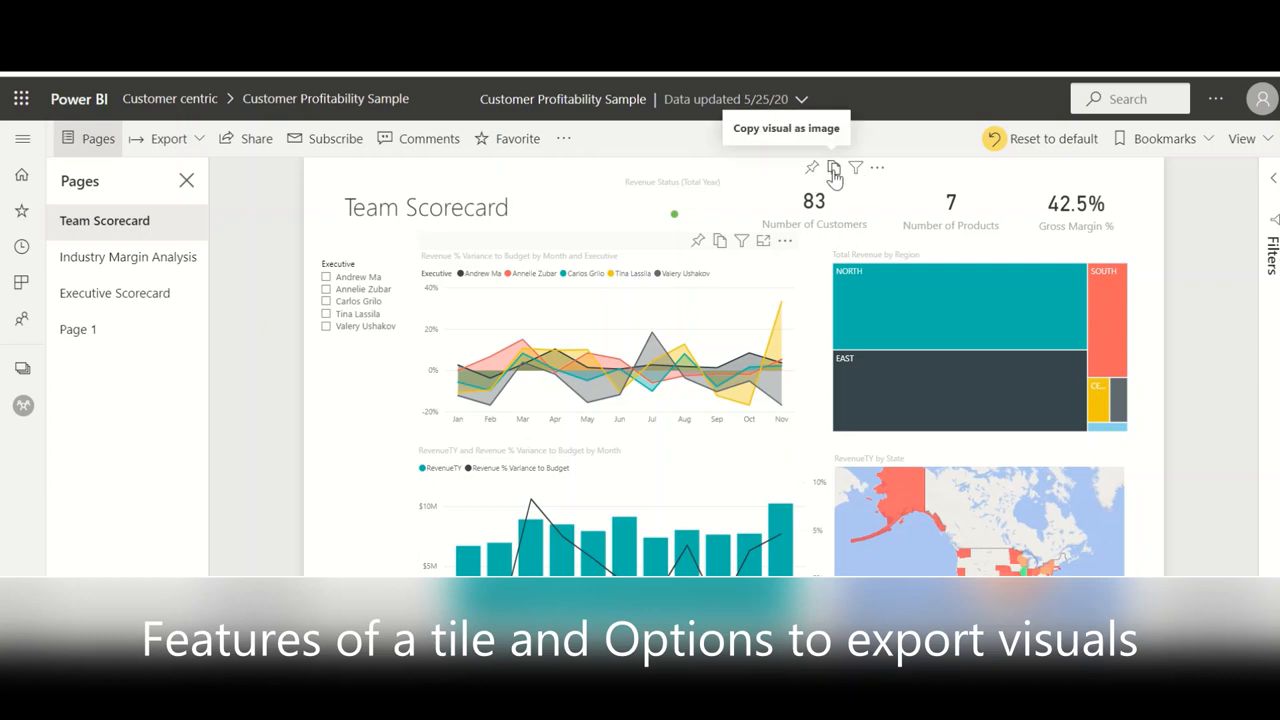
{"action": "mouse_move", "coordinate": [856, 172]}
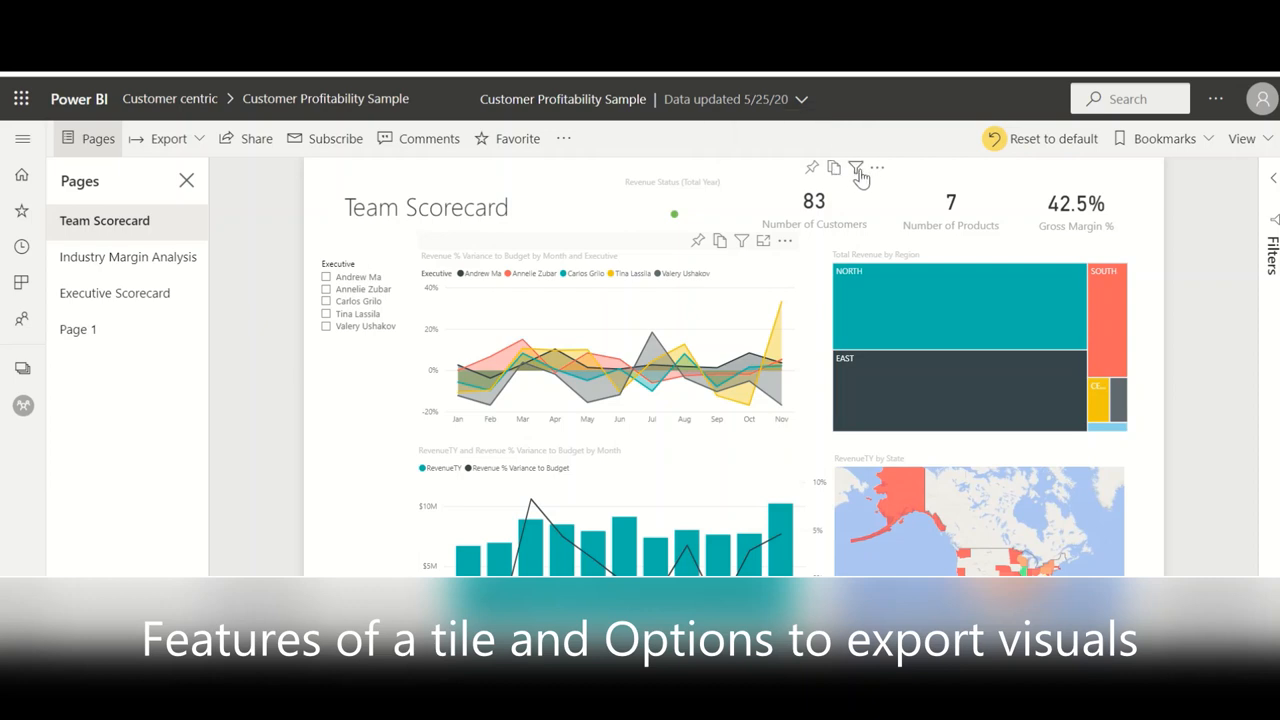
{"action": "left_click", "coordinate": [852, 168]}
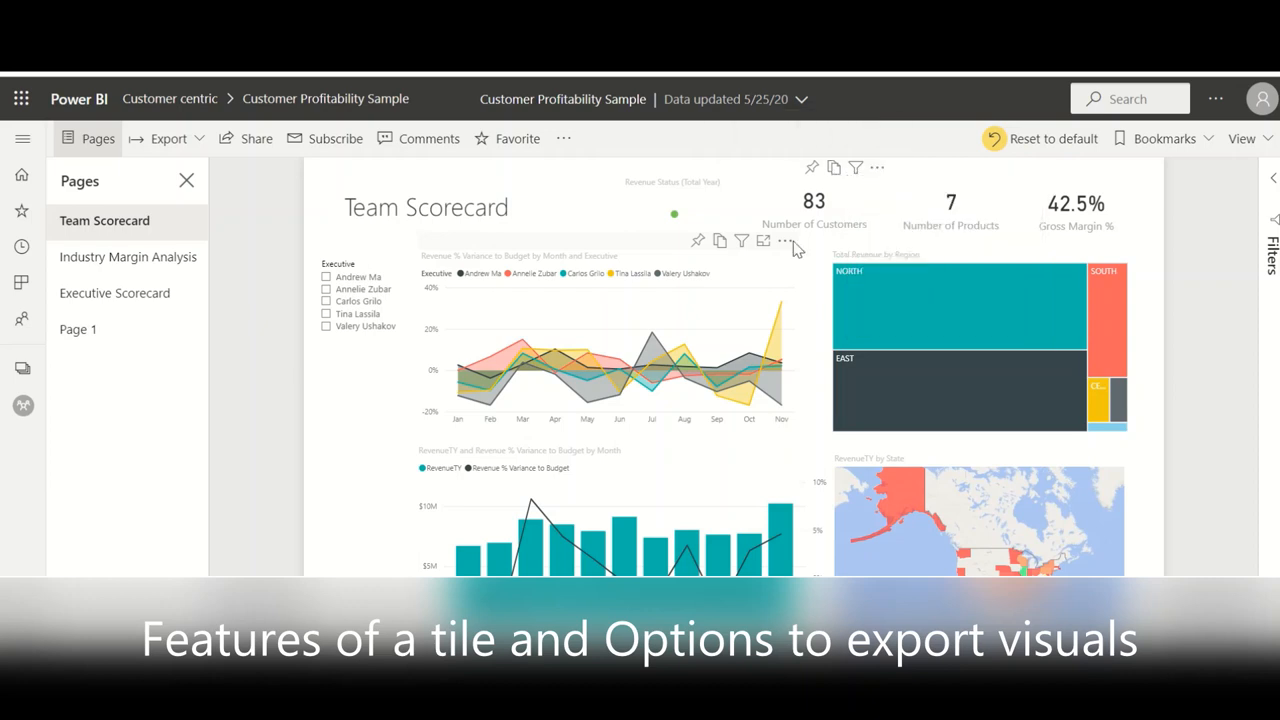
- Bring up the more-options menu of the revenue variance line chart
{"action": "left_click", "coordinate": [784, 240]}
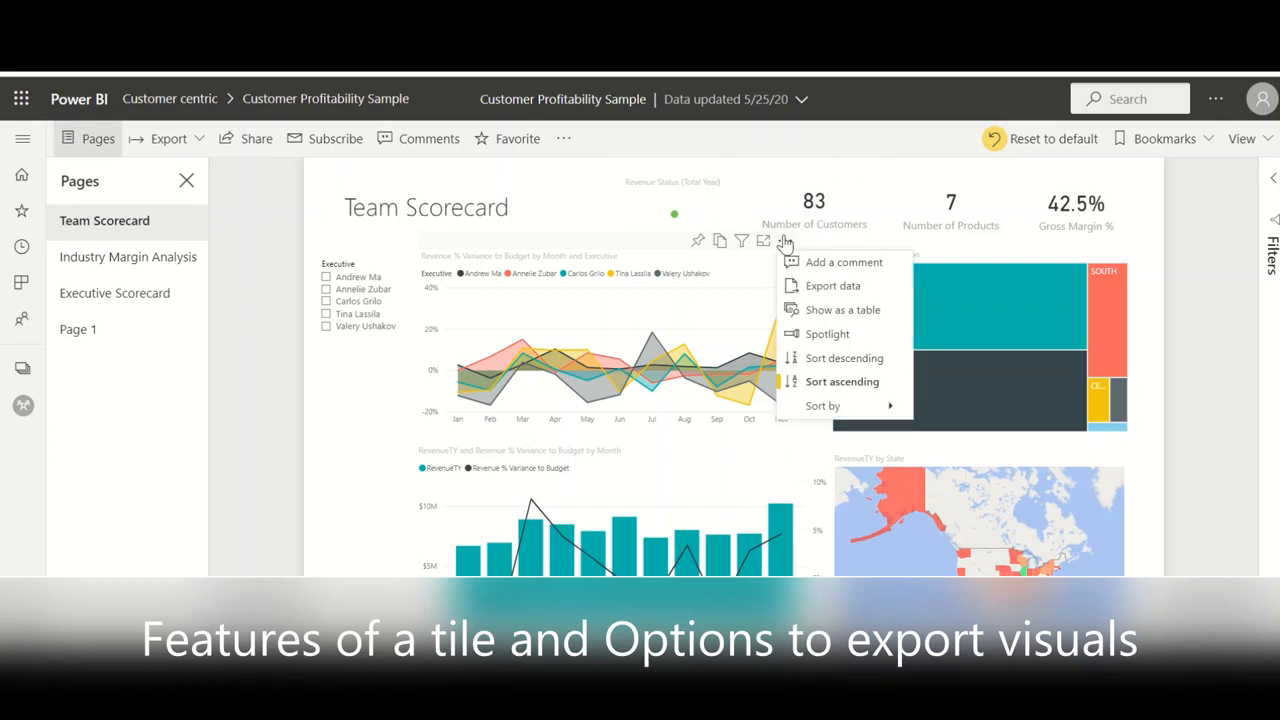
{"action": "mouse_move", "coordinate": [840, 262]}
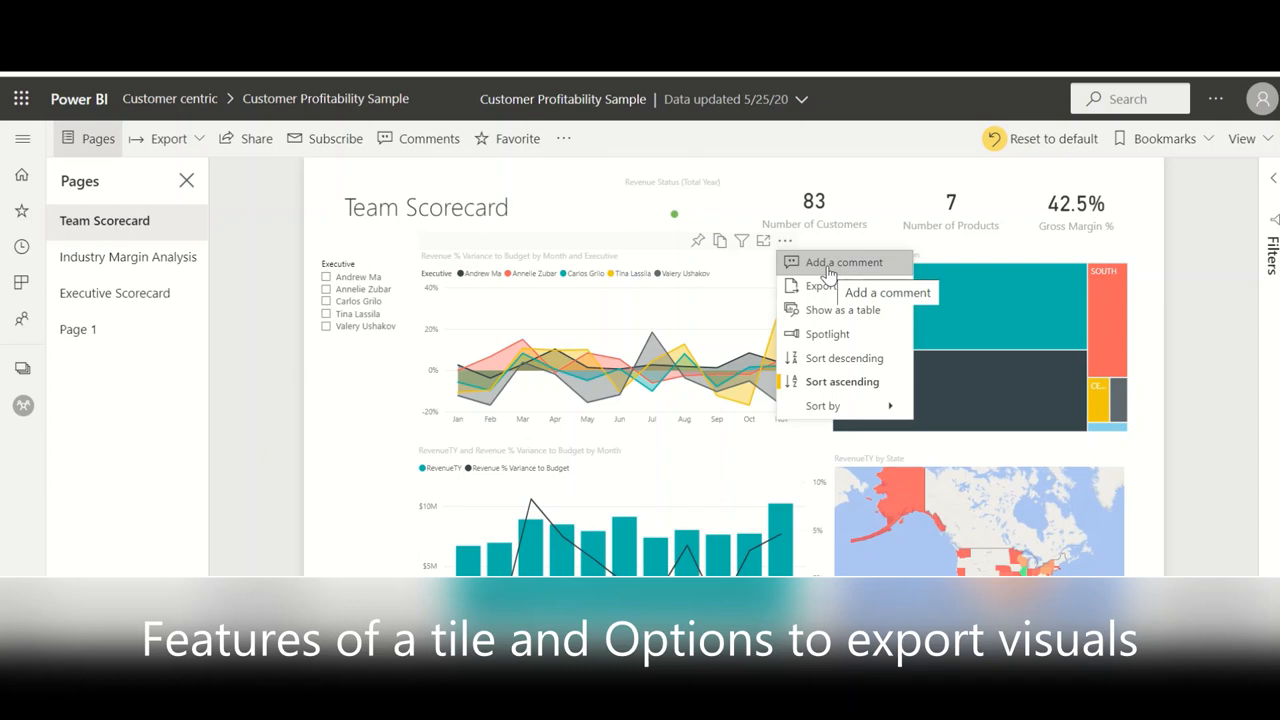
{"action": "mouse_move", "coordinate": [808, 262]}
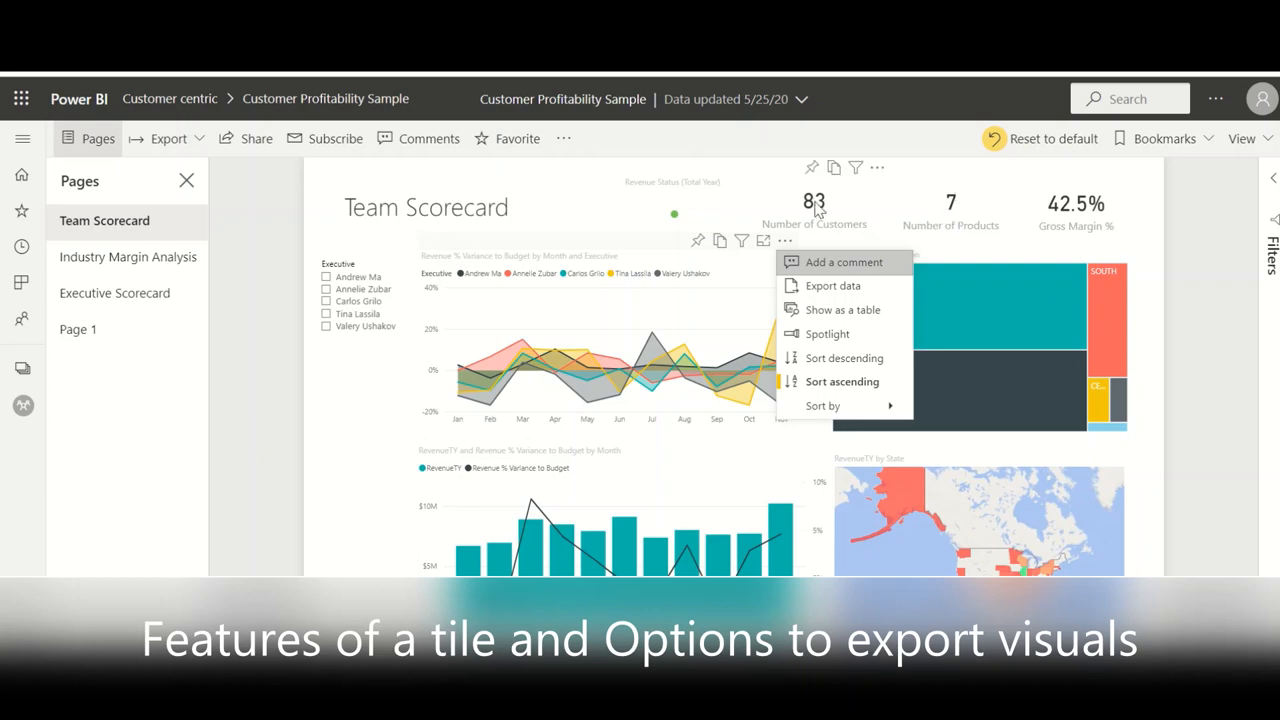
{"action": "mouse_move", "coordinate": [796, 208]}
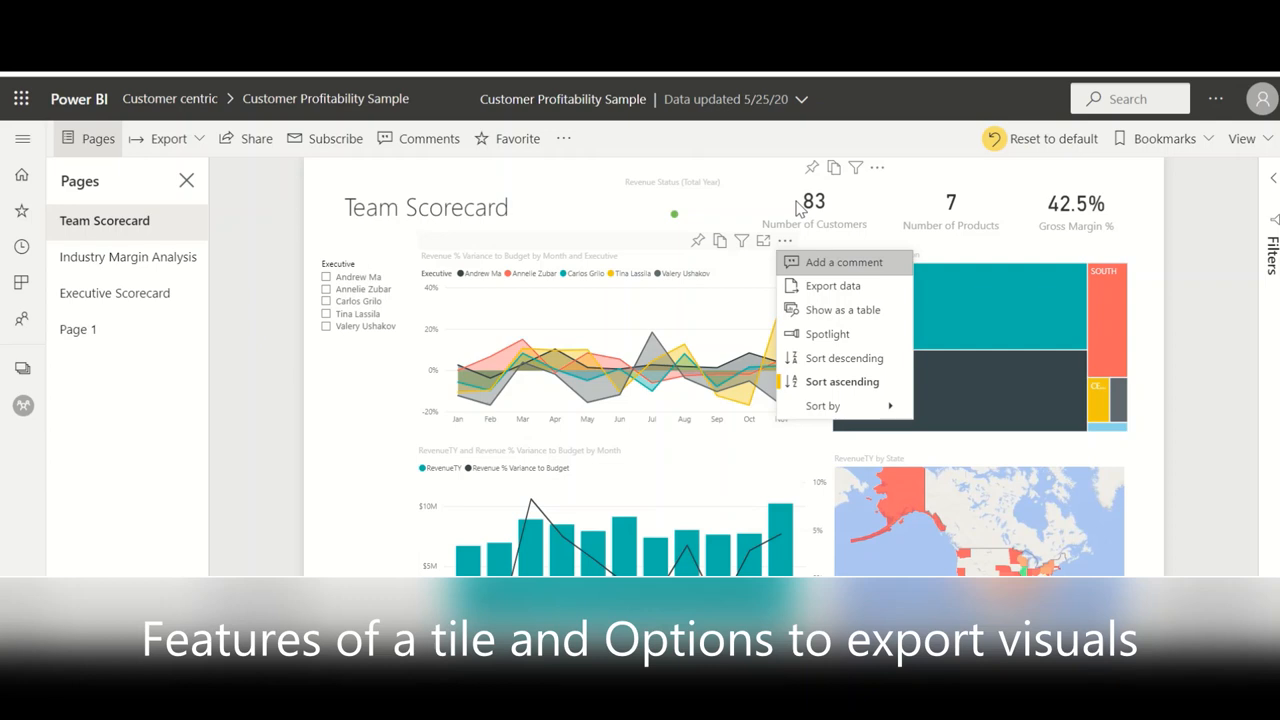
{"action": "mouse_move", "coordinate": [876, 168]}
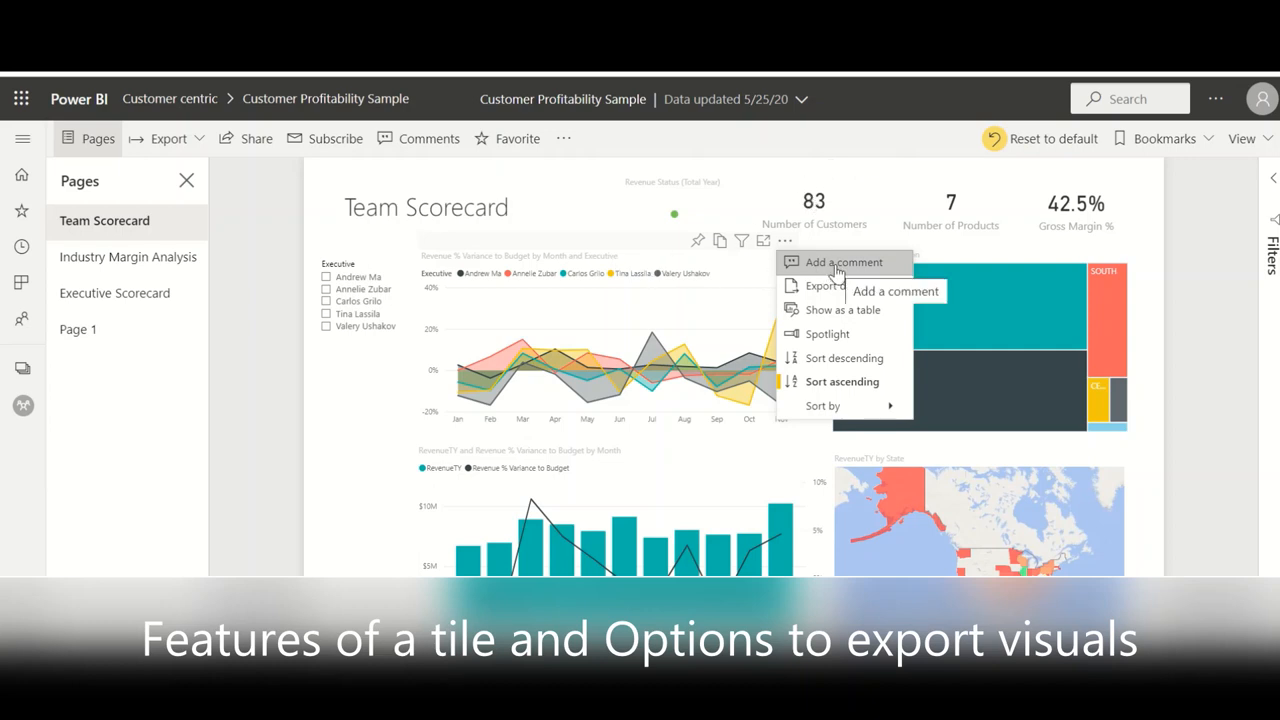
{"action": "mouse_move", "coordinate": [826, 290]}
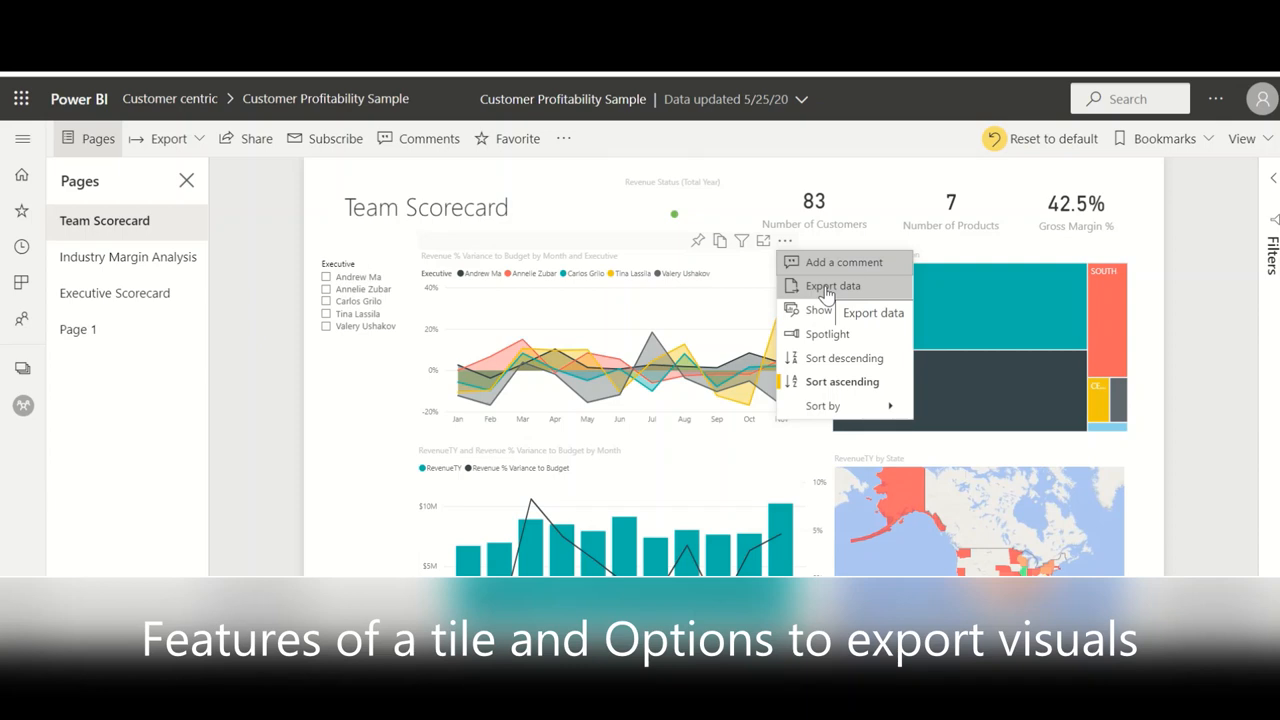
{"action": "mouse_move", "coordinate": [812, 308]}
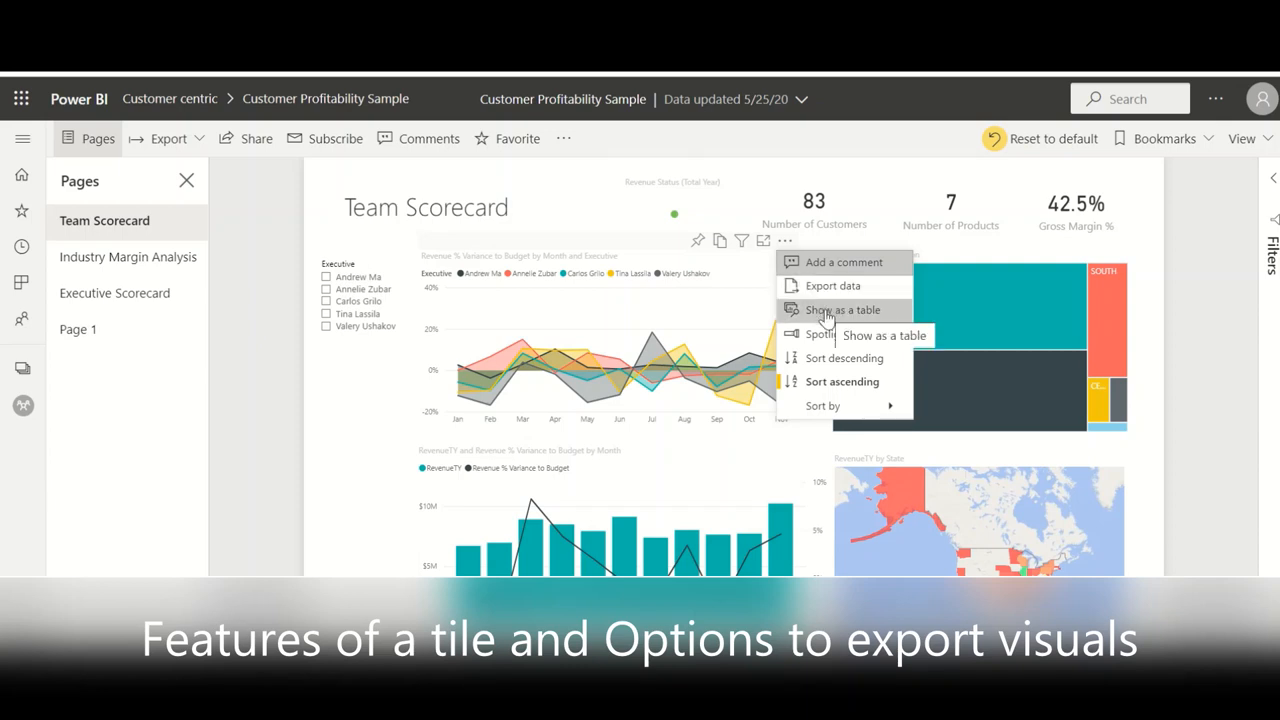
- Show the Revenue % Variance to Budget chart stacked above its monthly data table
{"action": "left_click", "coordinate": [840, 308]}
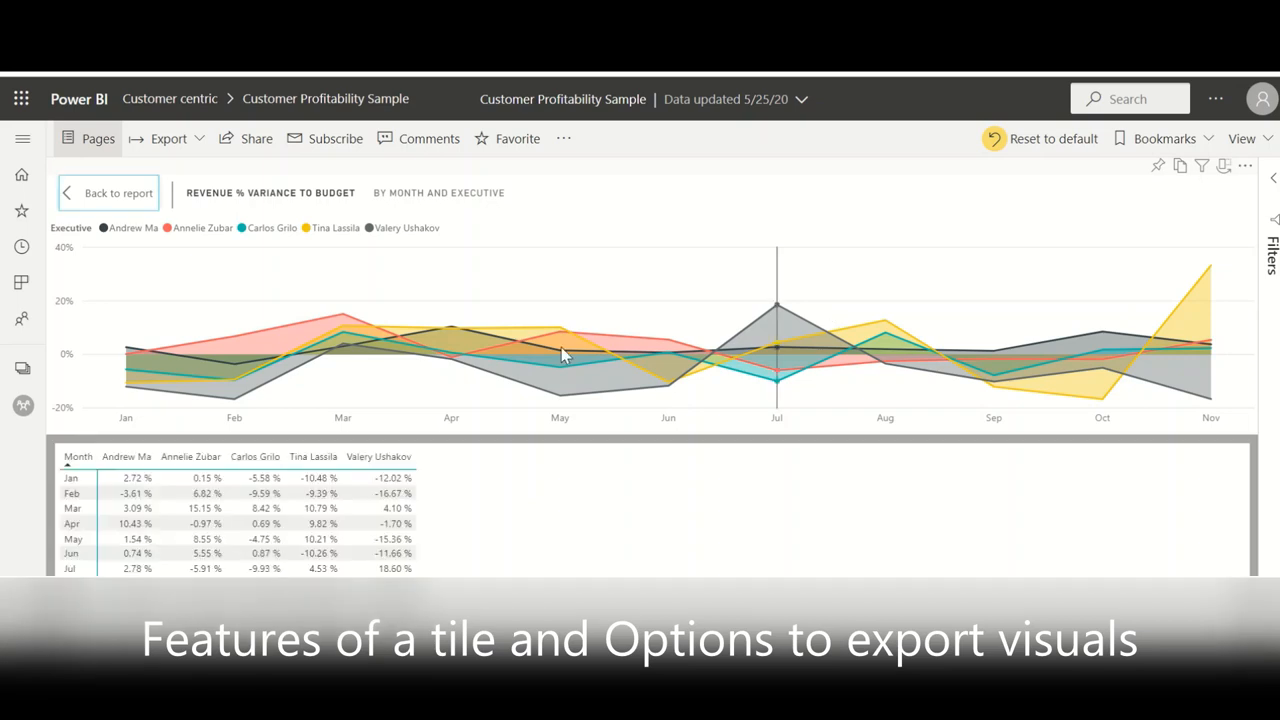
{"action": "mouse_move", "coordinate": [268, 278]}
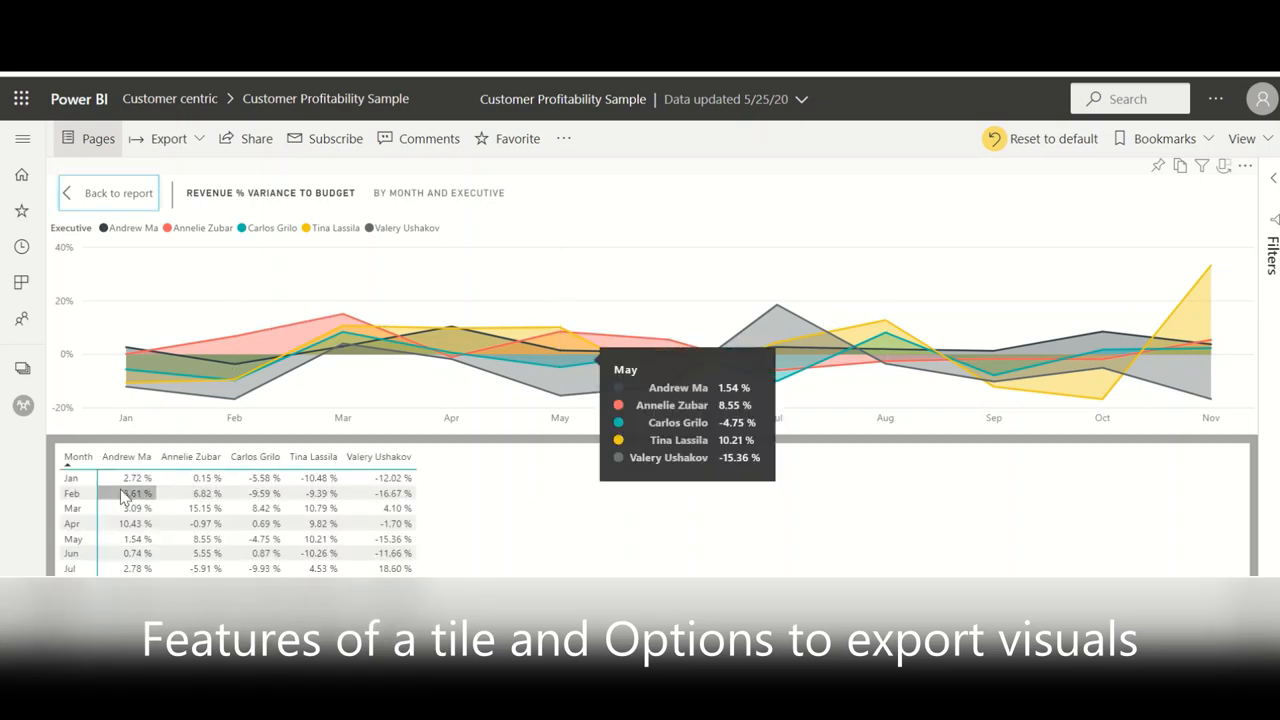
{"action": "mouse_move", "coordinate": [838, 378]}
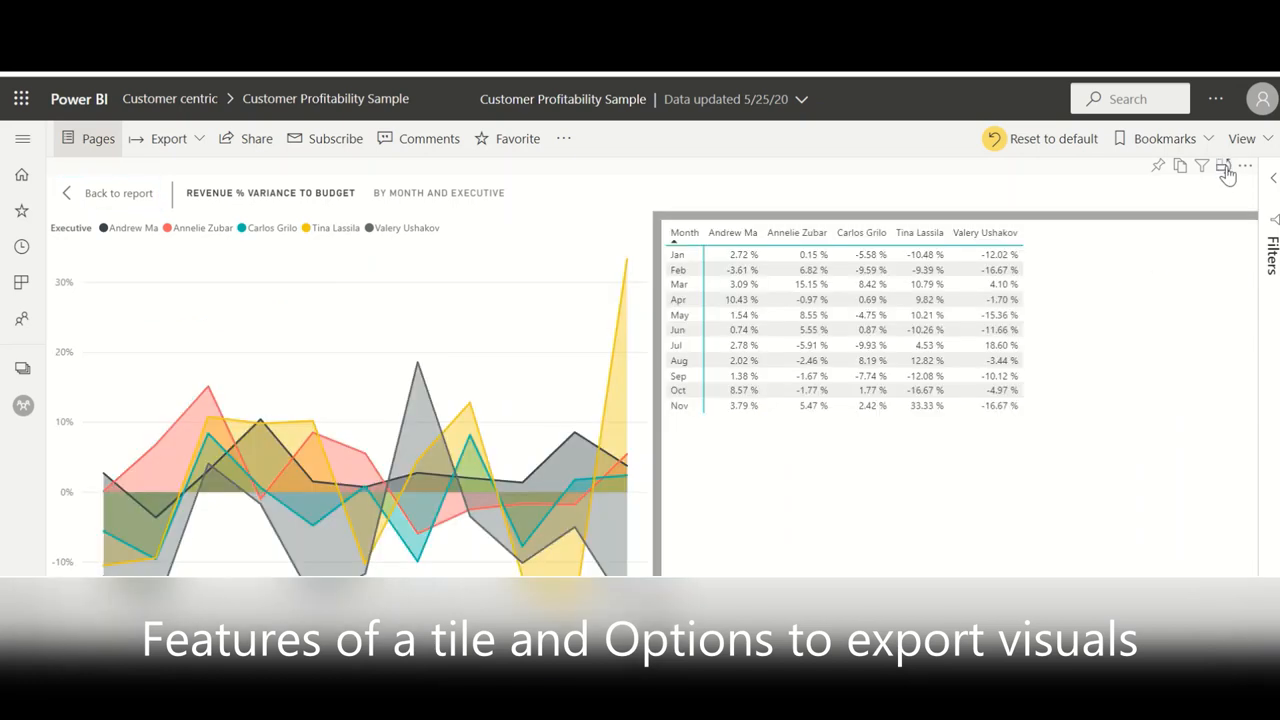
{"action": "mouse_move", "coordinate": [1232, 170]}
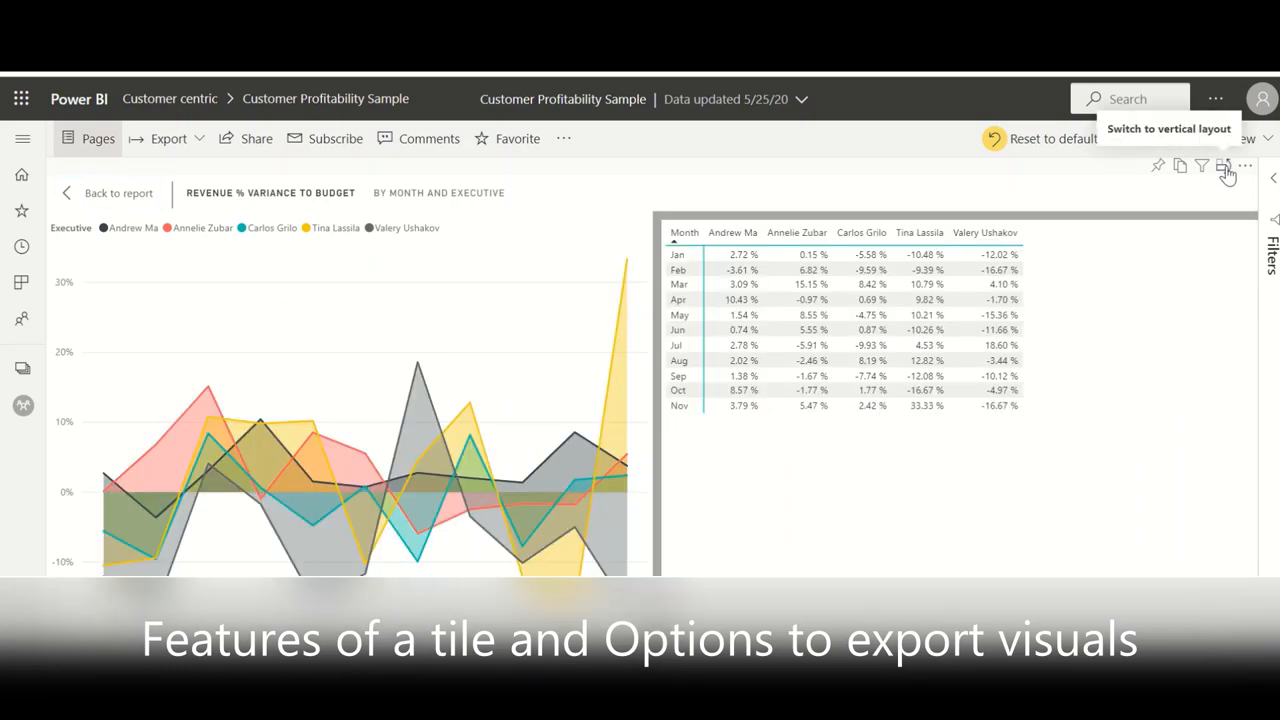
{"action": "left_click", "coordinate": [1236, 170]}
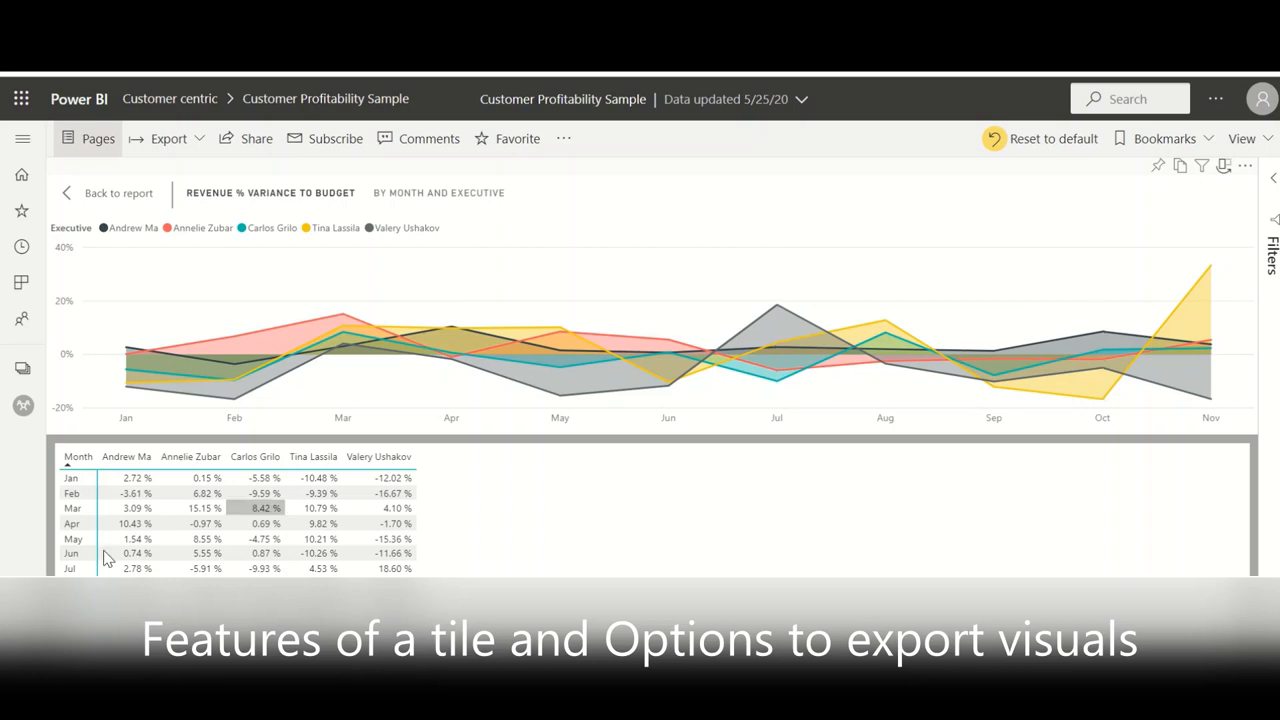
{"action": "mouse_move", "coordinate": [180, 370]}
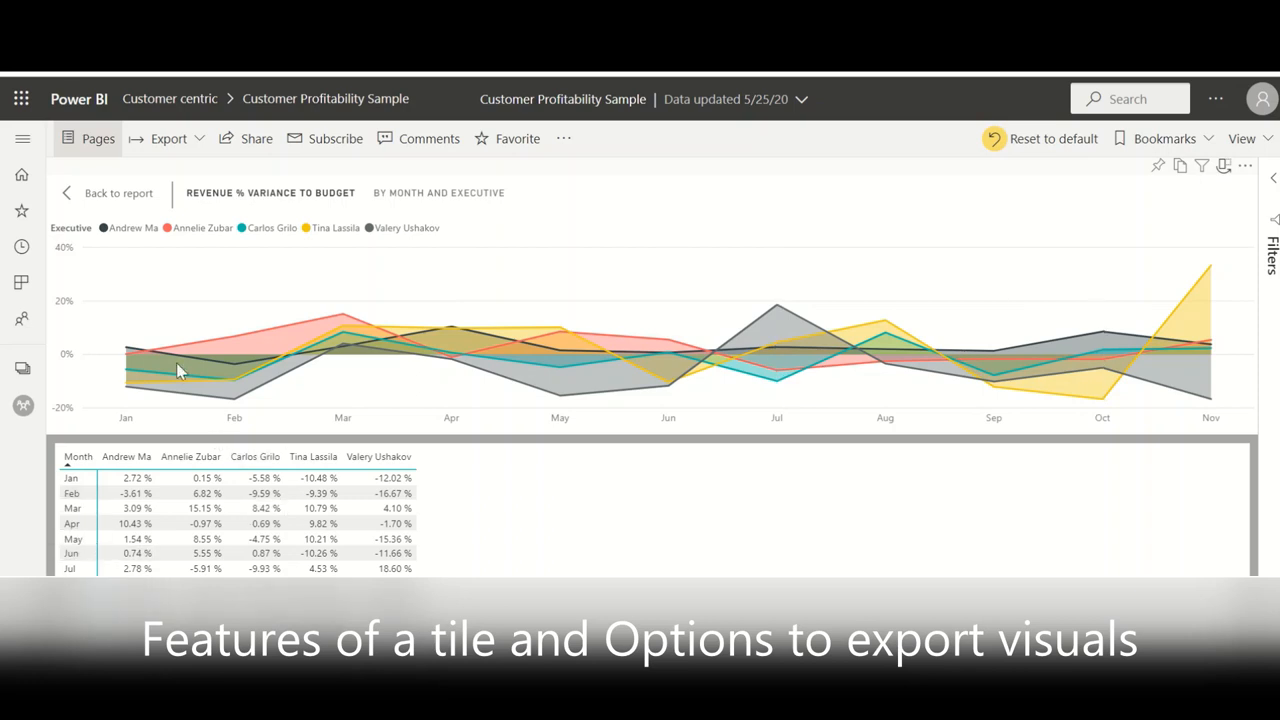
{"action": "mouse_move", "coordinate": [116, 196]}
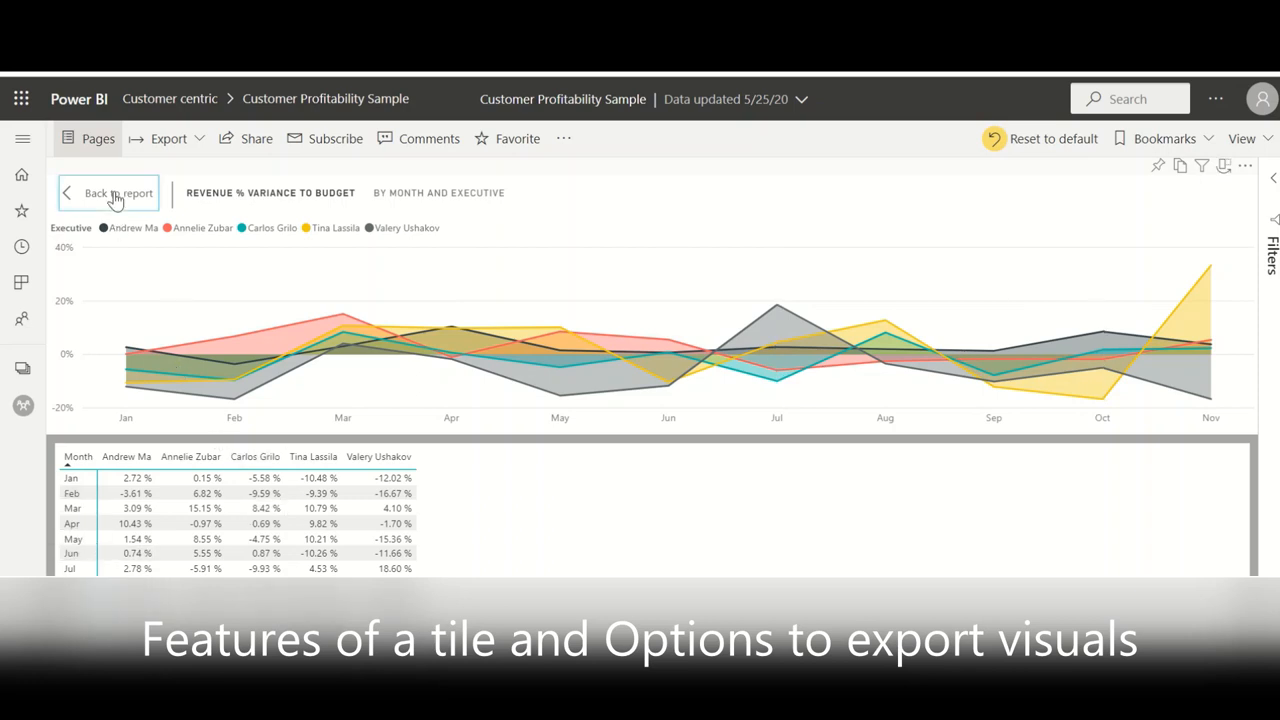
- Return to the Team Scorecard page and reopen the variance chart's more-options menu
{"action": "left_click", "coordinate": [108, 192]}
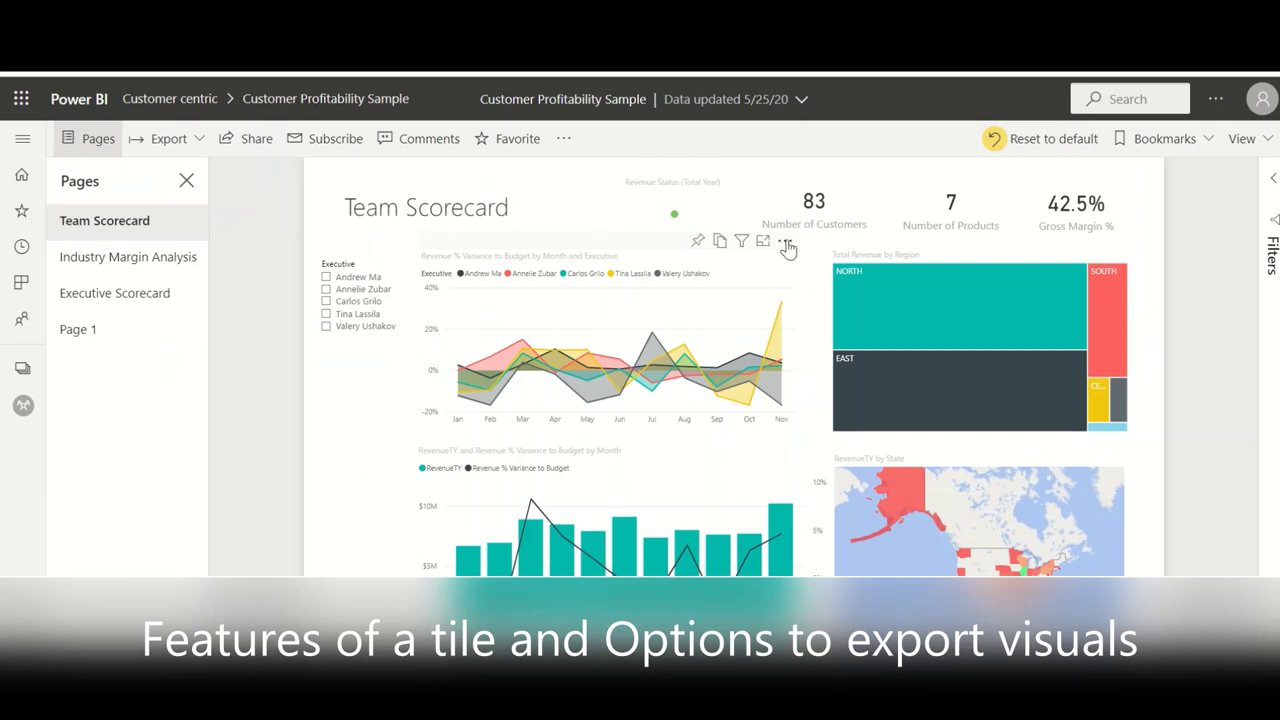
{"action": "left_click", "coordinate": [786, 240]}
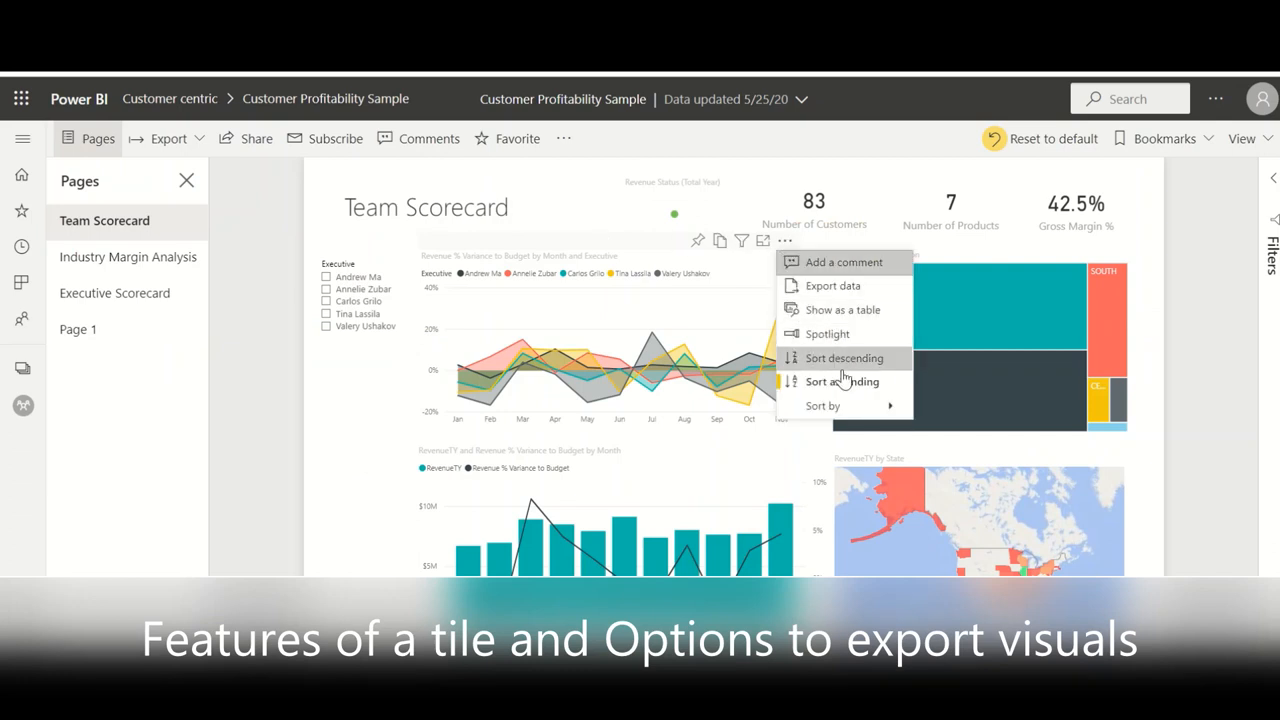
{"action": "mouse_move", "coordinate": [838, 340]}
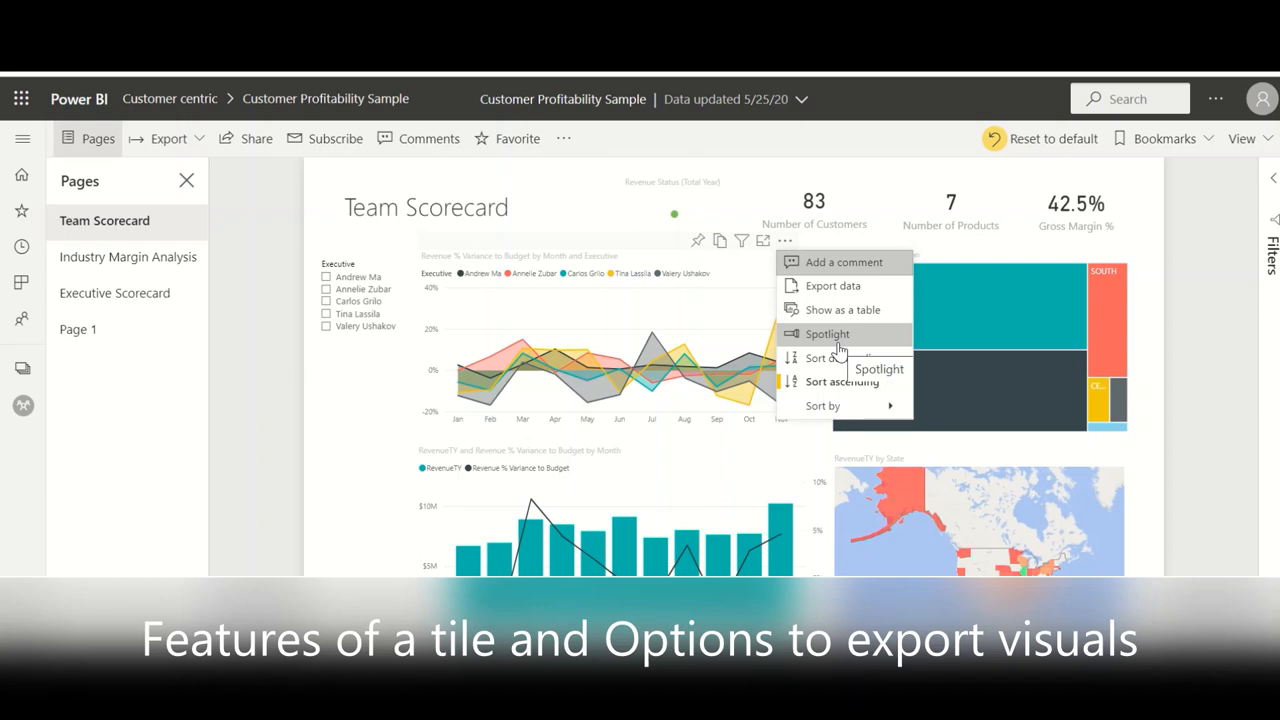
{"action": "mouse_move", "coordinate": [832, 408]}
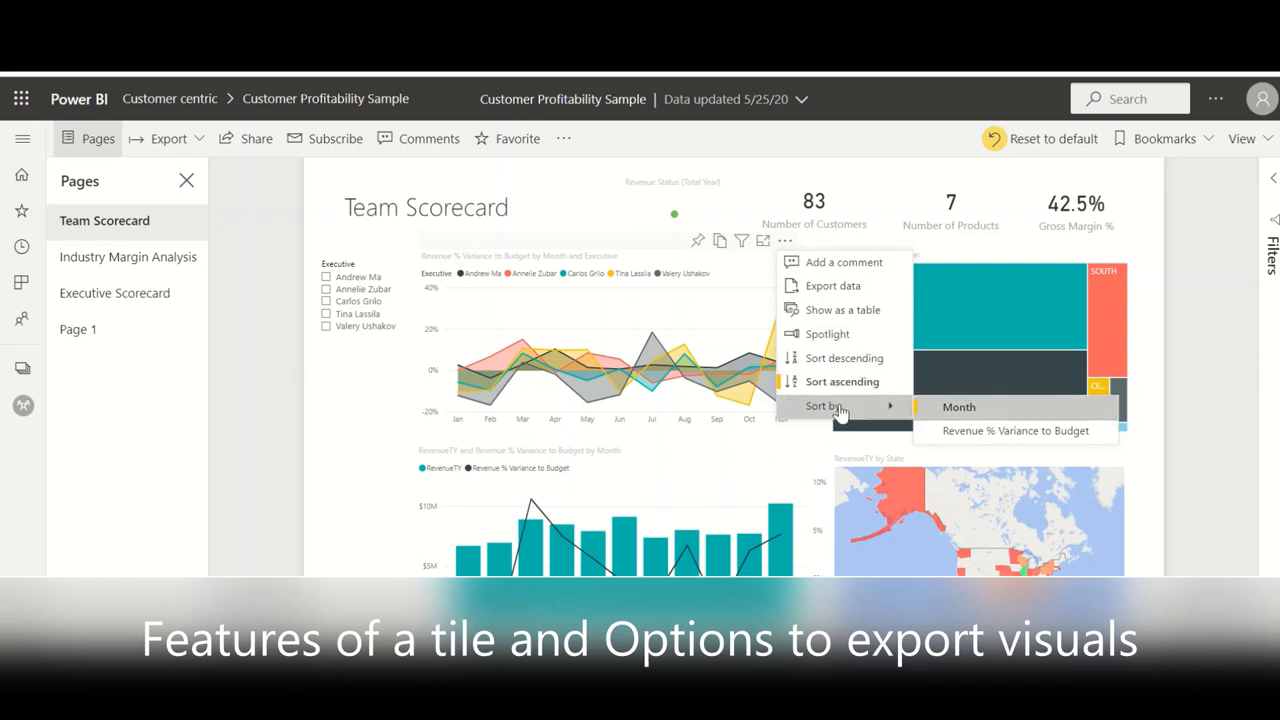
{"action": "mouse_move", "coordinate": [768, 244]}
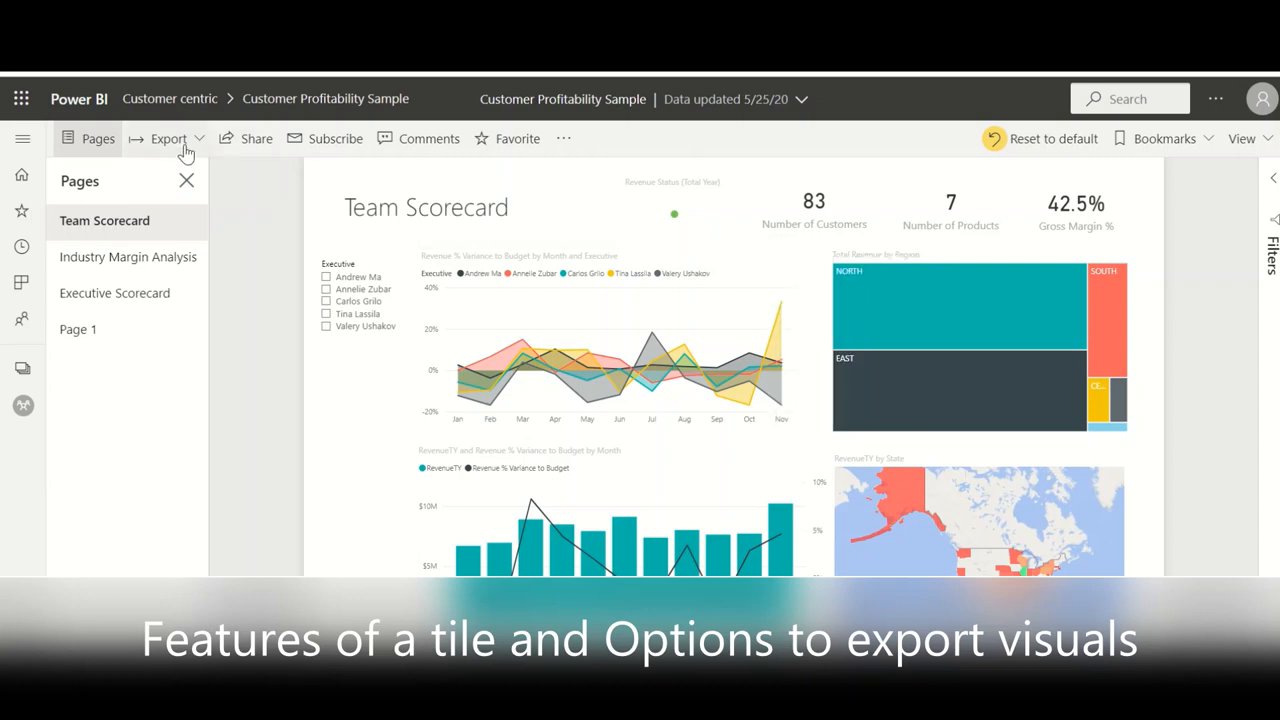
- Export the Customer Profitability Sample report to PowerPoint using Current Values
{"action": "left_click", "coordinate": [168, 138]}
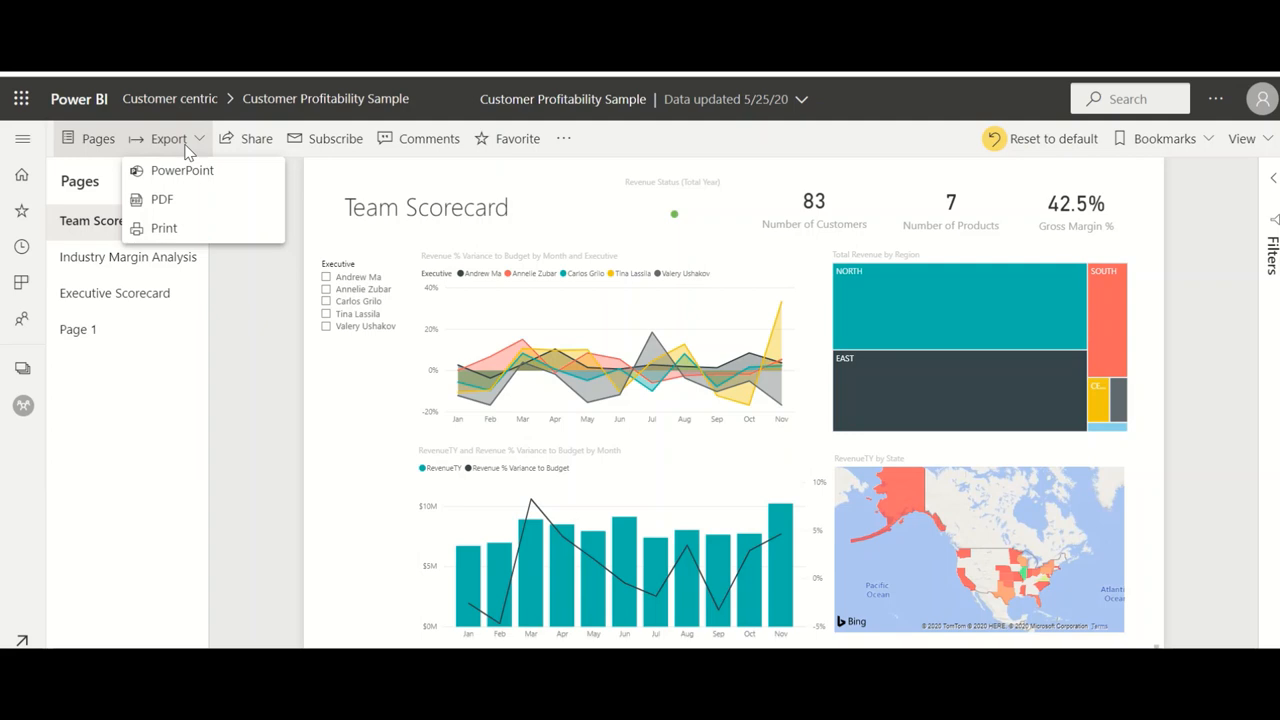
{"action": "mouse_move", "coordinate": [172, 164]}
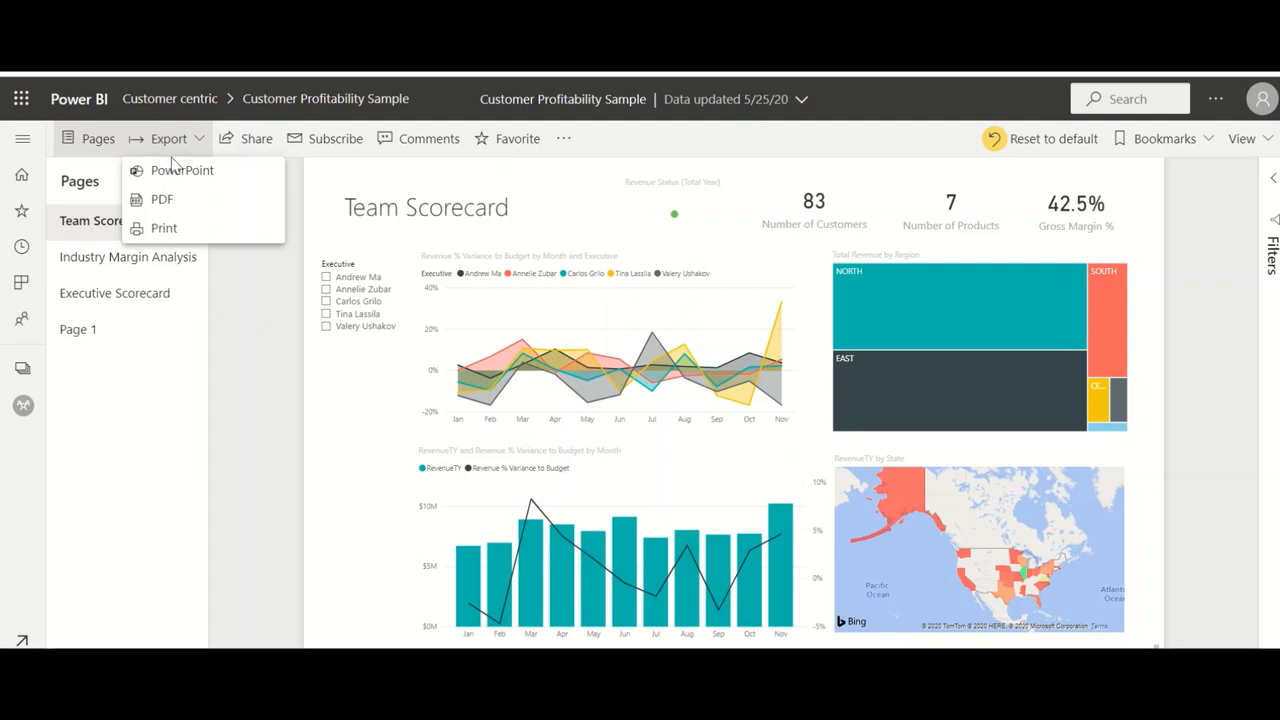
{"action": "mouse_move", "coordinate": [168, 176]}
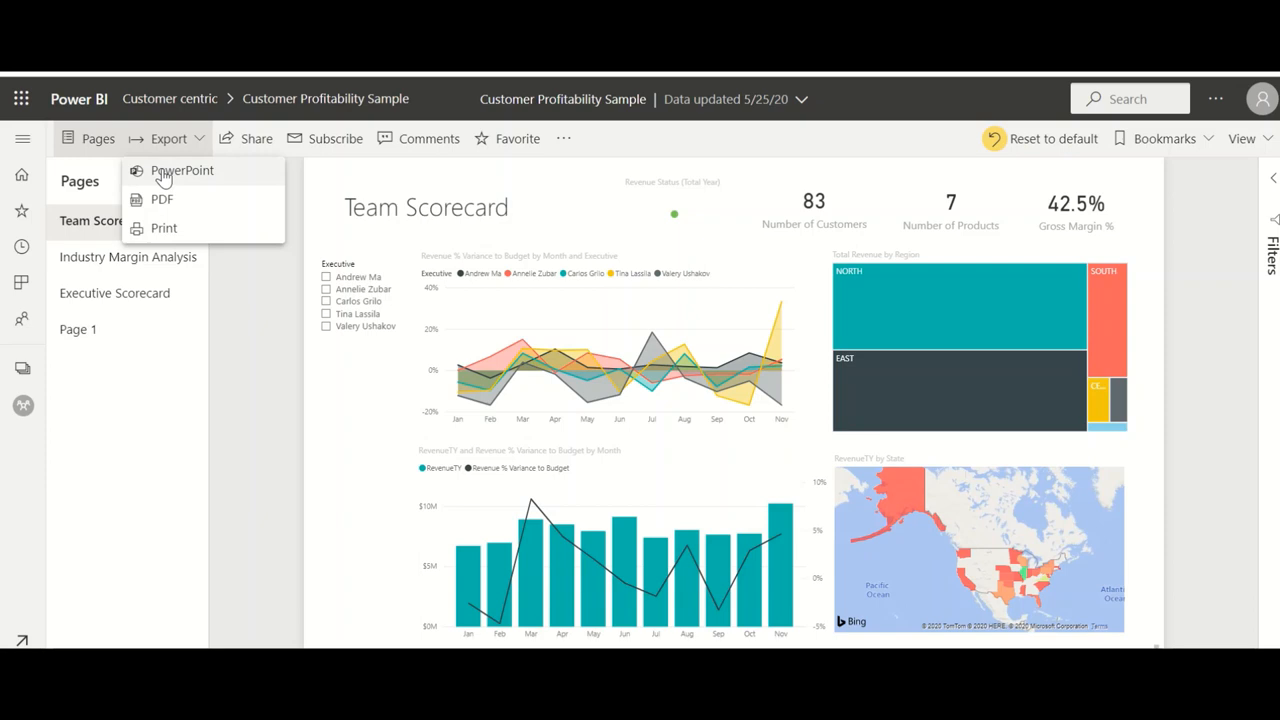
{"action": "left_click", "coordinate": [182, 170]}
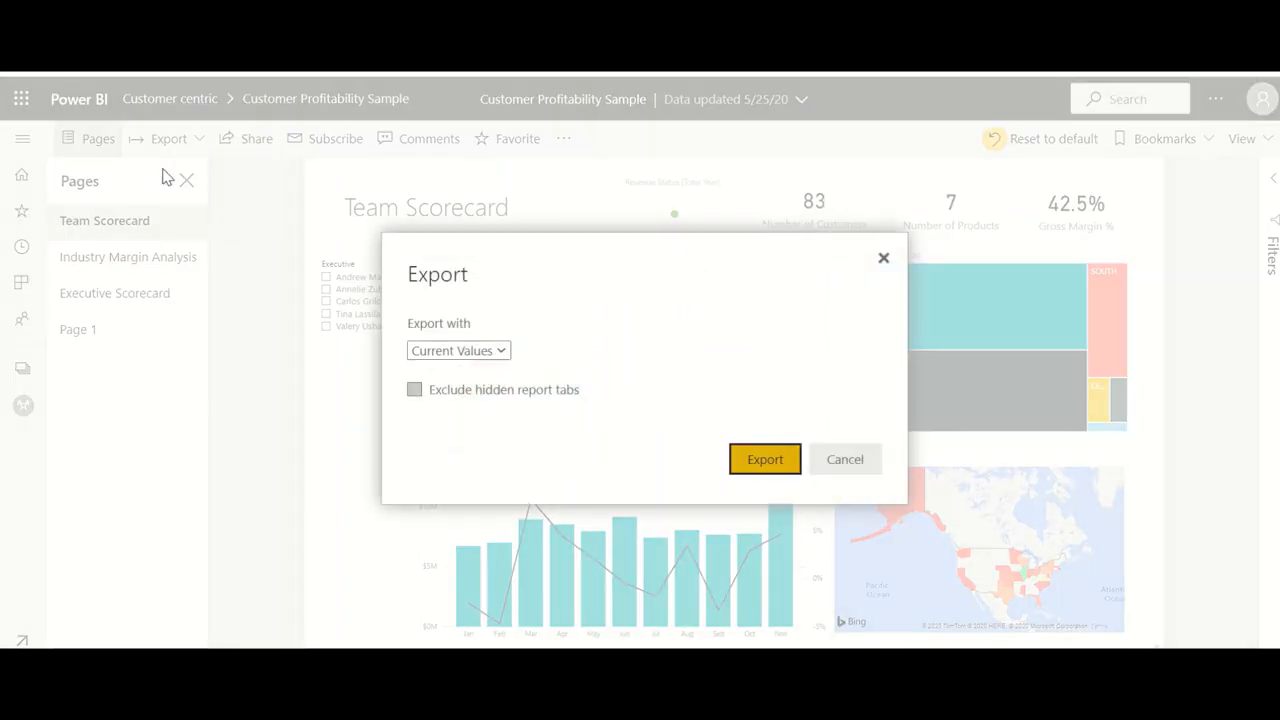
{"action": "mouse_move", "coordinate": [470, 318]}
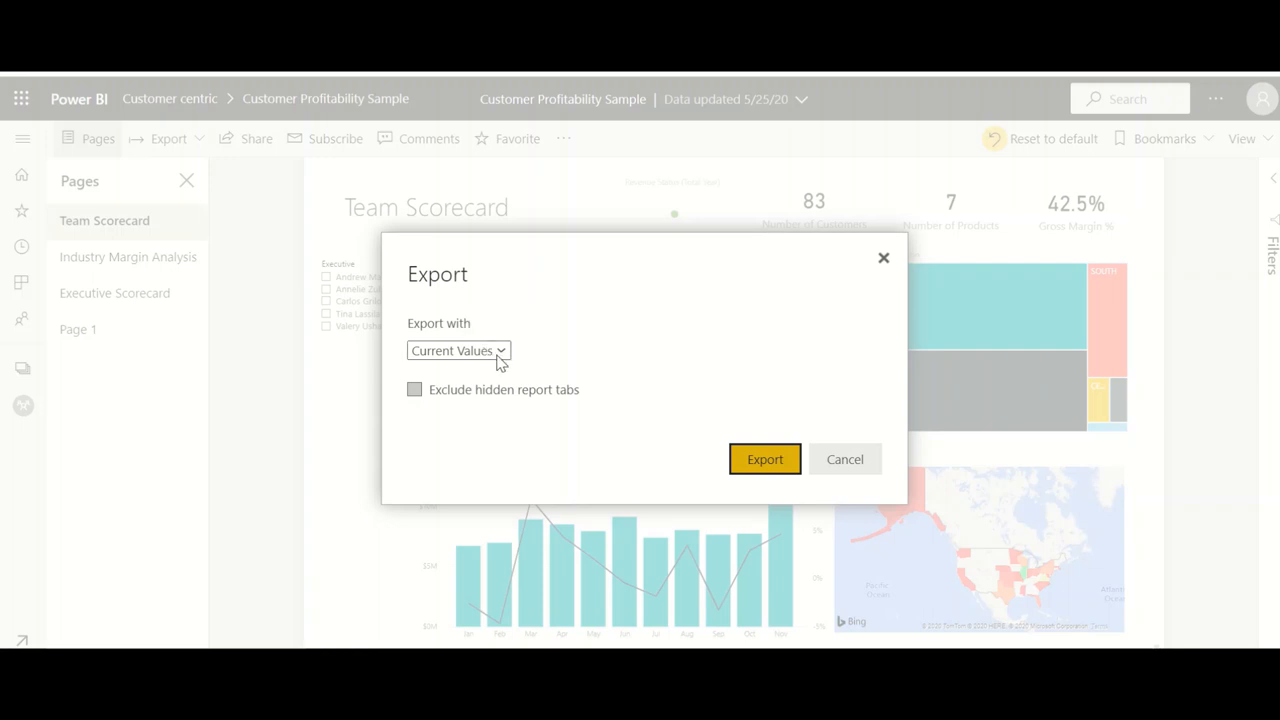
{"action": "left_click", "coordinate": [458, 350]}
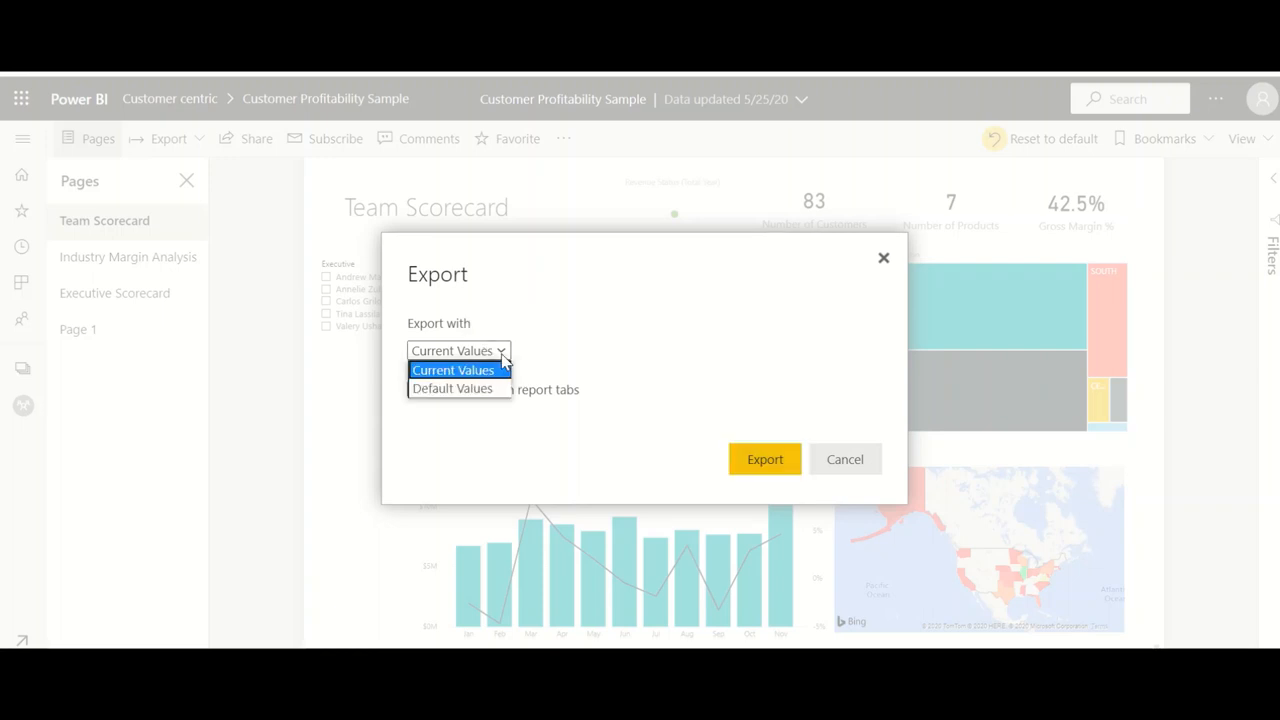
{"action": "left_click", "coordinate": [454, 370]}
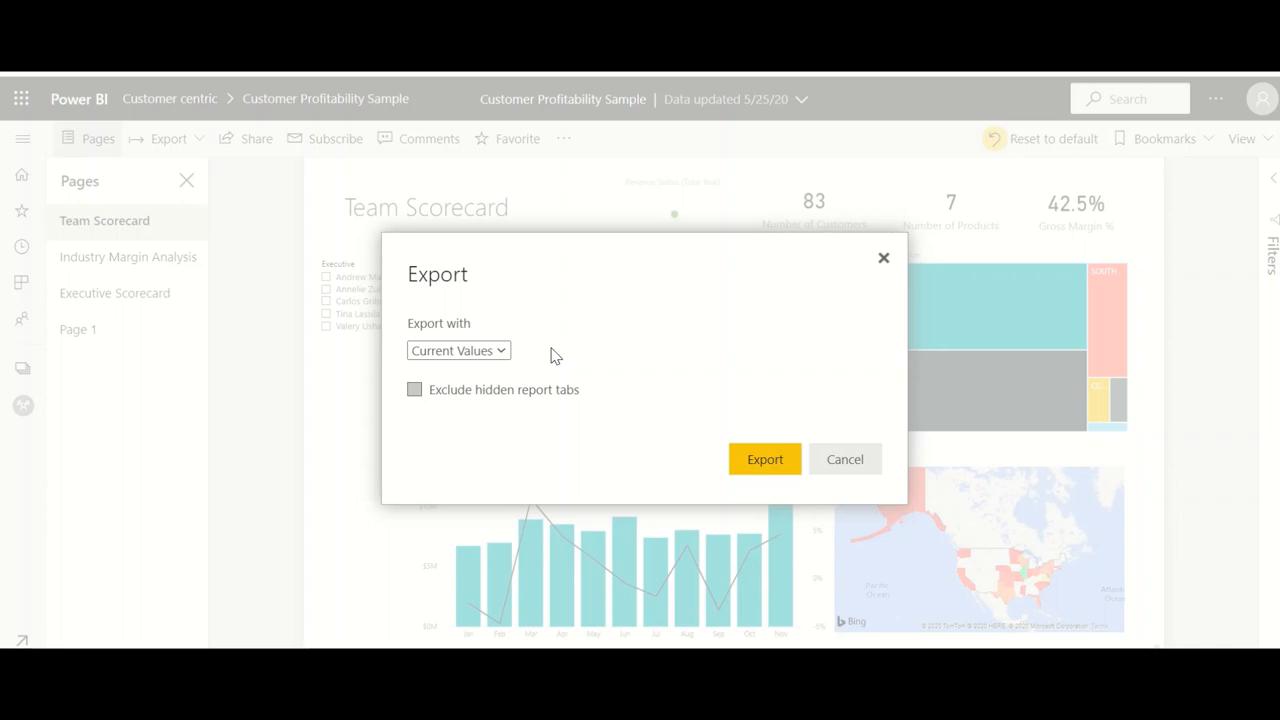
{"action": "mouse_move", "coordinate": [468, 362]}
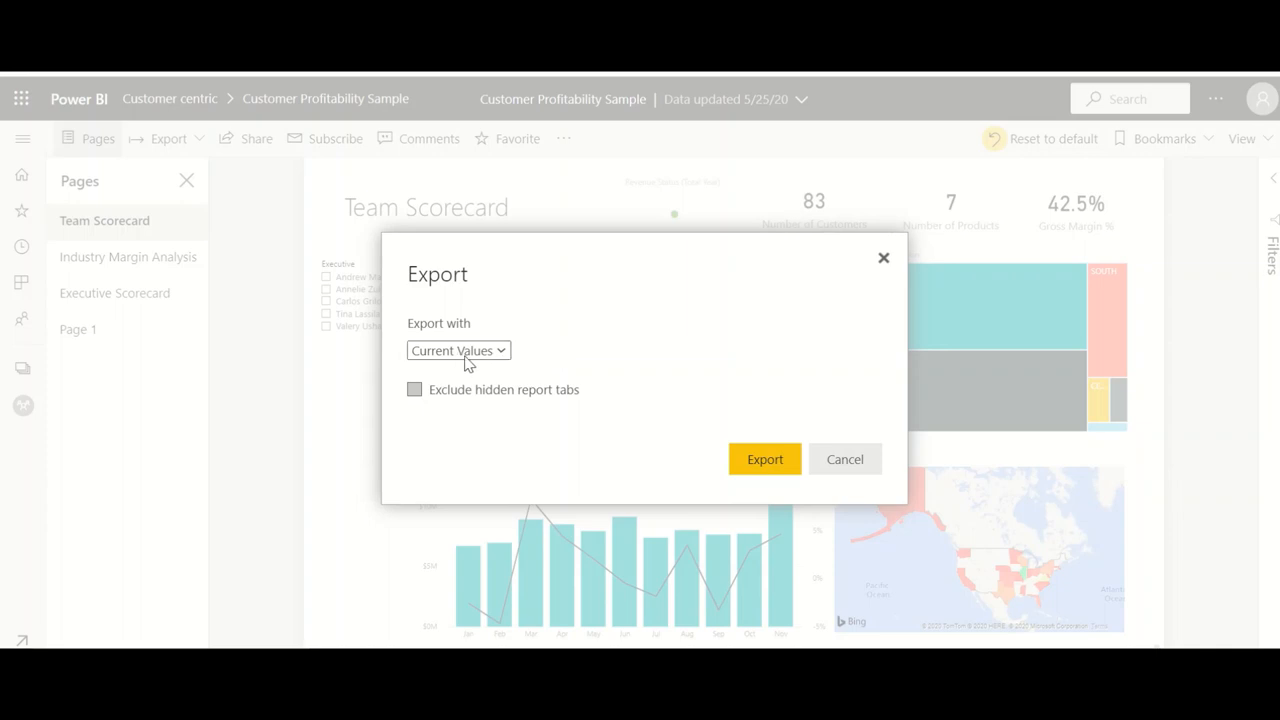
{"action": "left_click", "coordinate": [764, 458]}
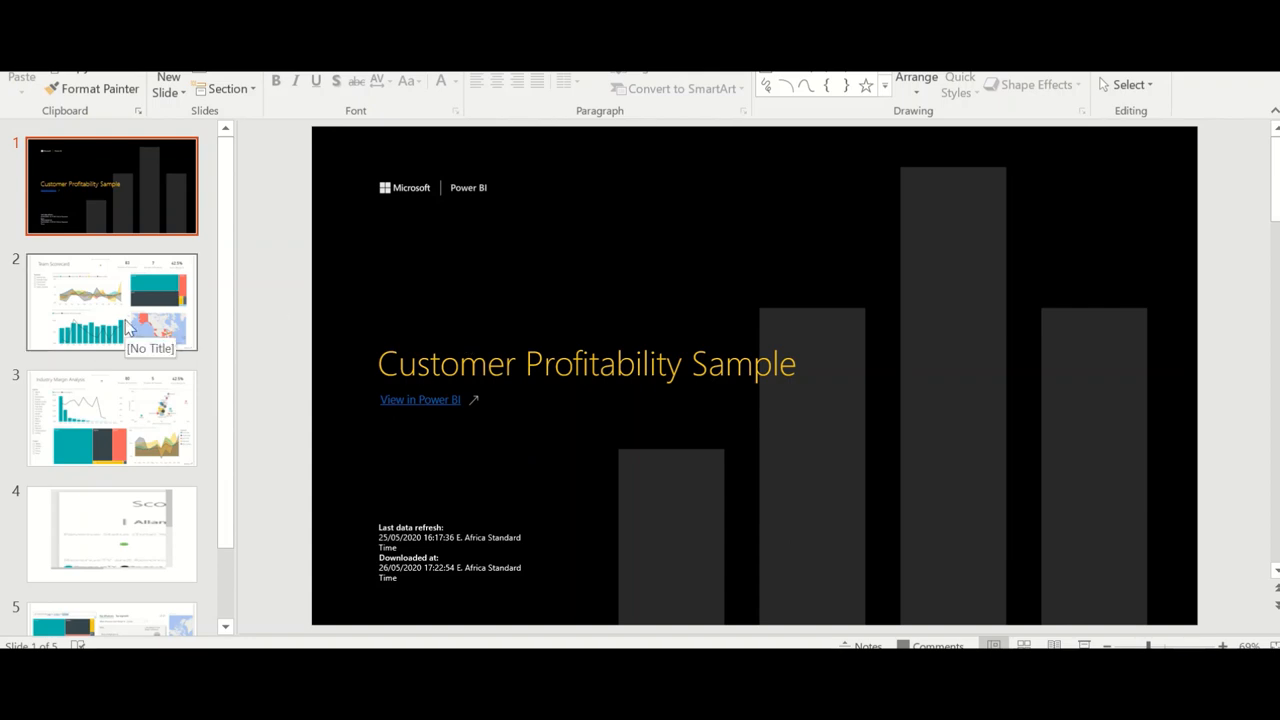
- Page to the Team Scorecard and Industry Margin Analysis slides in the exported deck
{"action": "left_click", "coordinate": [110, 300]}
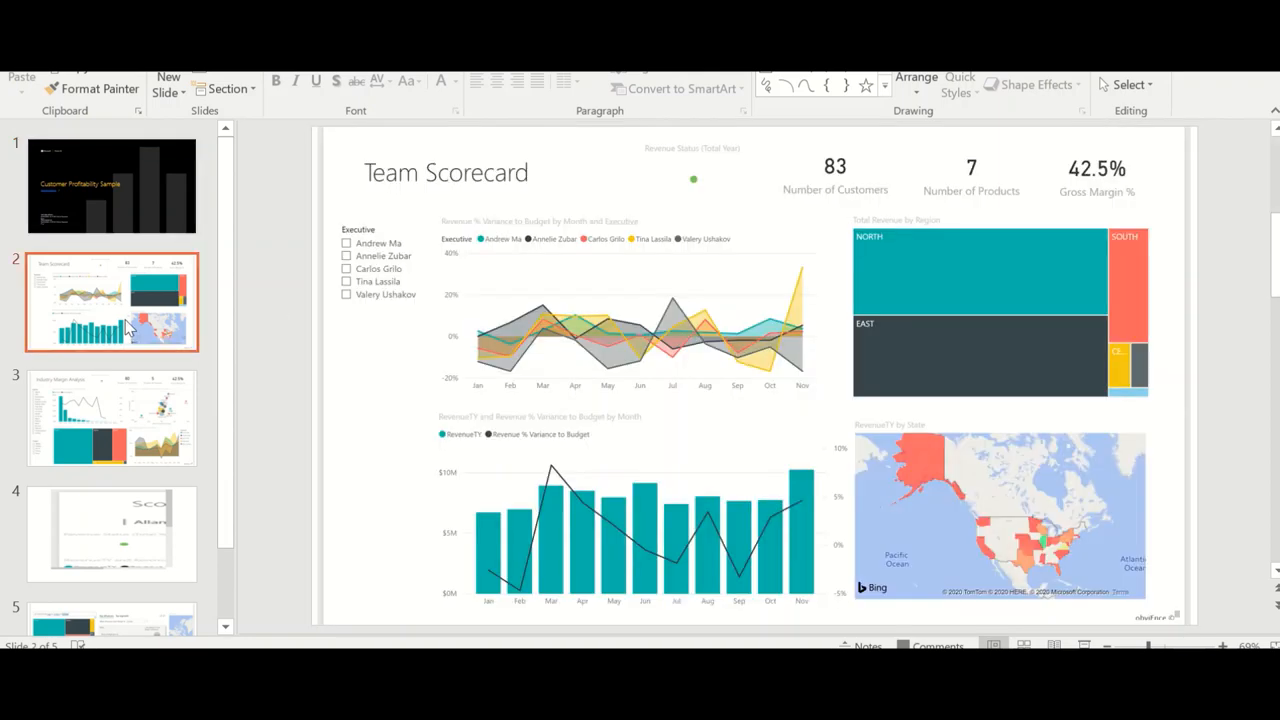
{"action": "mouse_move", "coordinate": [562, 262]}
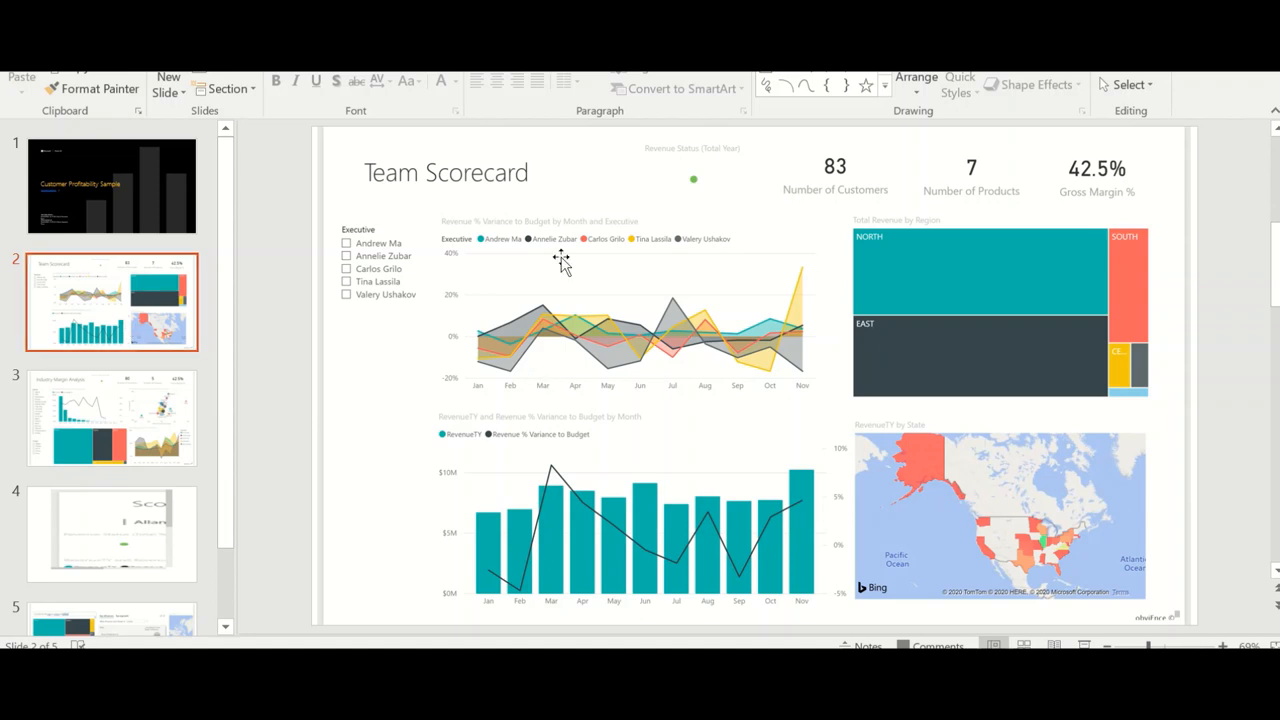
{"action": "left_click", "coordinate": [110, 414]}
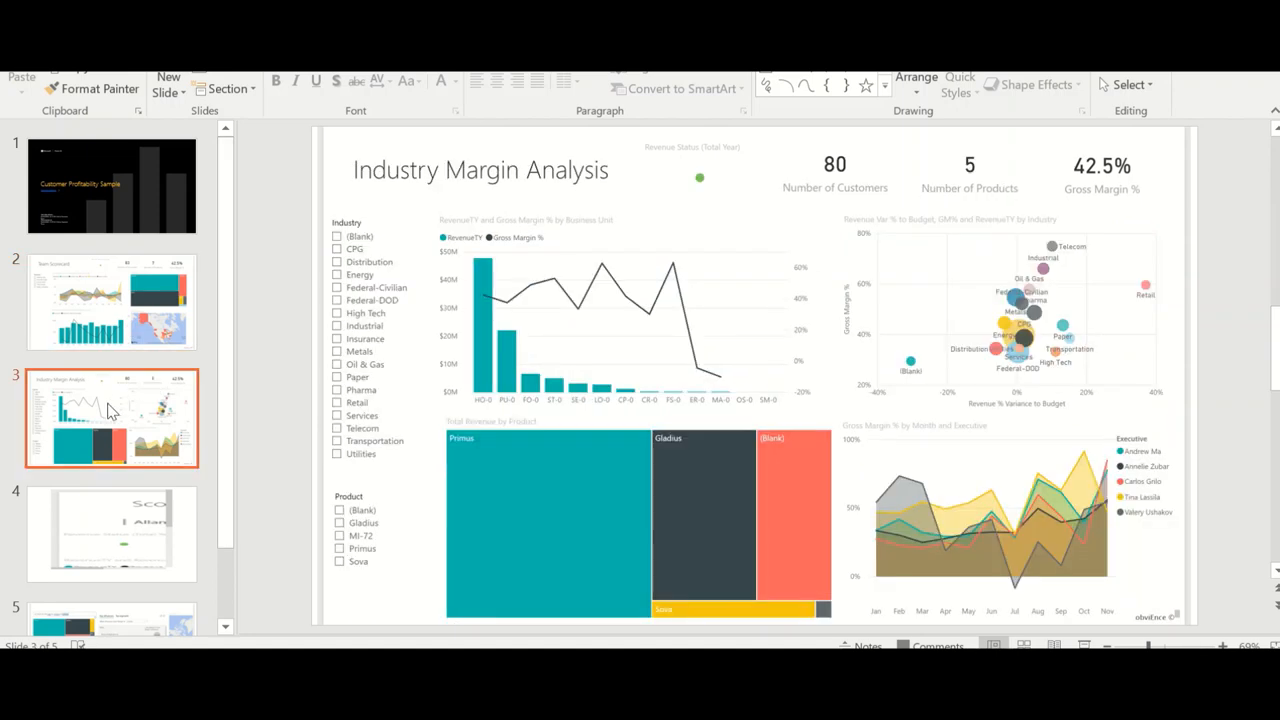
{"action": "mouse_move", "coordinate": [404, 360]}
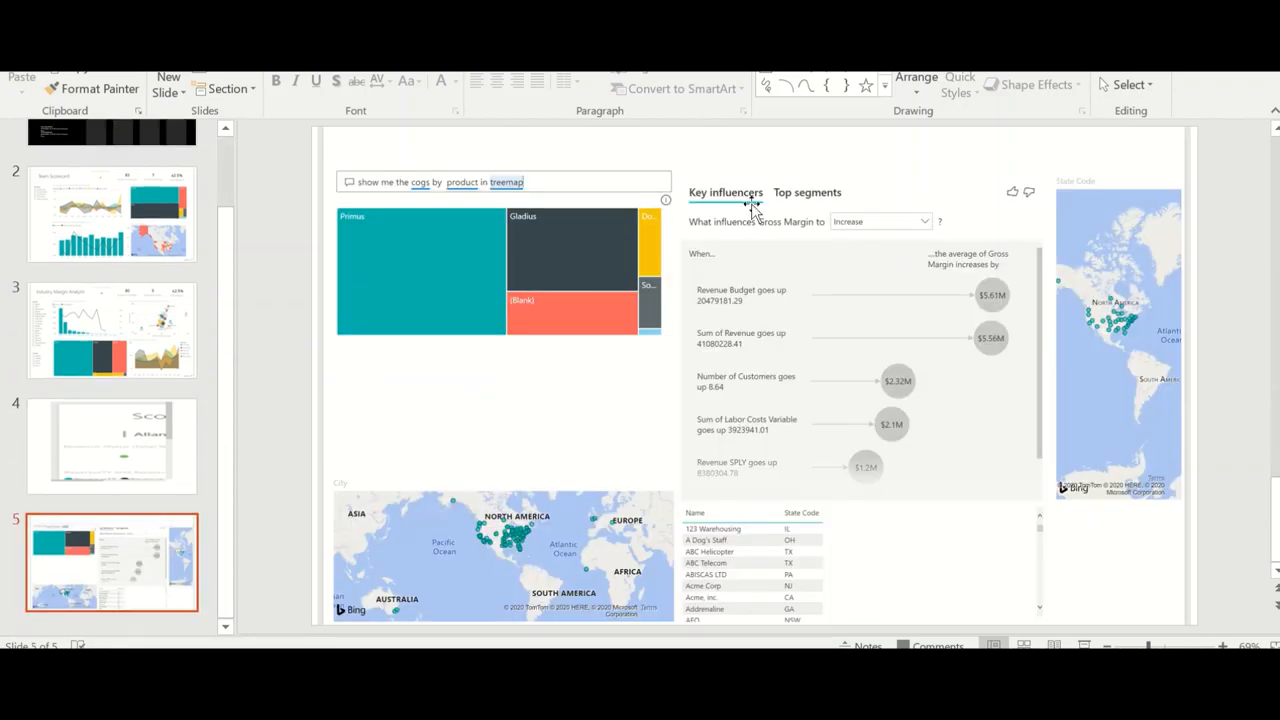
{"action": "mouse_move", "coordinate": [634, 384]}
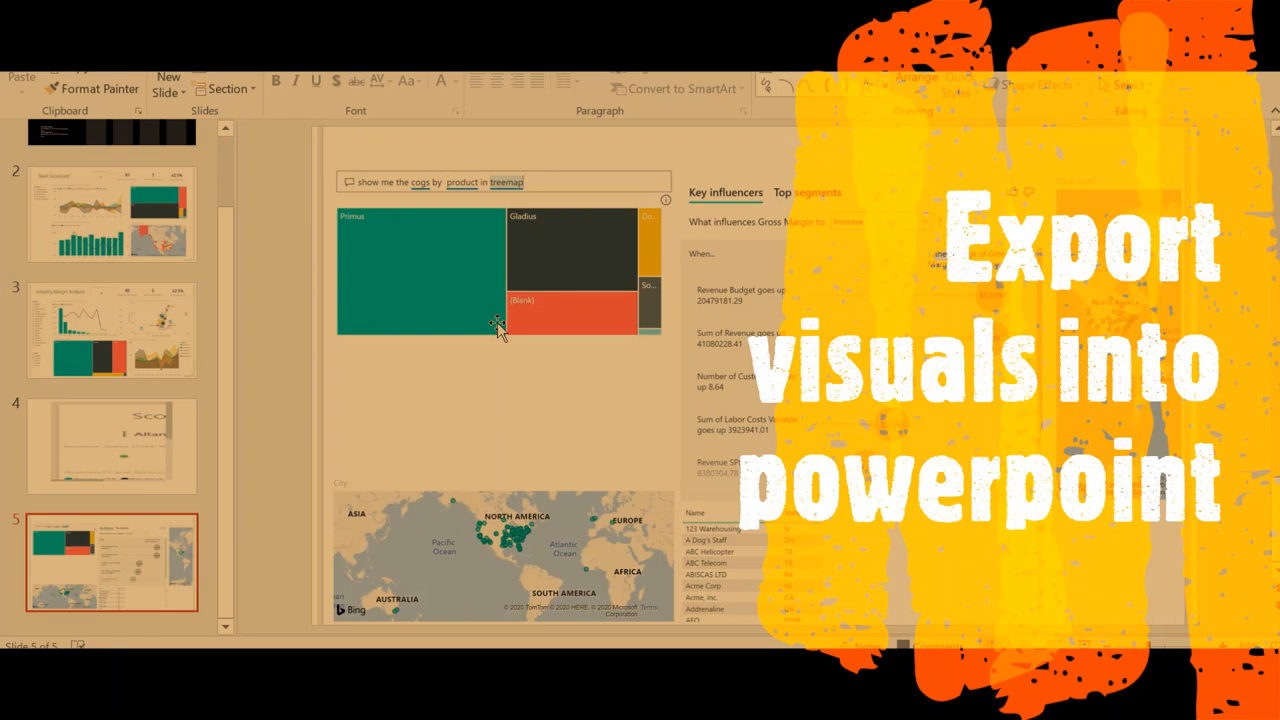
{"action": "mouse_move", "coordinate": [484, 230]}
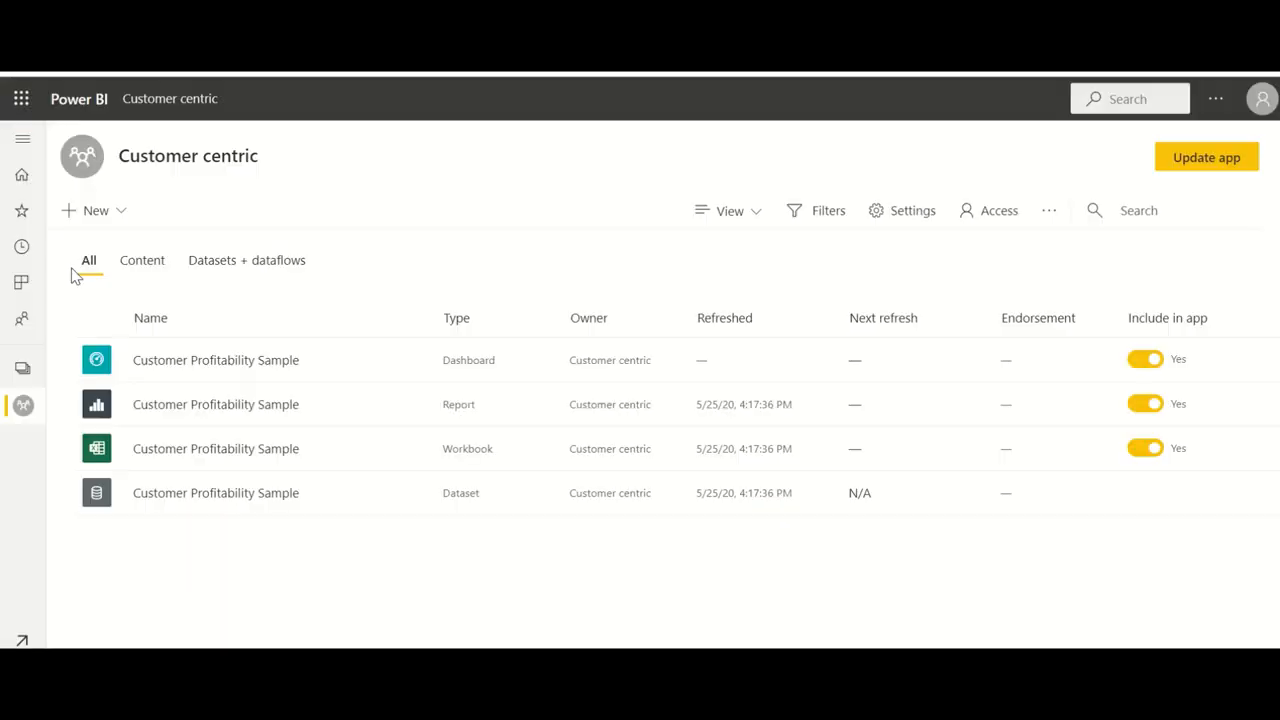
{"action": "mouse_move", "coordinate": [144, 470]}
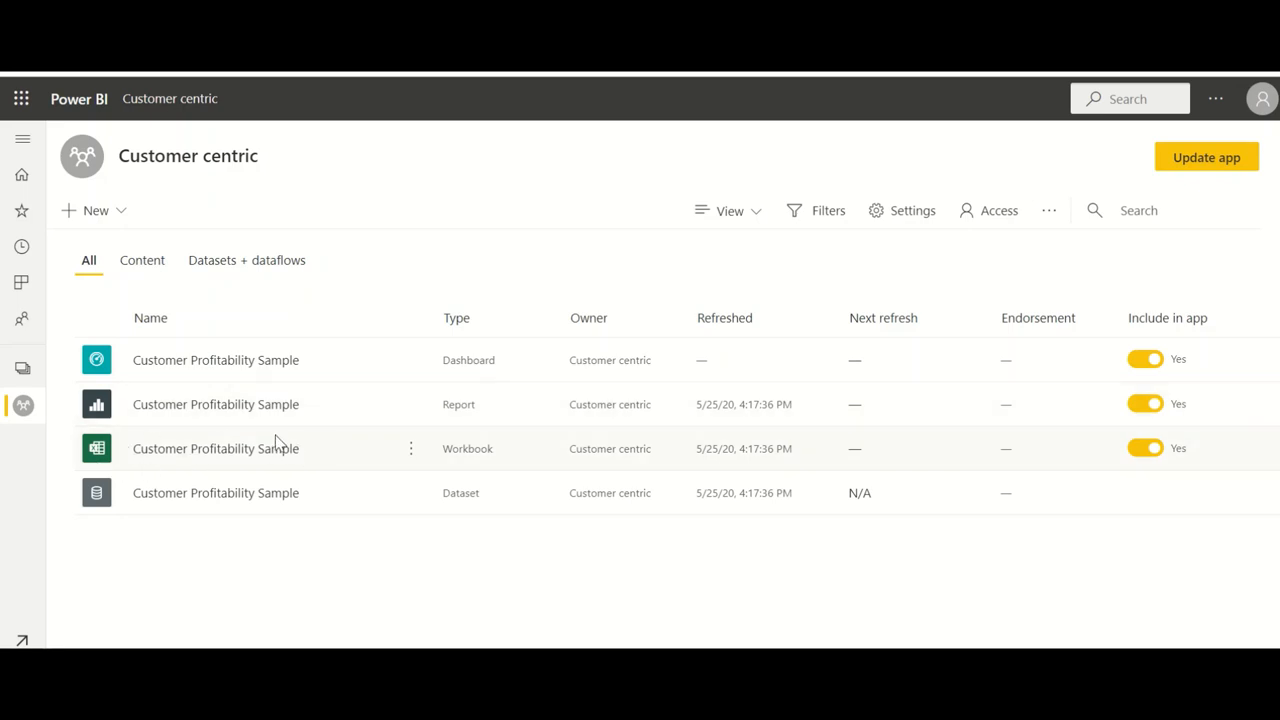
{"action": "mouse_move", "coordinate": [248, 470]}
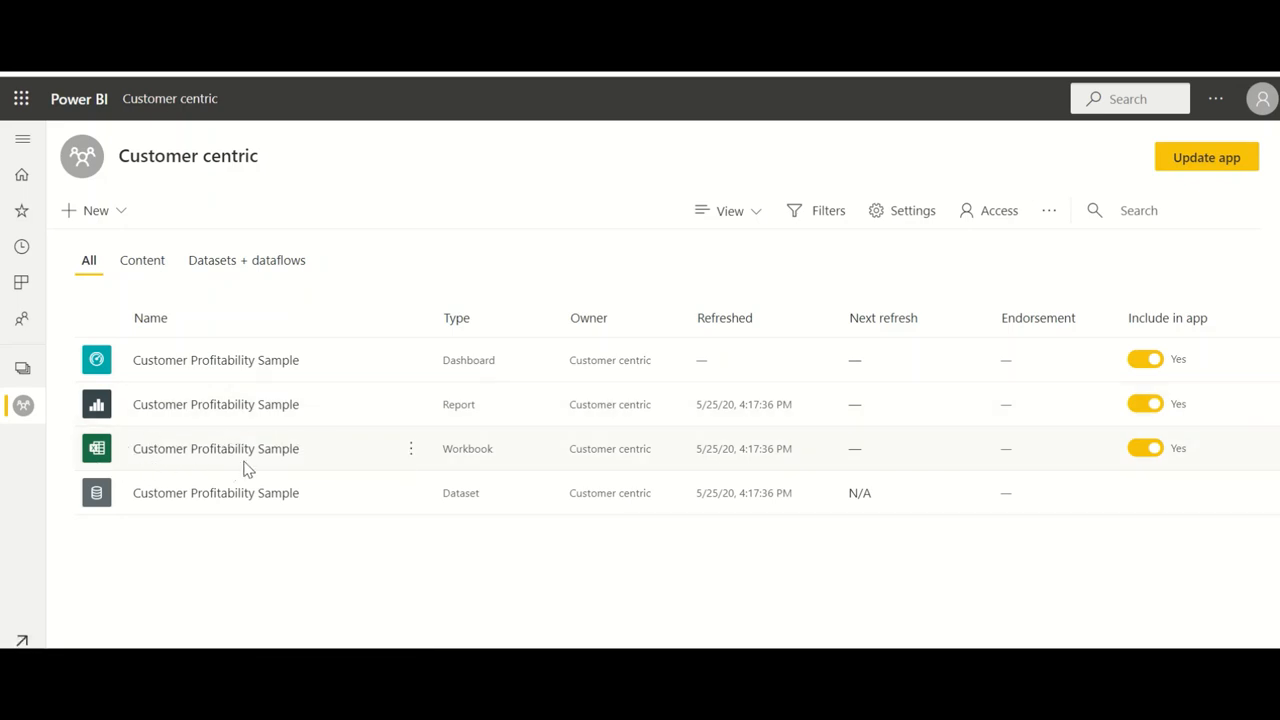
{"action": "mouse_move", "coordinate": [96, 404]}
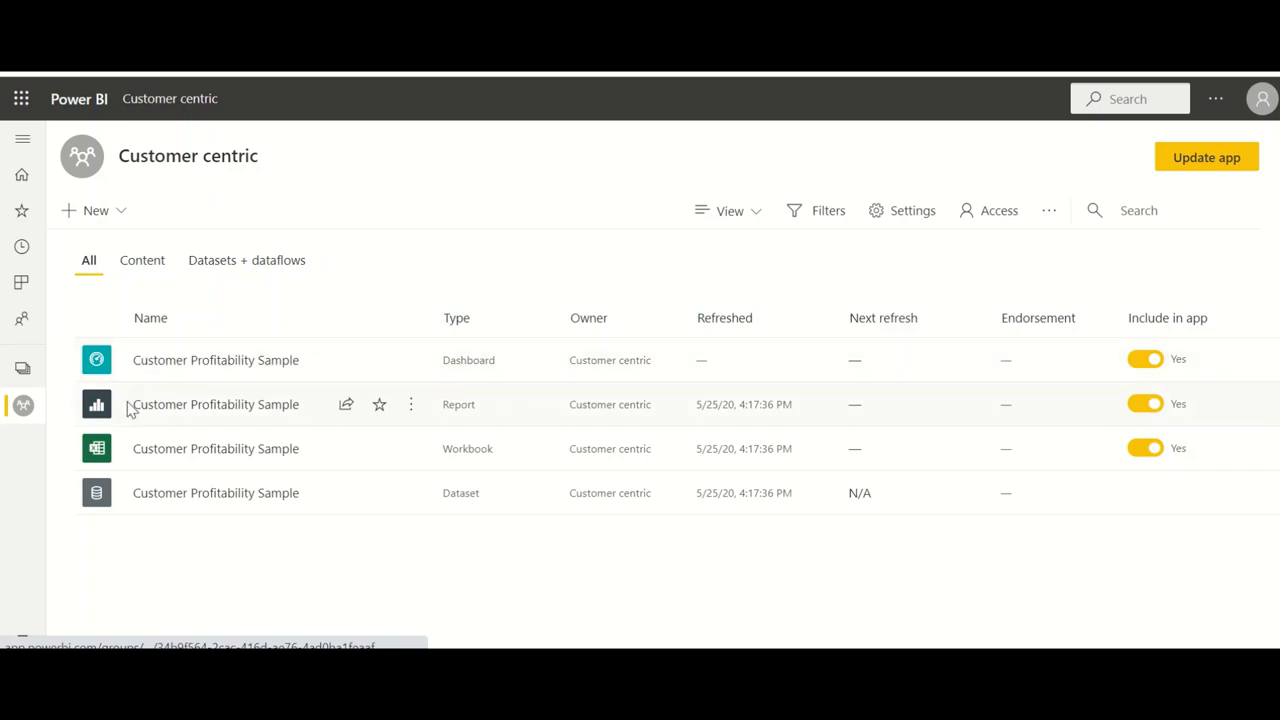
{"action": "mouse_move", "coordinate": [408, 404]}
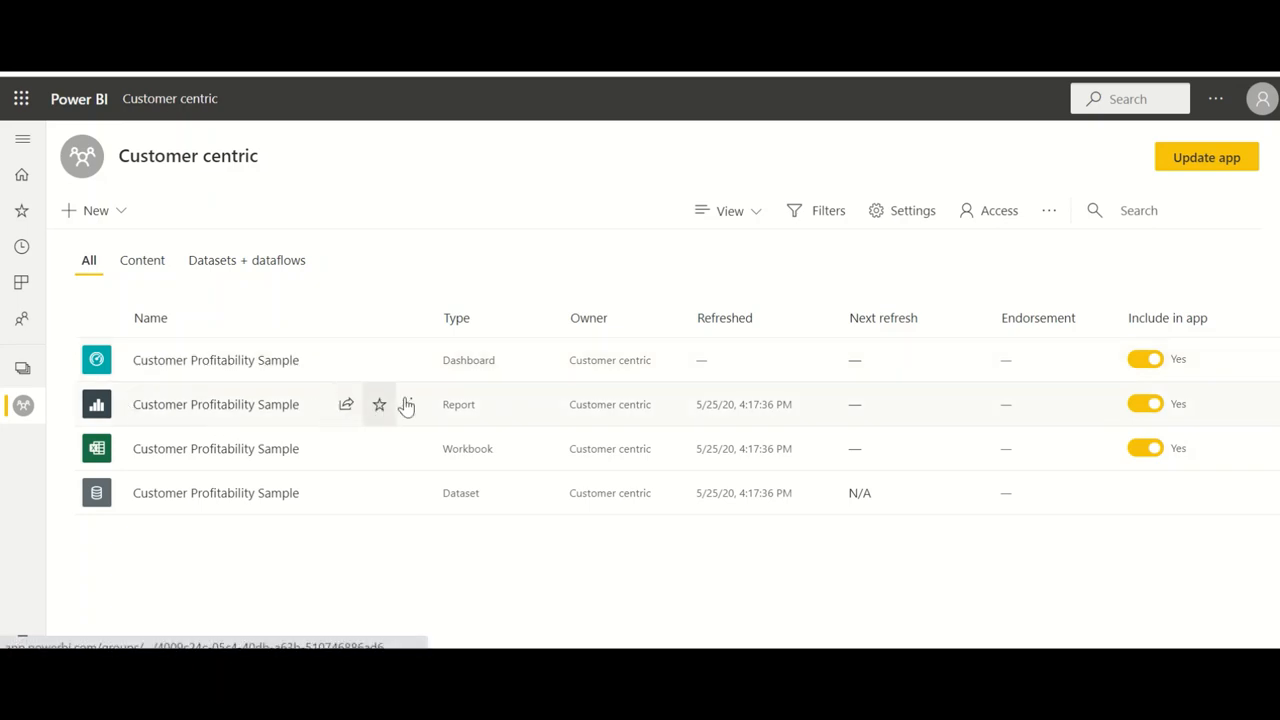
- Bring up the more-options menu for the Customer Profitability Sample report row
{"action": "left_click", "coordinate": [412, 404]}
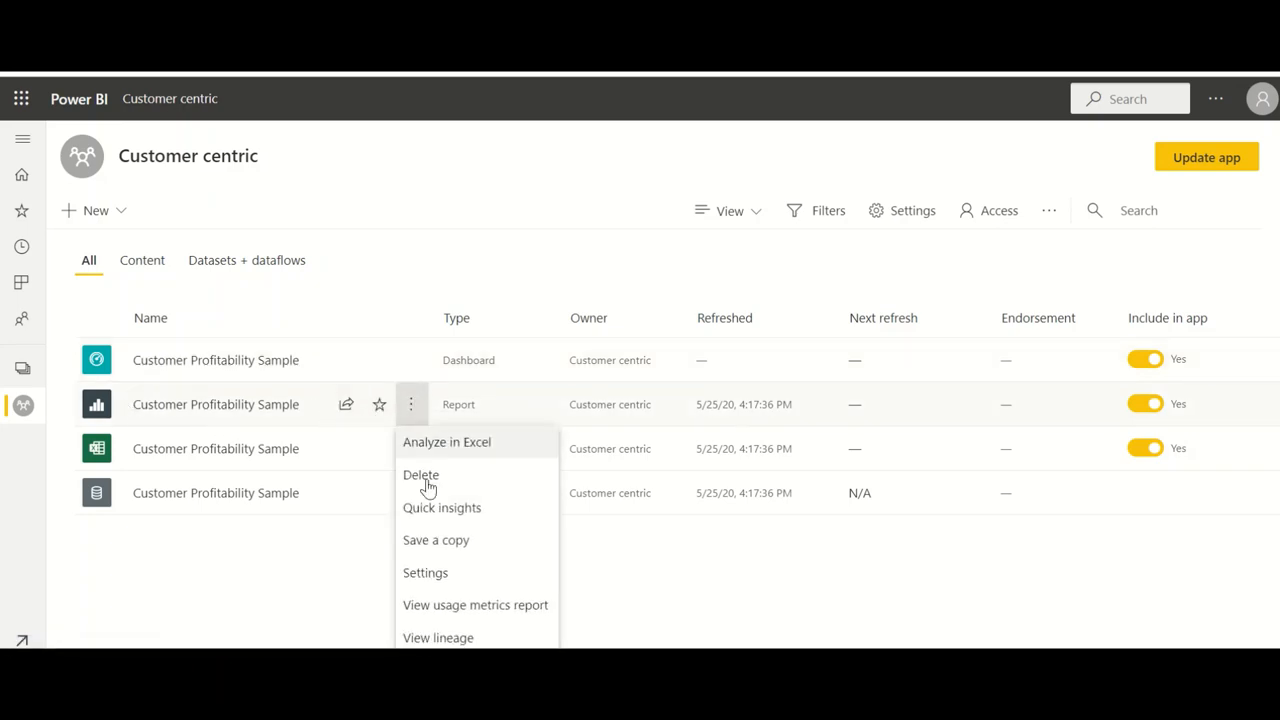
{"action": "mouse_move", "coordinate": [434, 516]}
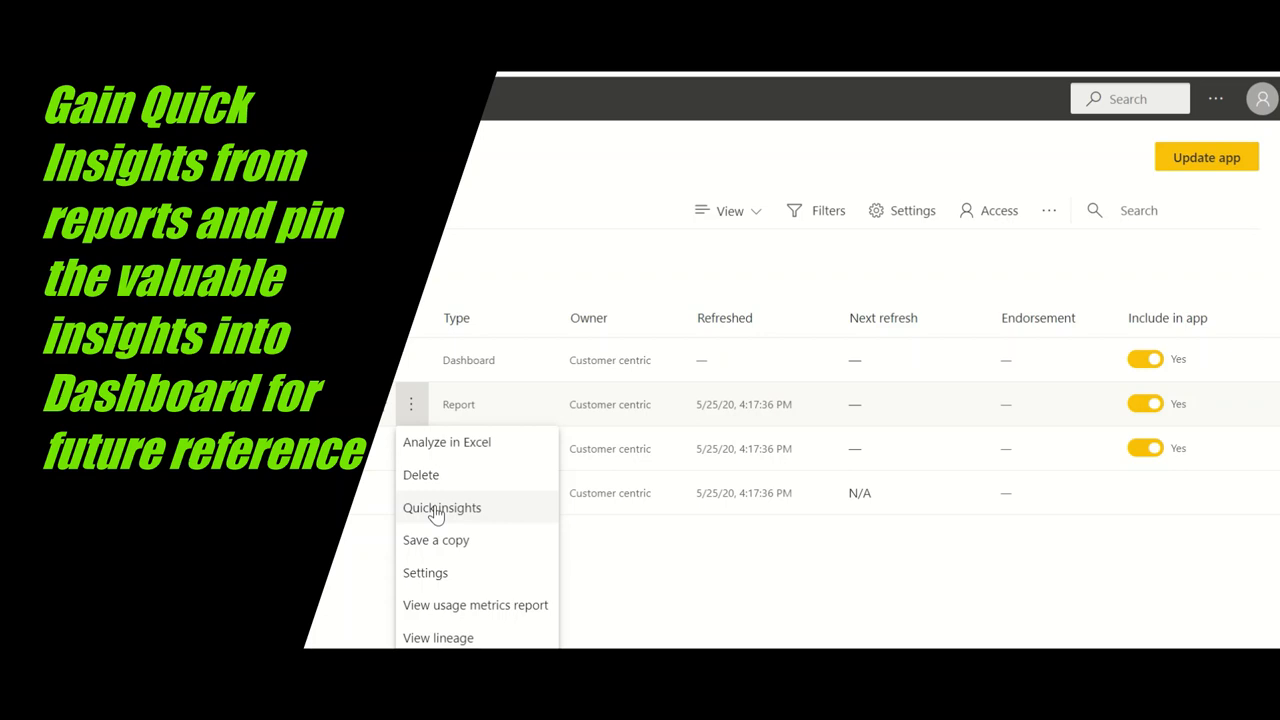
- Generate Quick Insights for Customer Profitability Sample and view them
{"action": "left_click", "coordinate": [440, 508]}
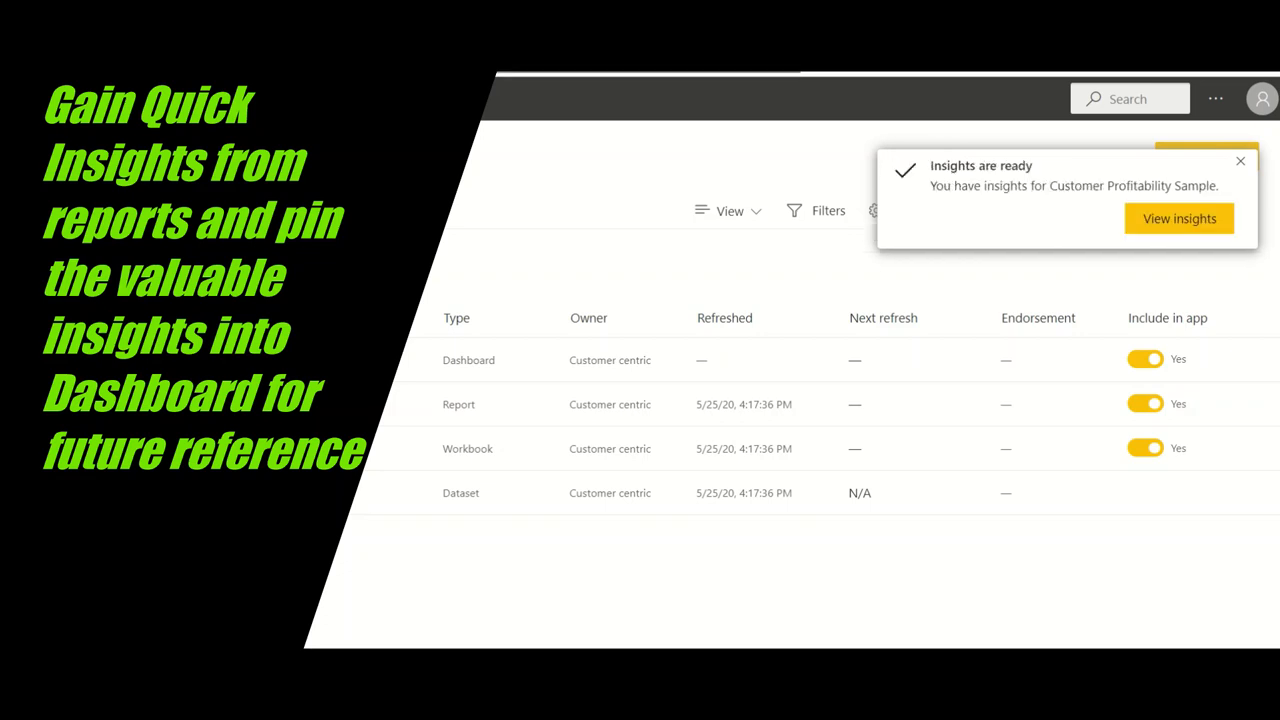
{"action": "mouse_move", "coordinate": [834, 156]}
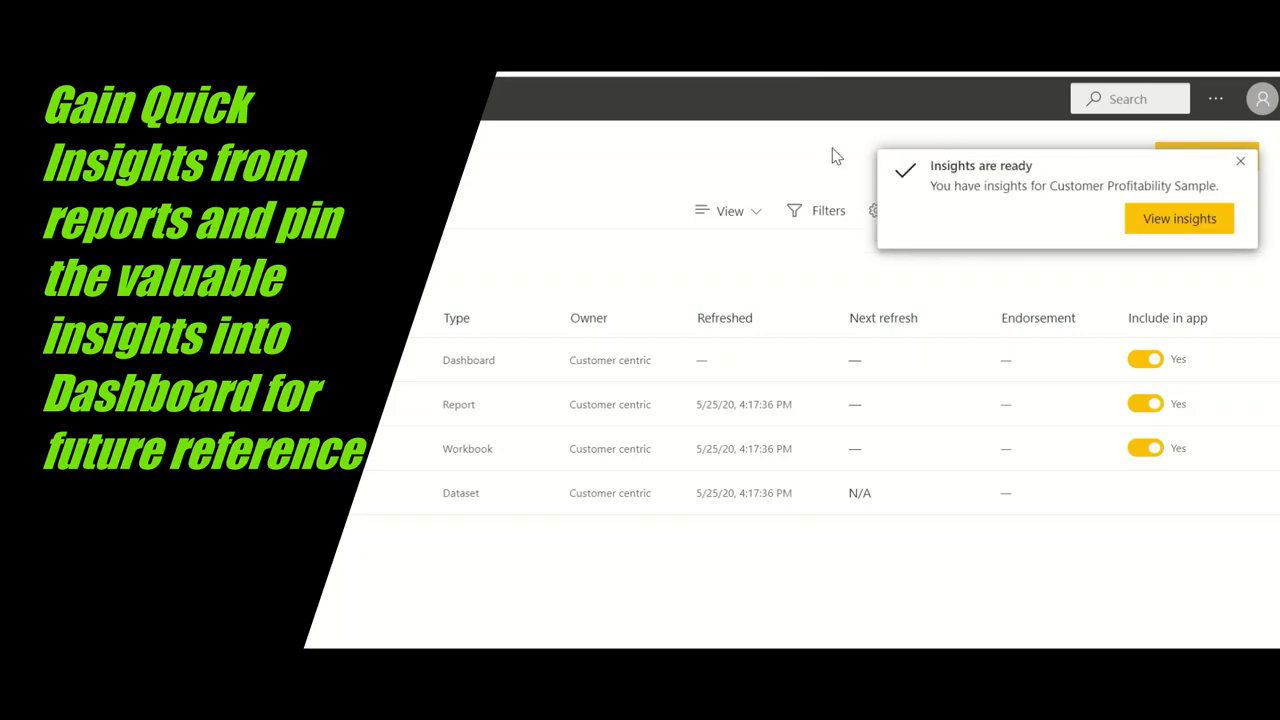
{"action": "mouse_move", "coordinate": [1178, 218]}
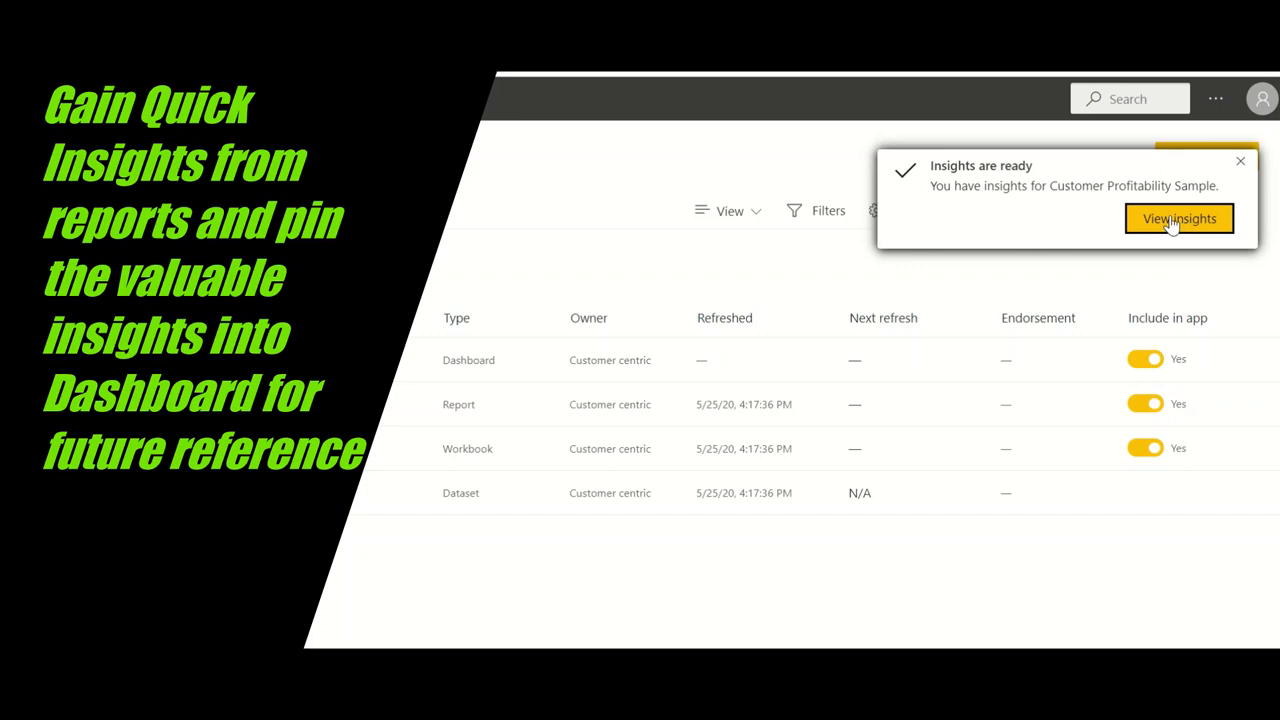
{"action": "left_click", "coordinate": [1178, 218]}
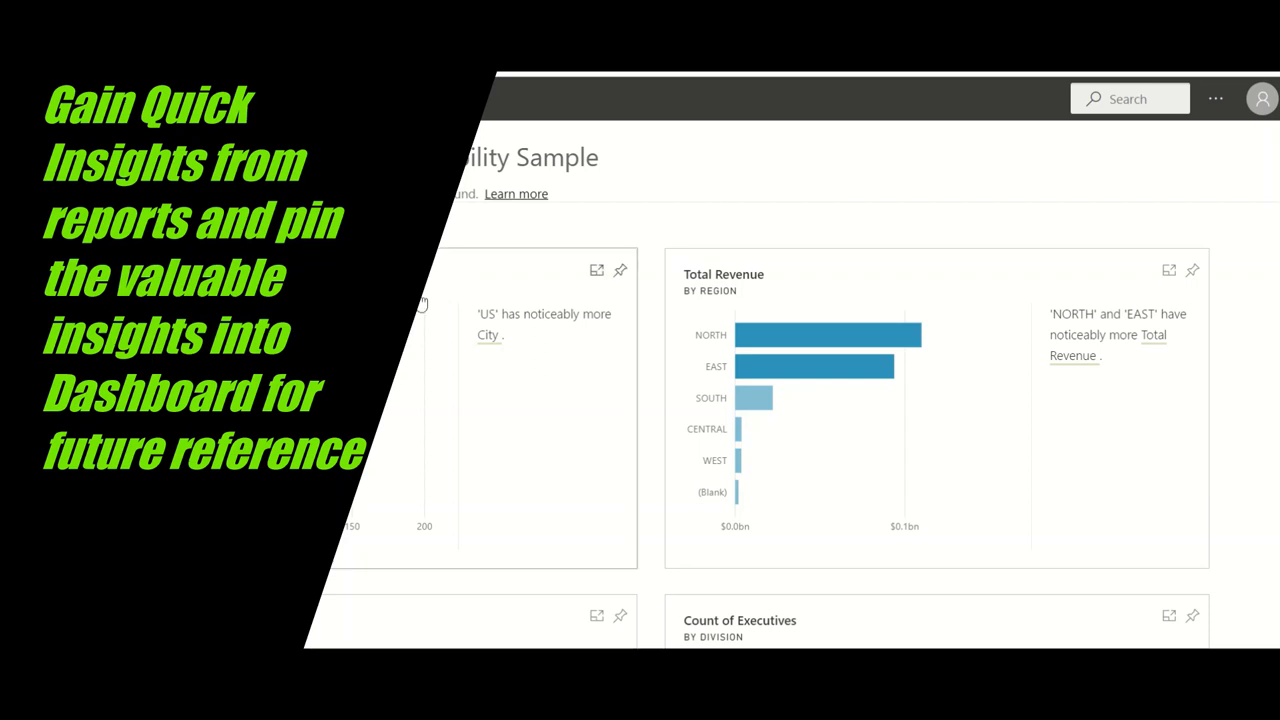
{"action": "mouse_move", "coordinate": [472, 308]}
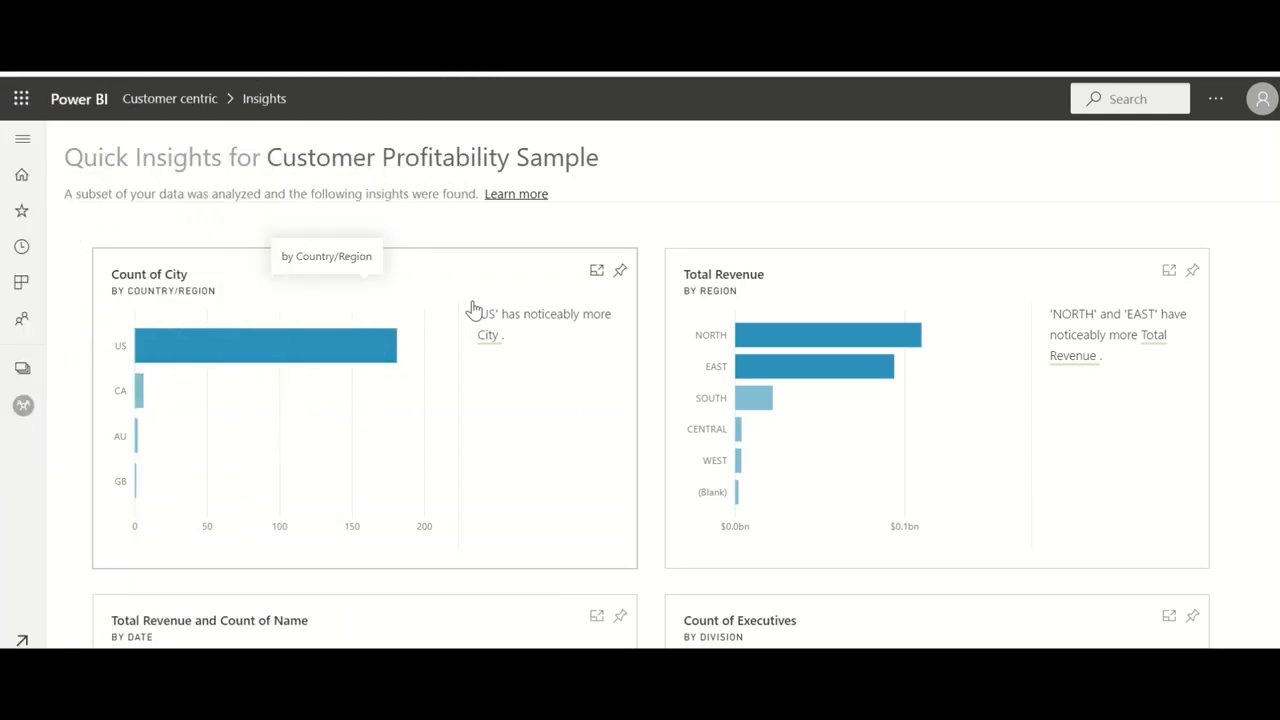
{"action": "mouse_move", "coordinate": [164, 384]}
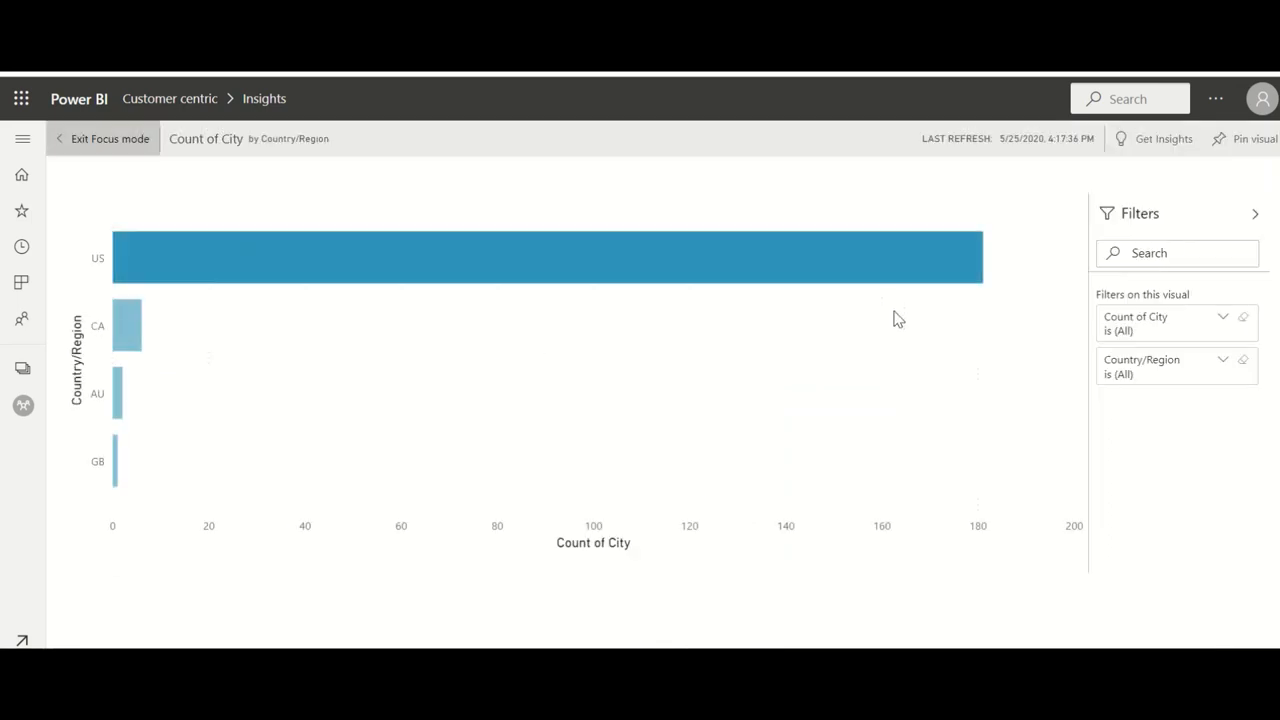
{"action": "mouse_move", "coordinate": [1158, 336]}
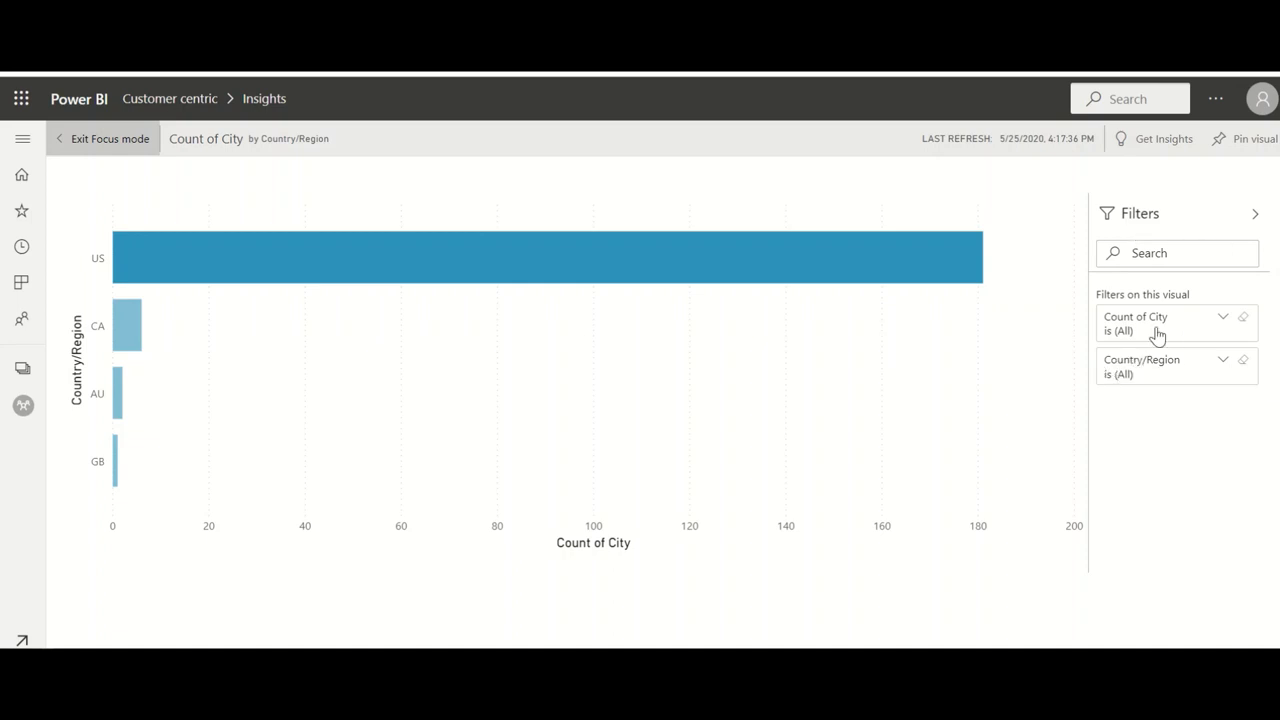
{"action": "mouse_move", "coordinate": [1218, 320]}
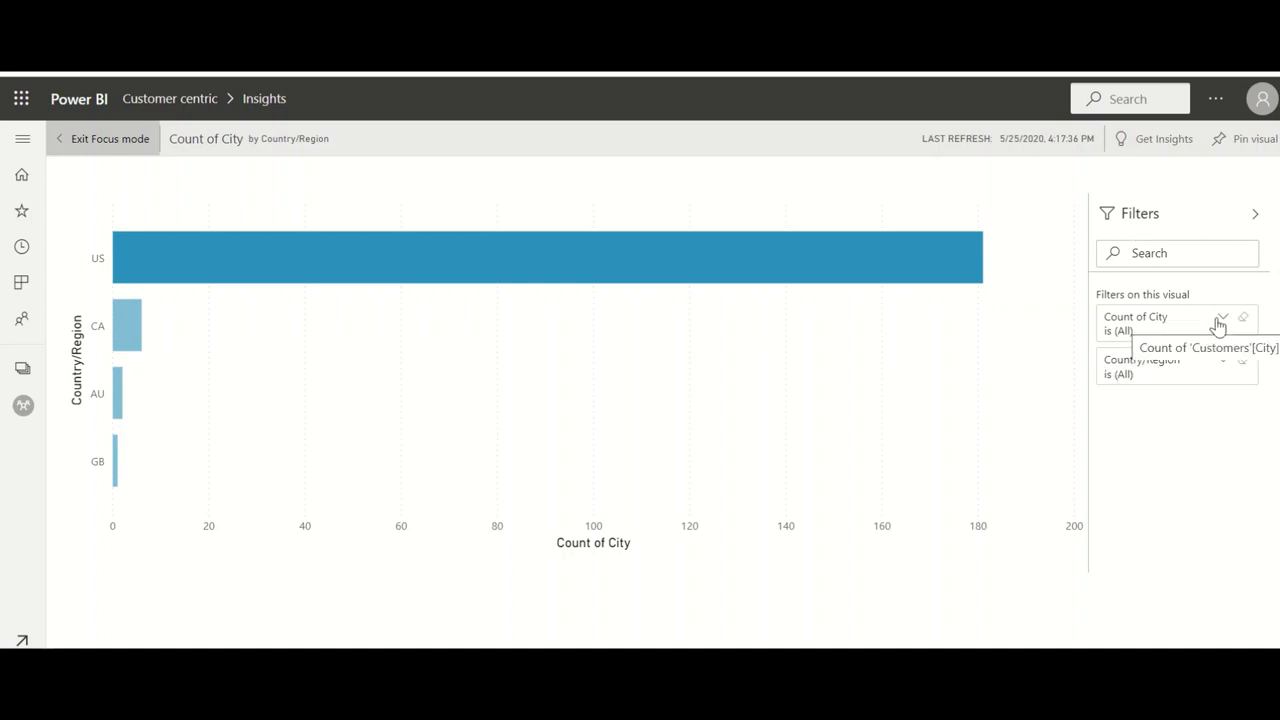
{"action": "mouse_move", "coordinate": [698, 212]}
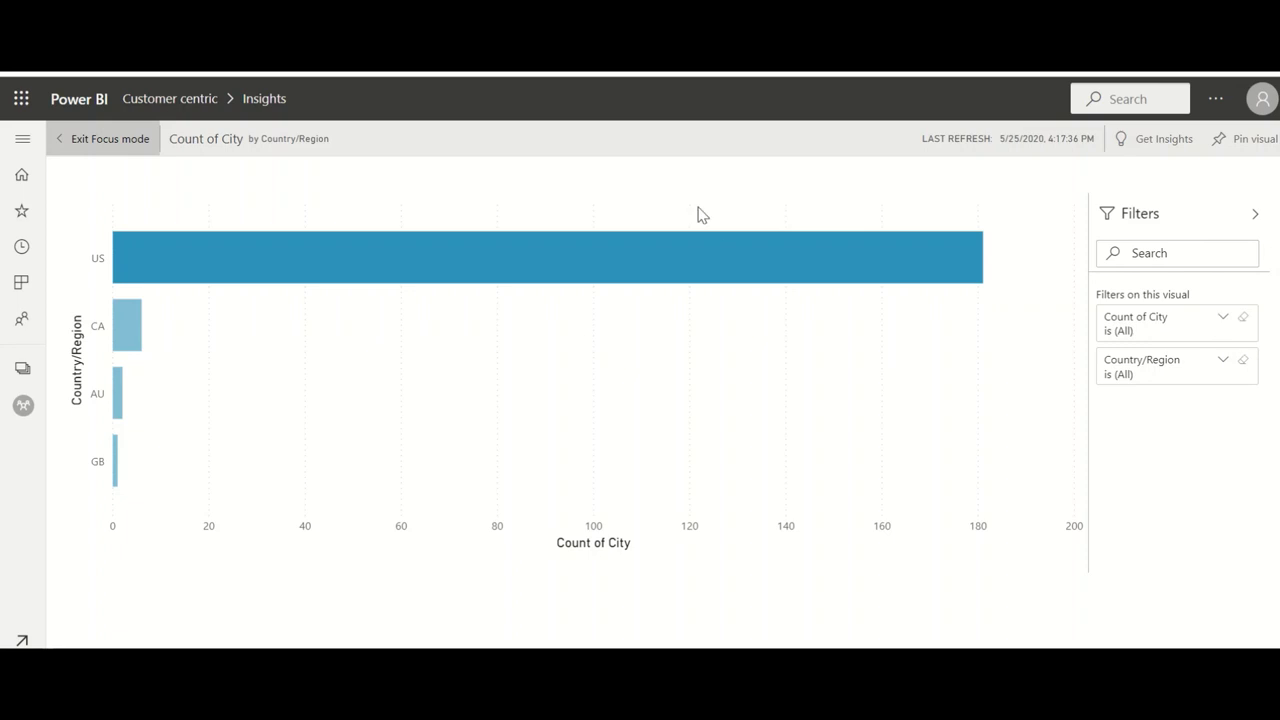
{"action": "left_click", "coordinate": [110, 138]}
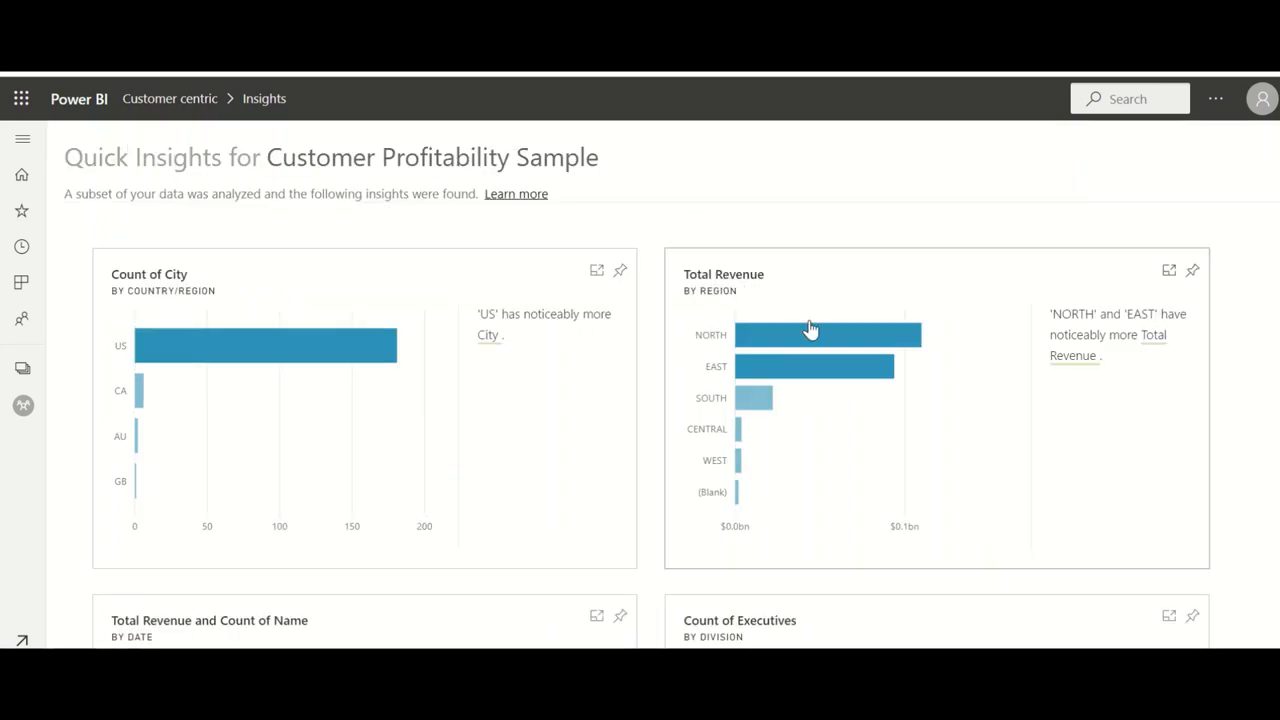
{"action": "mouse_move", "coordinate": [1274, 330]}
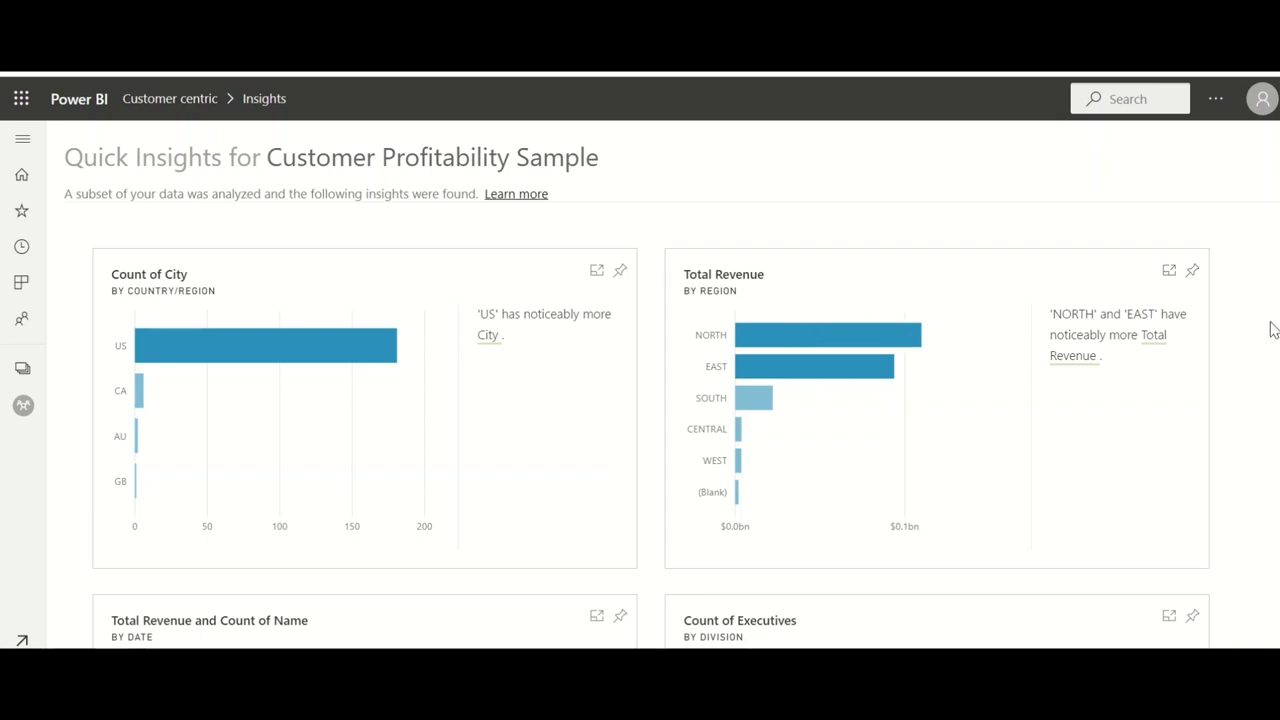
{"action": "mouse_move", "coordinate": [1276, 224]}
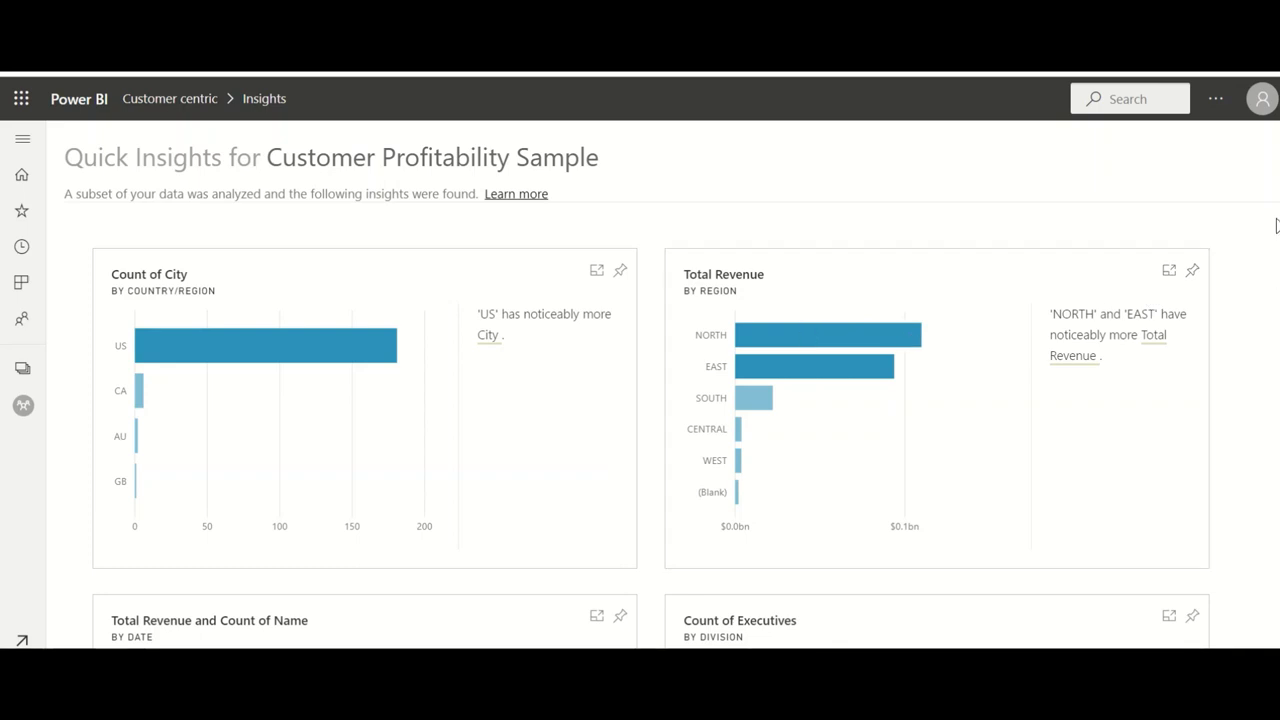
- Scroll the Quick Insights page down to the Total Revenue and Sum of Travel Expenses card
{"action": "scroll", "scroll_direction": "down", "scroll_amount": 3}
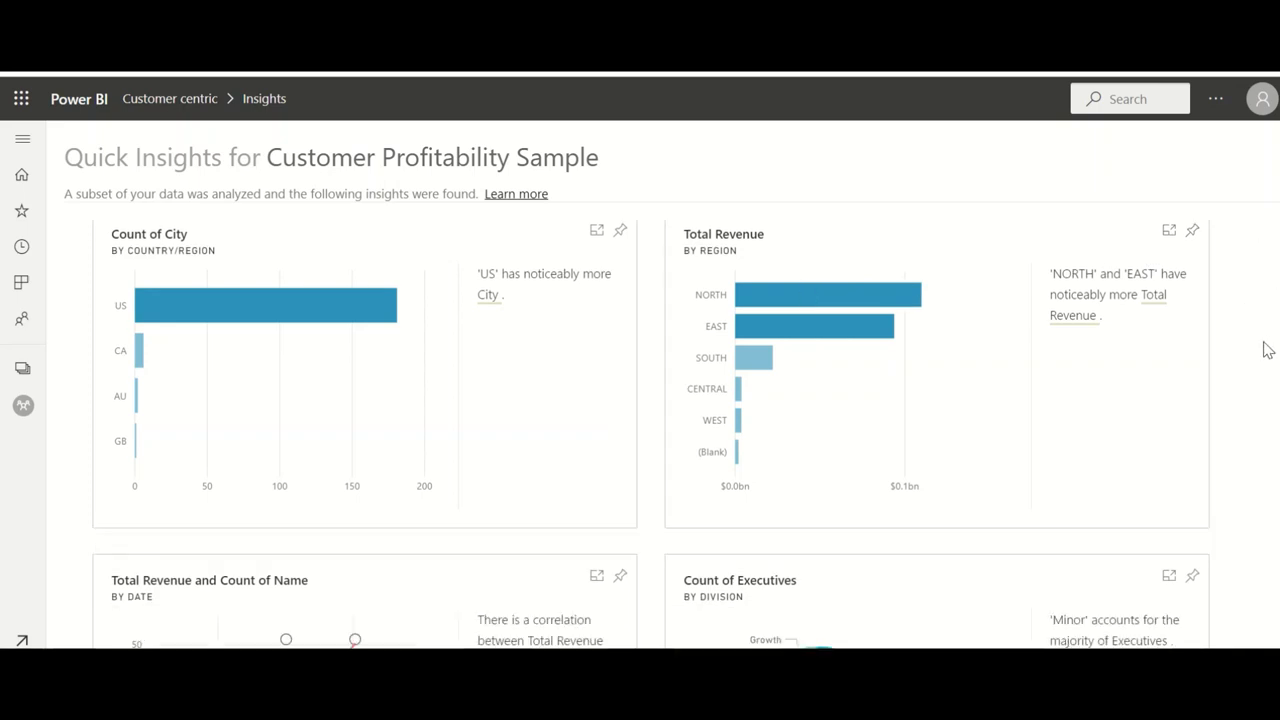
{"action": "scroll", "scroll_direction": "down", "scroll_amount": 3}
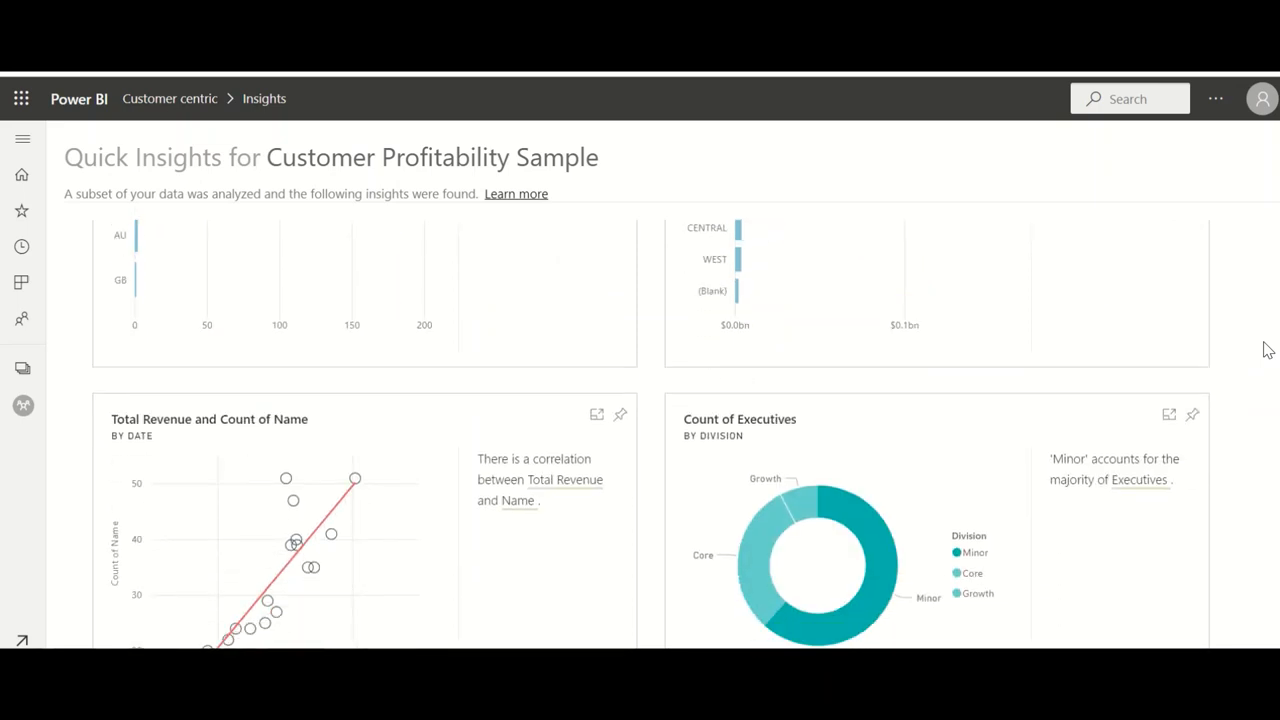
{"action": "scroll", "scroll_direction": "down", "scroll_amount": 3}
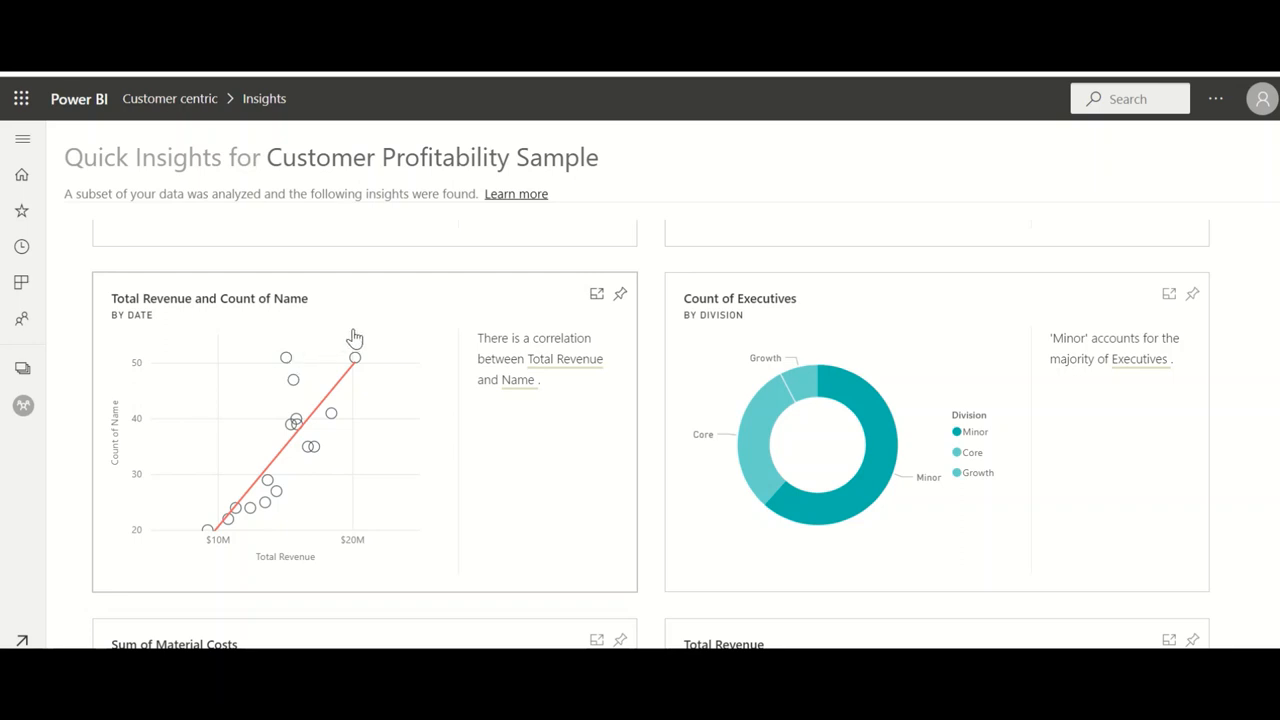
{"action": "mouse_move", "coordinate": [828, 296]}
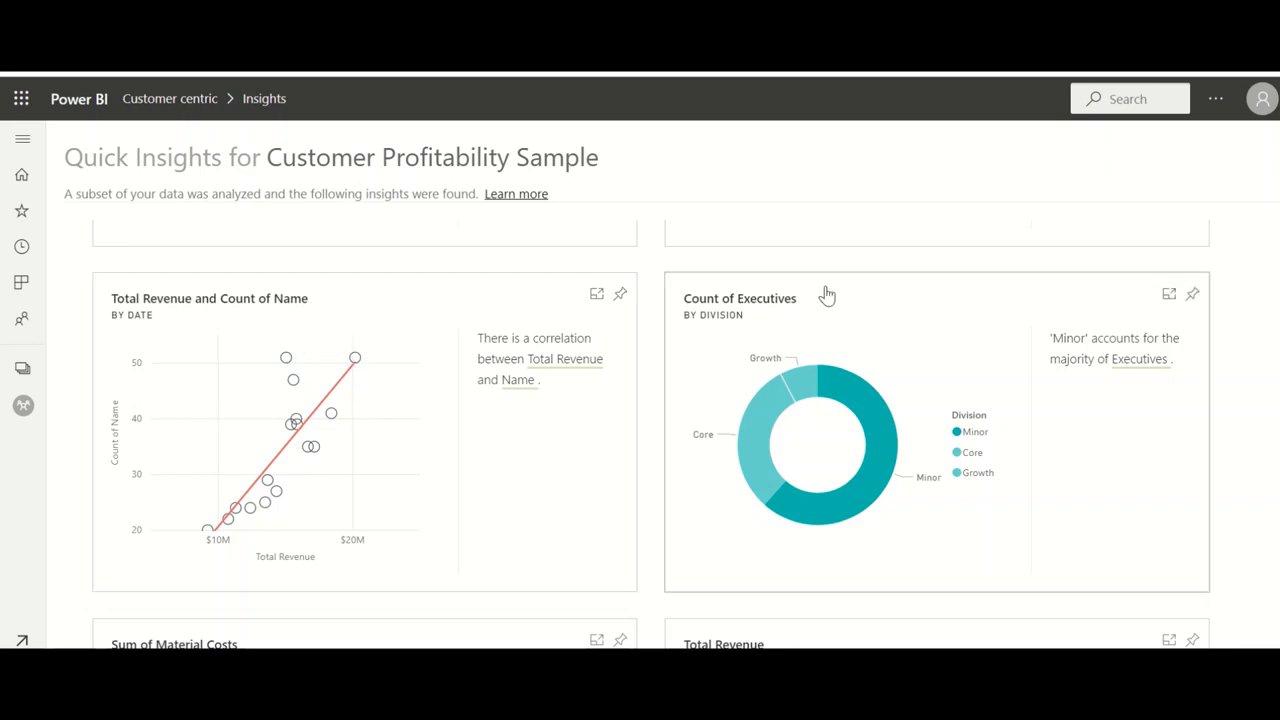
{"action": "scroll", "scroll_direction": "down", "scroll_amount": 3}
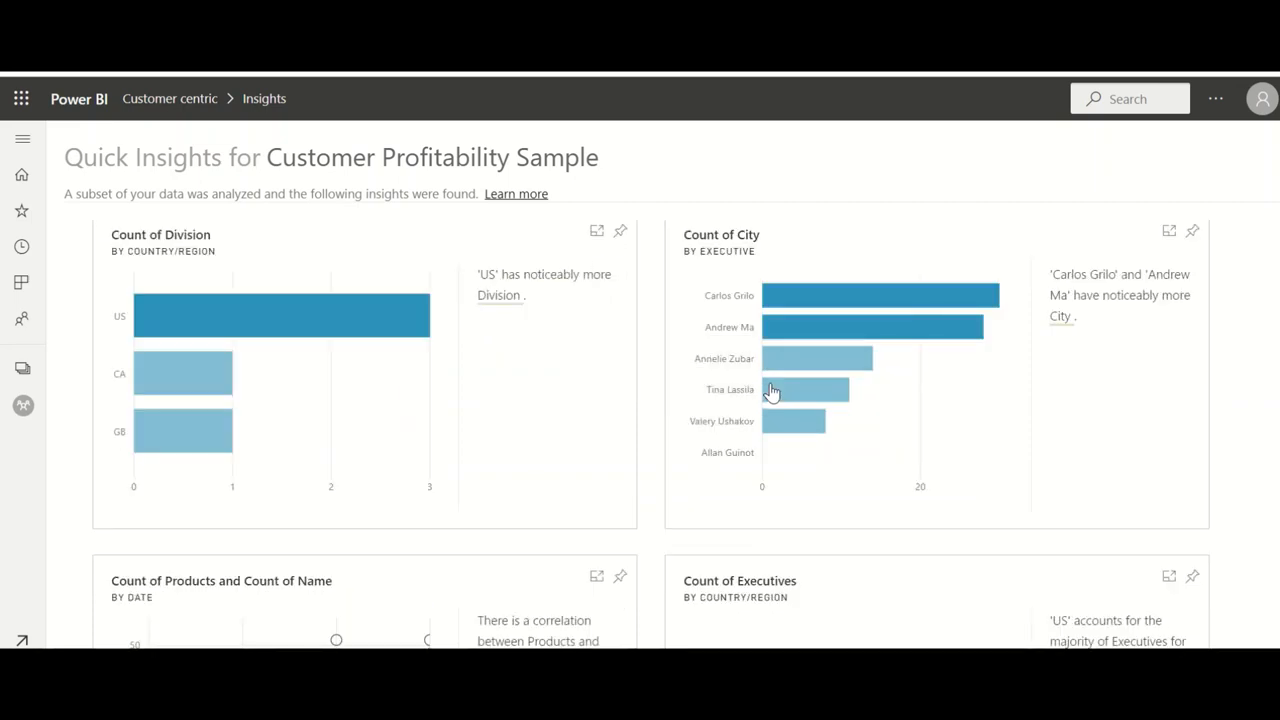
{"action": "scroll", "scroll_direction": "down", "scroll_amount": 3}
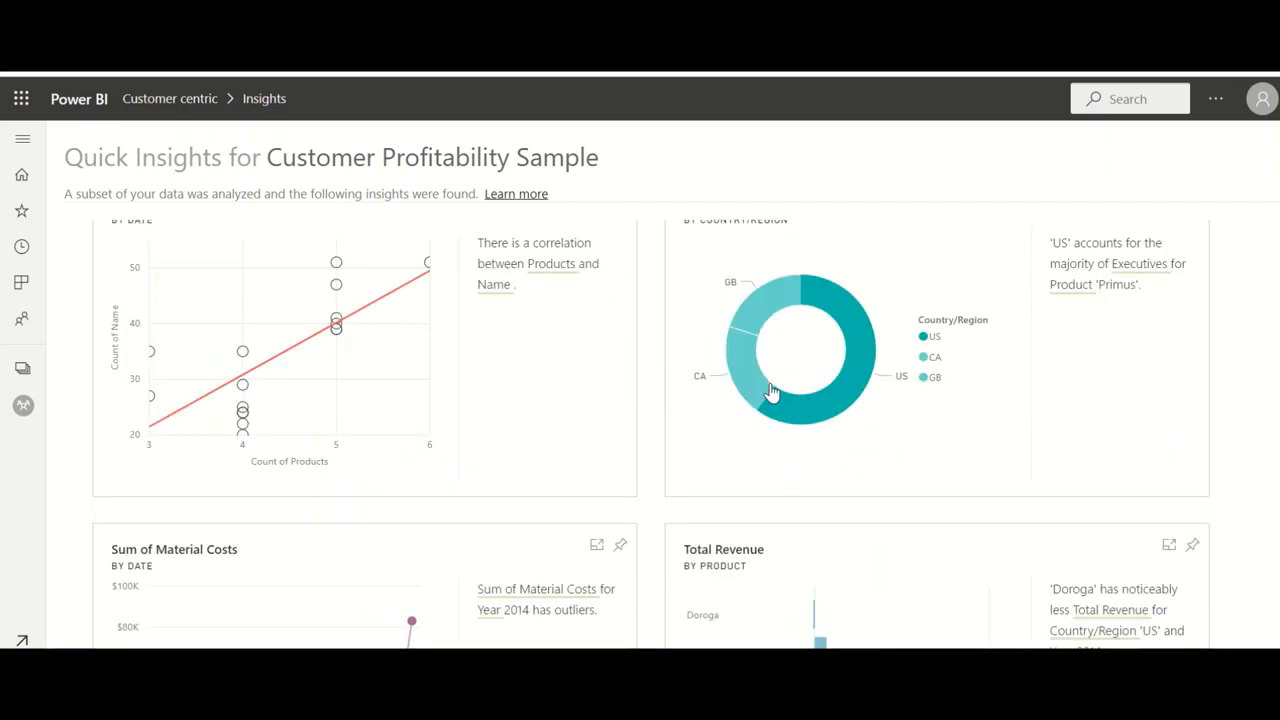
{"action": "scroll", "scroll_direction": "down", "scroll_amount": 3}
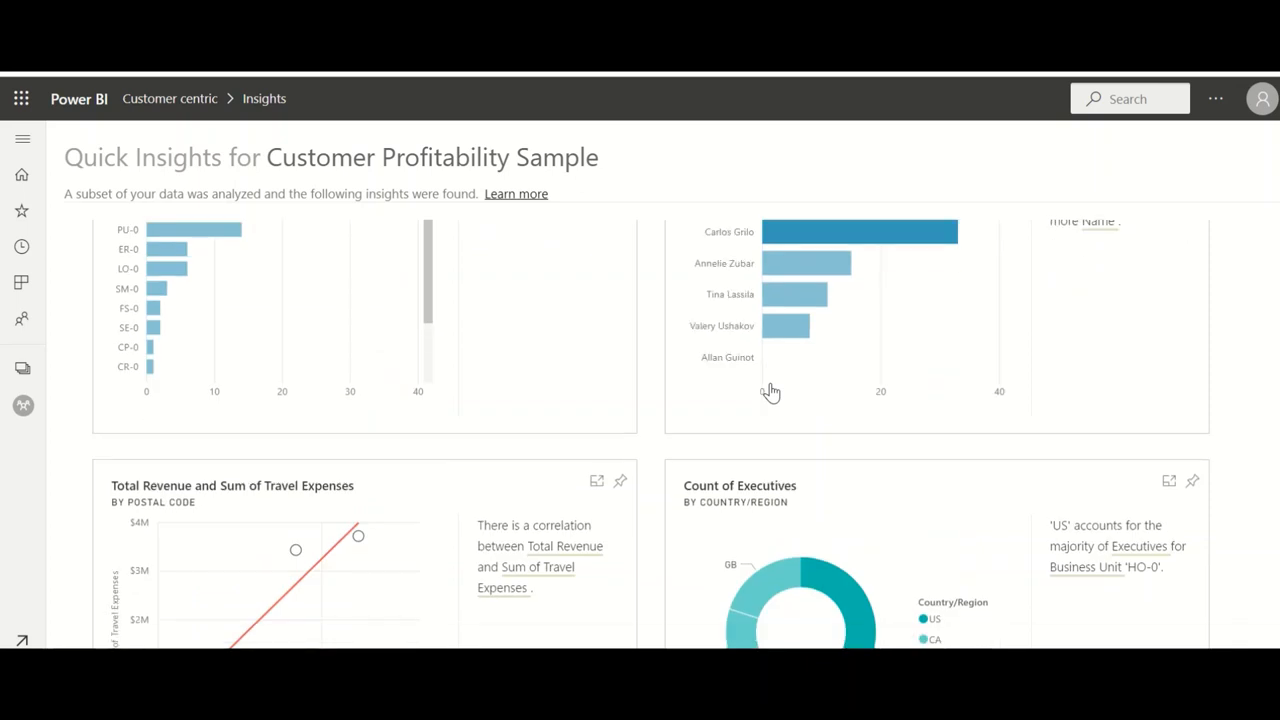
{"action": "scroll", "scroll_direction": "down", "scroll_amount": 3}
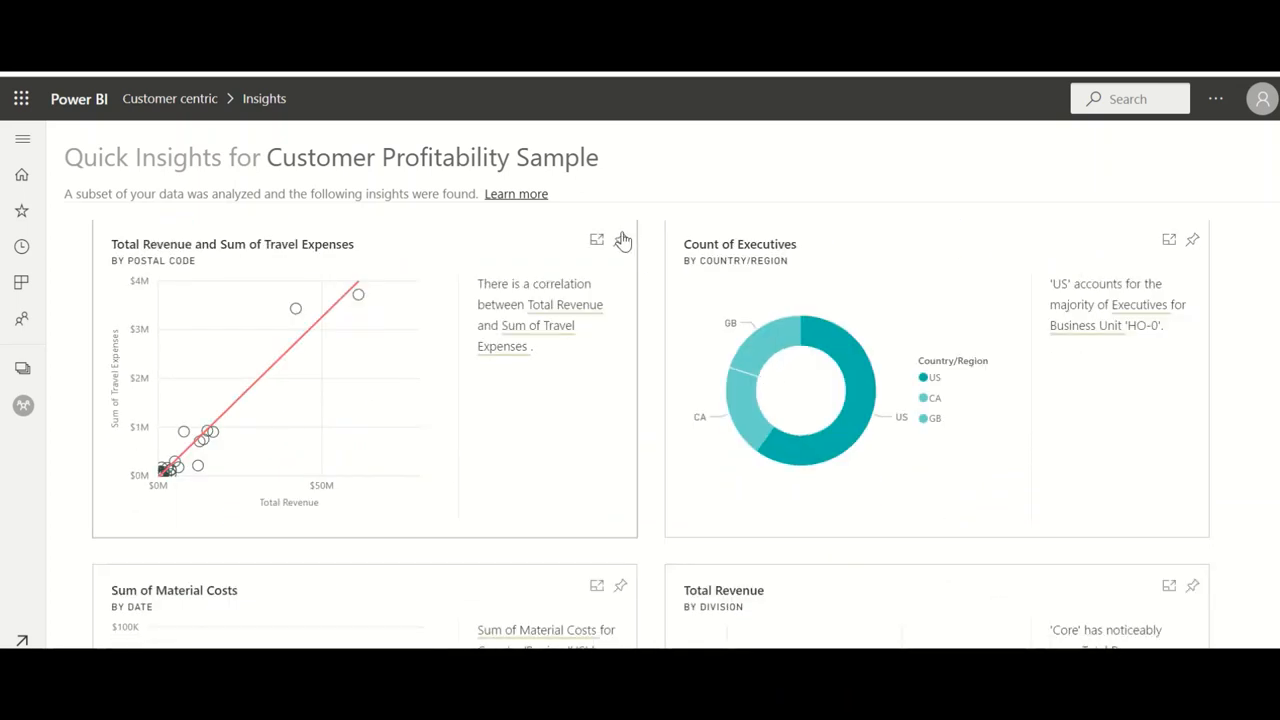
{"action": "mouse_move", "coordinate": [622, 240]}
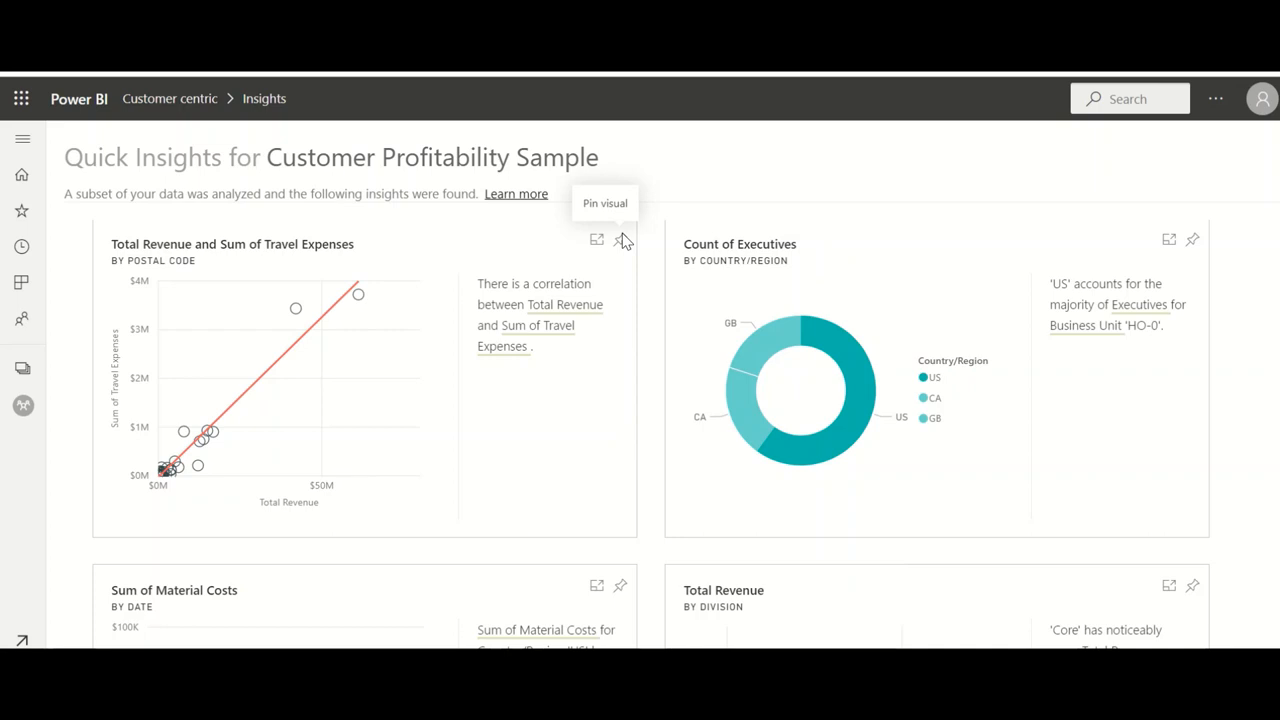
{"action": "mouse_move", "coordinate": [620, 244]}
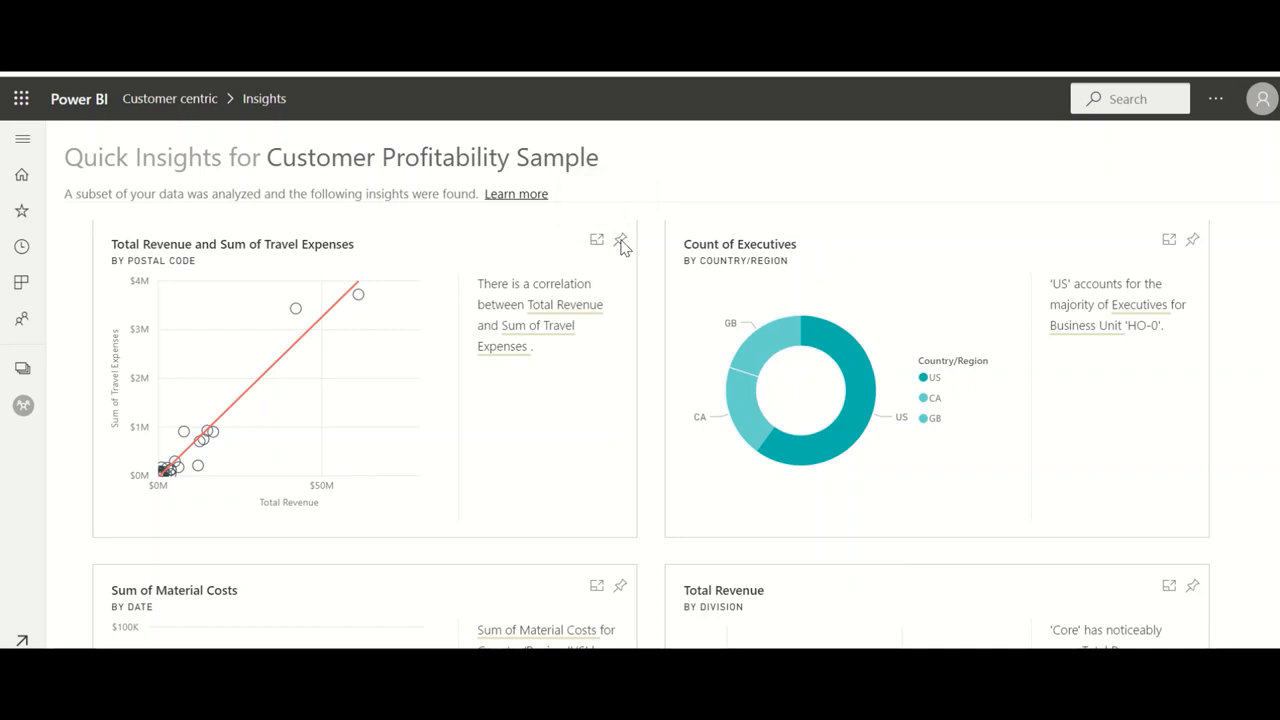
- Pin the travel expenses correlation insight to the existing Customer Profitability Sample dashboard and view it there
{"action": "left_click", "coordinate": [620, 244]}
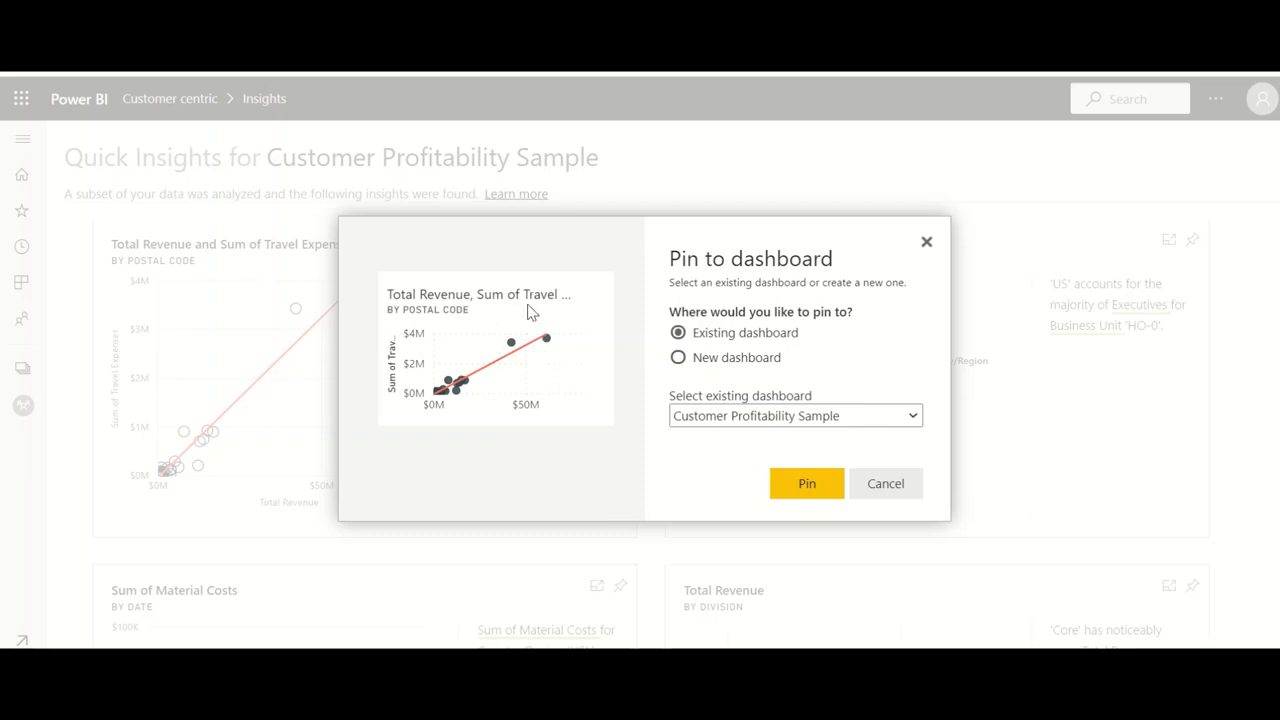
{"action": "mouse_move", "coordinate": [806, 482]}
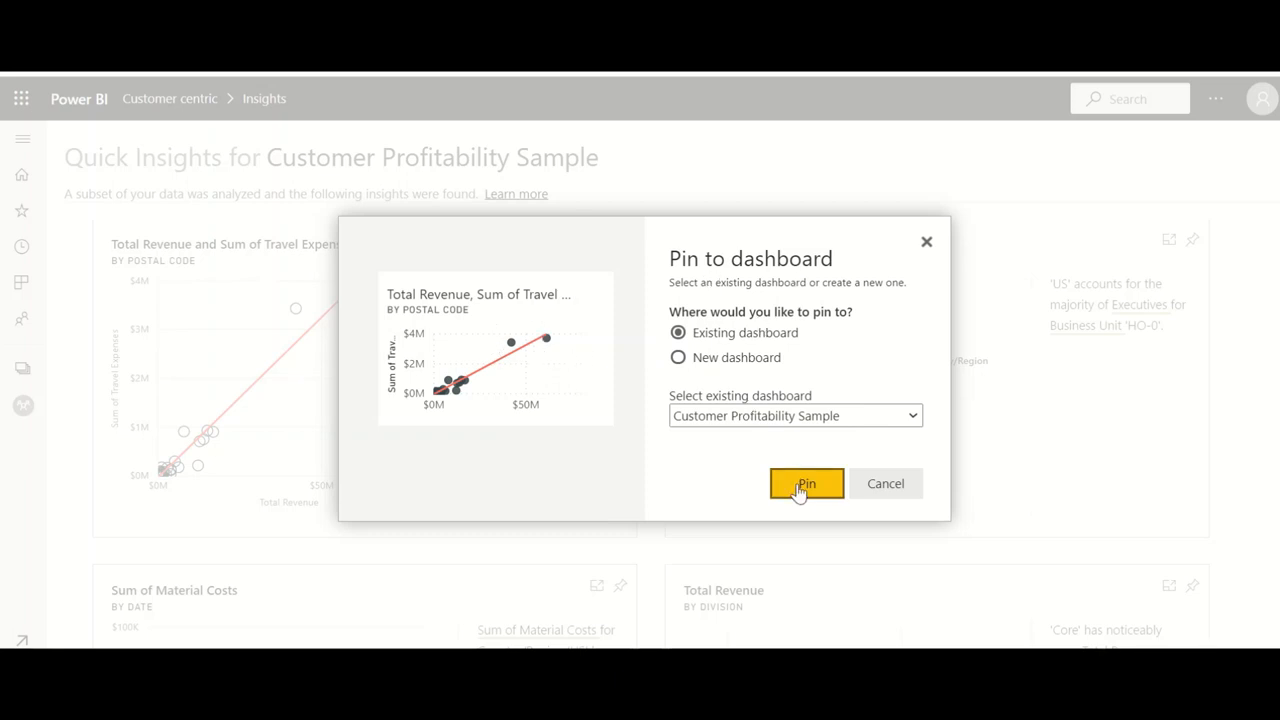
{"action": "left_click", "coordinate": [806, 482]}
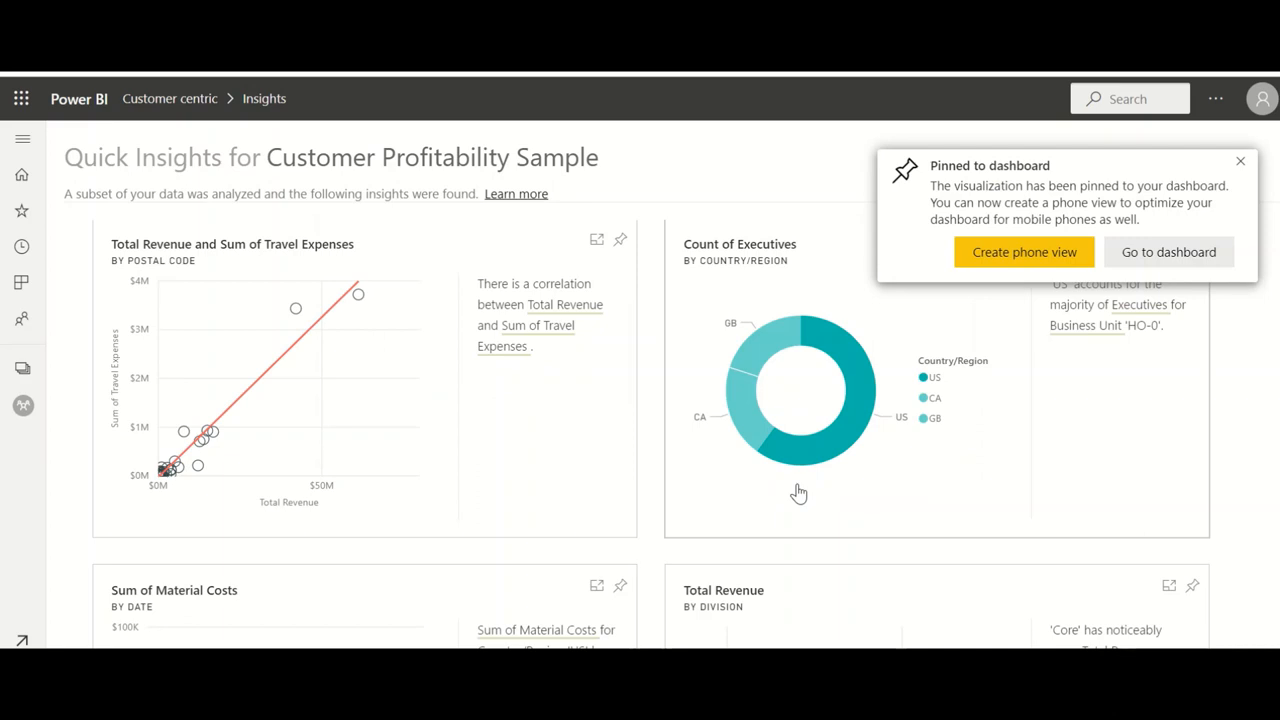
{"action": "mouse_move", "coordinate": [1024, 252]}
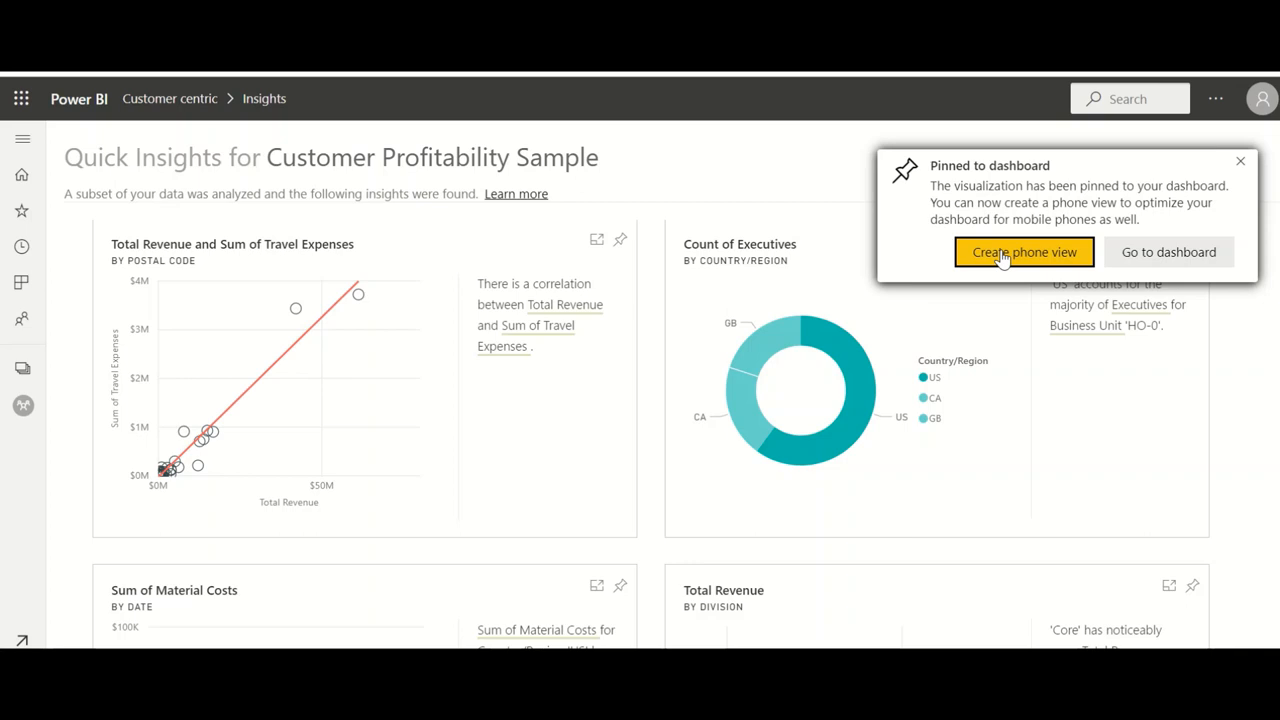
{"action": "left_click", "coordinate": [1168, 252]}
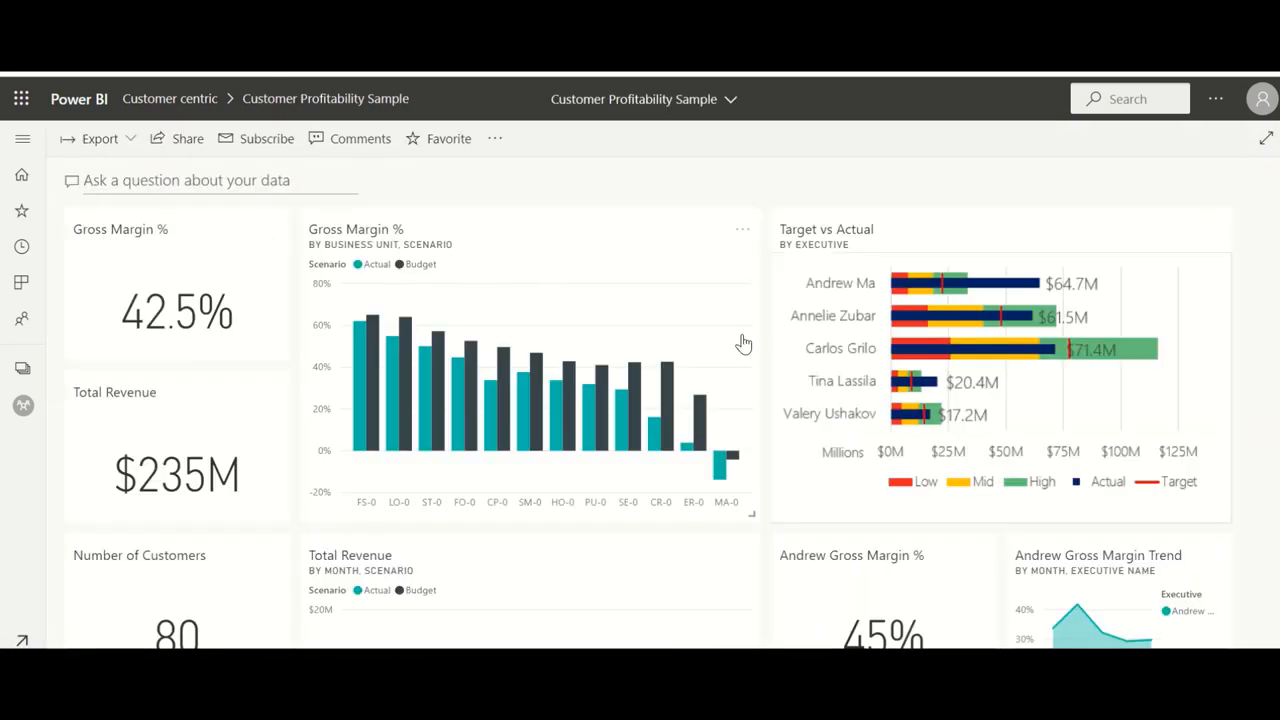
{"action": "mouse_move", "coordinate": [532, 348]}
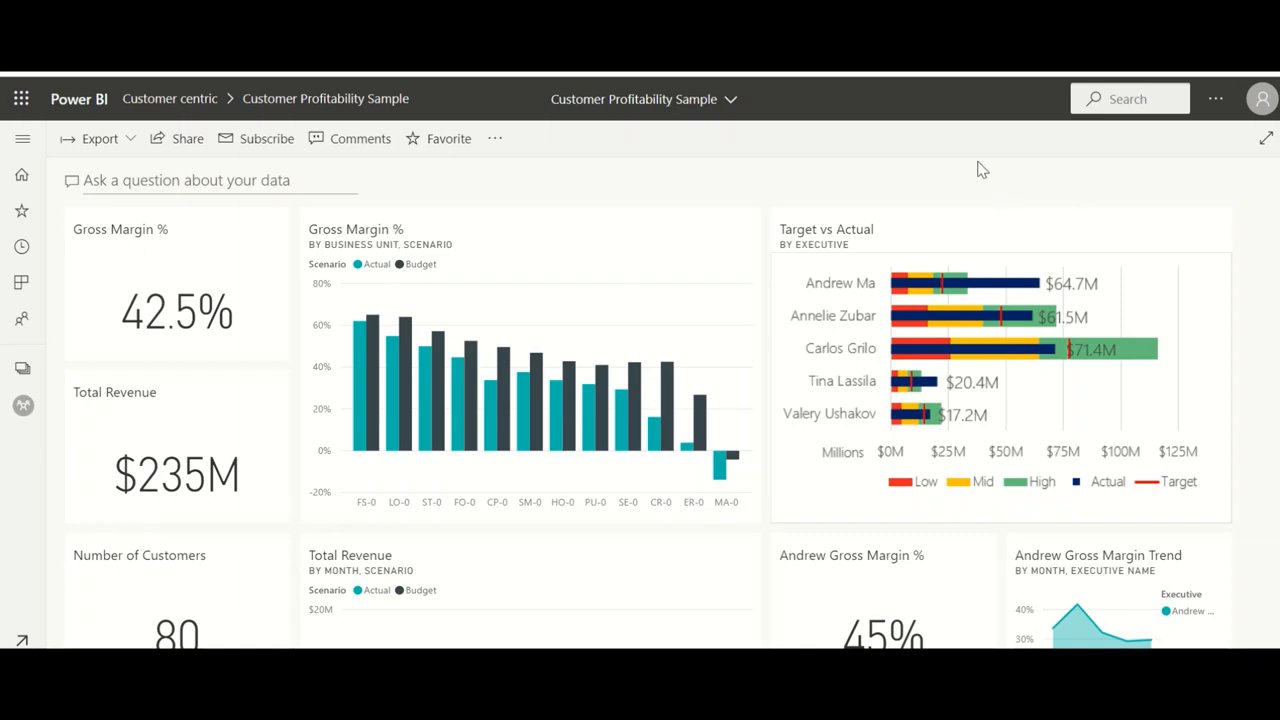
{"action": "mouse_move", "coordinate": [974, 192]}
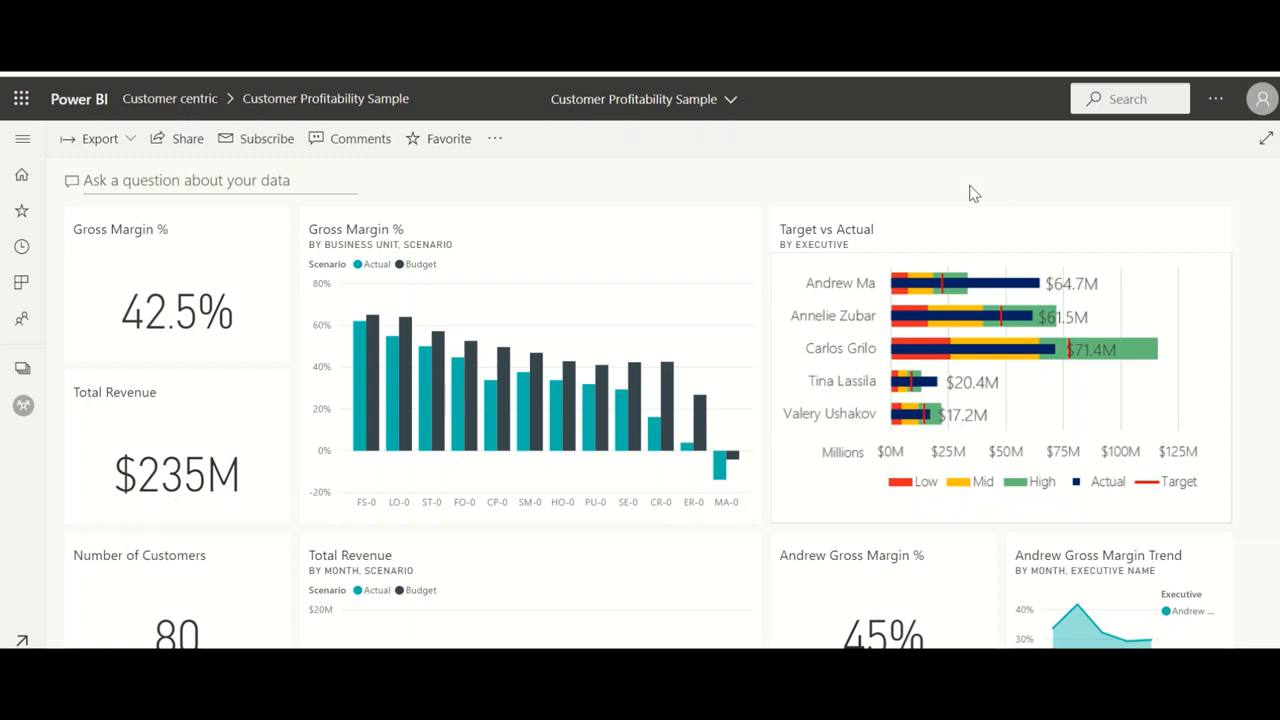
{"action": "mouse_move", "coordinate": [144, 226]}
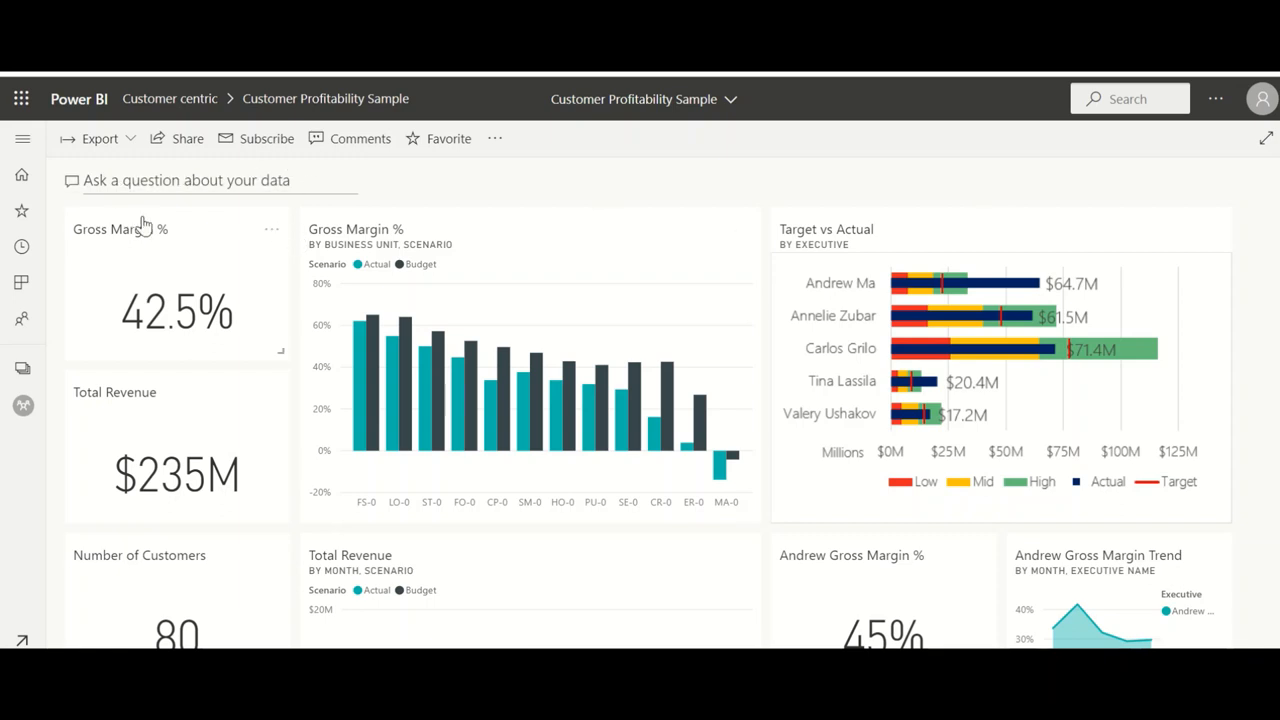
{"action": "mouse_move", "coordinate": [364, 222]}
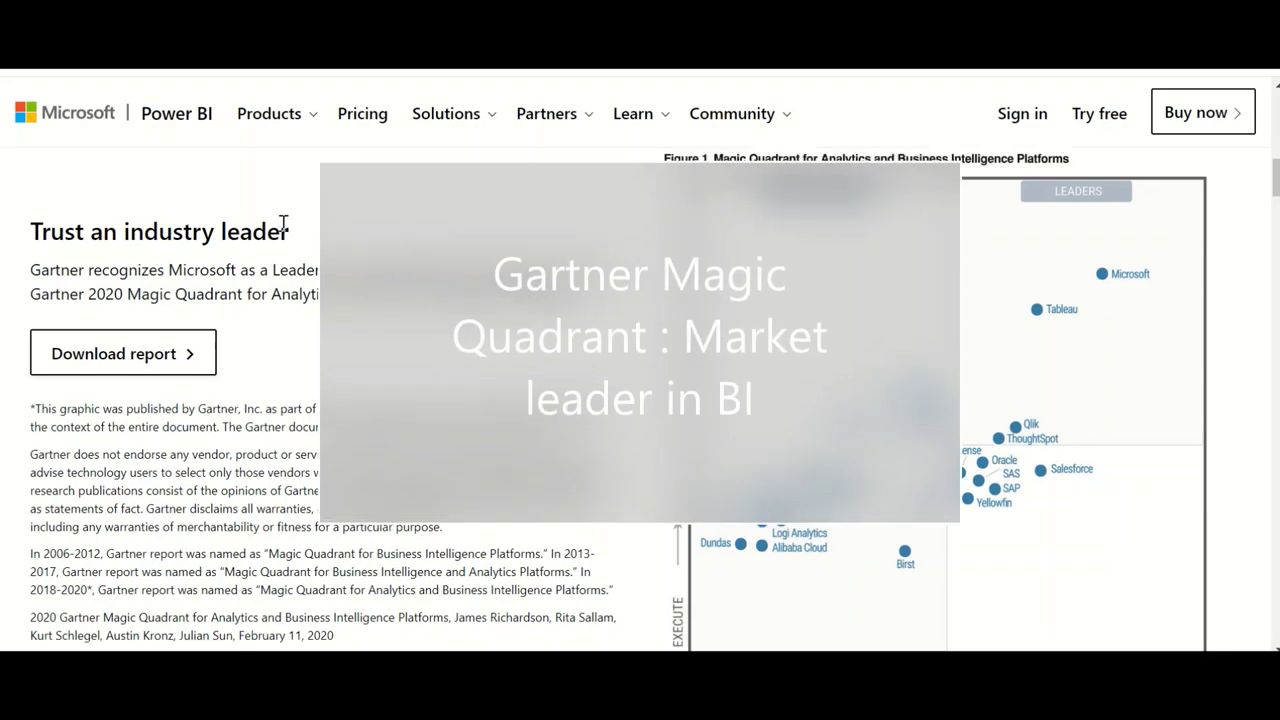
- Scroll the Power BI website down to the Gartner Magic Quadrant 'Trust an industry leader' section
{"action": "scroll", "scroll_direction": "down", "scroll_amount": 3}
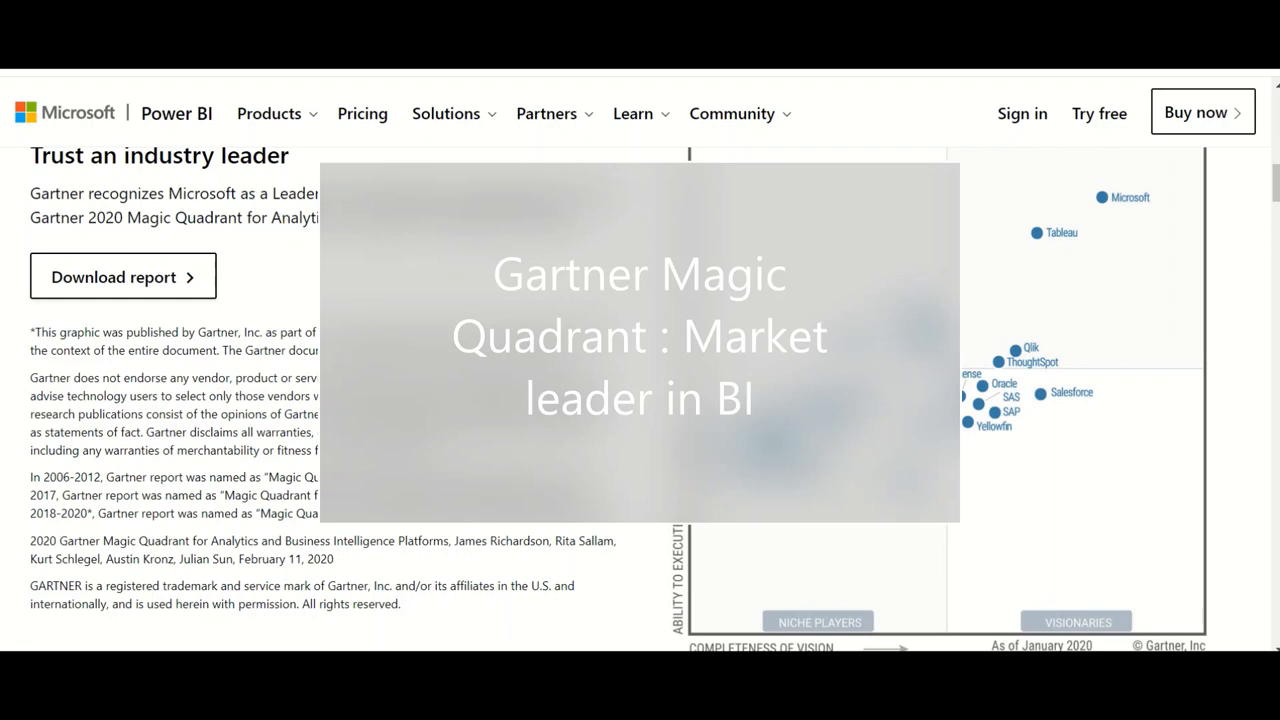
{"action": "scroll", "scroll_direction": "down", "scroll_amount": 3}
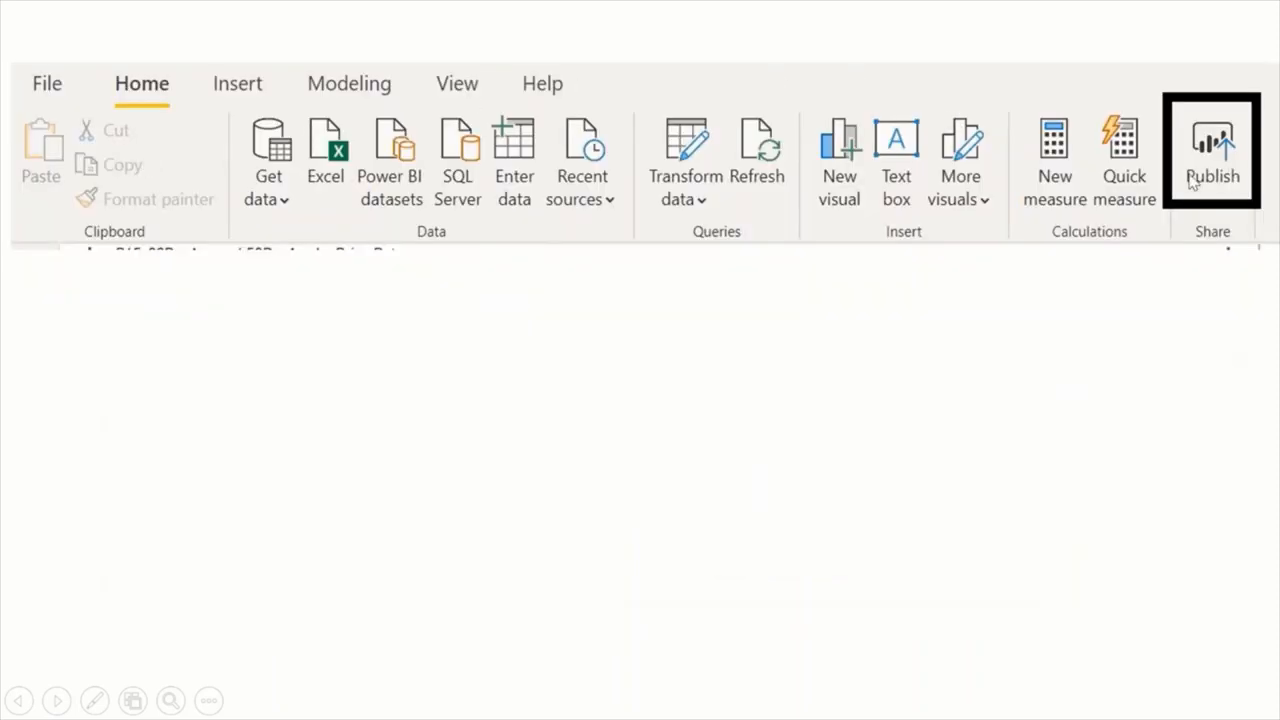
{"action": "mouse_move", "coordinate": [1184, 114]}
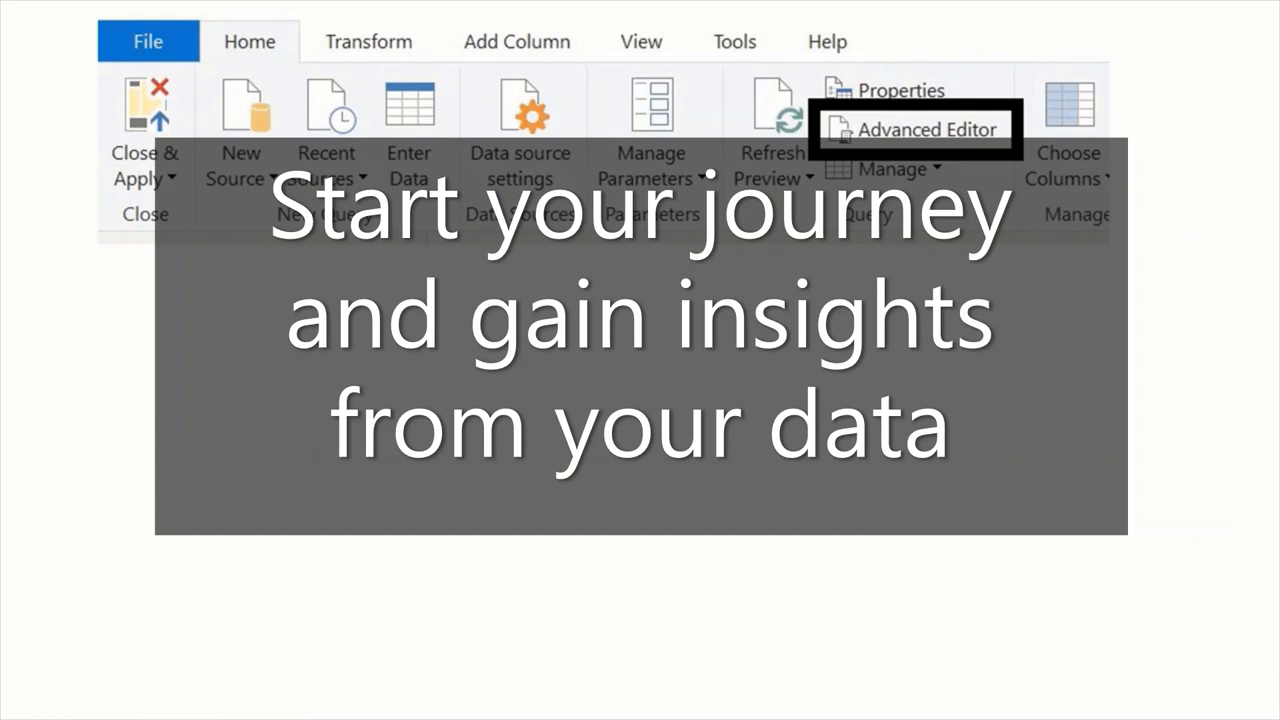
- Show the Sheet1 query's M script in the Advanced Editor
{"action": "left_click", "coordinate": [924, 128]}
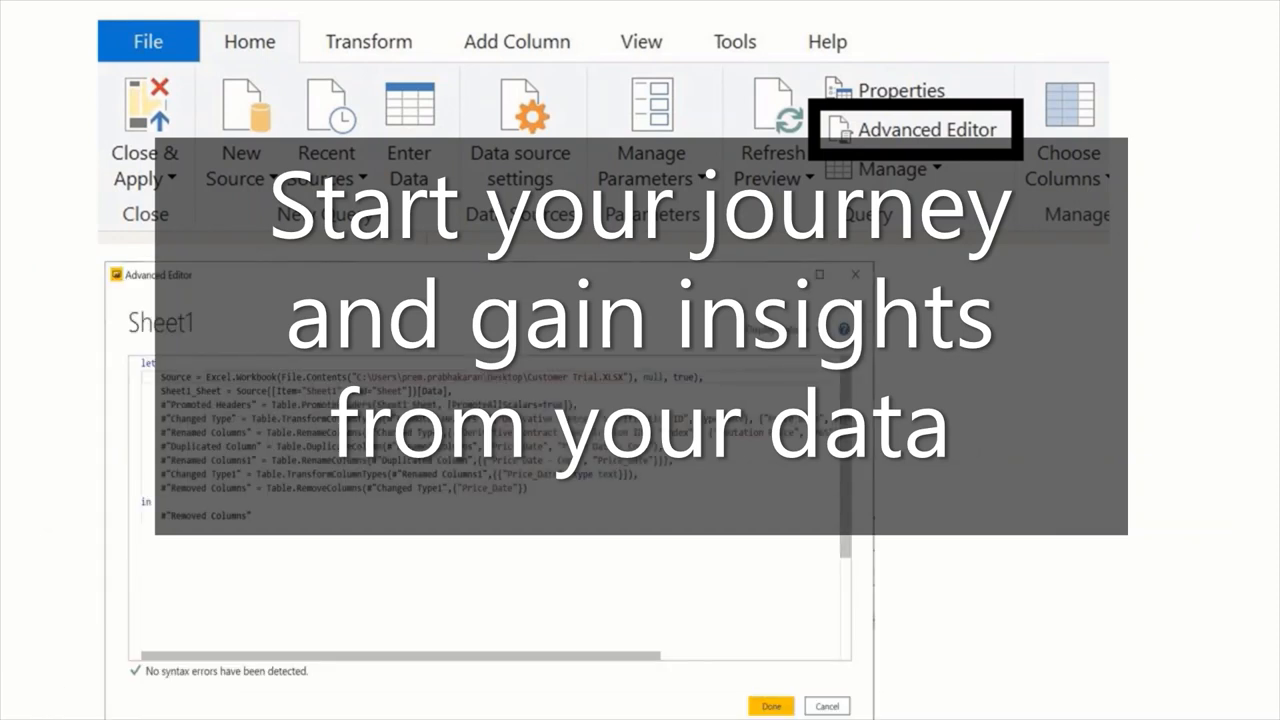